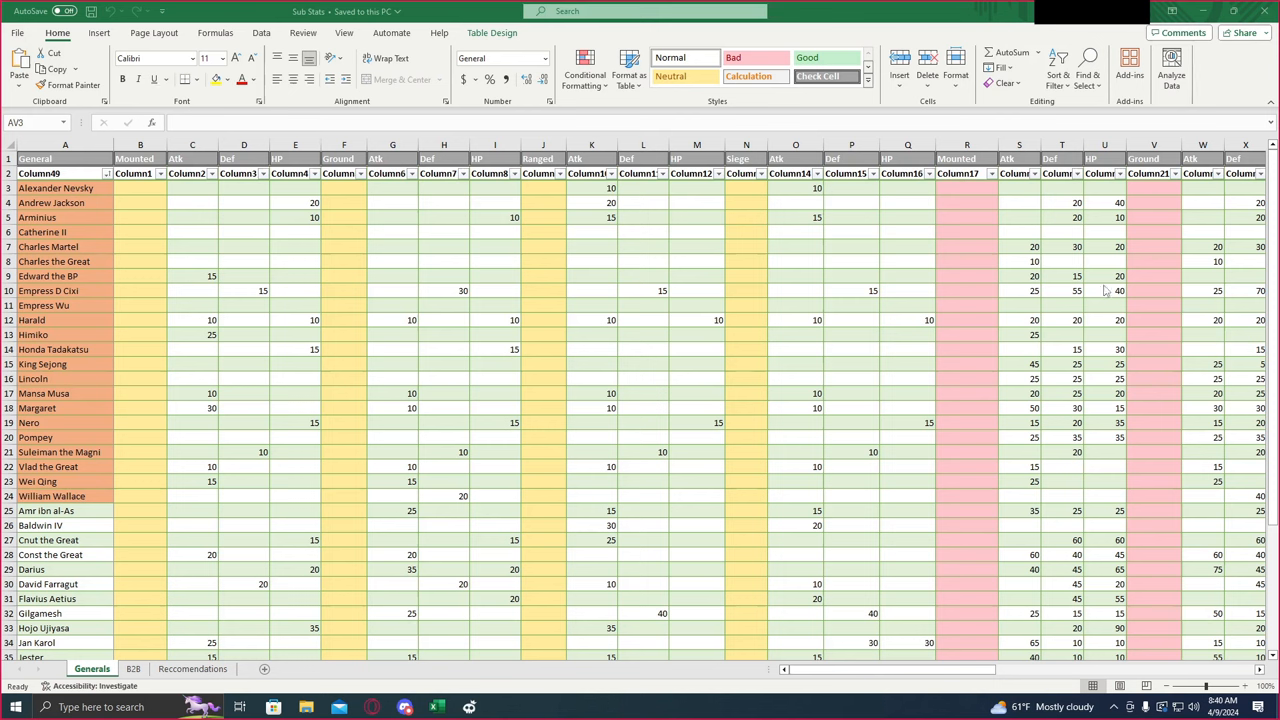
pyautogui.moveTo(1108, 320)
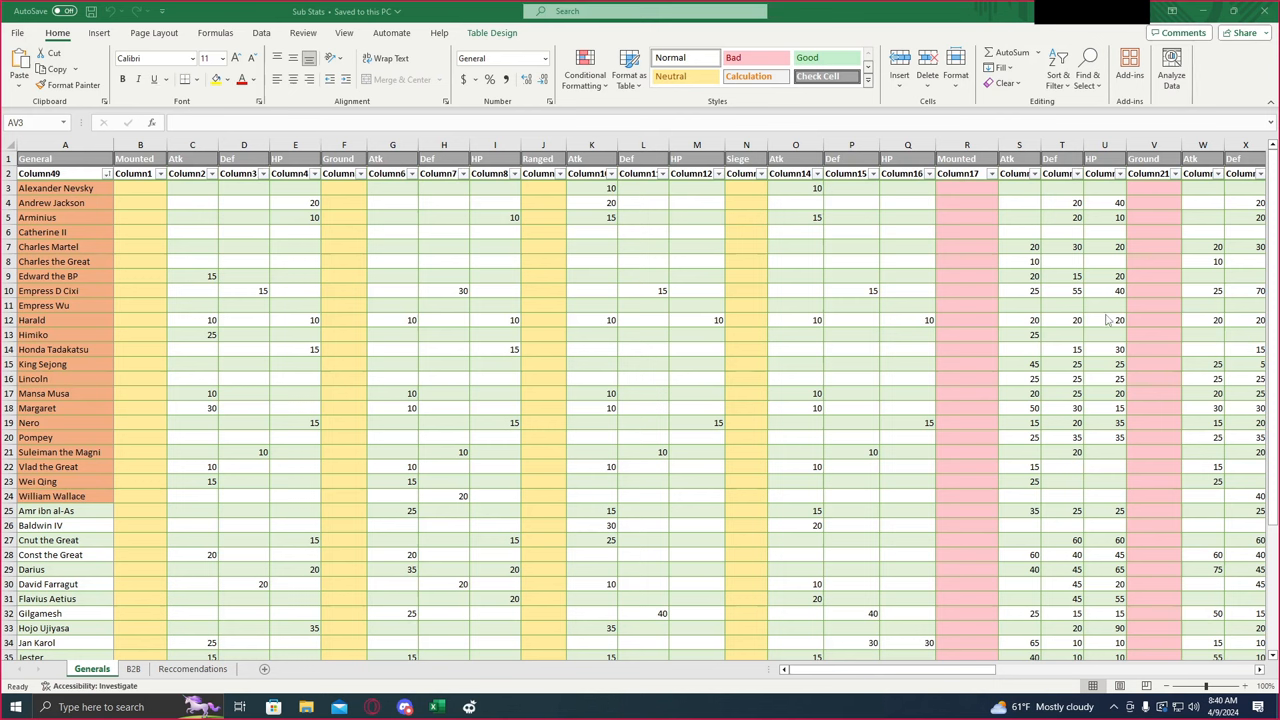
pyautogui.moveTo(1100, 336)
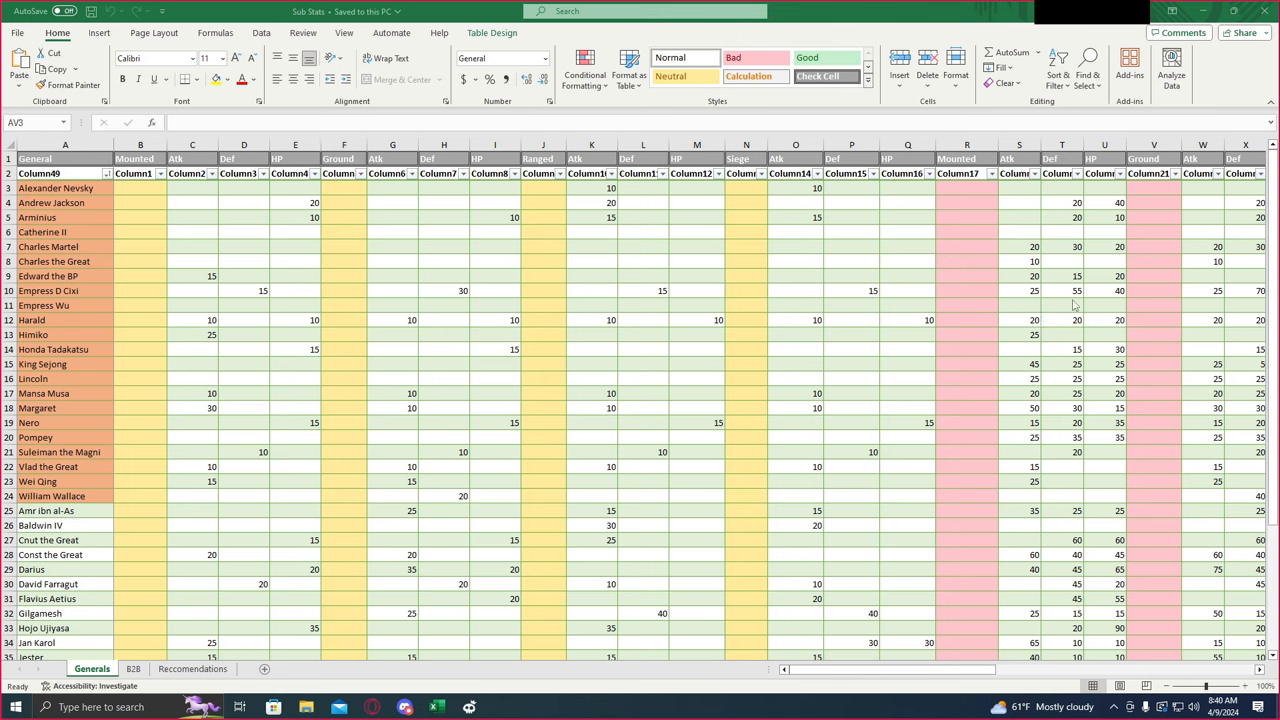
pyautogui.moveTo(976, 244)
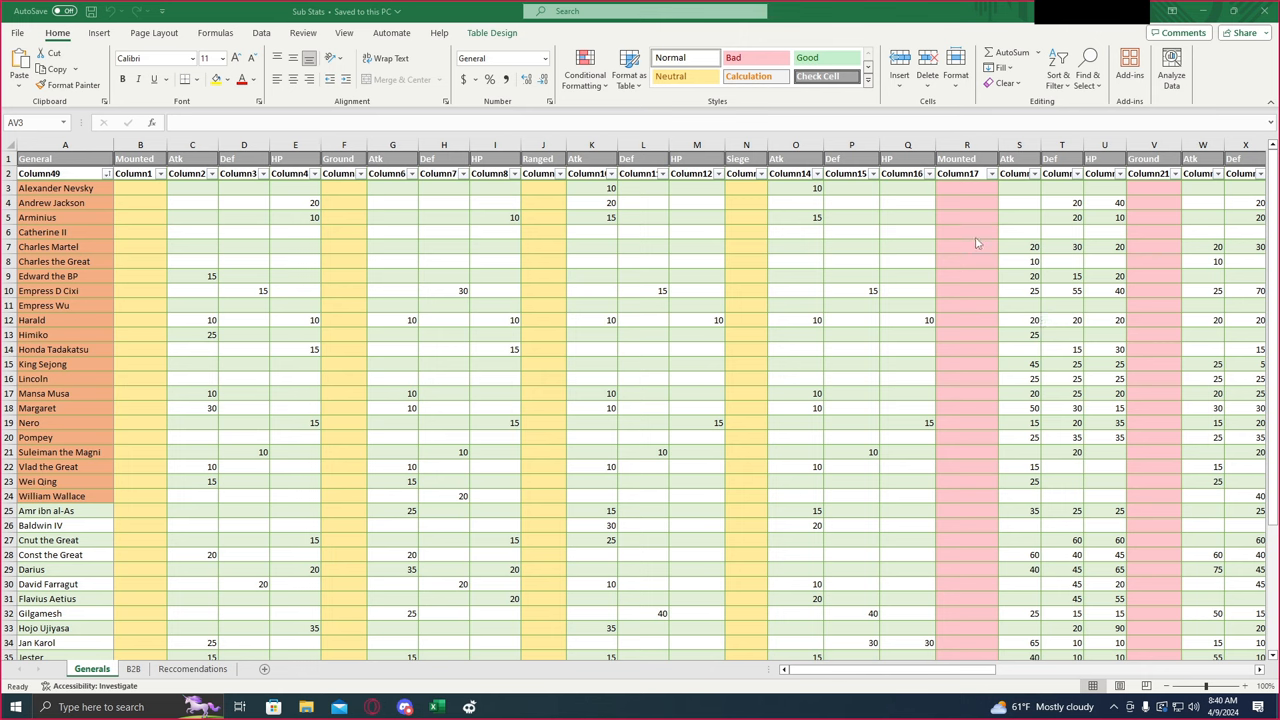
pyautogui.moveTo(980, 244)
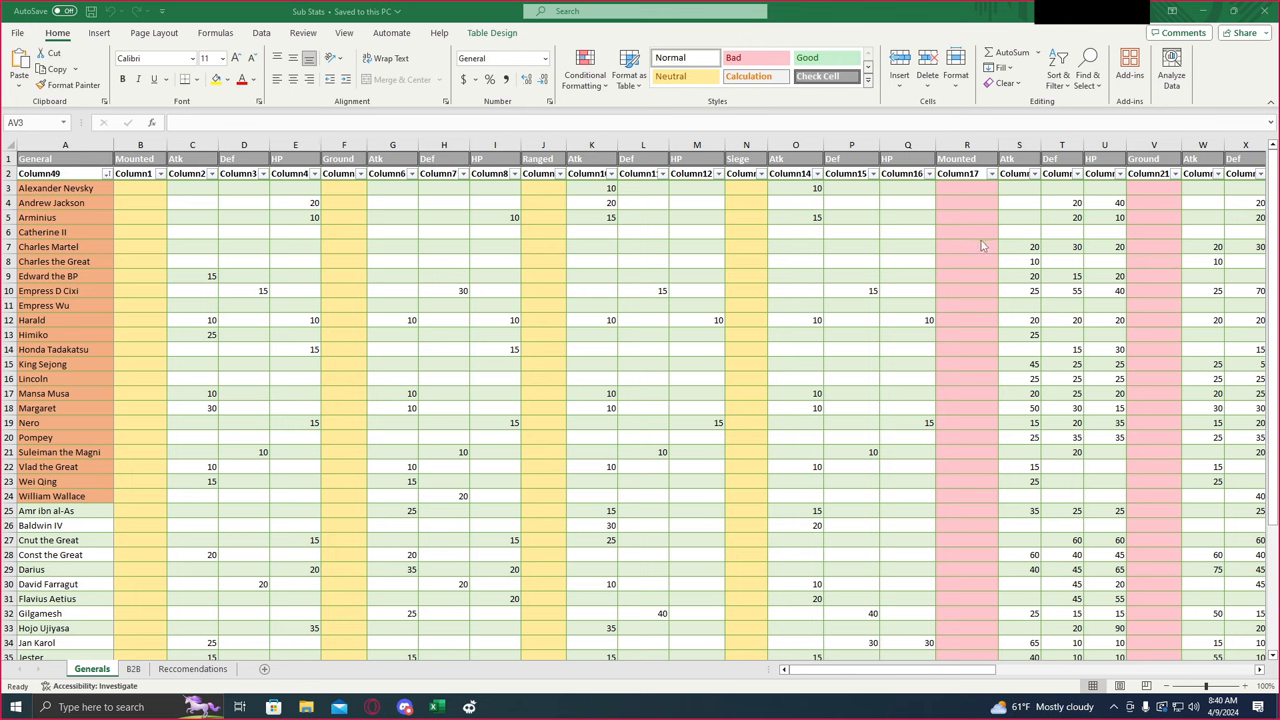
pyautogui.moveTo(970, 216)
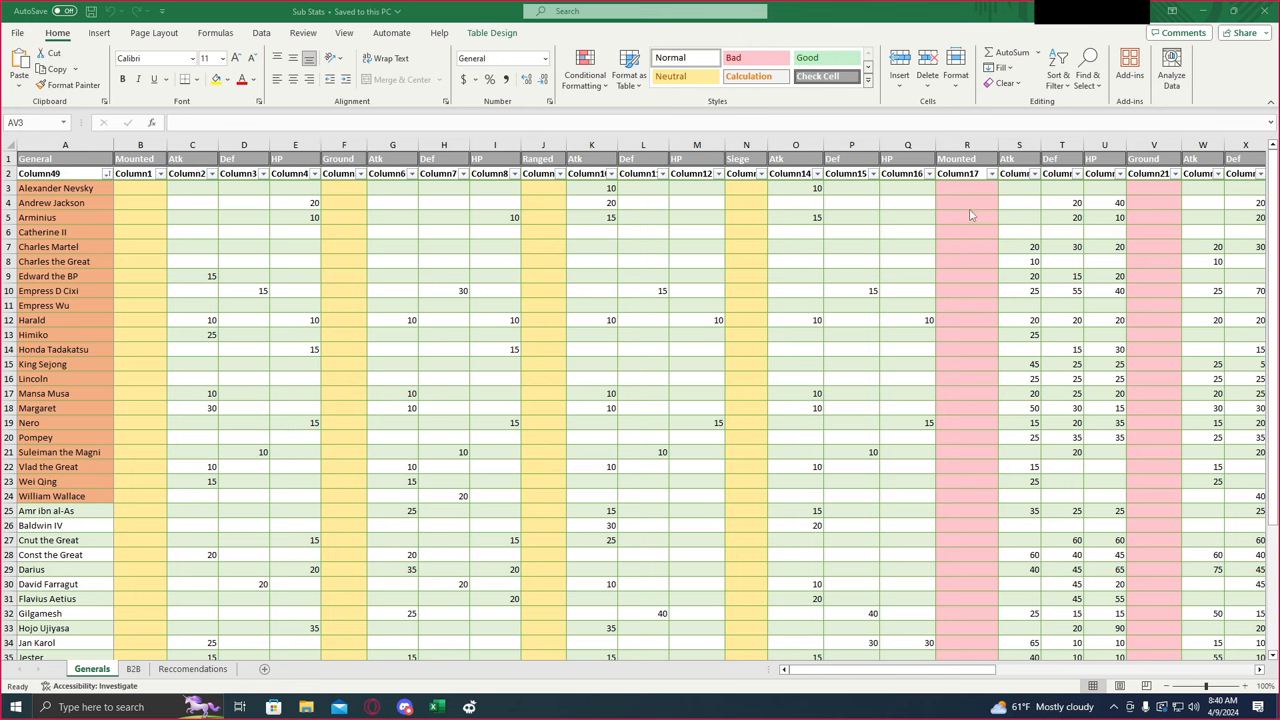
pyautogui.moveTo(968, 216)
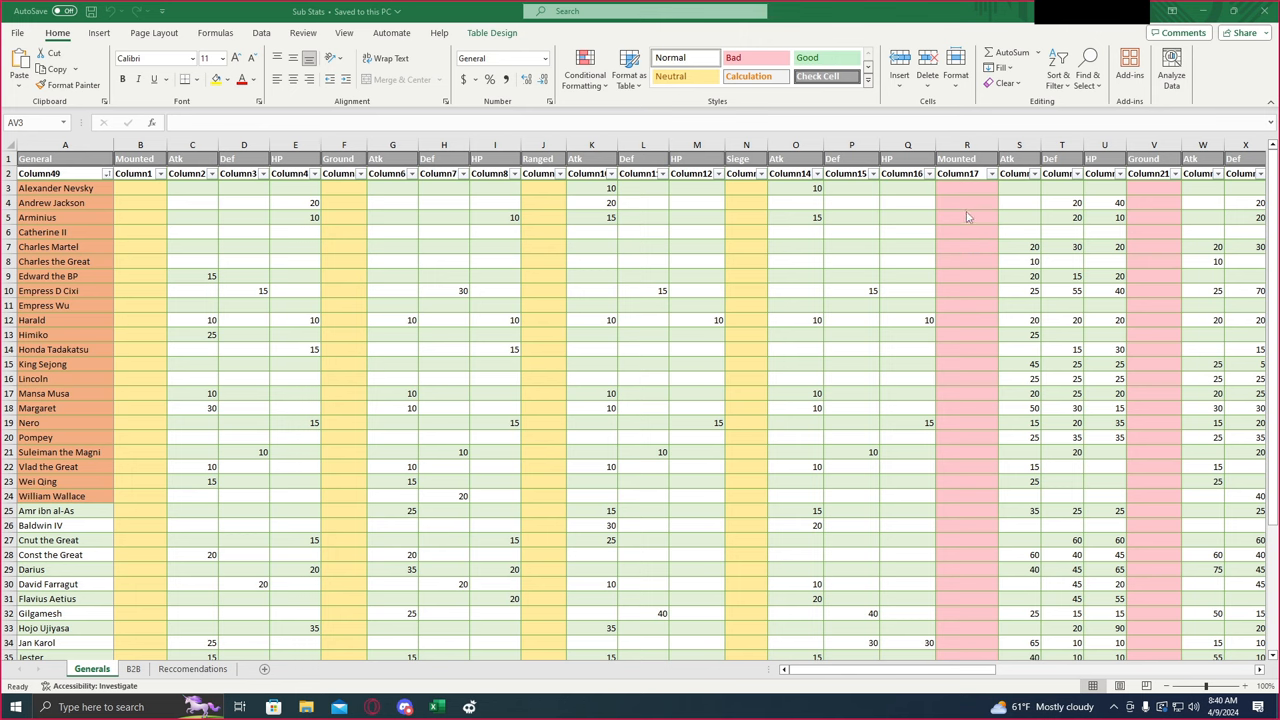
pyautogui.moveTo(956, 236)
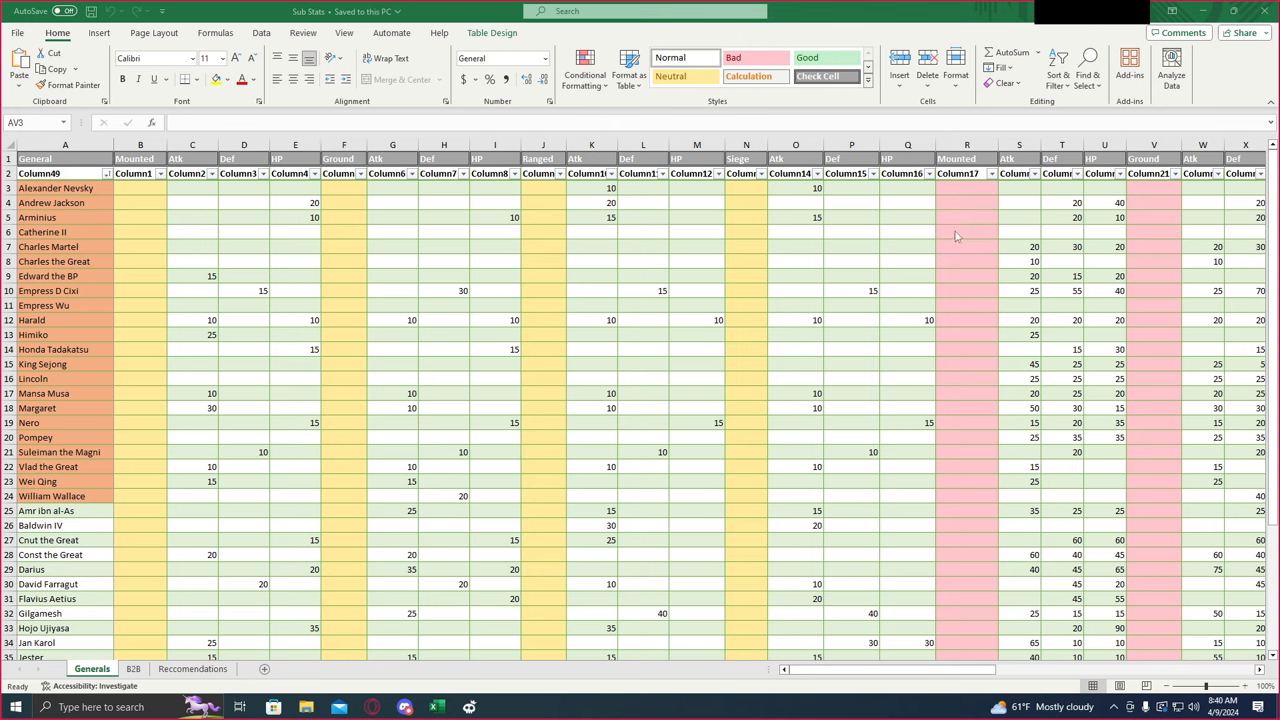
pyautogui.moveTo(936, 244)
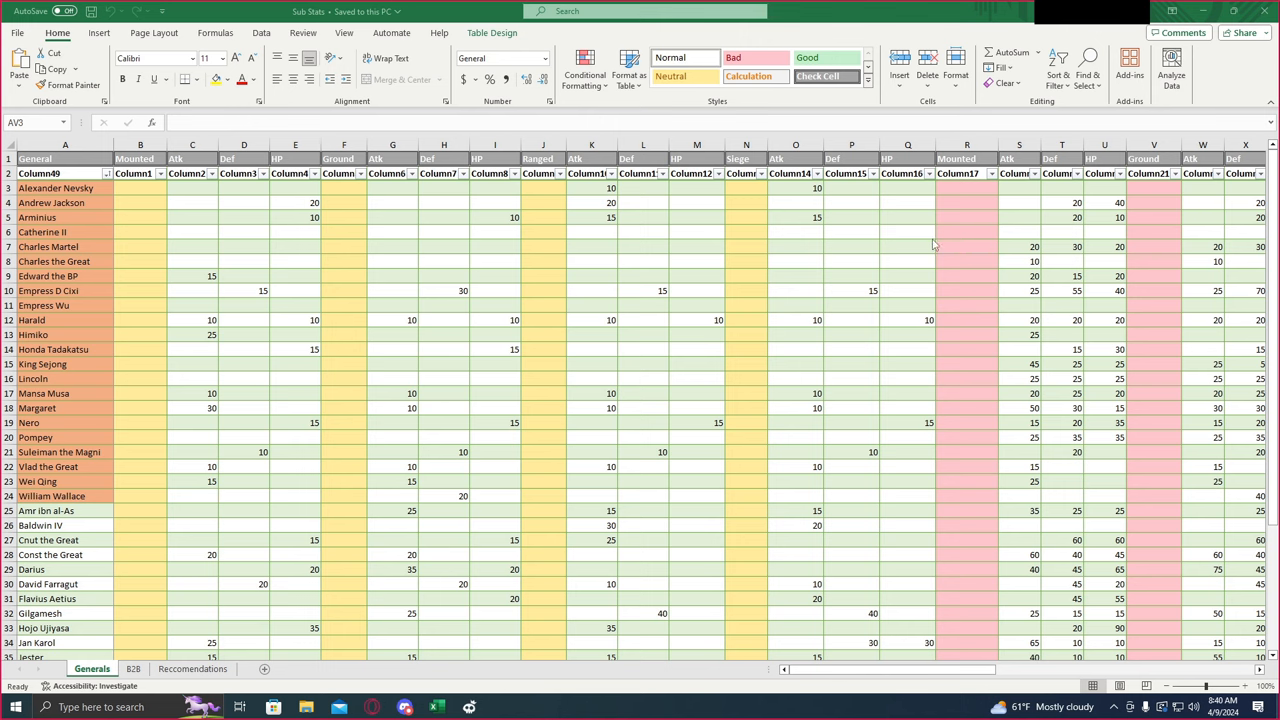
pyautogui.moveTo(966, 272)
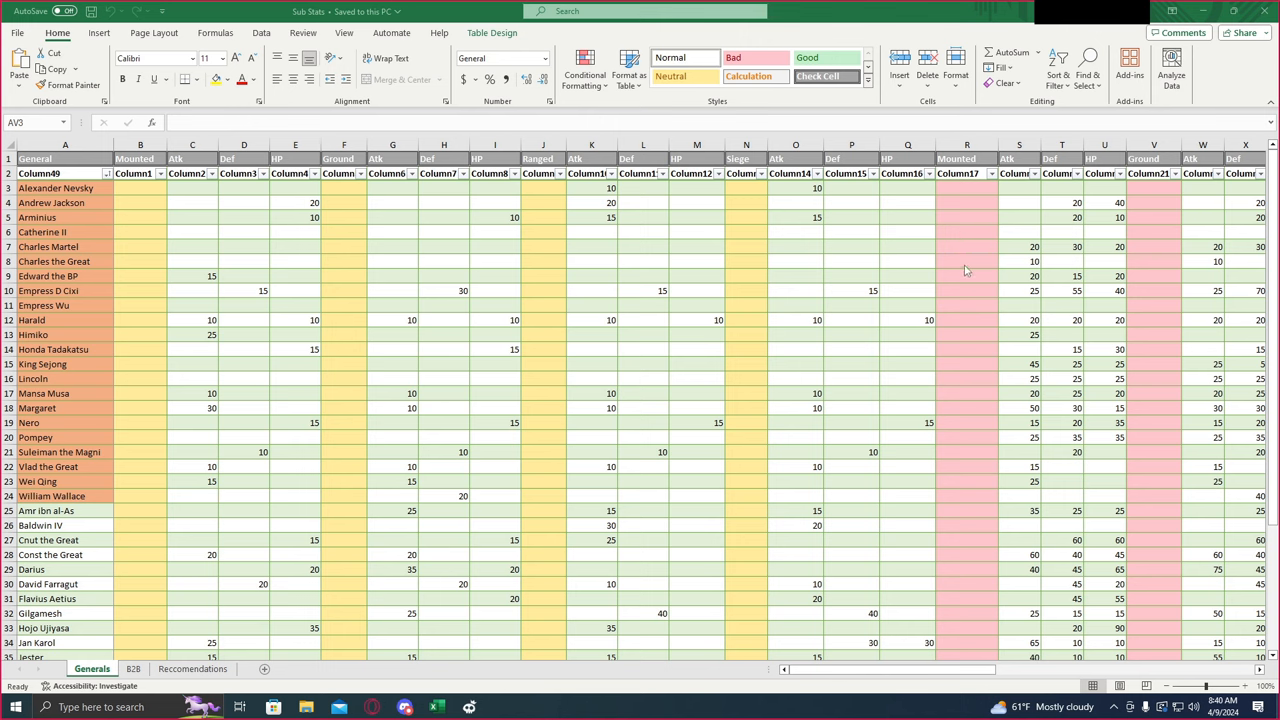
pyautogui.moveTo(976, 272)
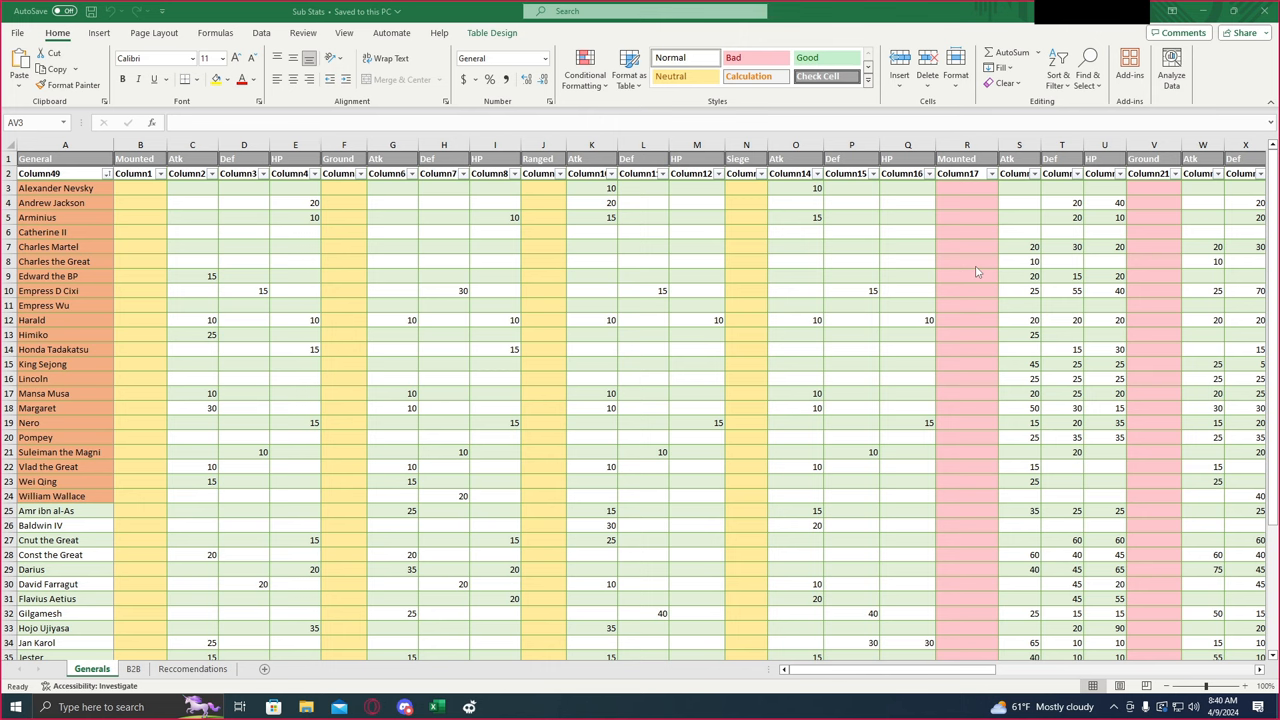
pyautogui.moveTo(792, 280)
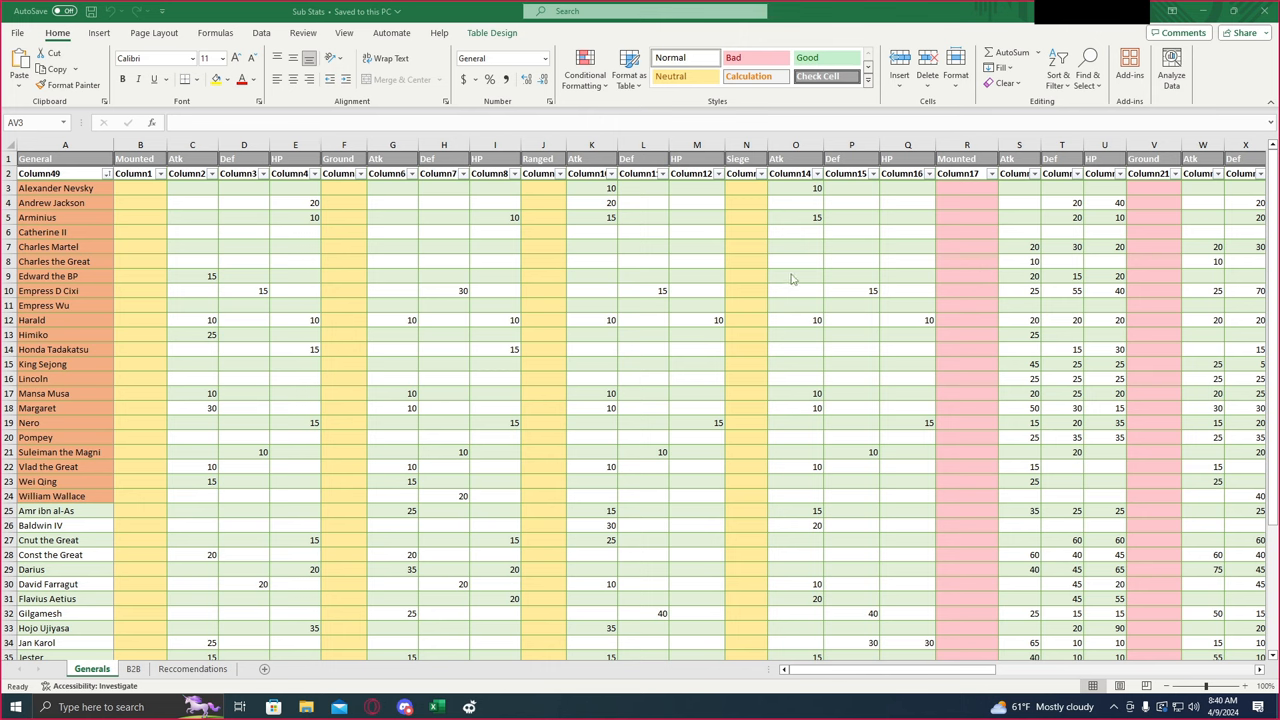
pyautogui.moveTo(800, 552)
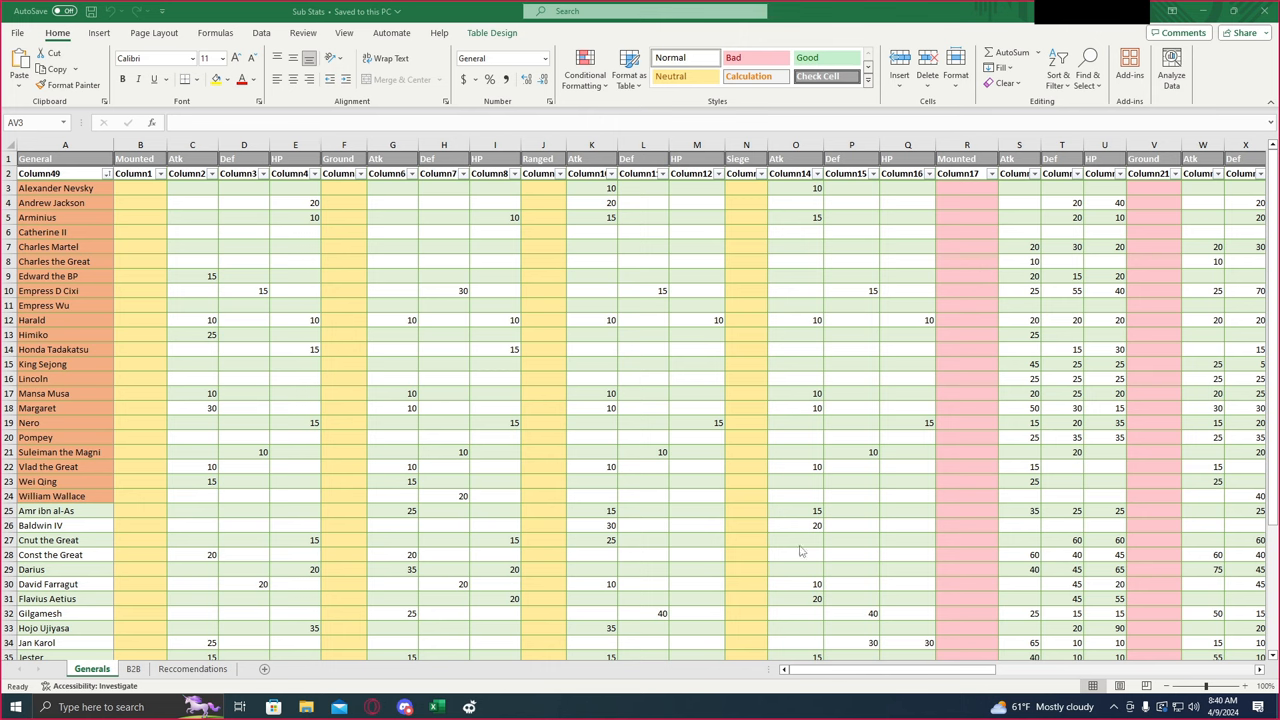
# Step: Scroll down and right across the sorted Generals table toward the Totals column
pyautogui.scroll(-3)
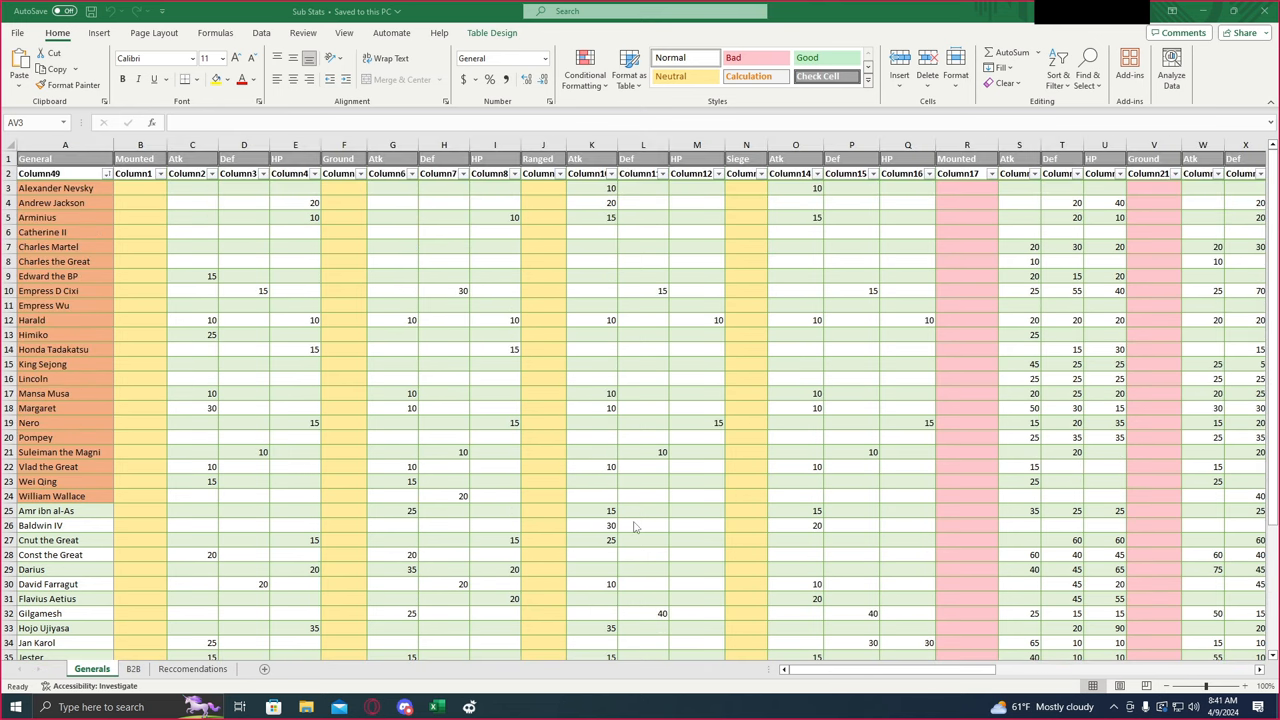
pyautogui.moveTo(700, 396)
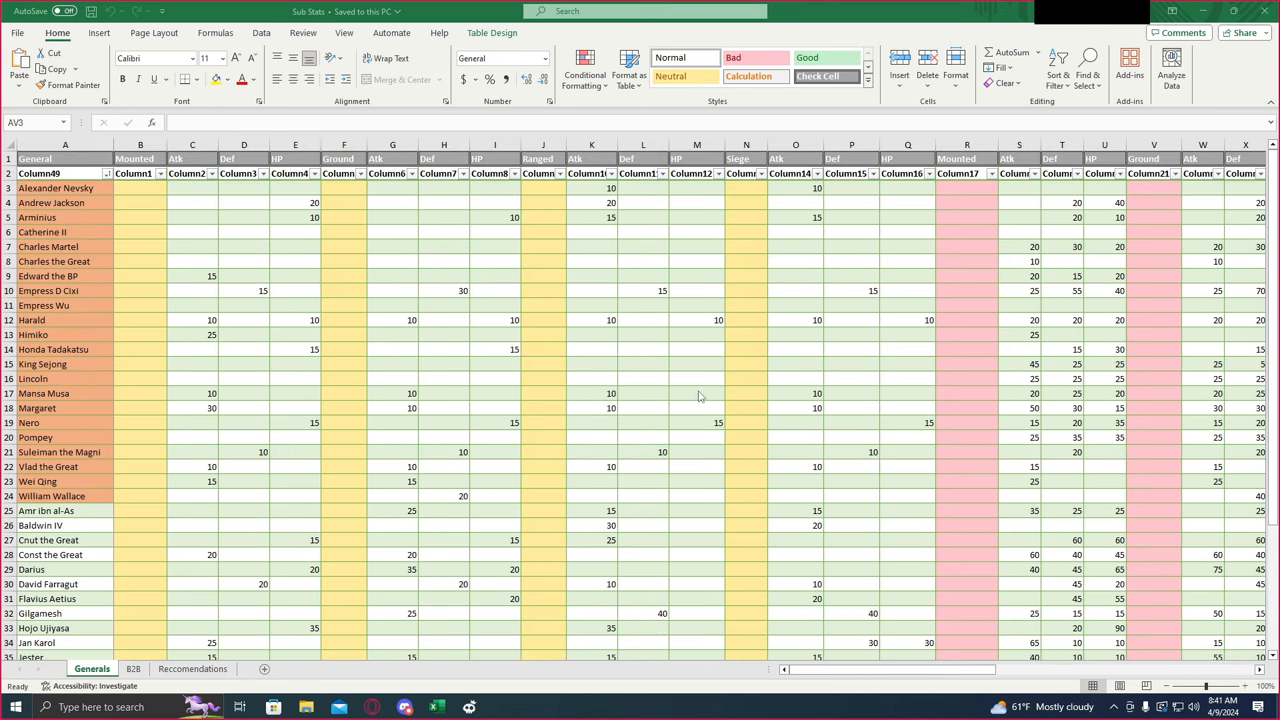
pyautogui.scroll(-3)
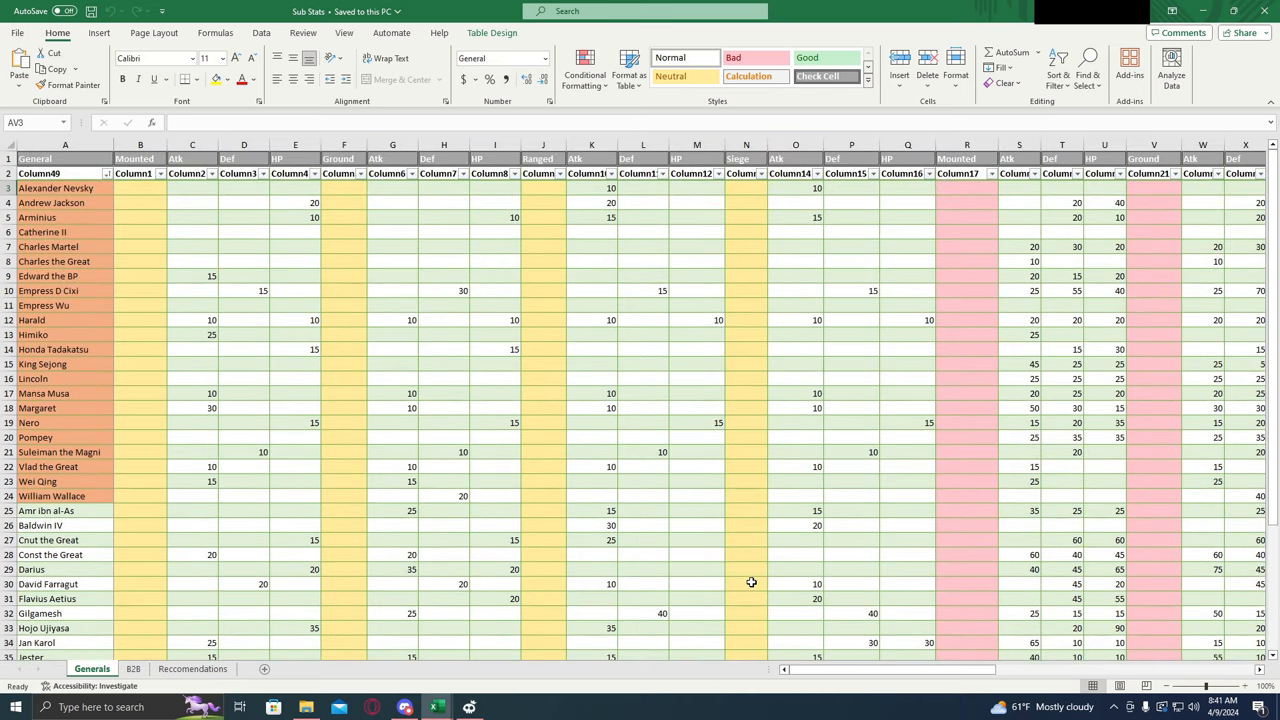
pyautogui.moveTo(758, 320)
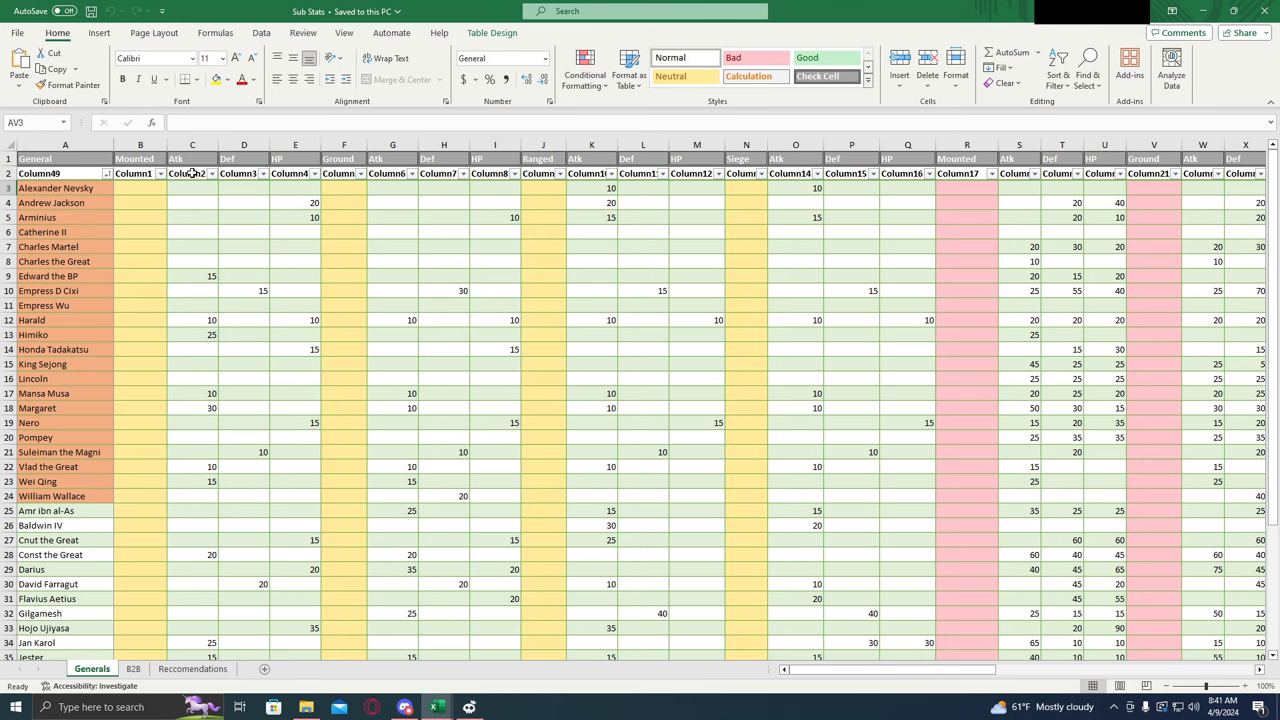
pyautogui.moveTo(504, 428)
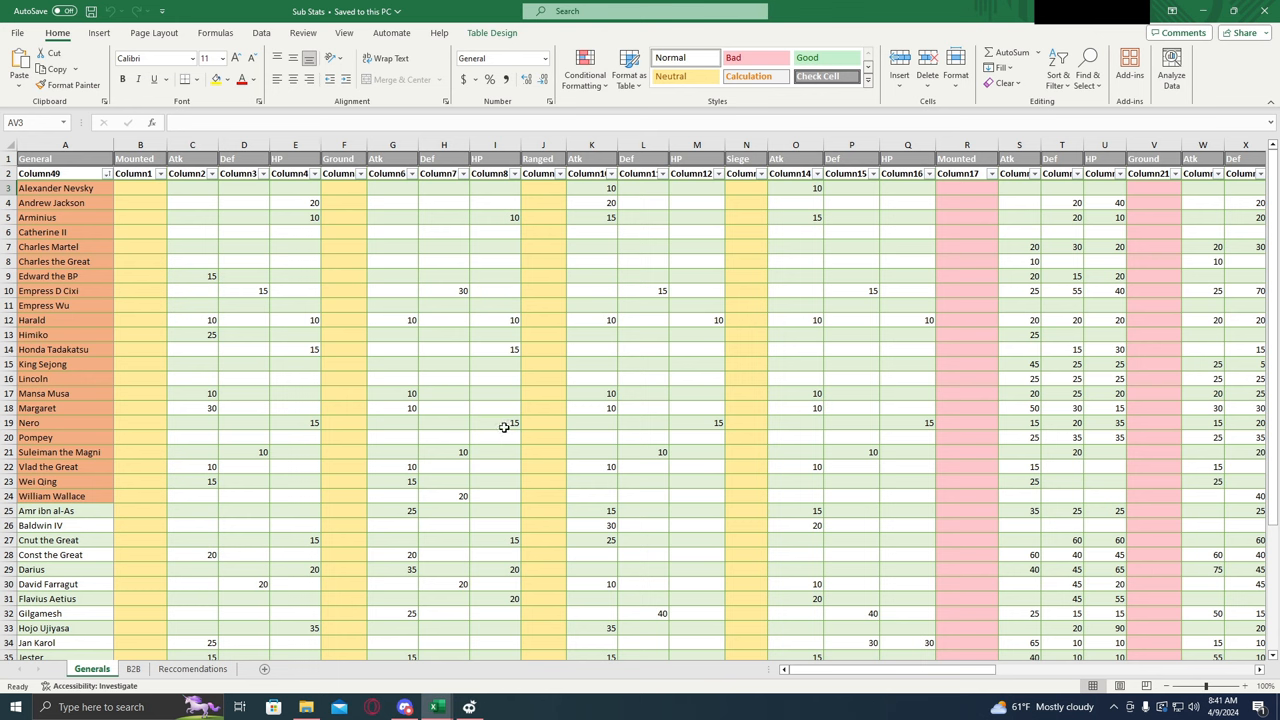
pyautogui.moveTo(148, 584)
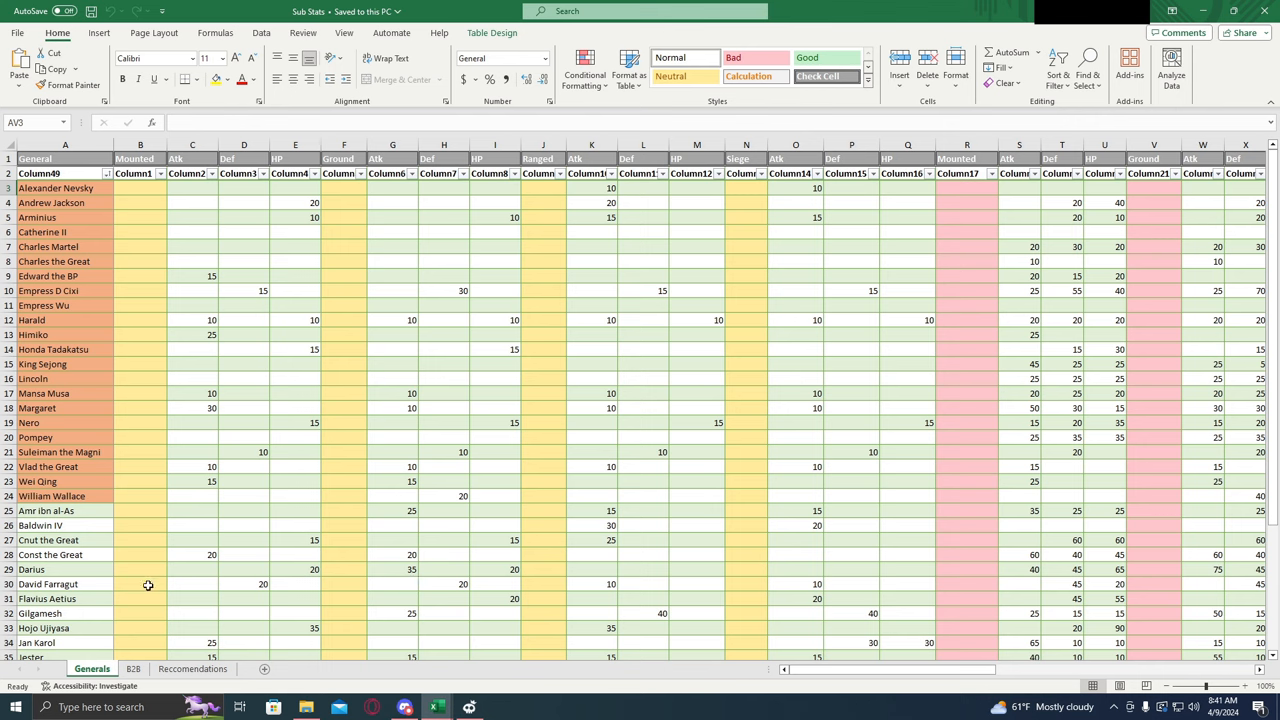
pyautogui.moveTo(364, 620)
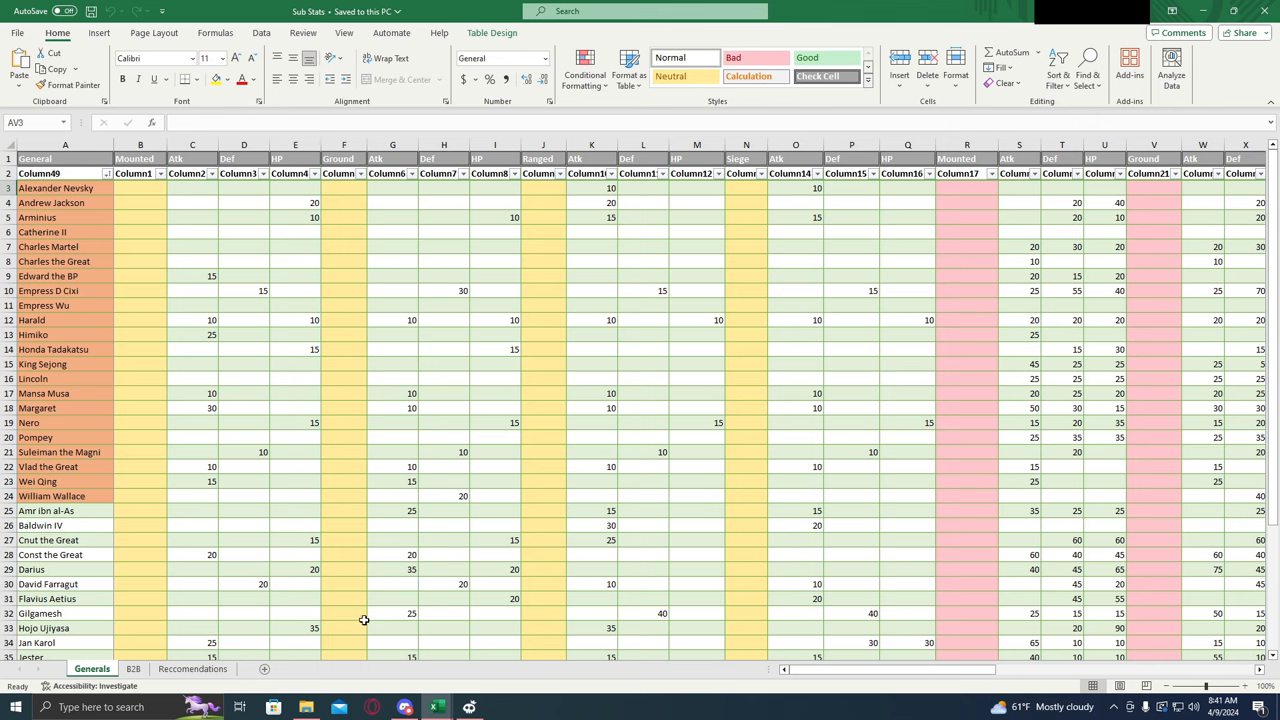
pyautogui.moveTo(424, 604)
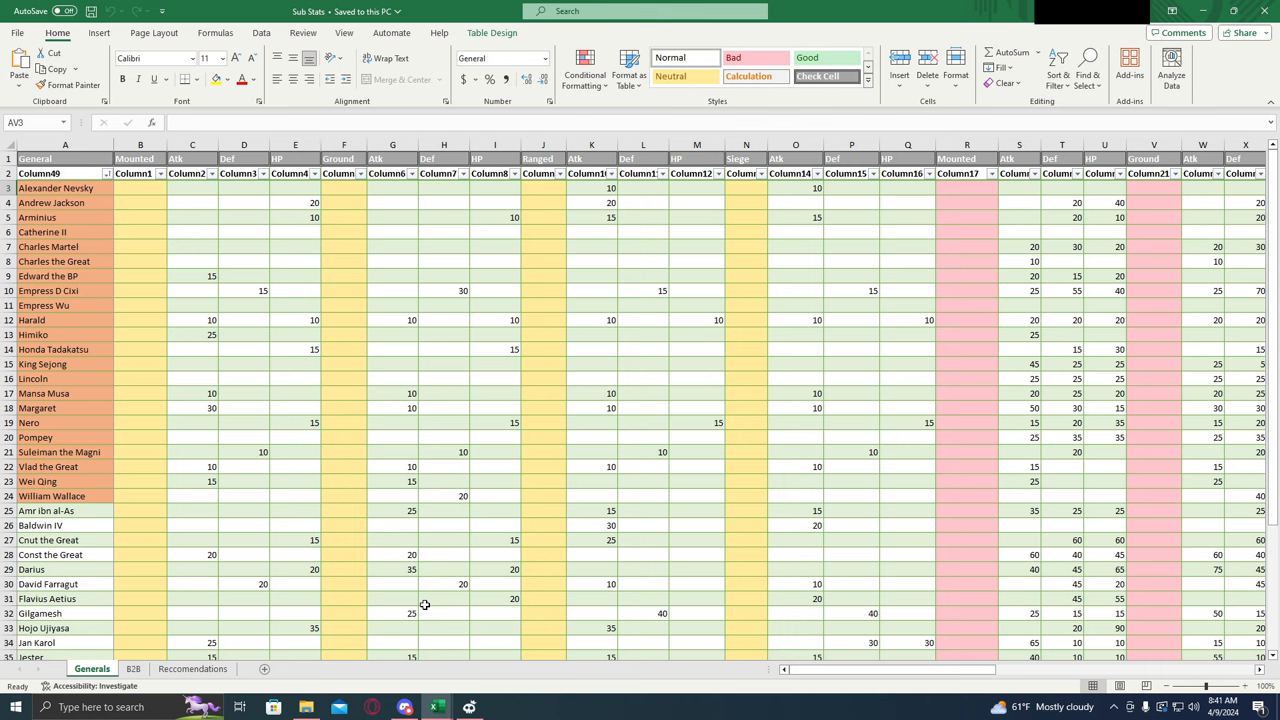
pyautogui.moveTo(472, 604)
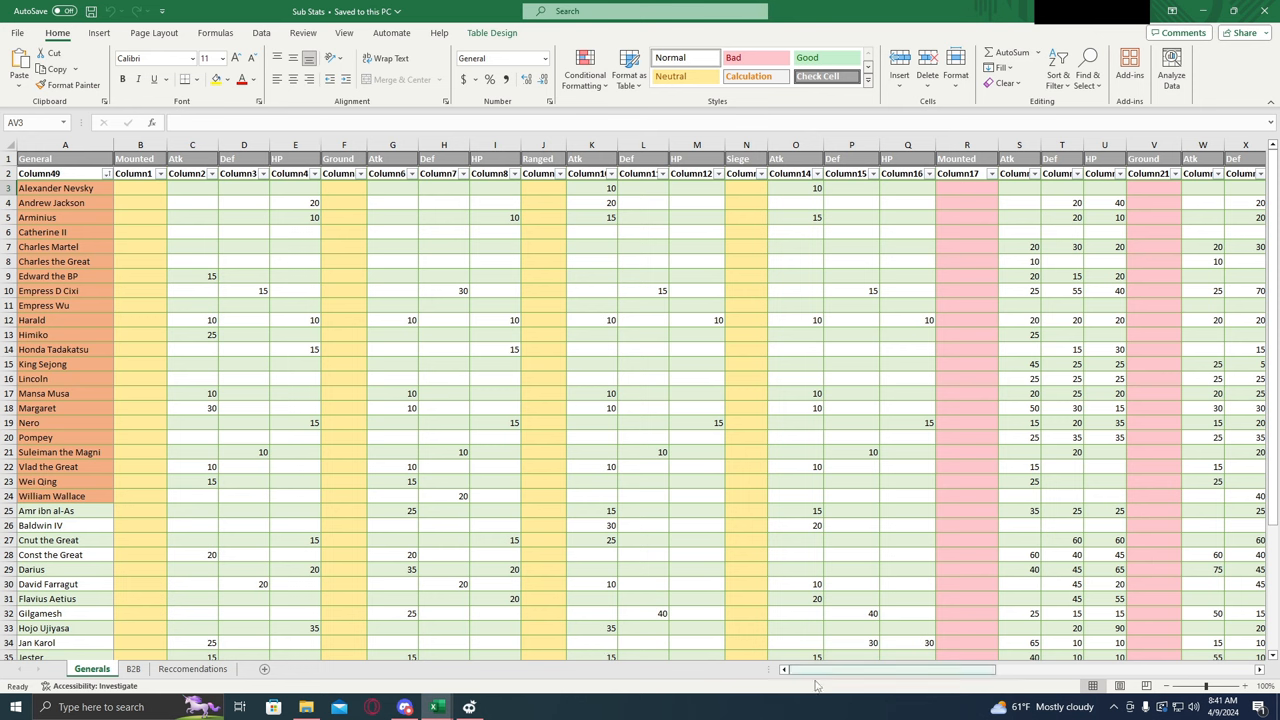
pyautogui.hscroll(3)
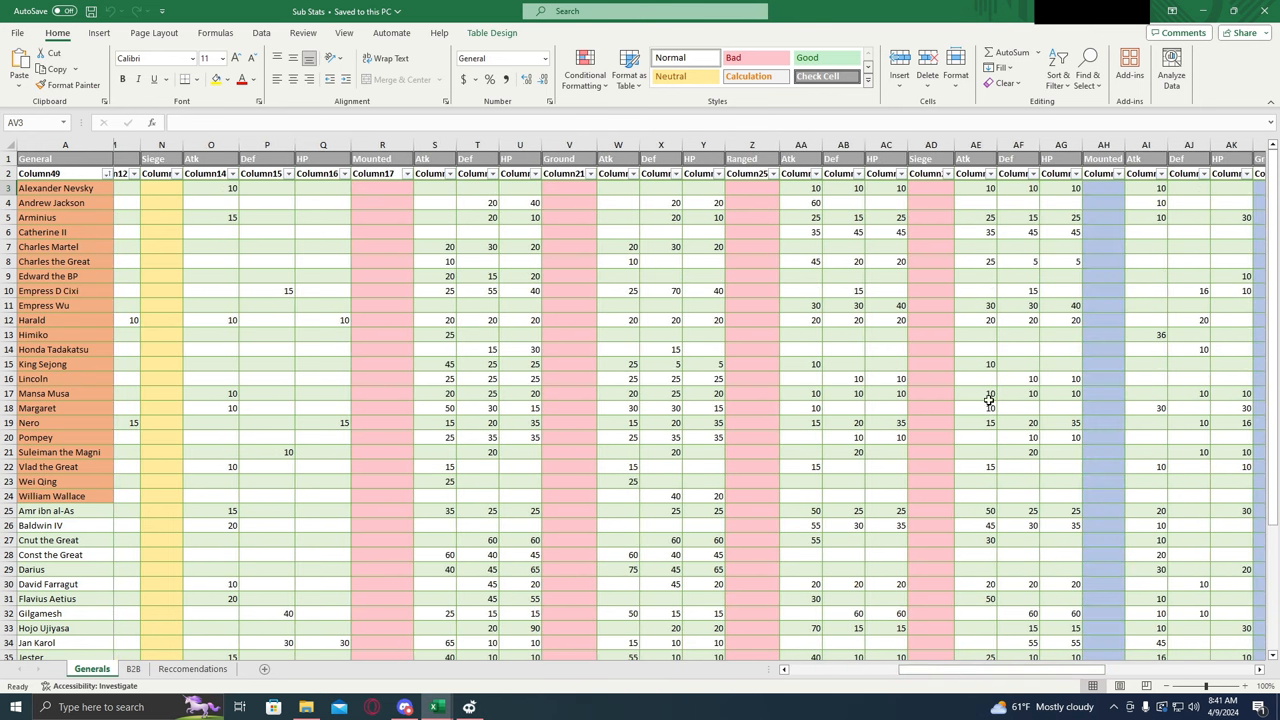
pyautogui.moveTo(904, 638)
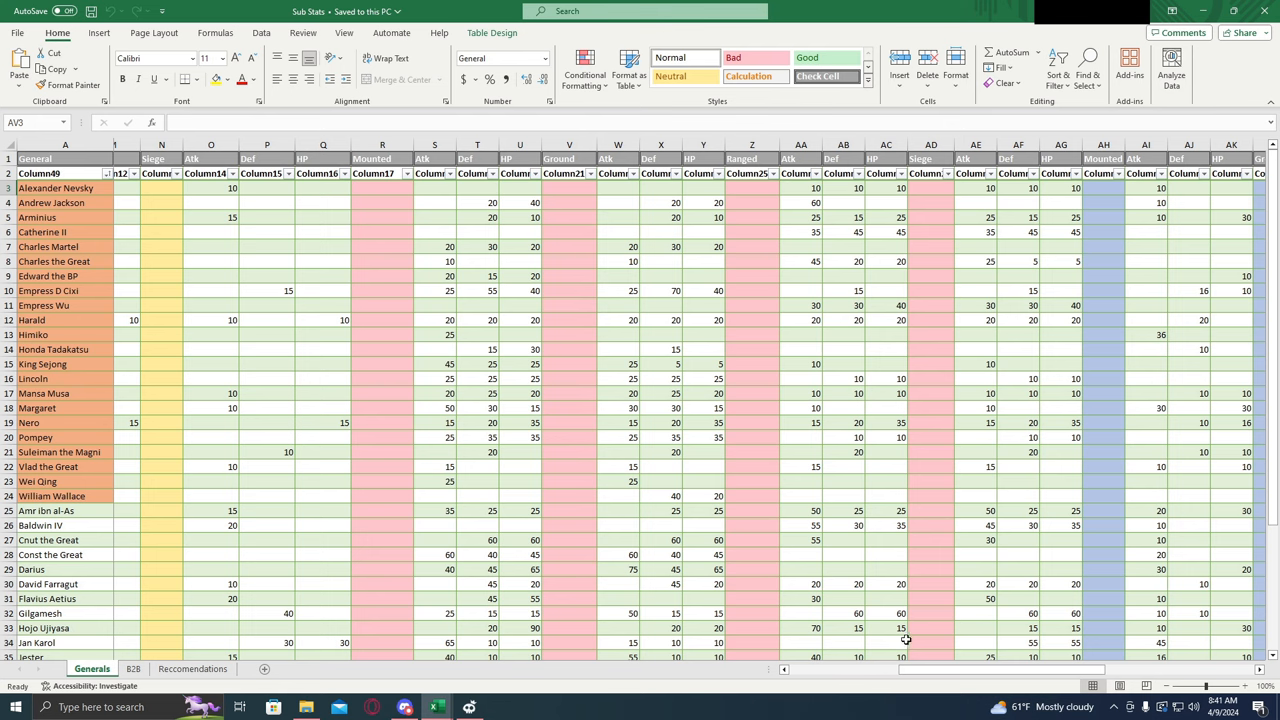
pyautogui.hscroll(3)
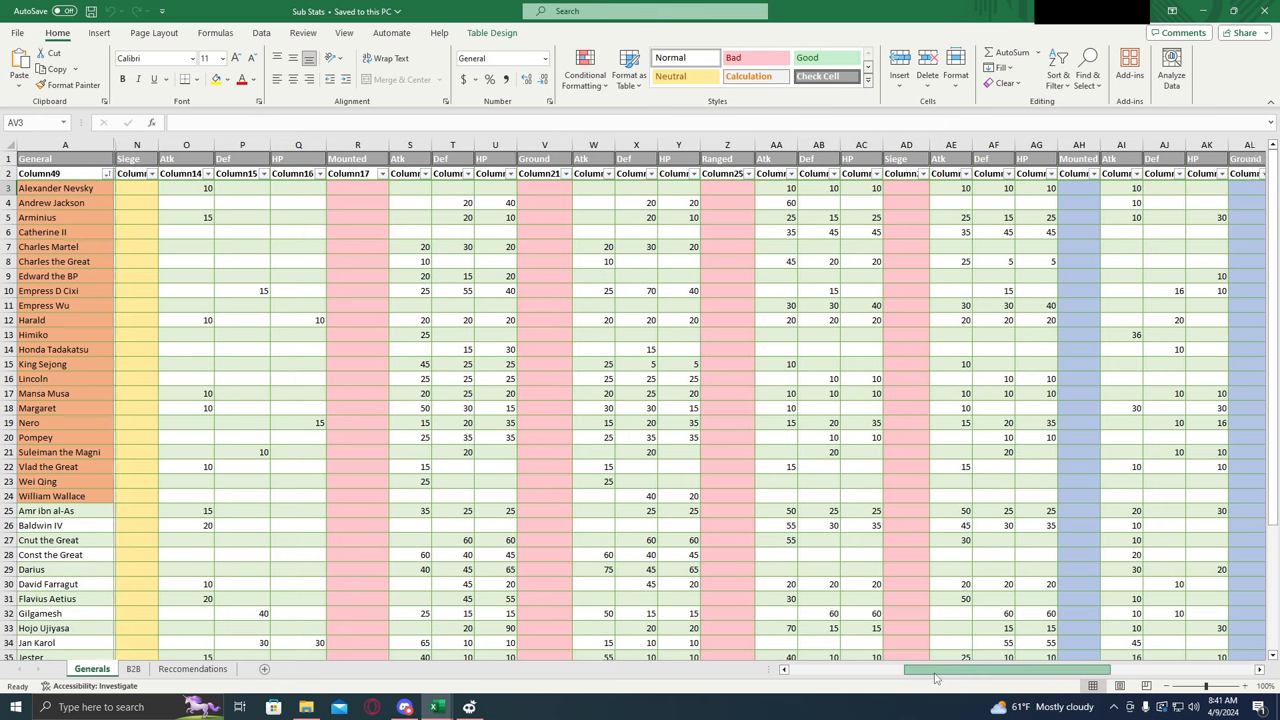
pyautogui.hscroll(3)
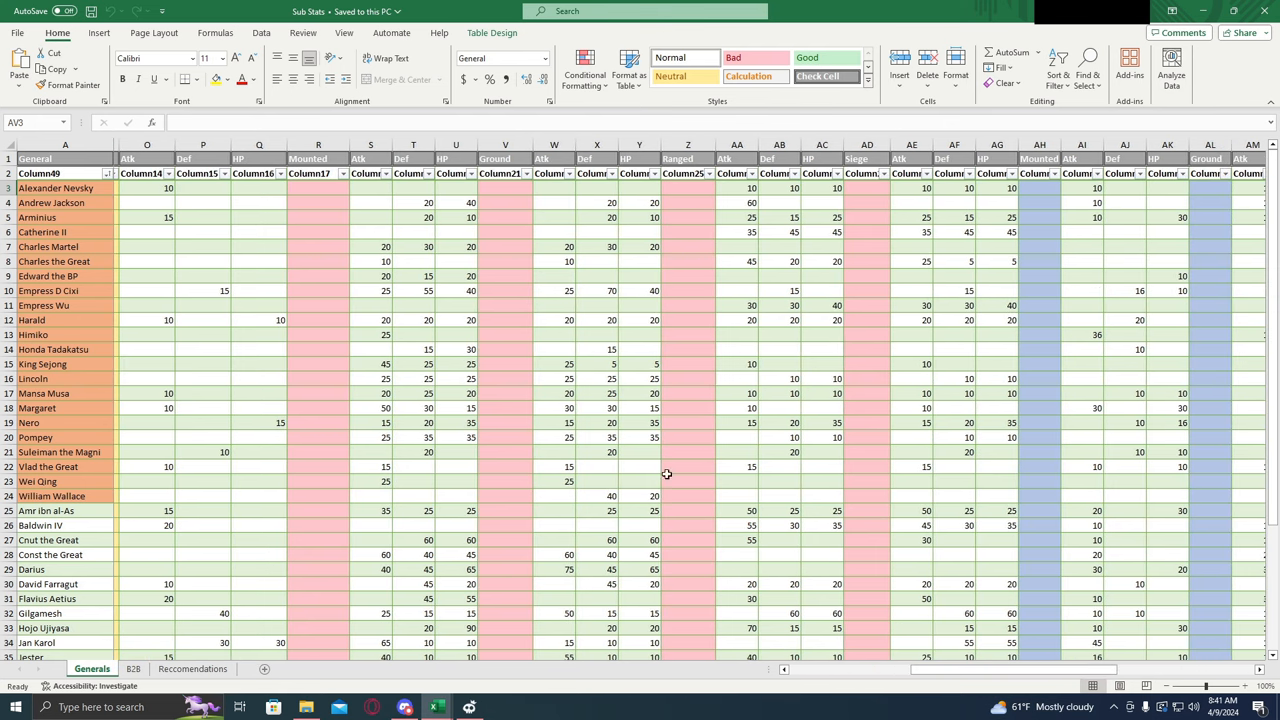
pyautogui.hscroll(3)
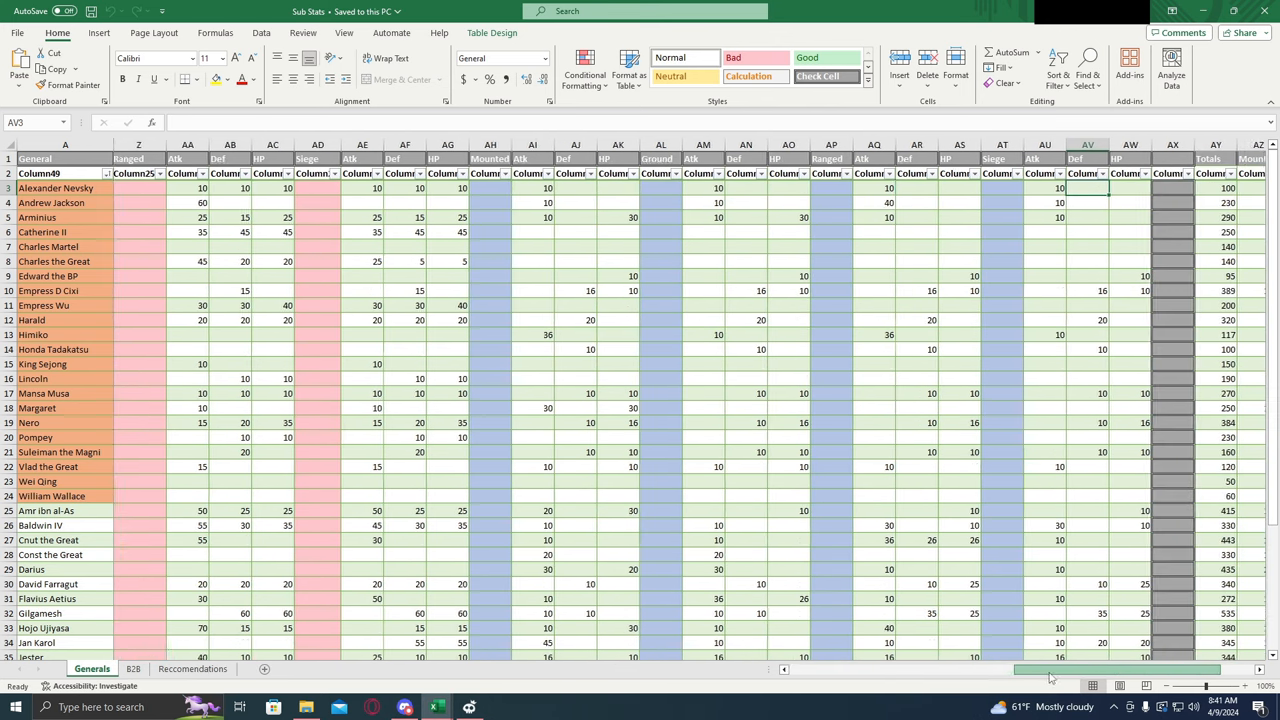
pyautogui.hscroll(3)
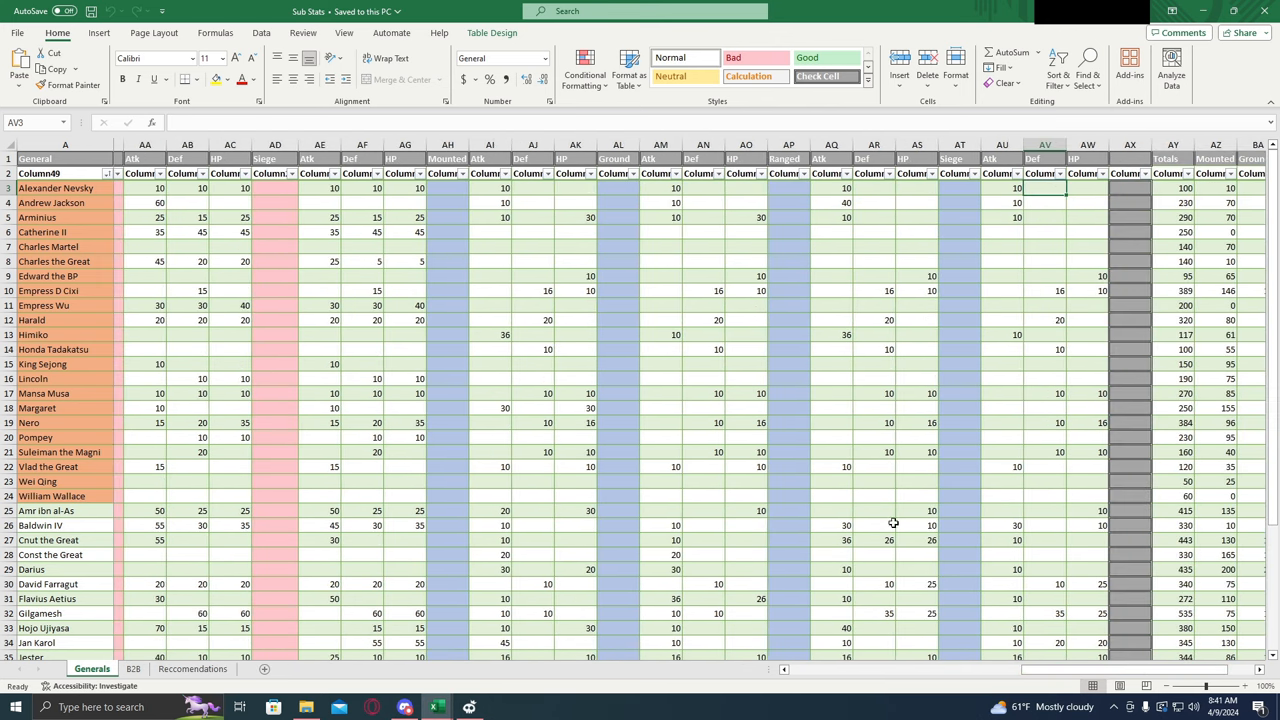
pyautogui.moveTo(844, 556)
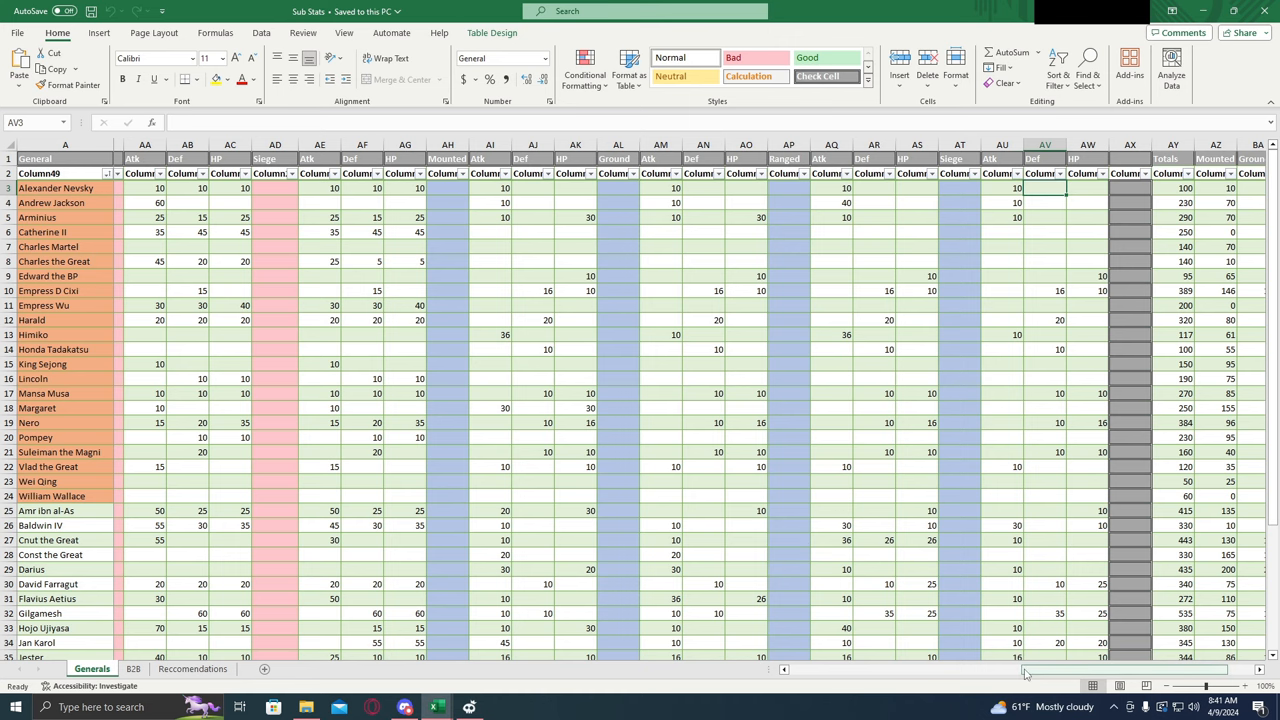
pyautogui.hscroll(3)
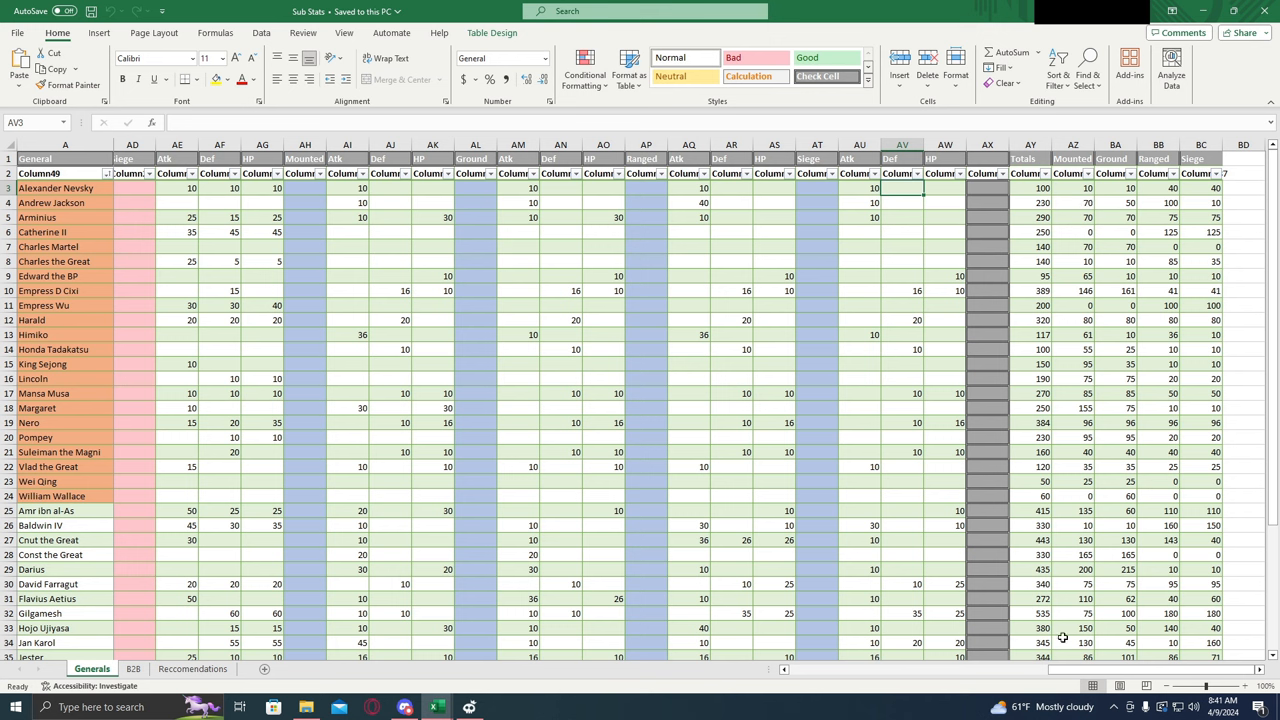
pyautogui.moveTo(1028, 162)
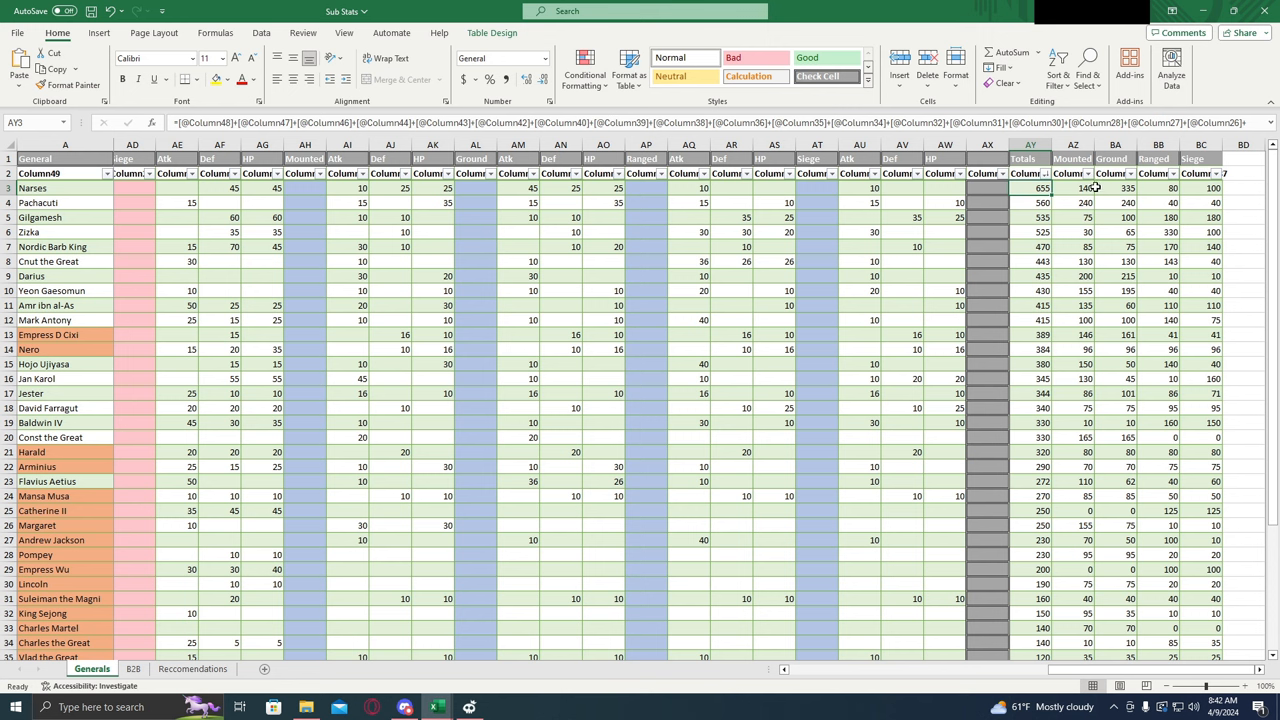
pyautogui.moveTo(1200, 180)
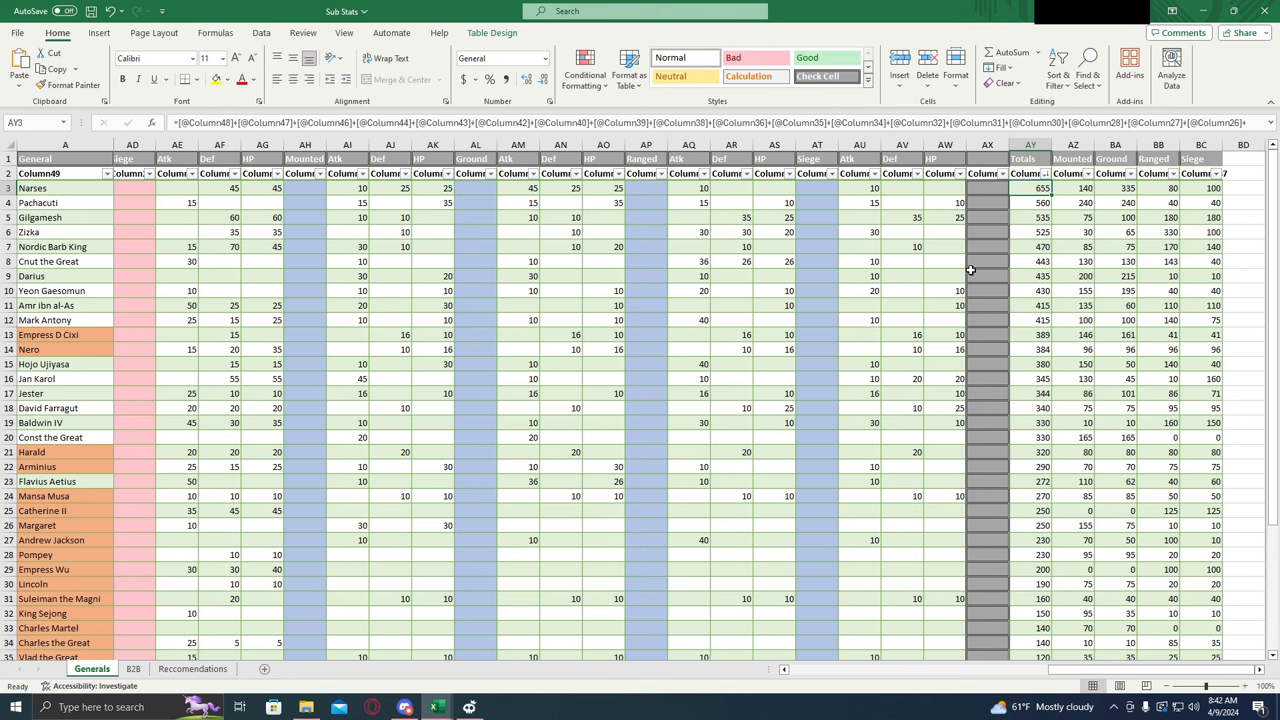
pyautogui.moveTo(836, 502)
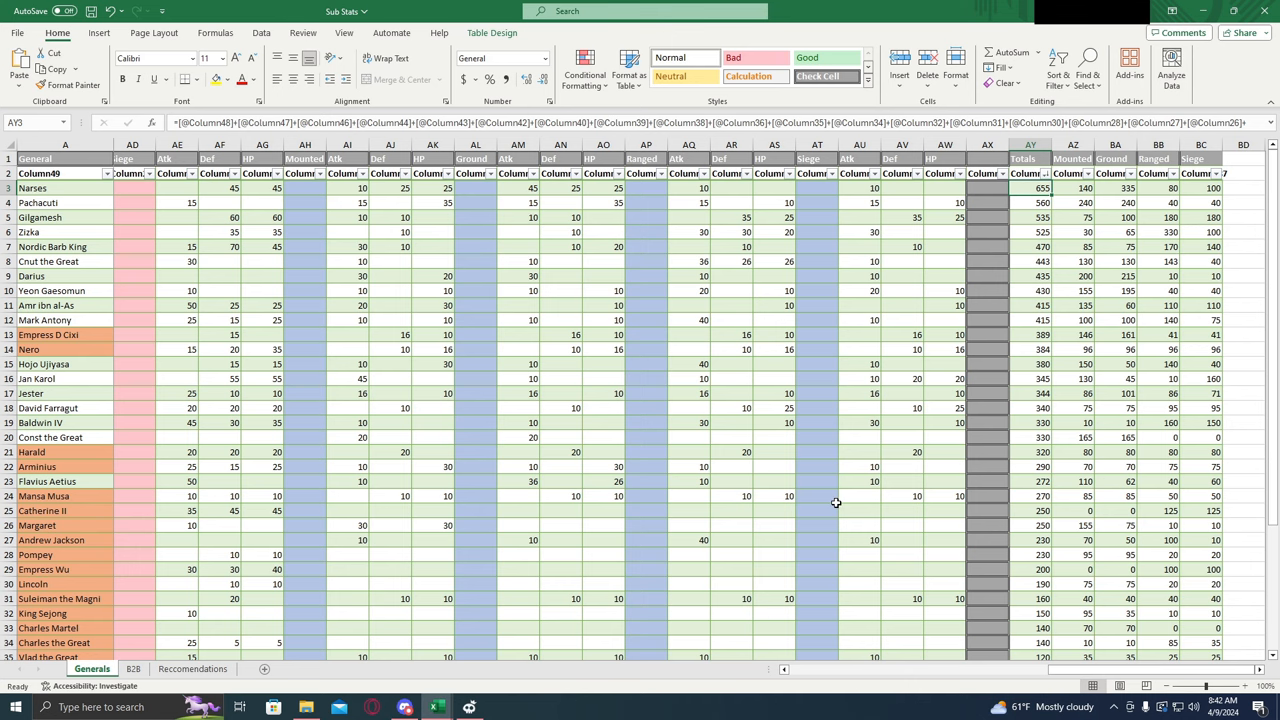
# Step: Review the B2B sheet's Total formulas and Harald's B2B ratio formula
pyautogui.click(132, 668)
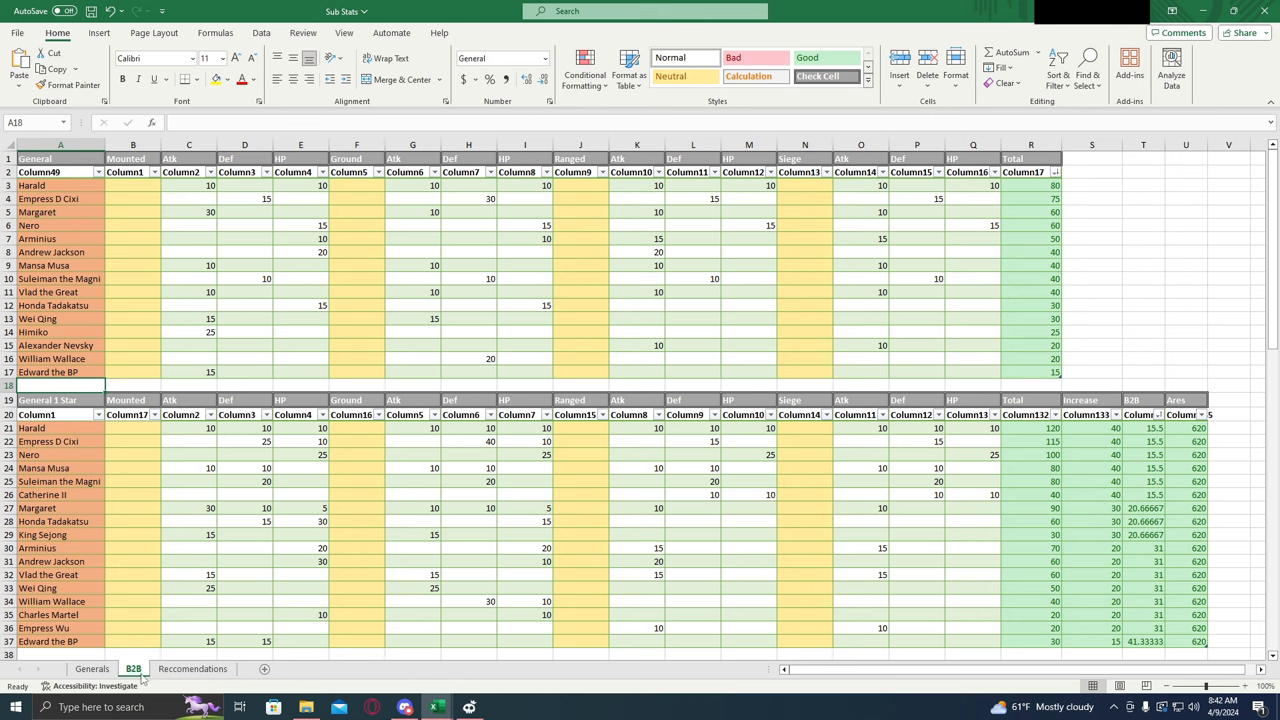
pyautogui.moveTo(720, 508)
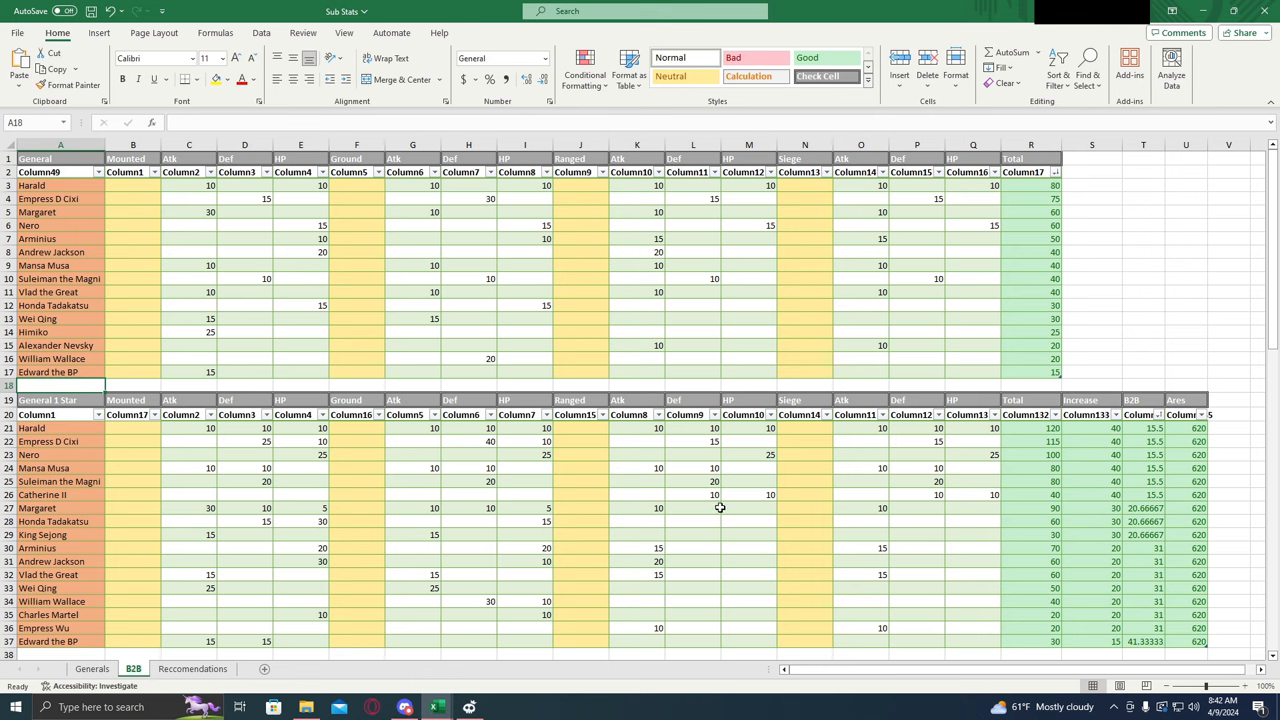
pyautogui.moveTo(680, 360)
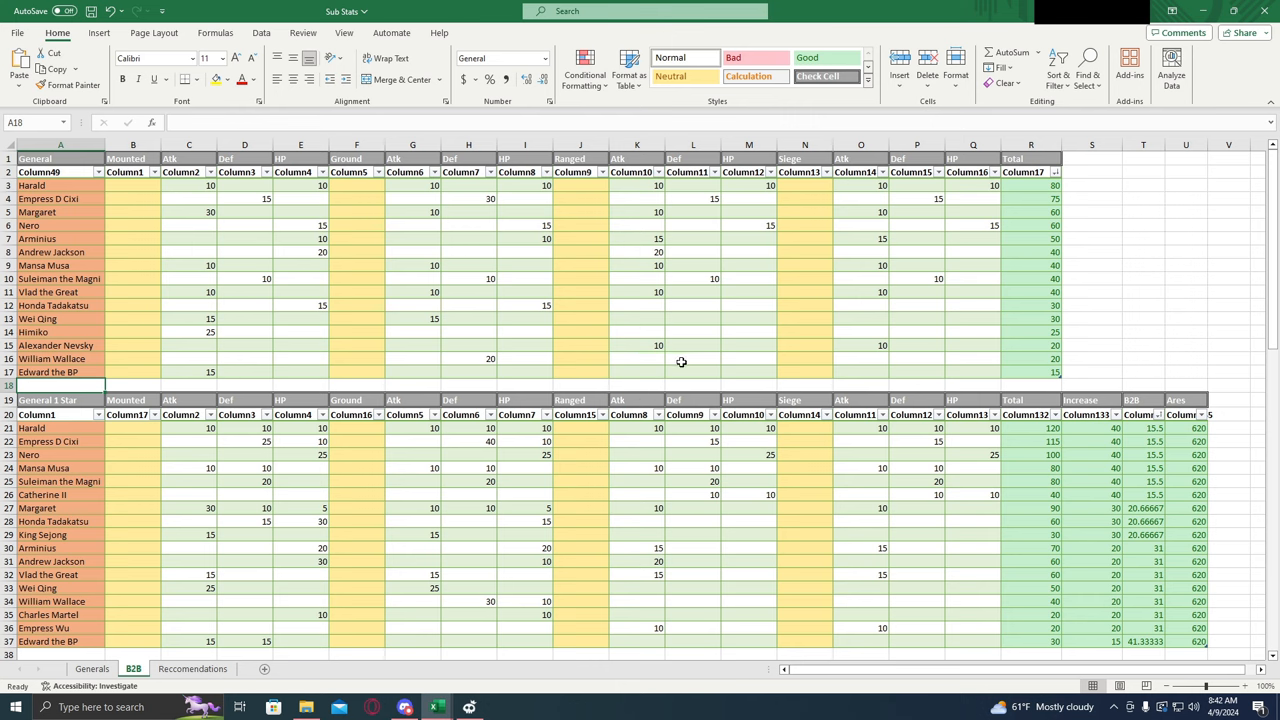
pyautogui.moveTo(500, 224)
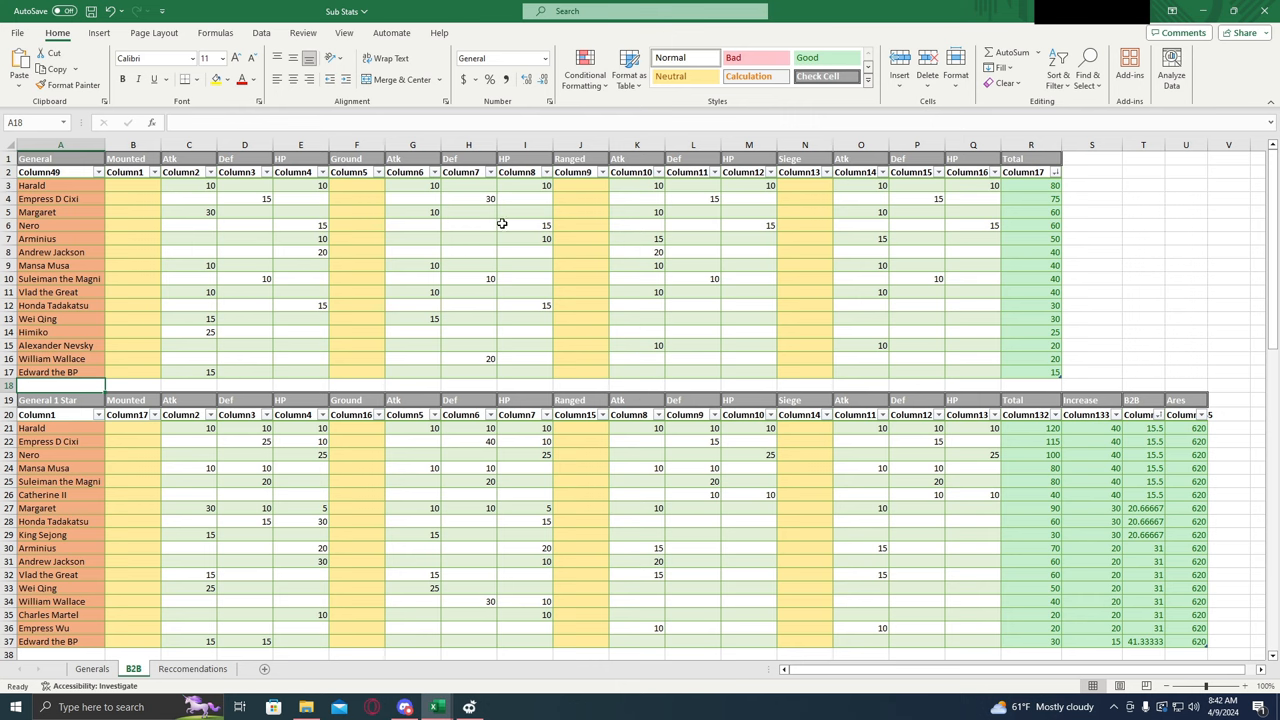
pyautogui.moveTo(552, 238)
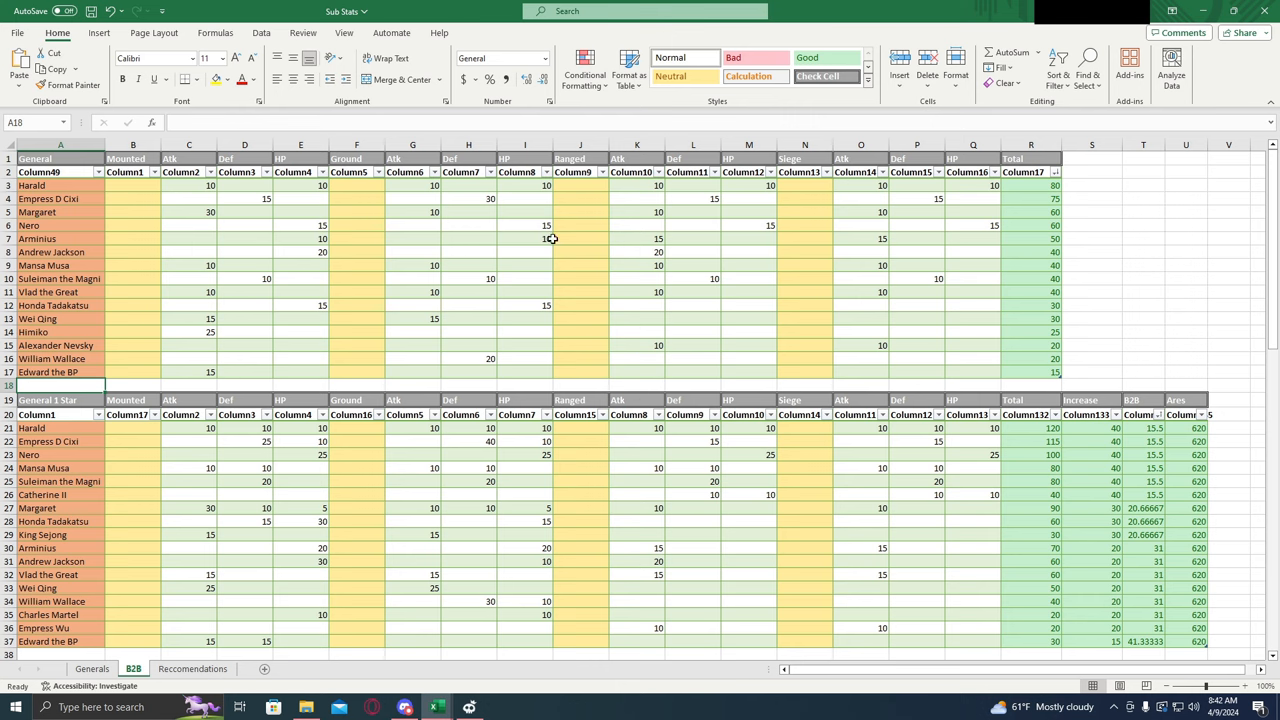
pyautogui.moveTo(1010, 242)
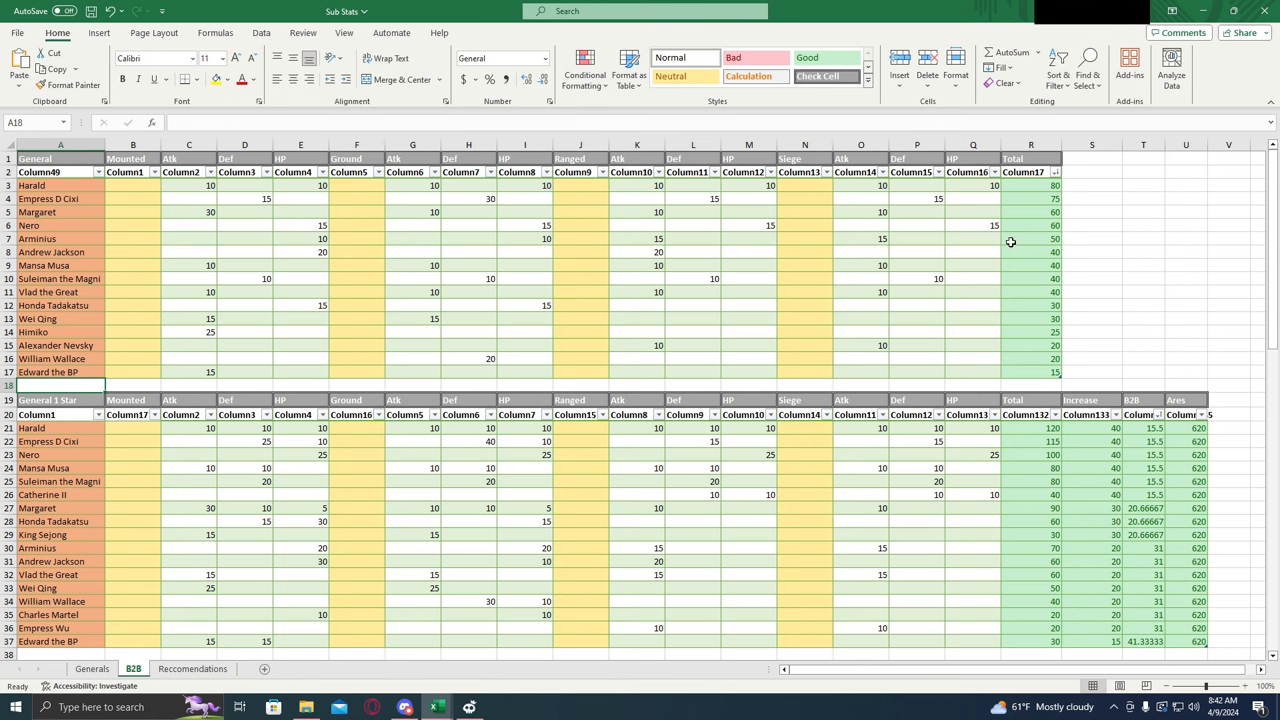
pyautogui.click(1032, 184)
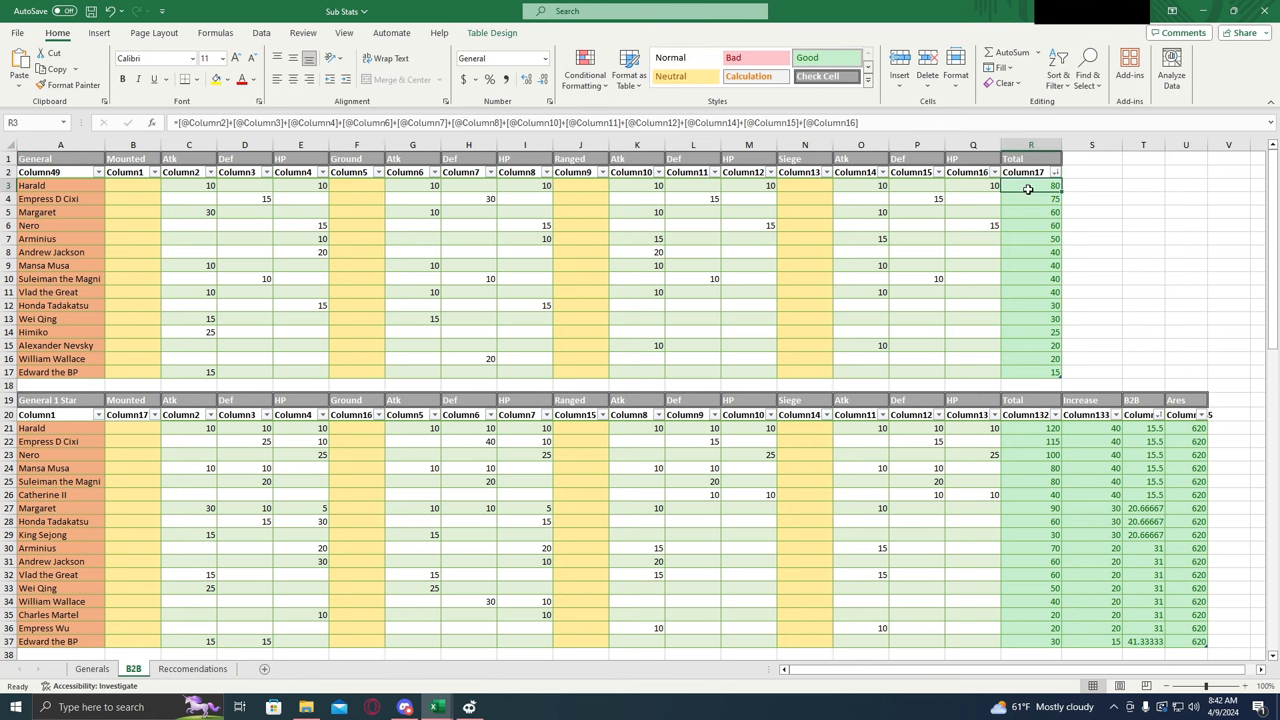
pyautogui.moveTo(1012, 370)
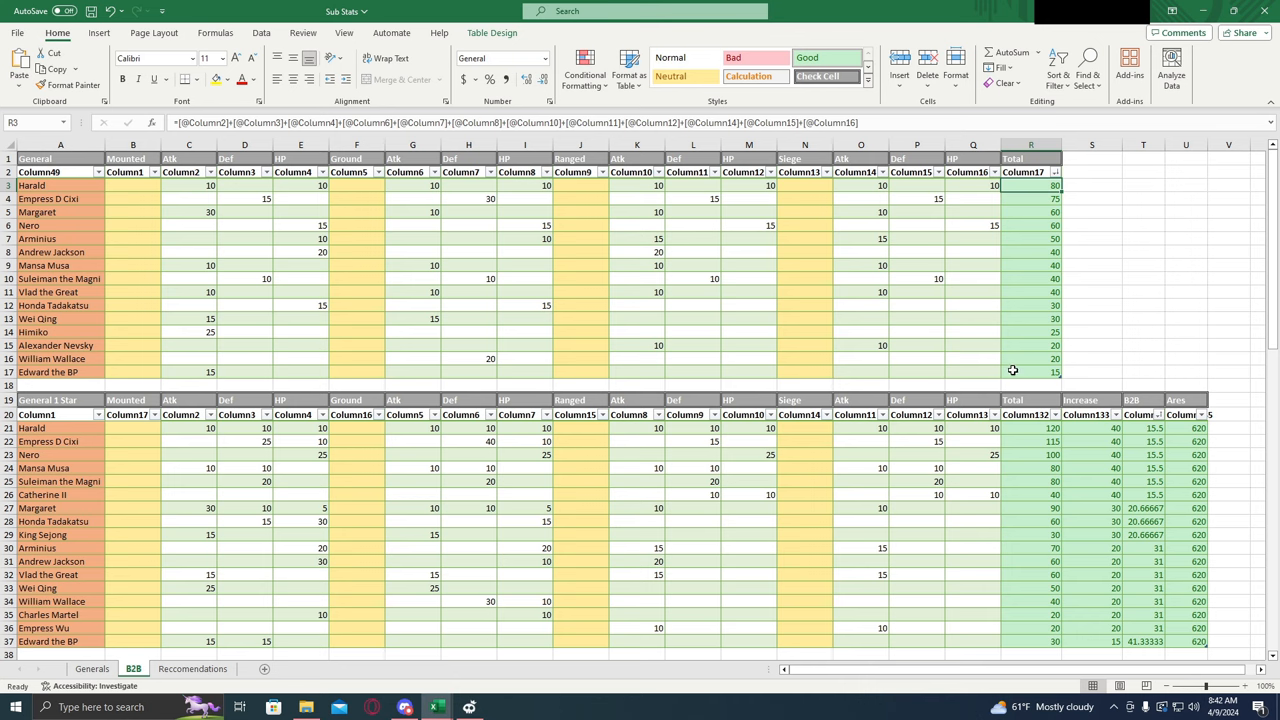
pyautogui.click(1030, 370)
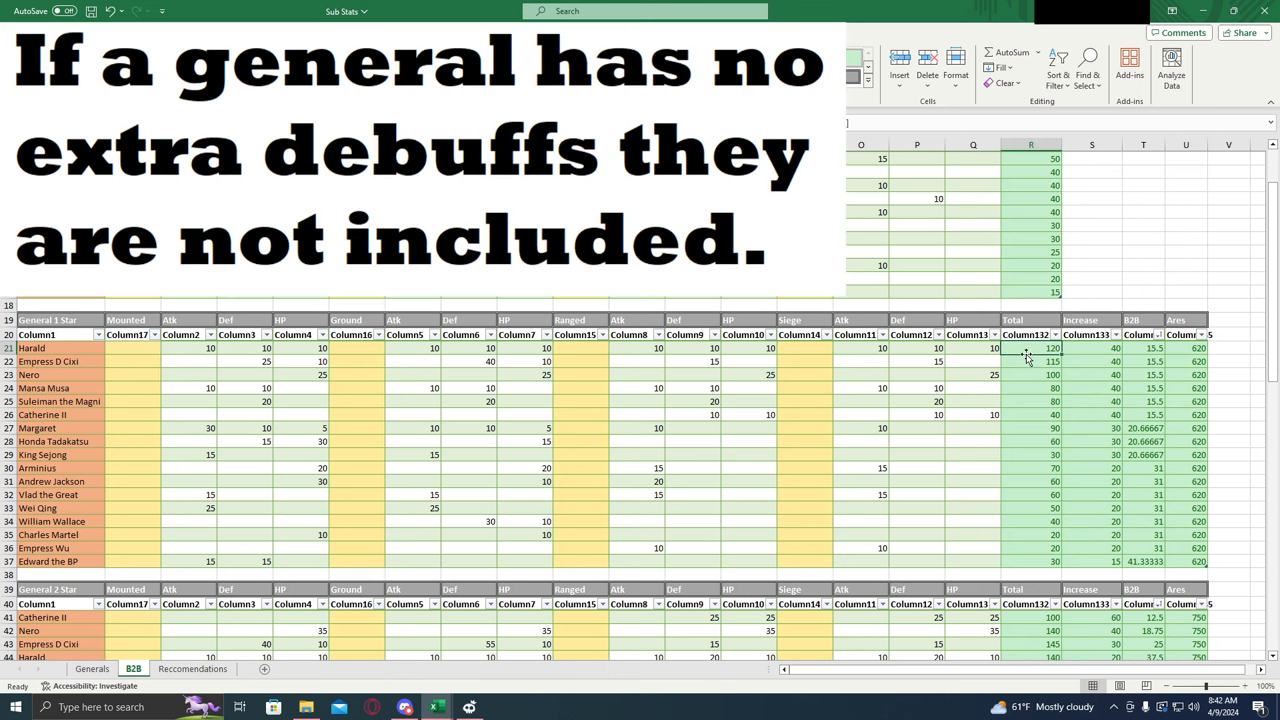
pyautogui.click(1092, 348)
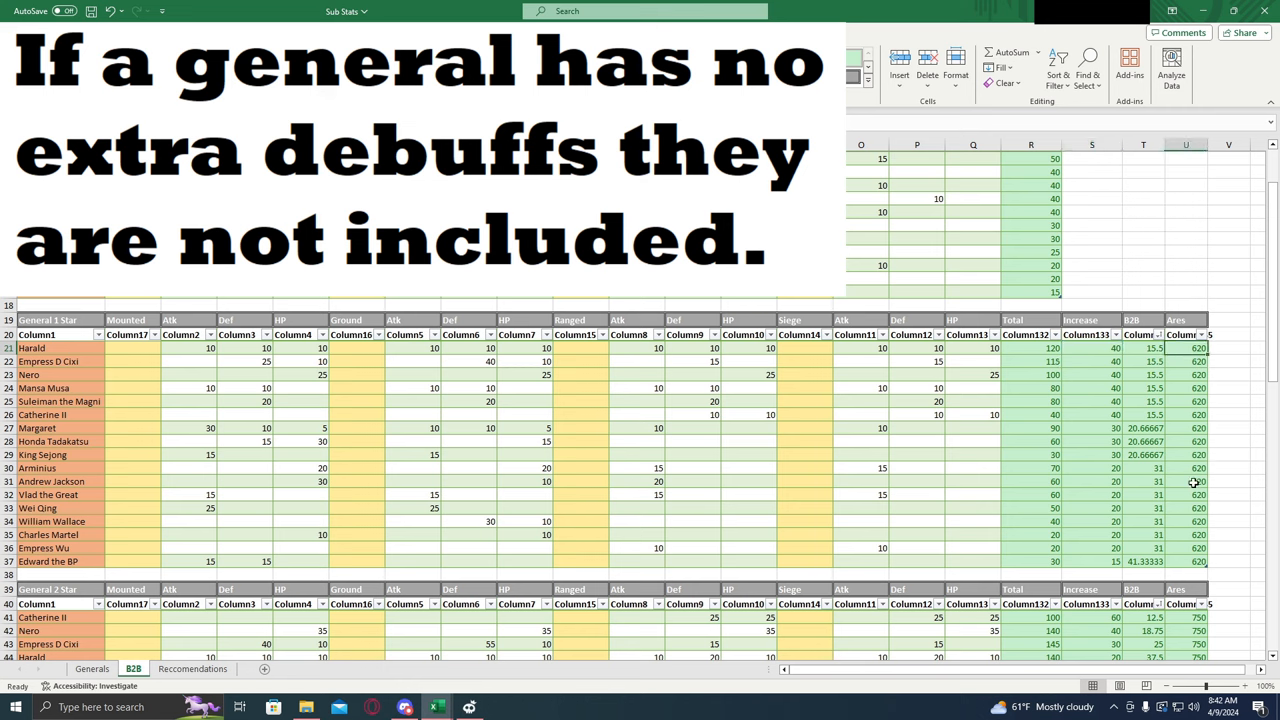
pyautogui.moveTo(1142, 354)
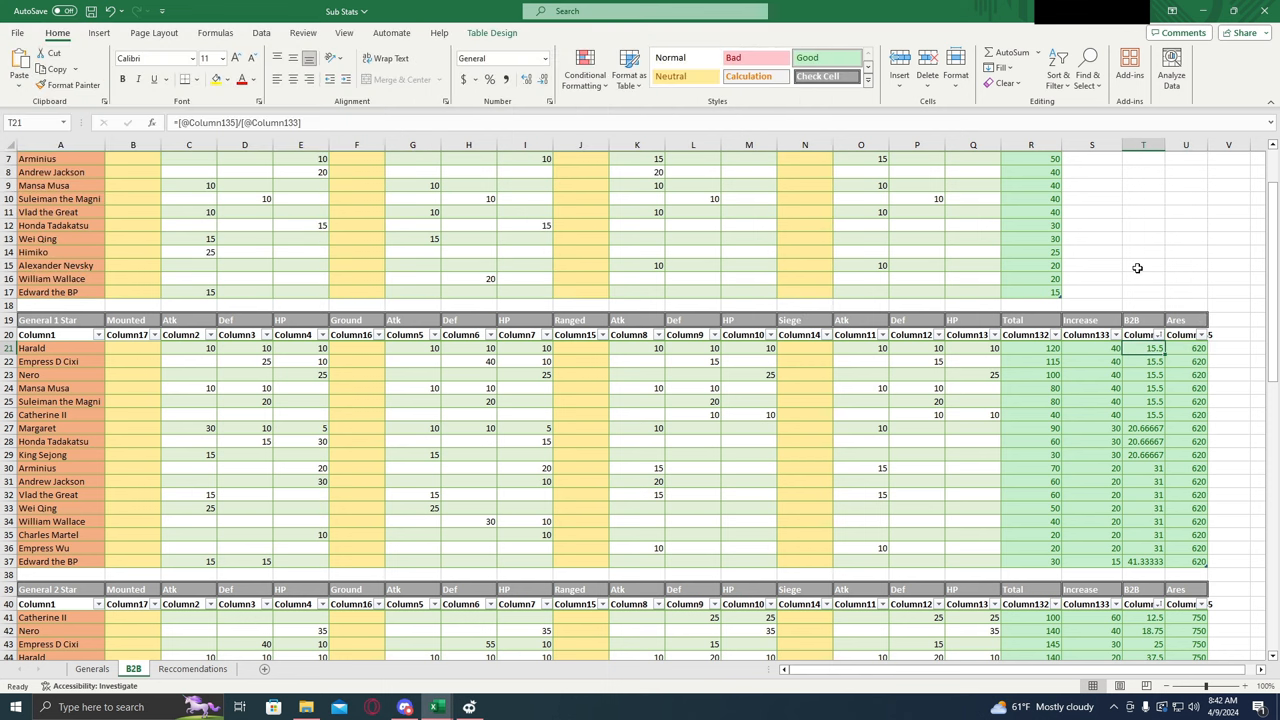
pyautogui.click(1184, 348)
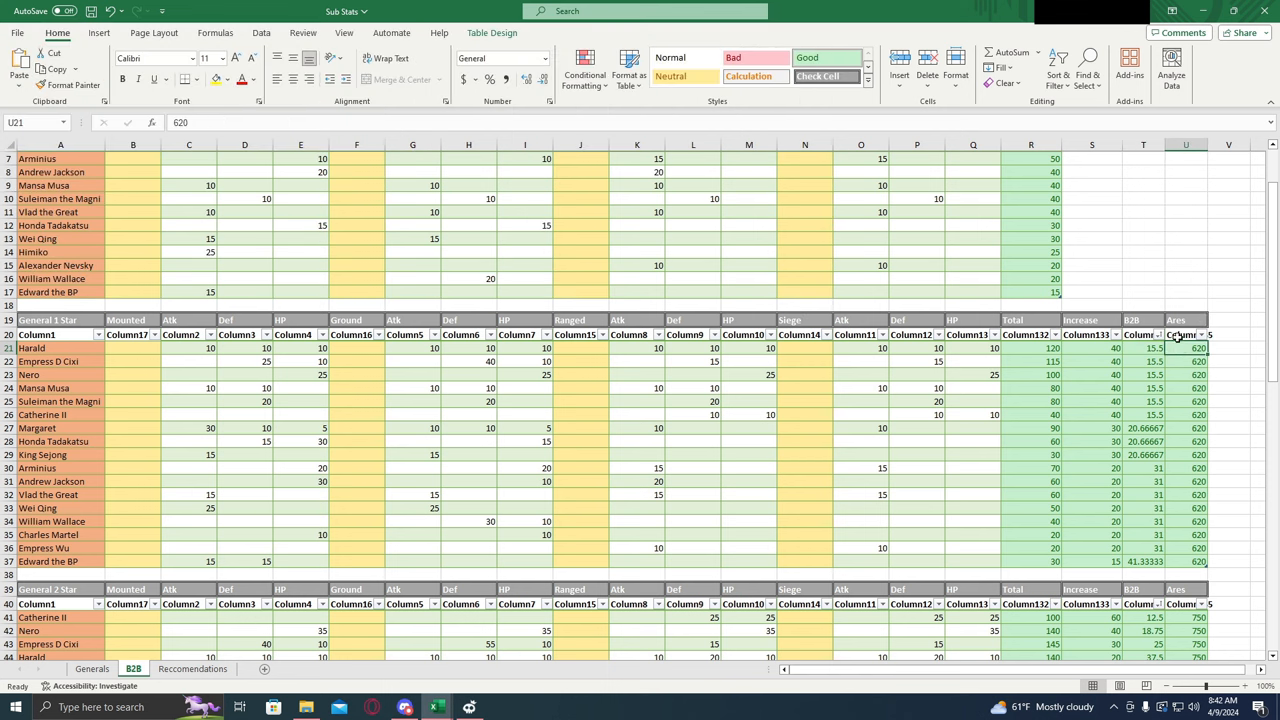
pyautogui.click(1092, 348)
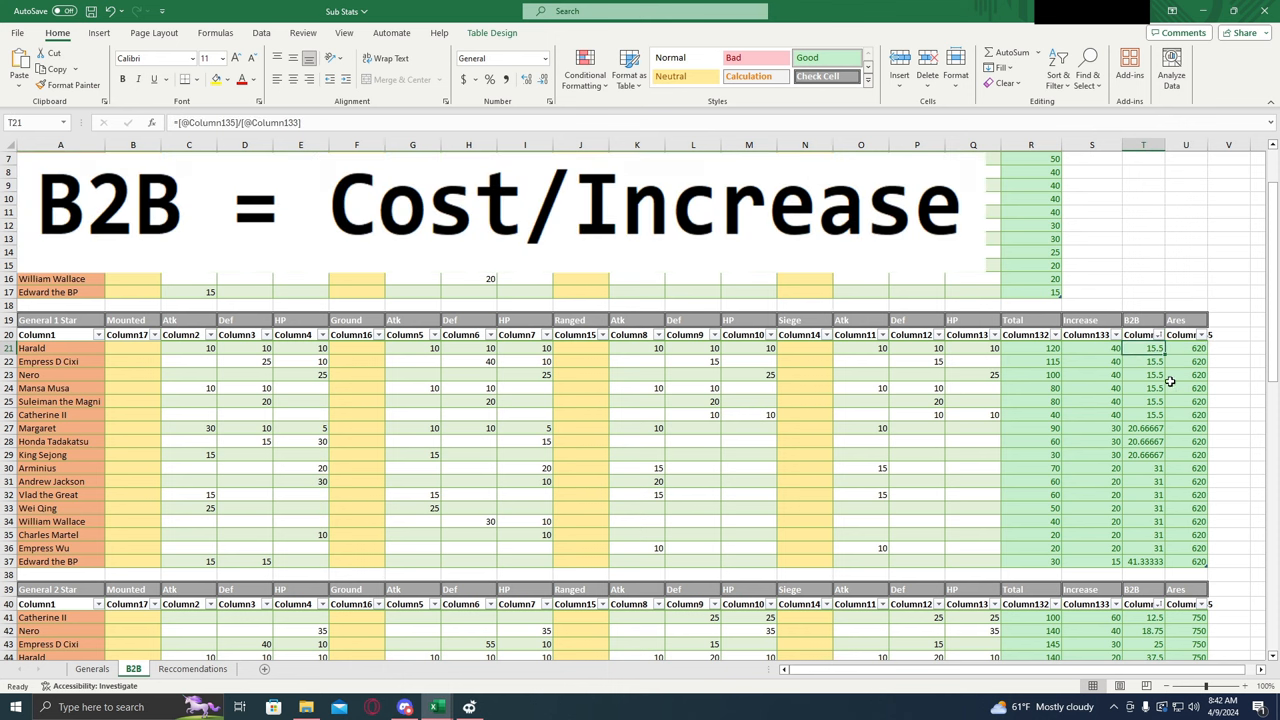
pyautogui.moveTo(1144, 348)
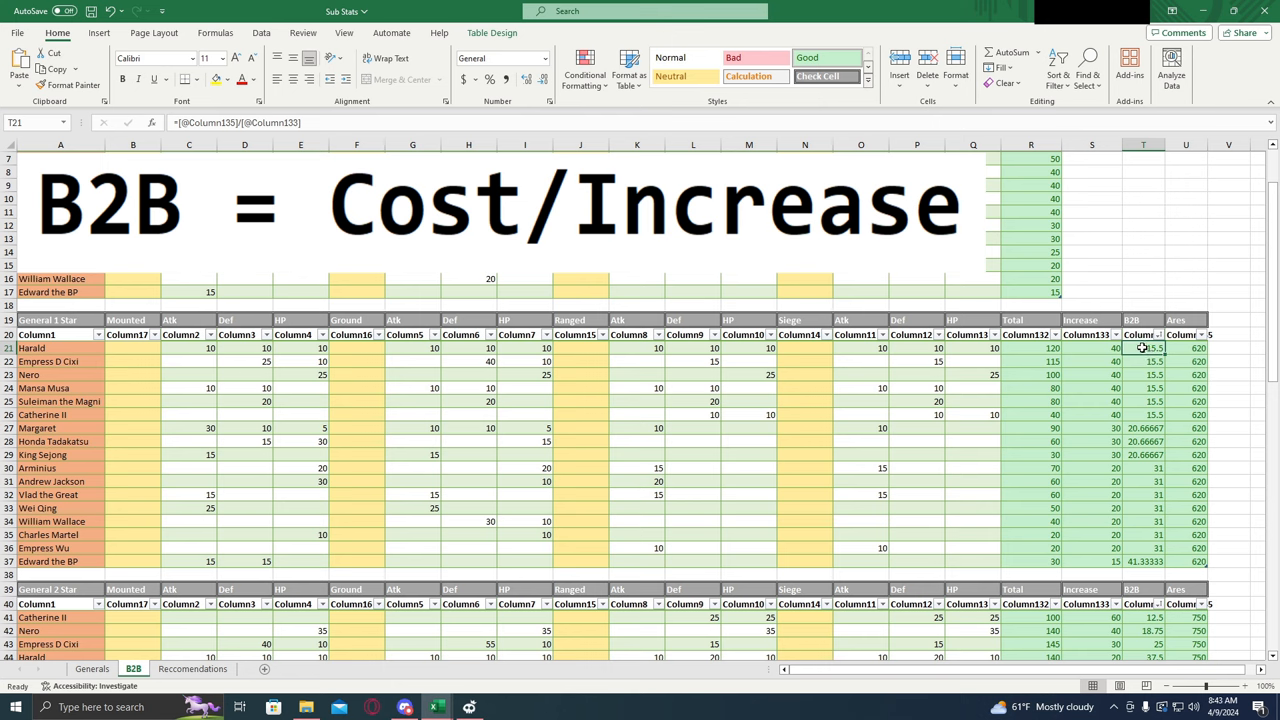
pyautogui.scroll(-3)
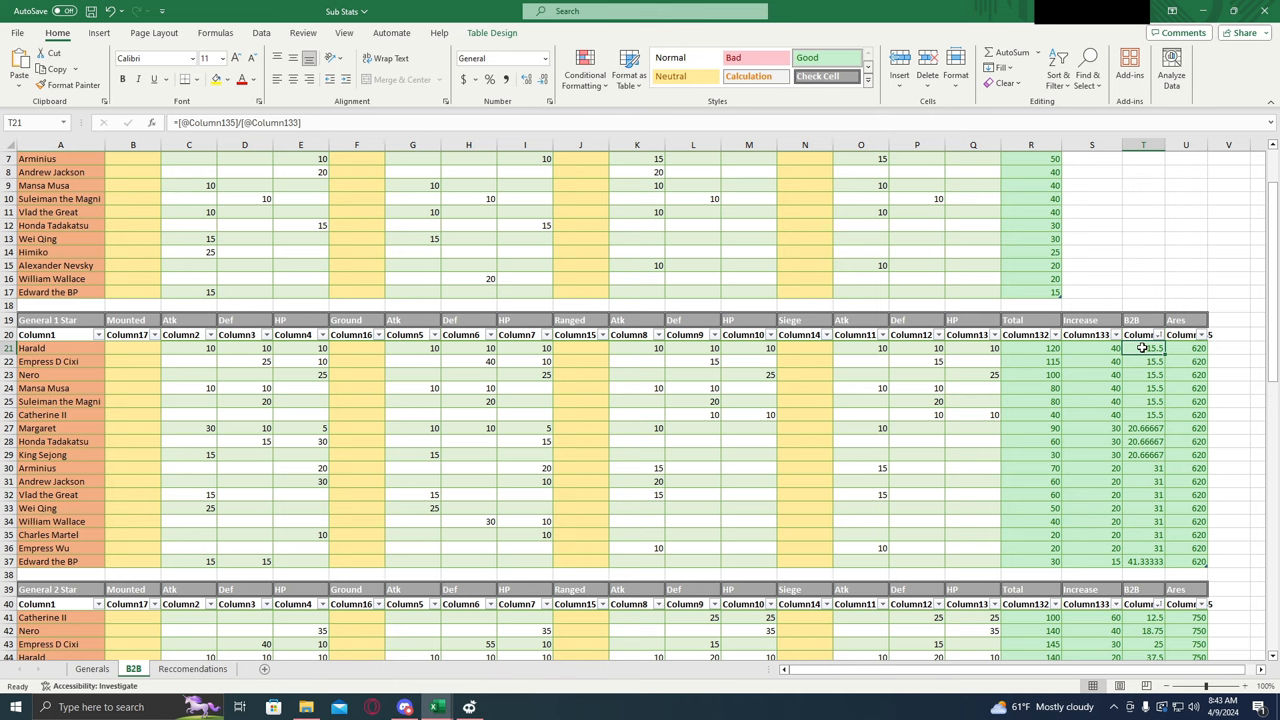
pyautogui.moveTo(1138, 358)
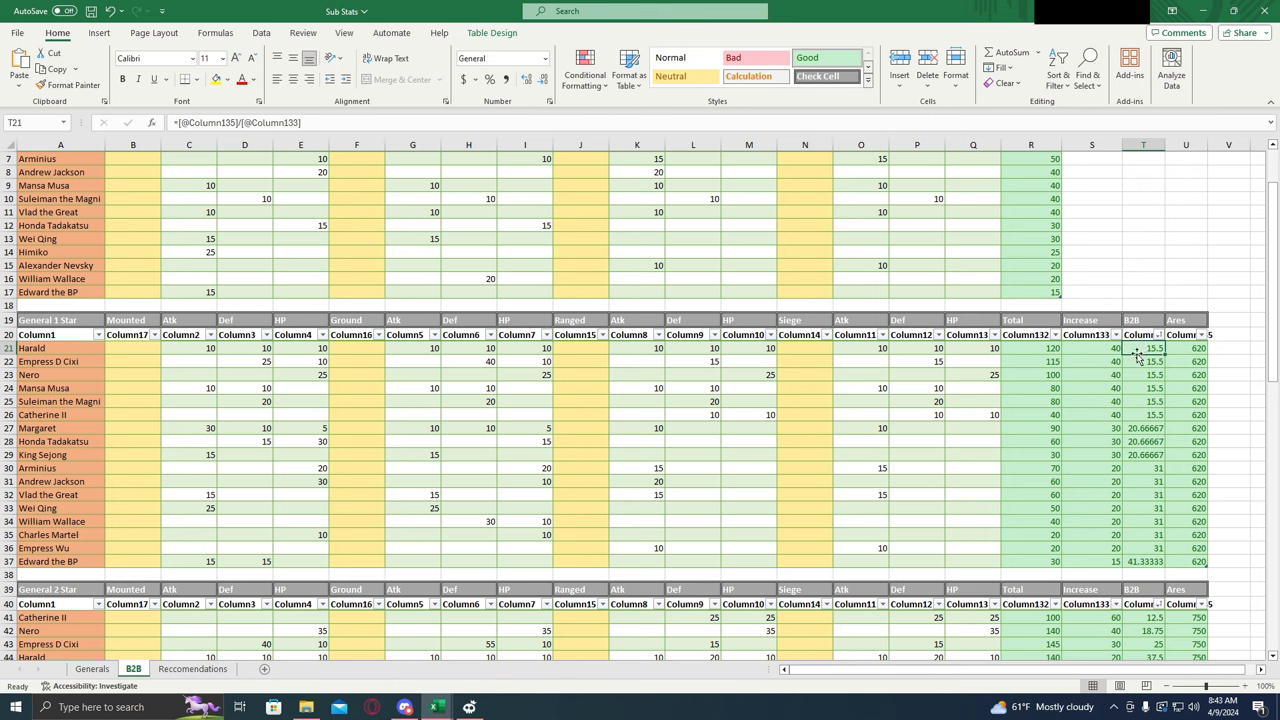
pyautogui.moveTo(1128, 390)
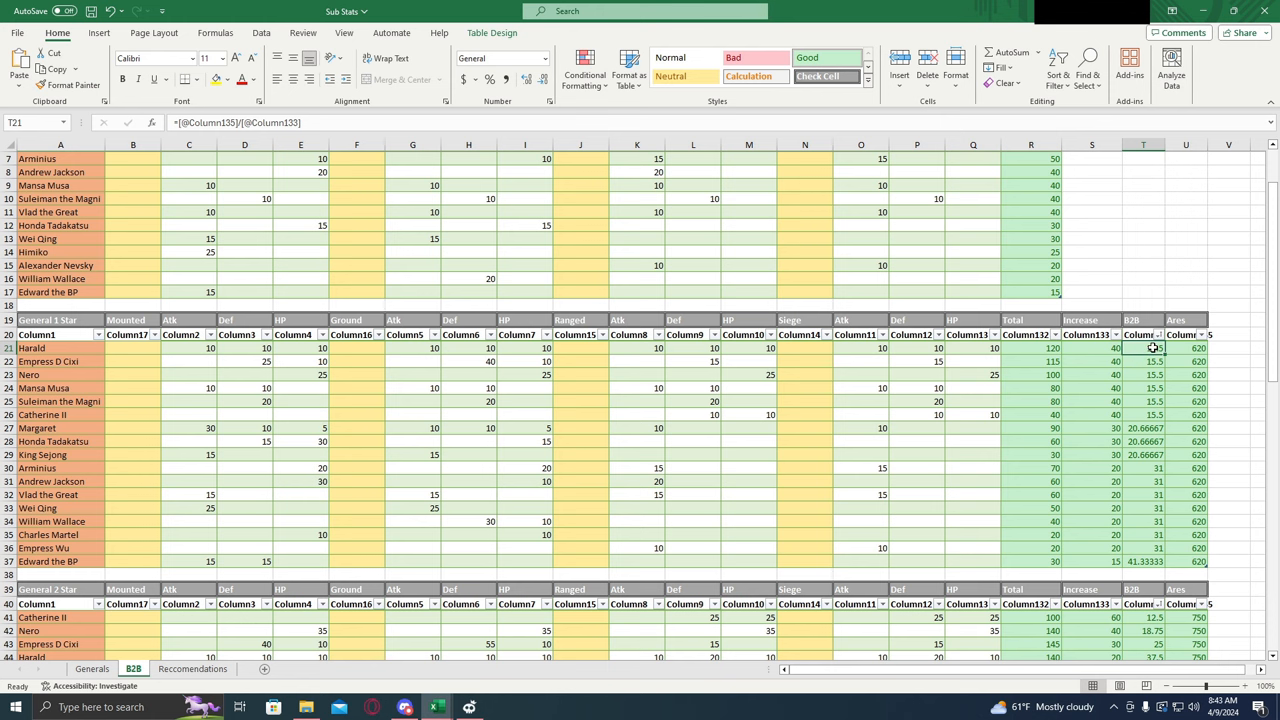
pyautogui.scroll(-3)
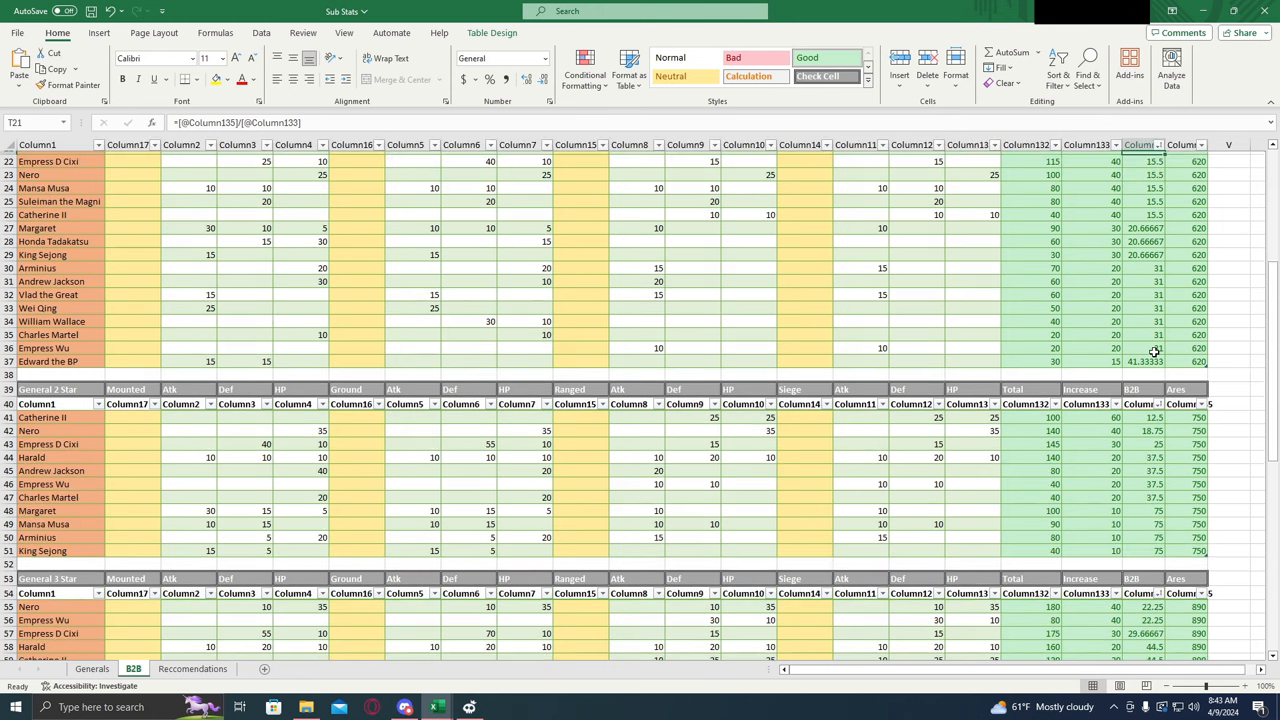
pyautogui.scroll(-3)
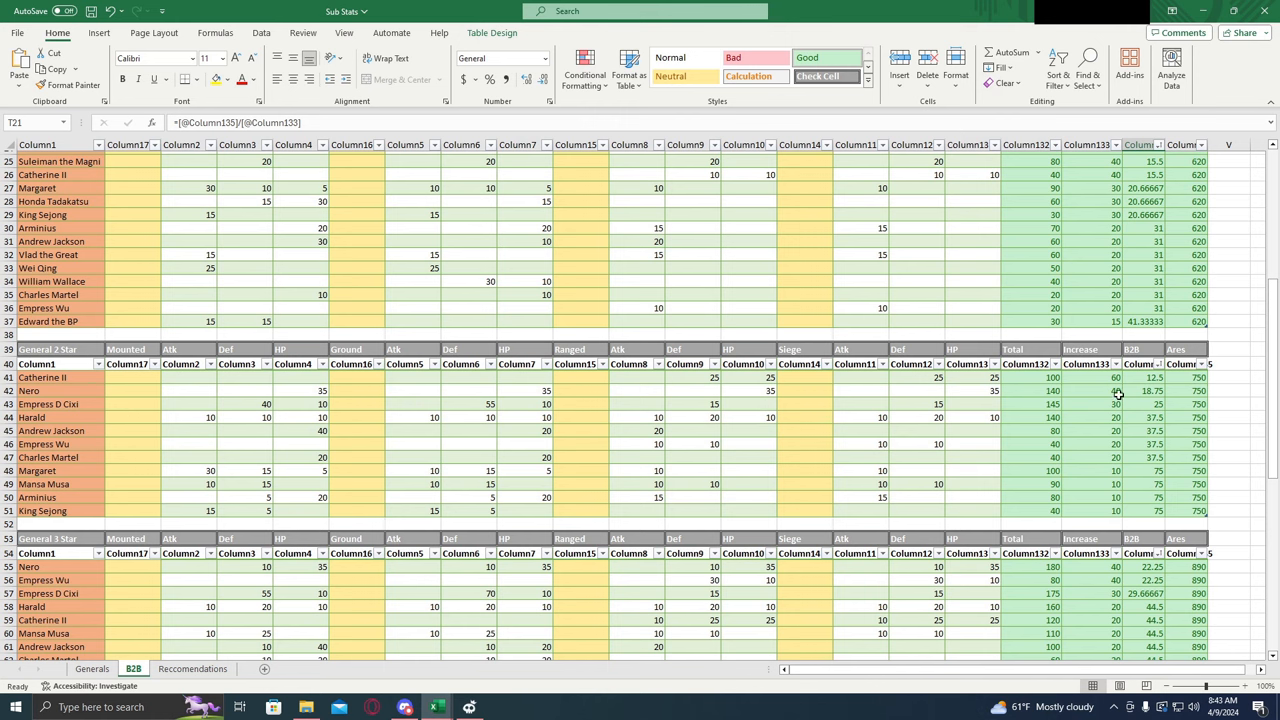
pyautogui.scroll(-3)
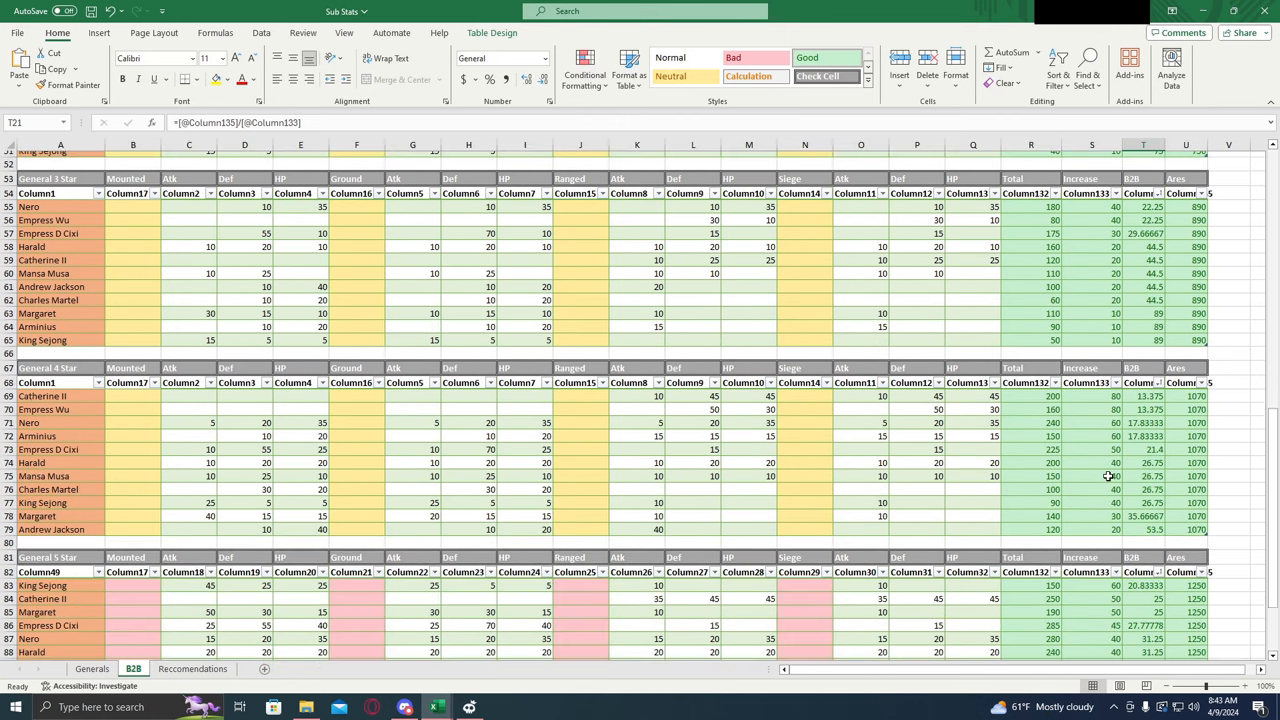
pyautogui.scroll(-3)
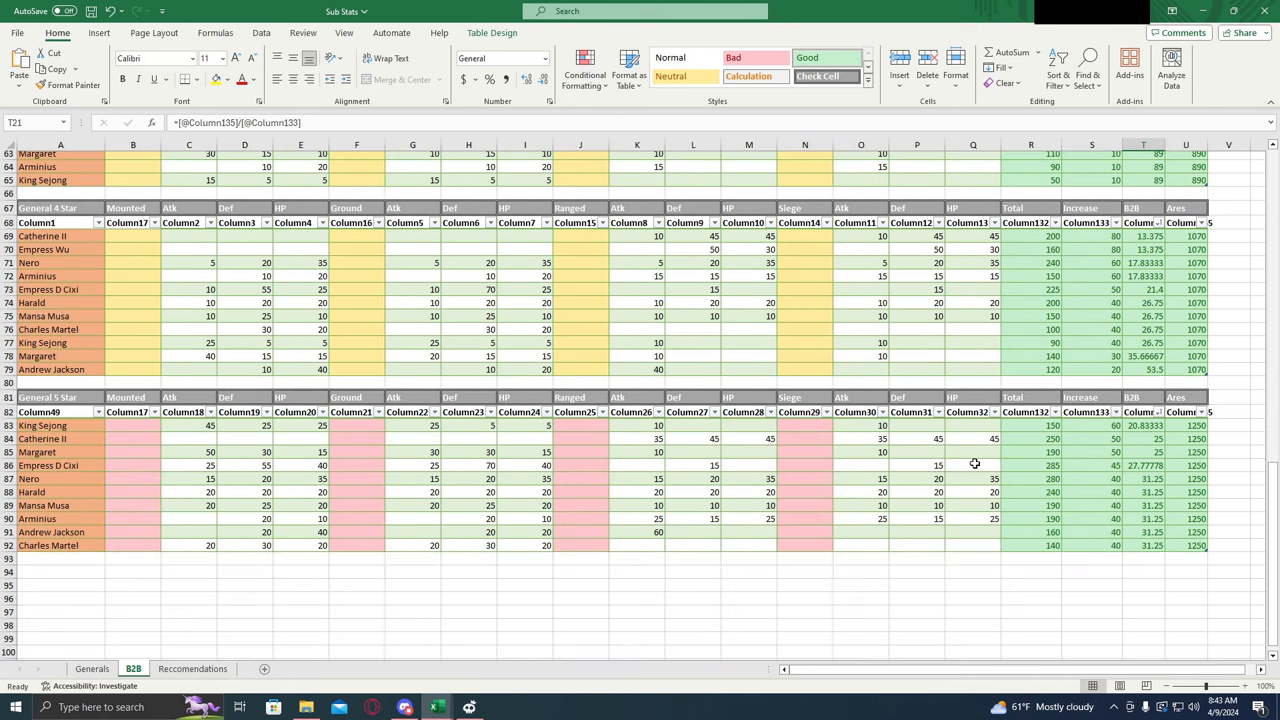
pyautogui.moveTo(1128, 508)
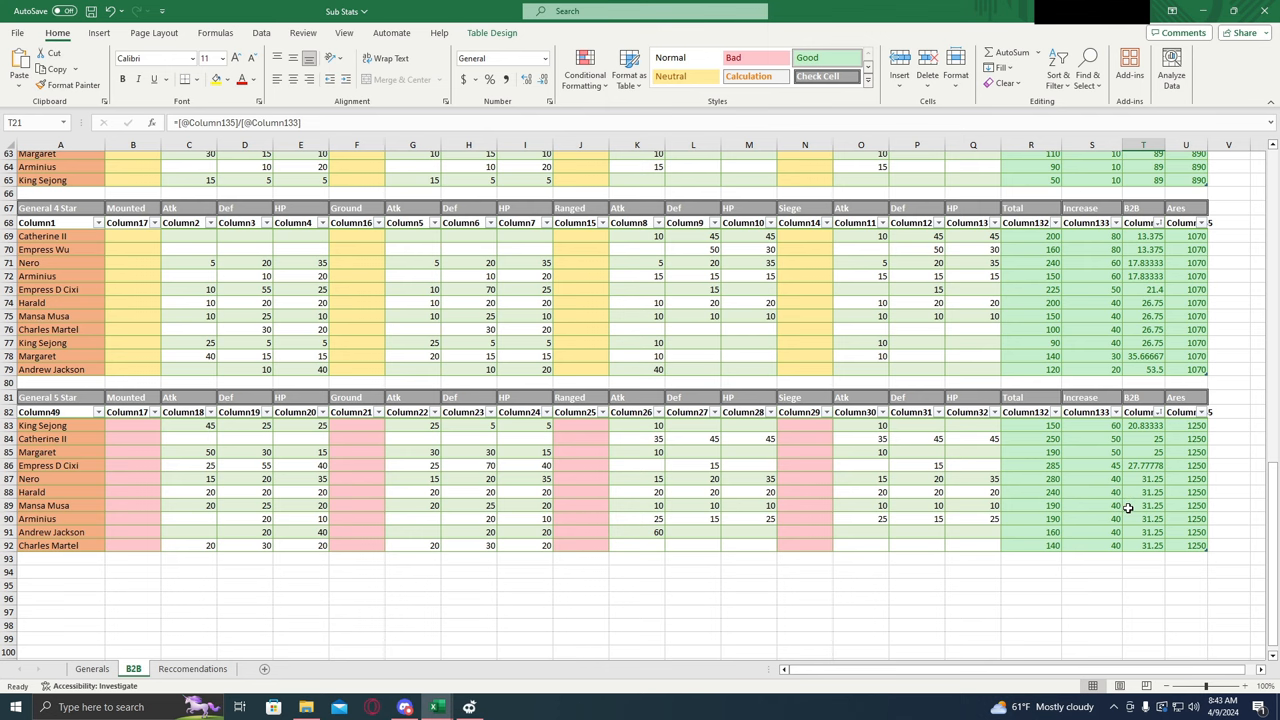
pyautogui.moveTo(1152, 524)
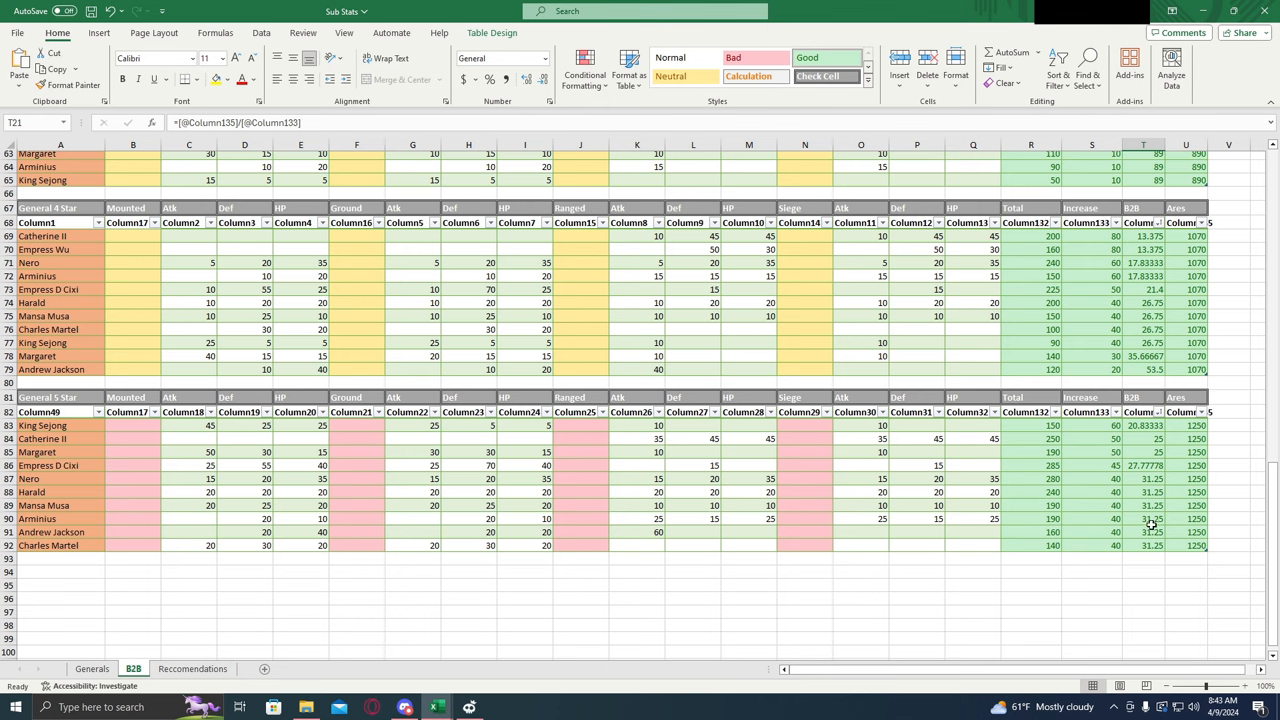
pyautogui.scroll(-3)
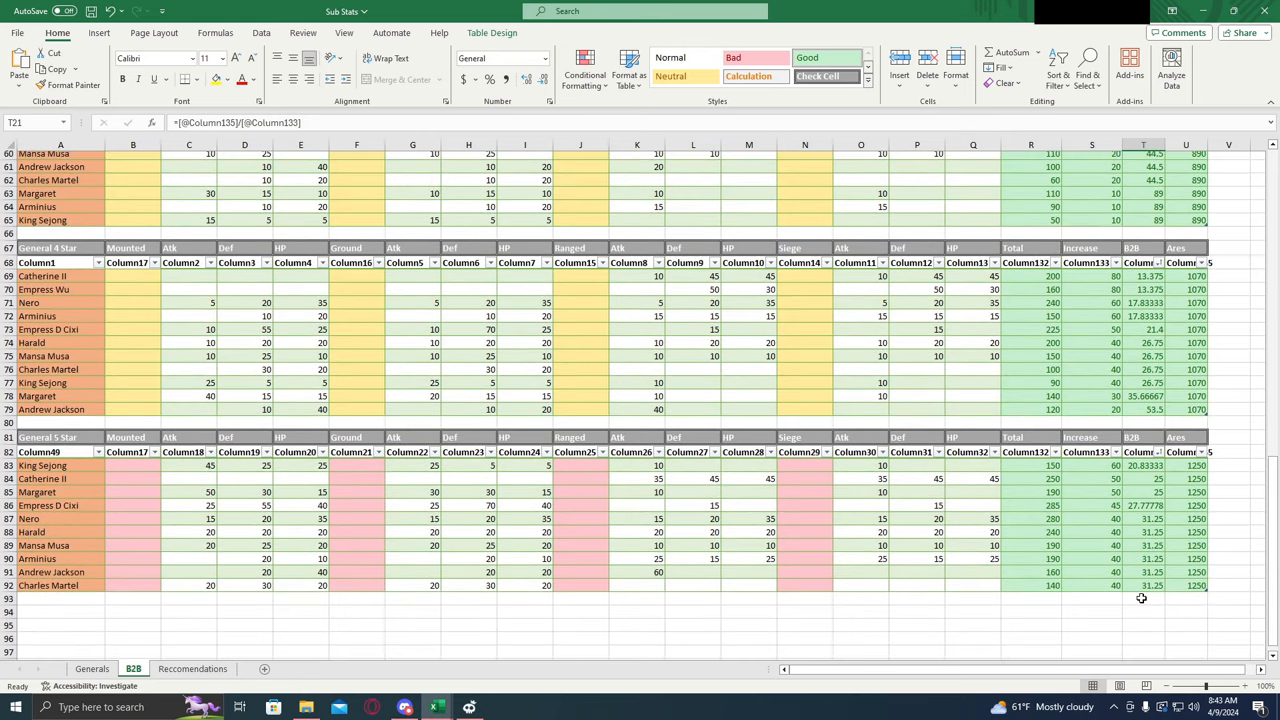
pyautogui.moveTo(1138, 610)
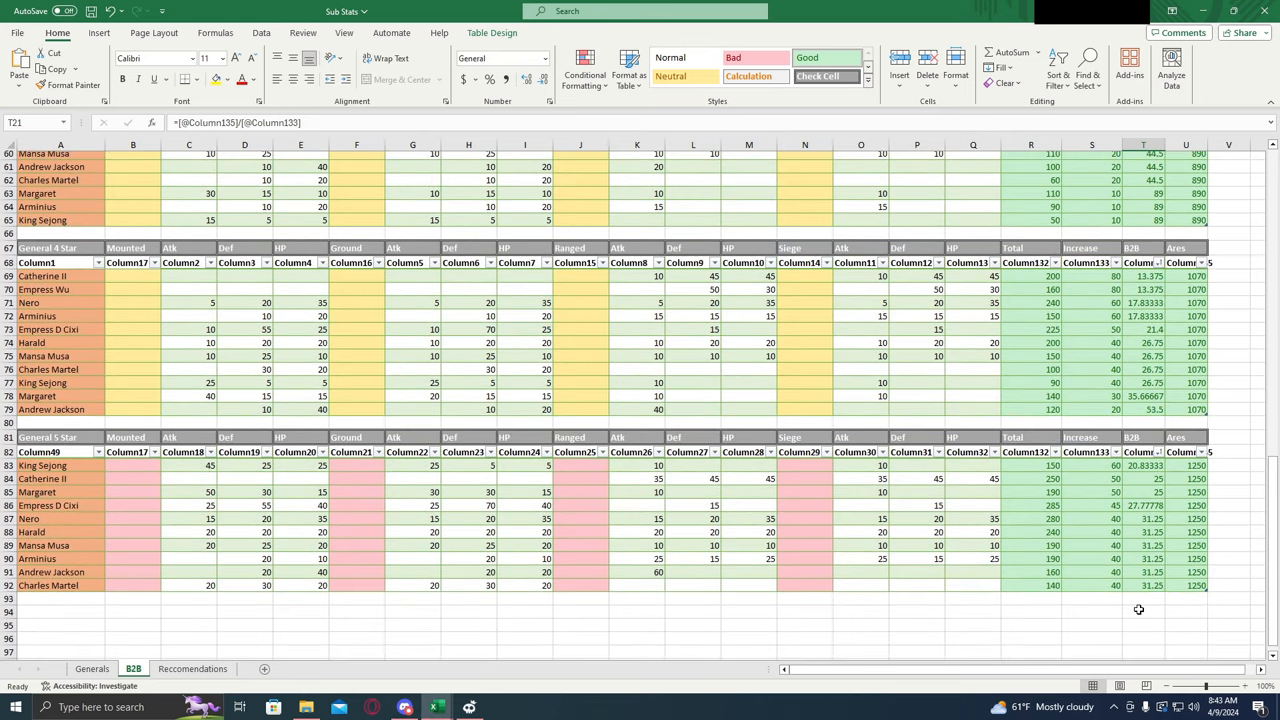
pyautogui.moveTo(1136, 610)
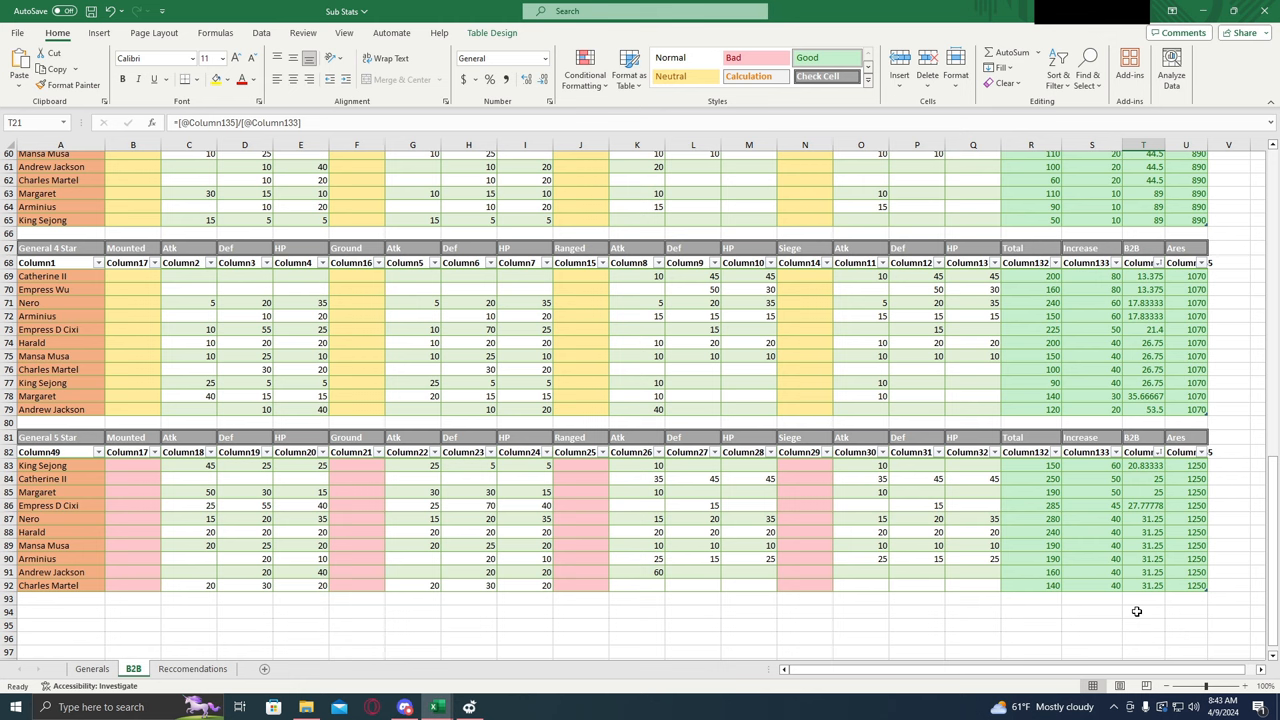
pyautogui.moveTo(1134, 652)
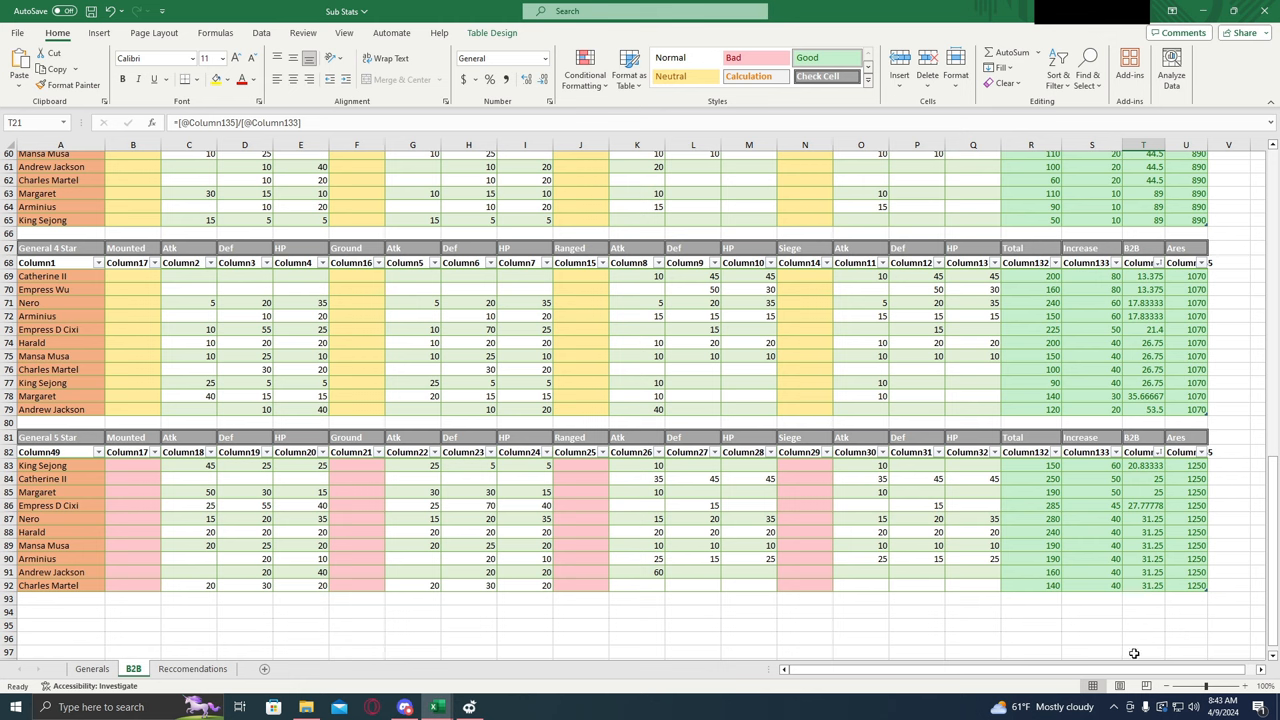
pyautogui.moveTo(1140, 604)
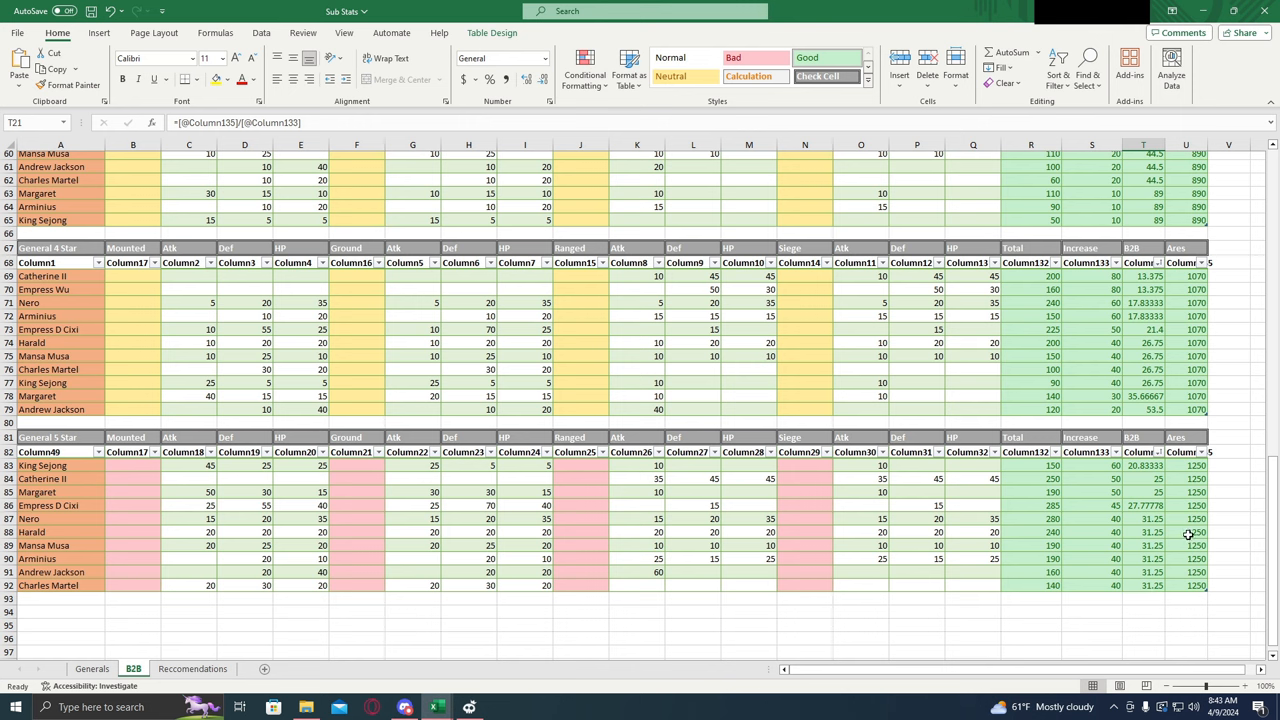
pyautogui.moveTo(1136, 614)
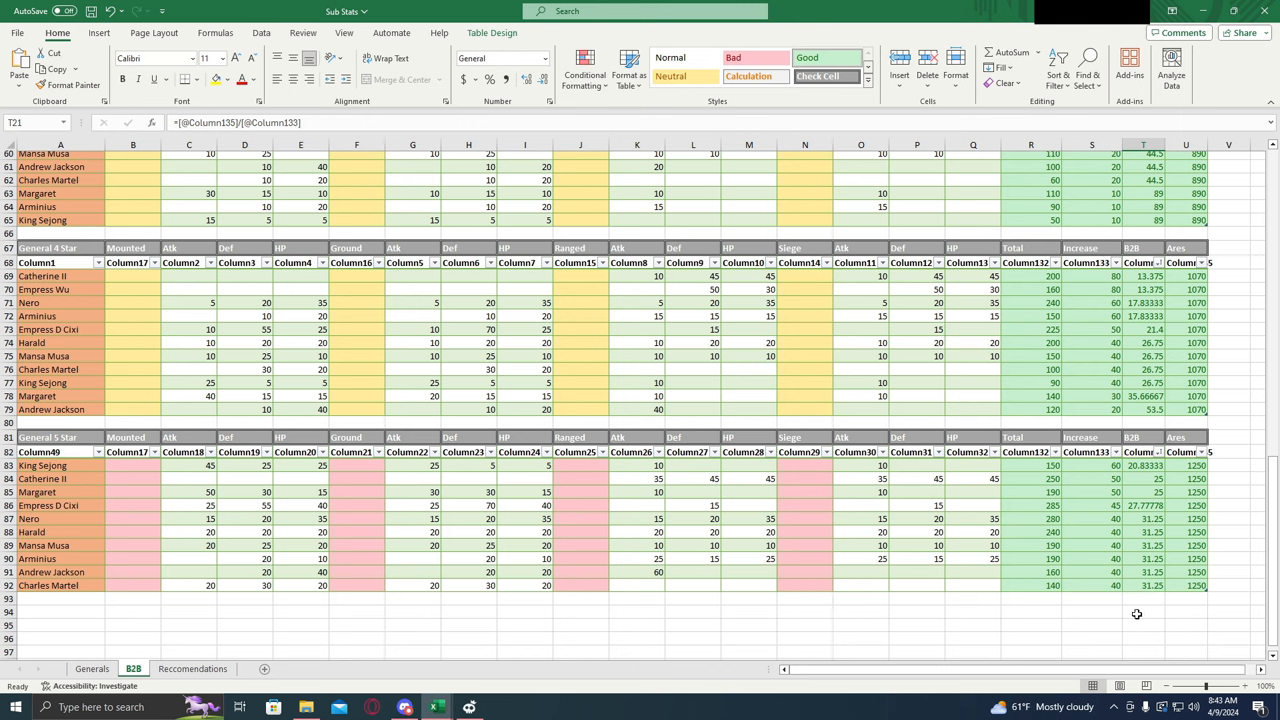
pyautogui.moveTo(1012, 628)
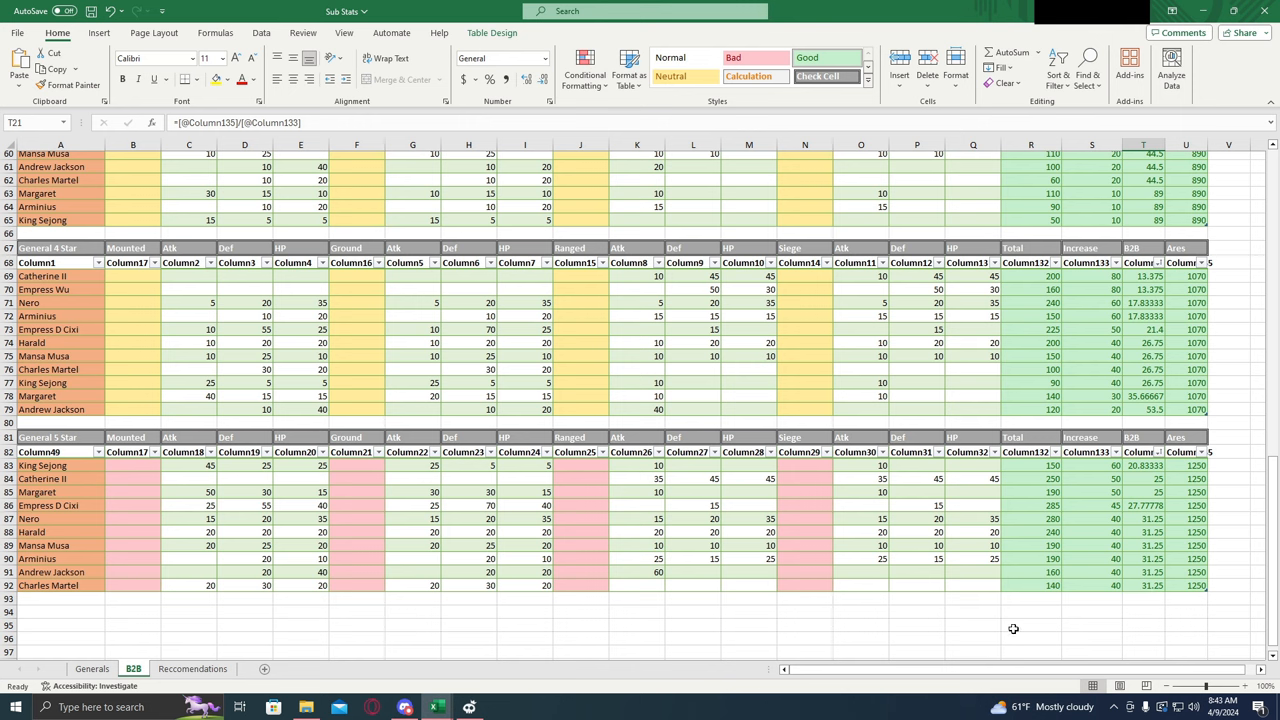
pyautogui.scroll(-3)
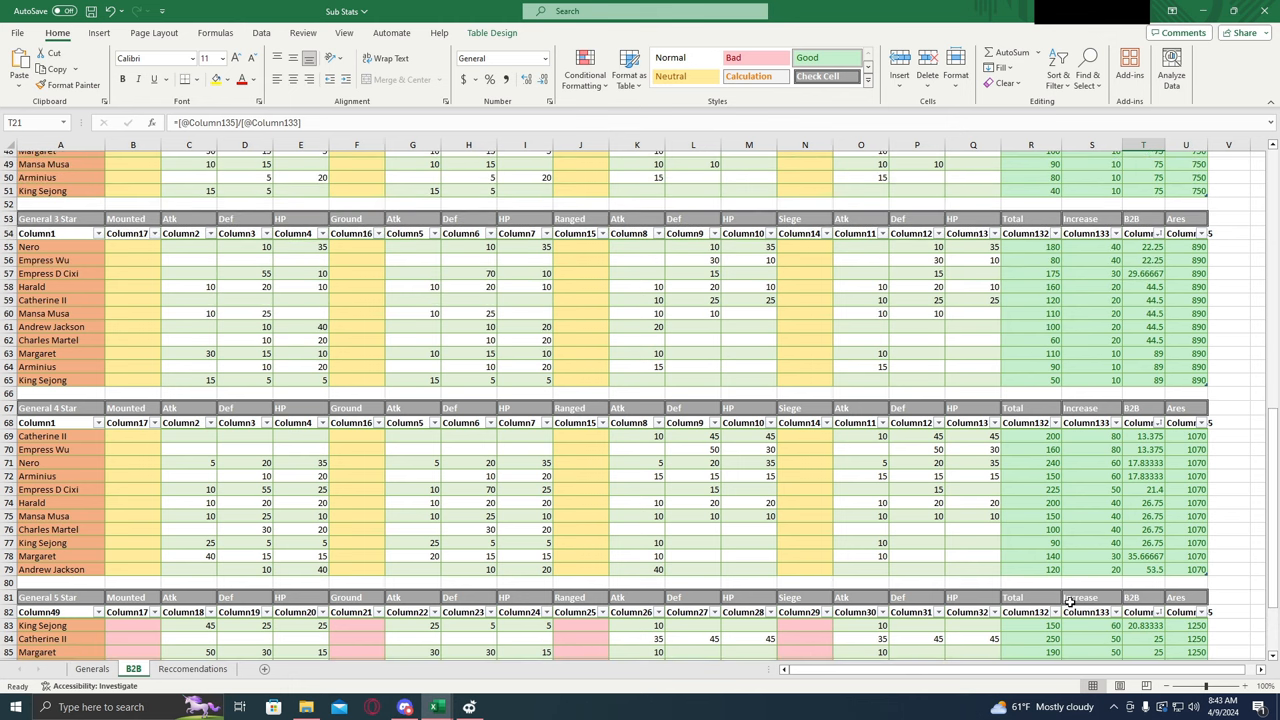
pyautogui.scroll(3)
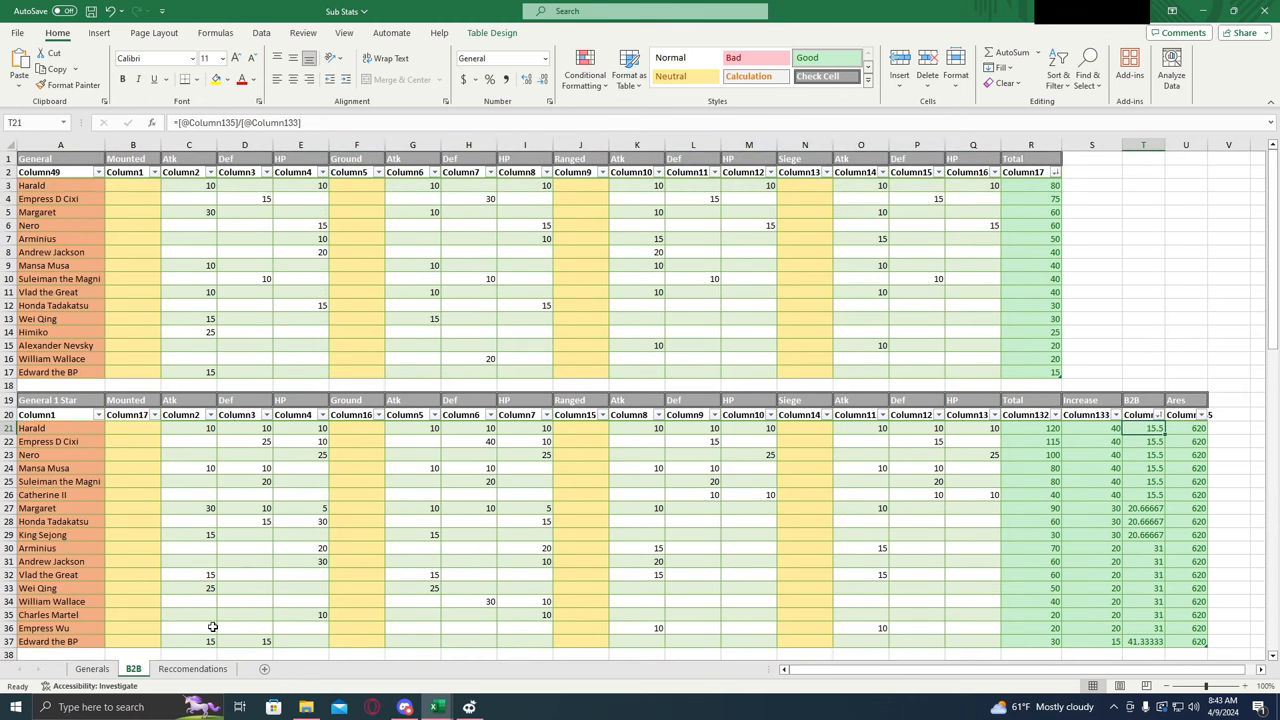
# Step: Show the Recommendations sheet with its per-star upgrade picks
pyautogui.click(192, 668)
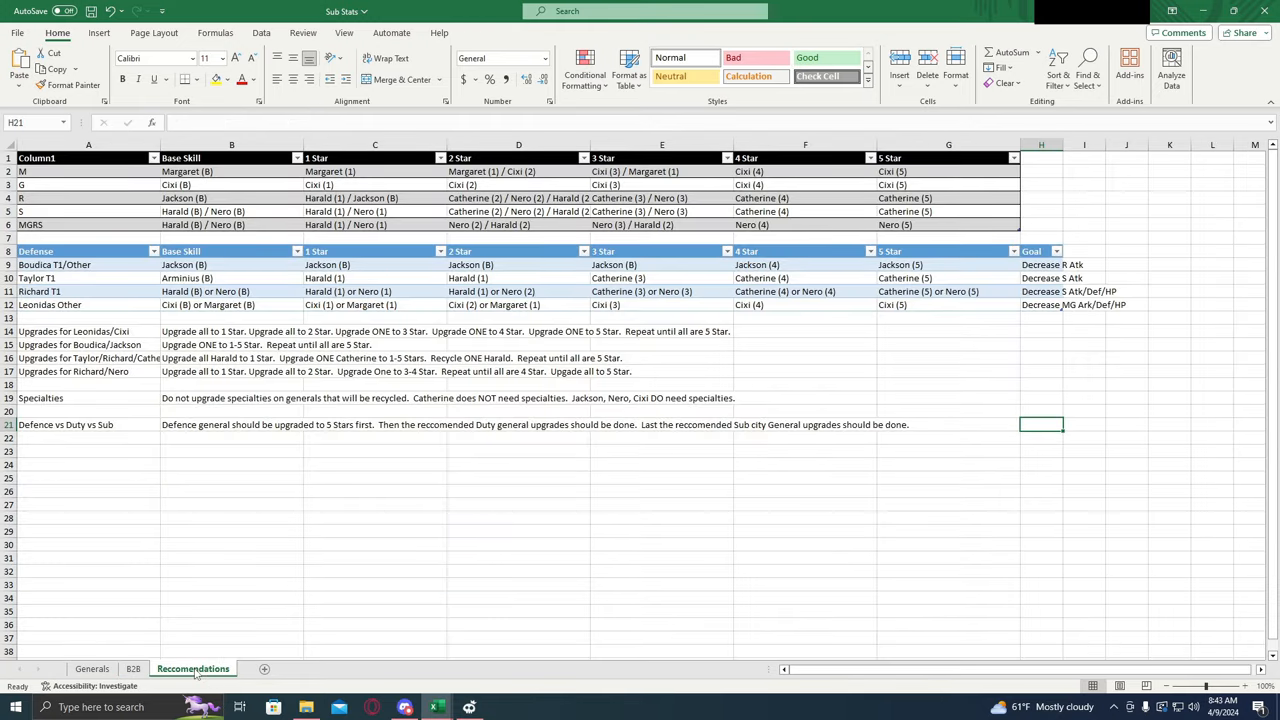
pyautogui.moveTo(898, 442)
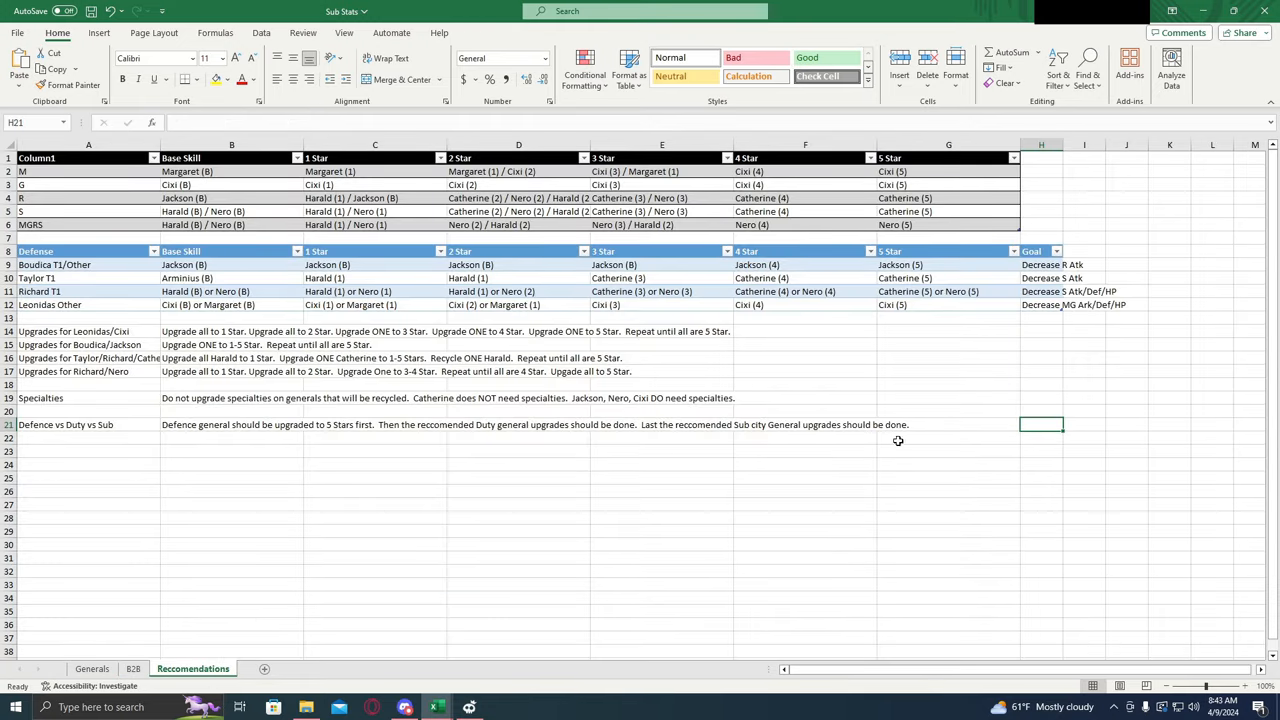
pyautogui.moveTo(980, 438)
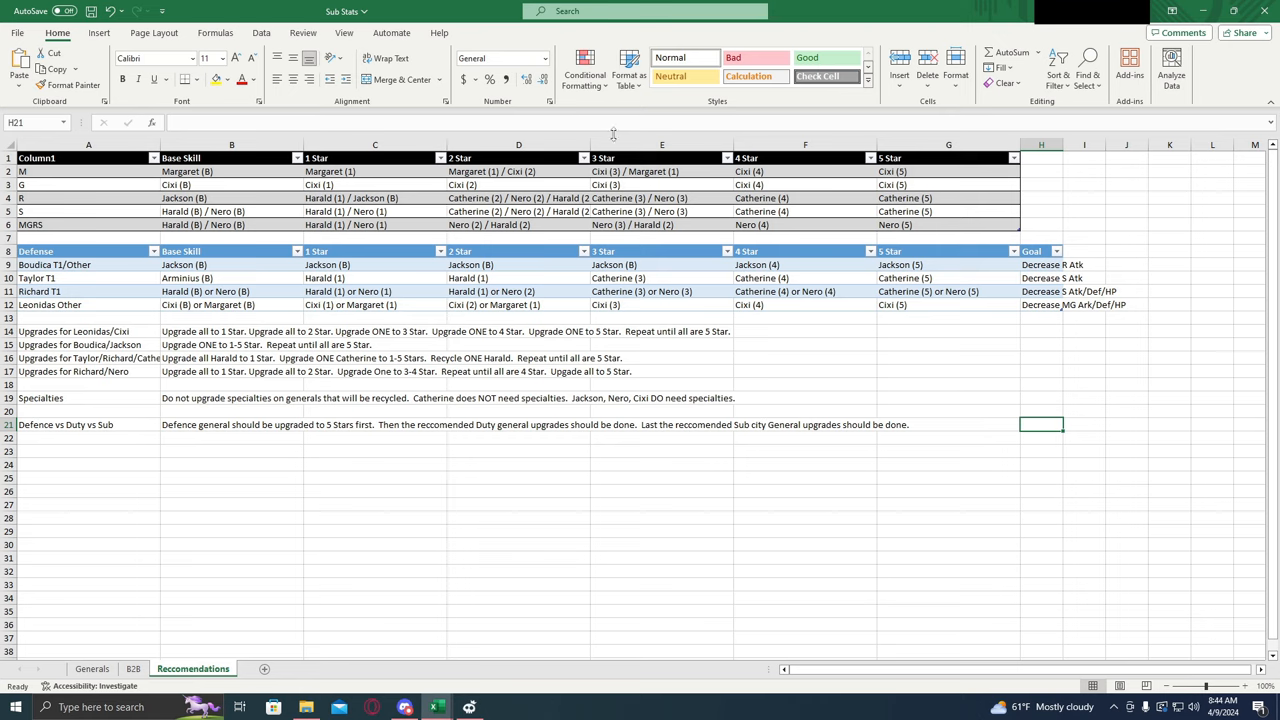
pyautogui.moveTo(660, 328)
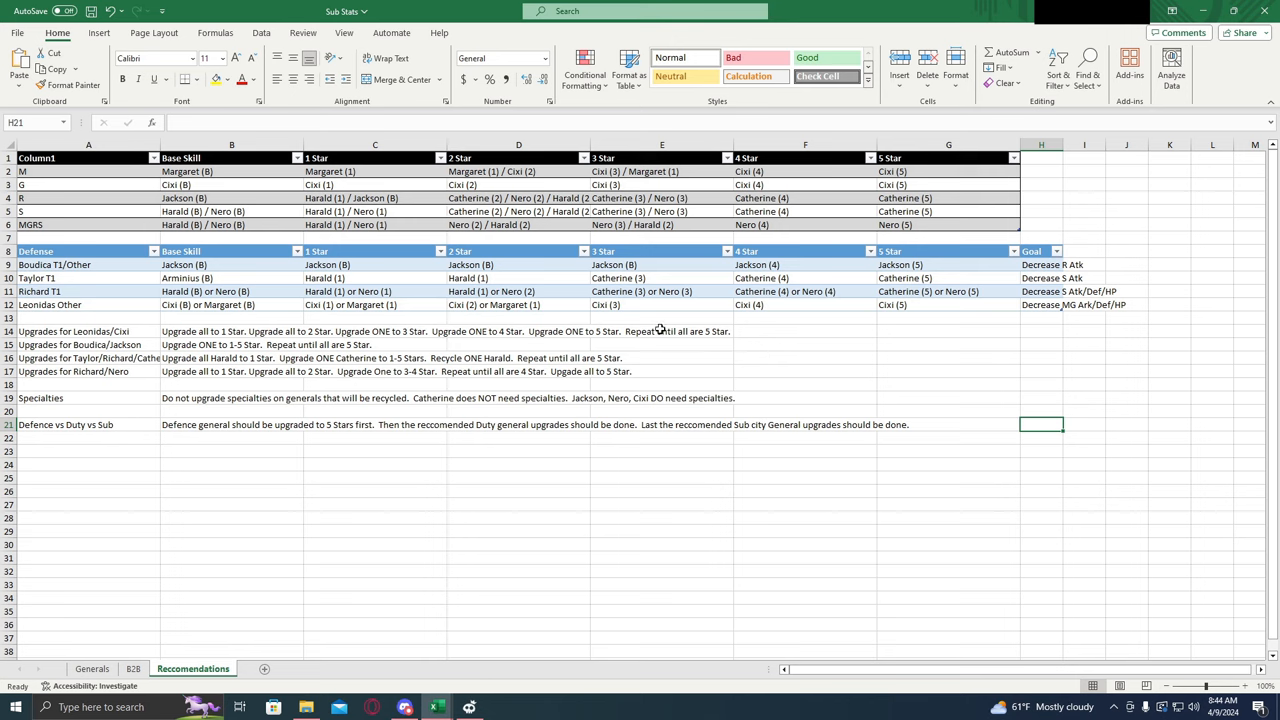
pyautogui.moveTo(148, 164)
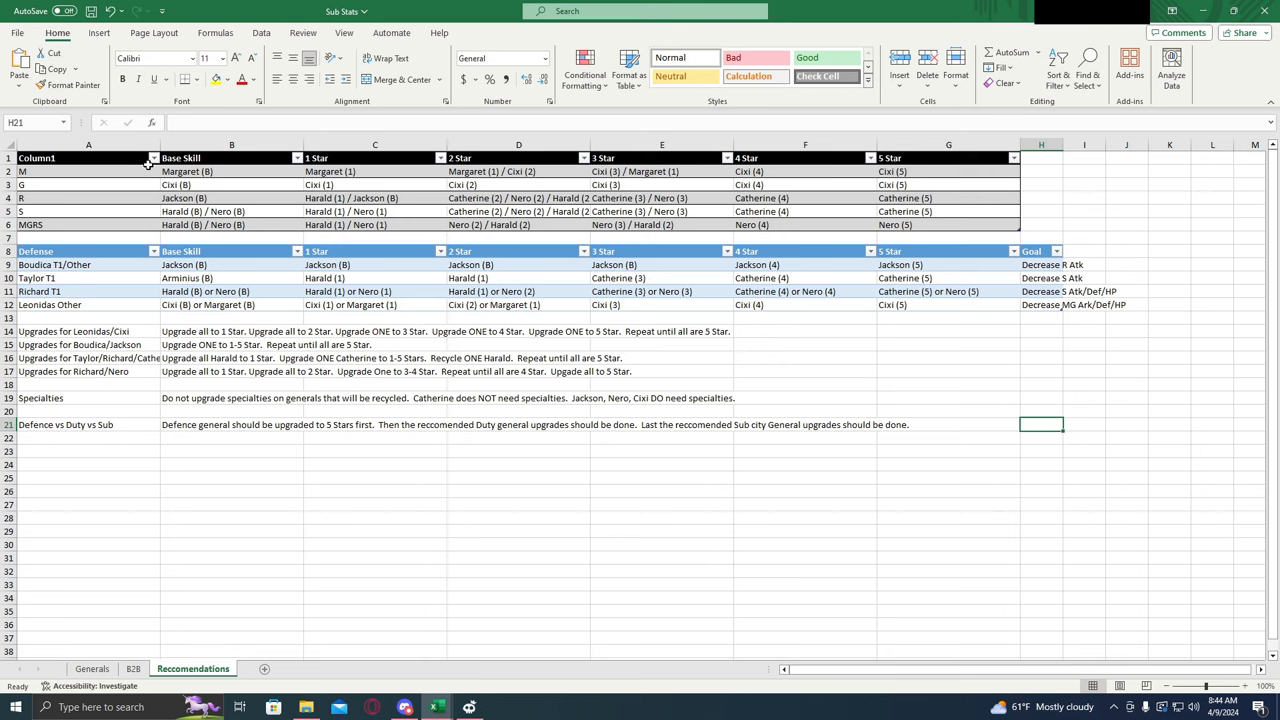
pyautogui.moveTo(120, 188)
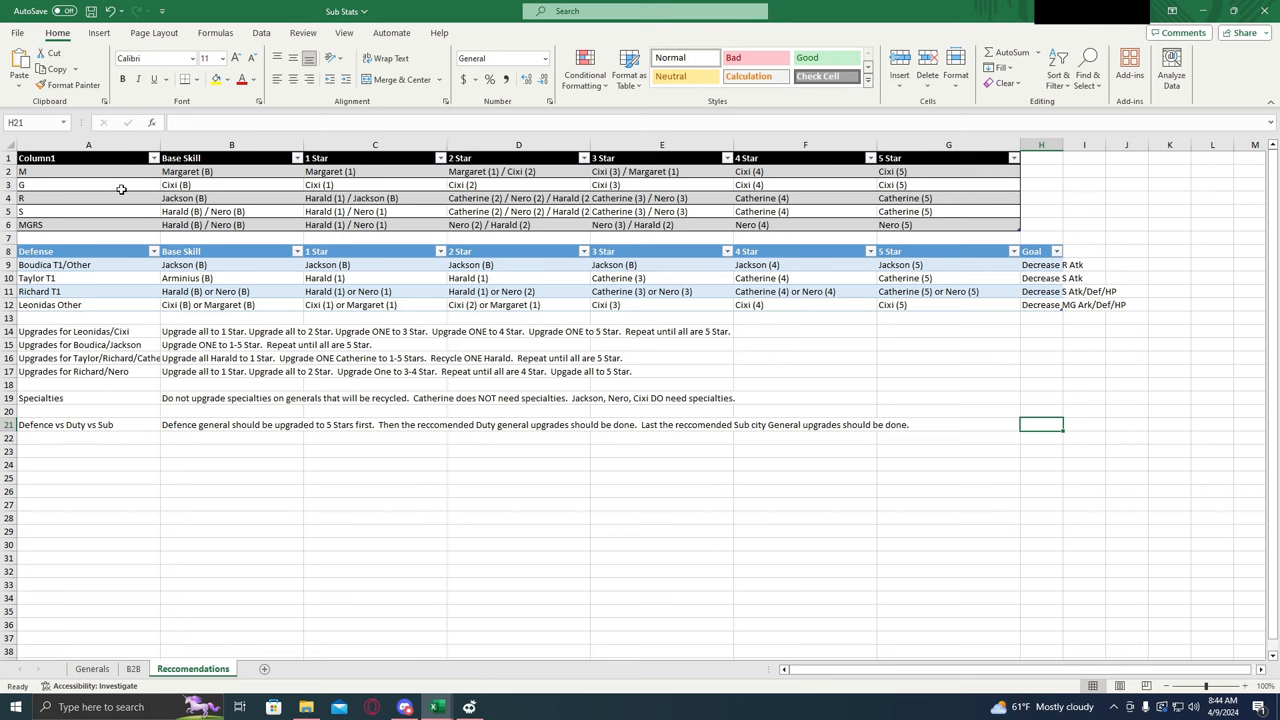
pyautogui.click(88, 172)
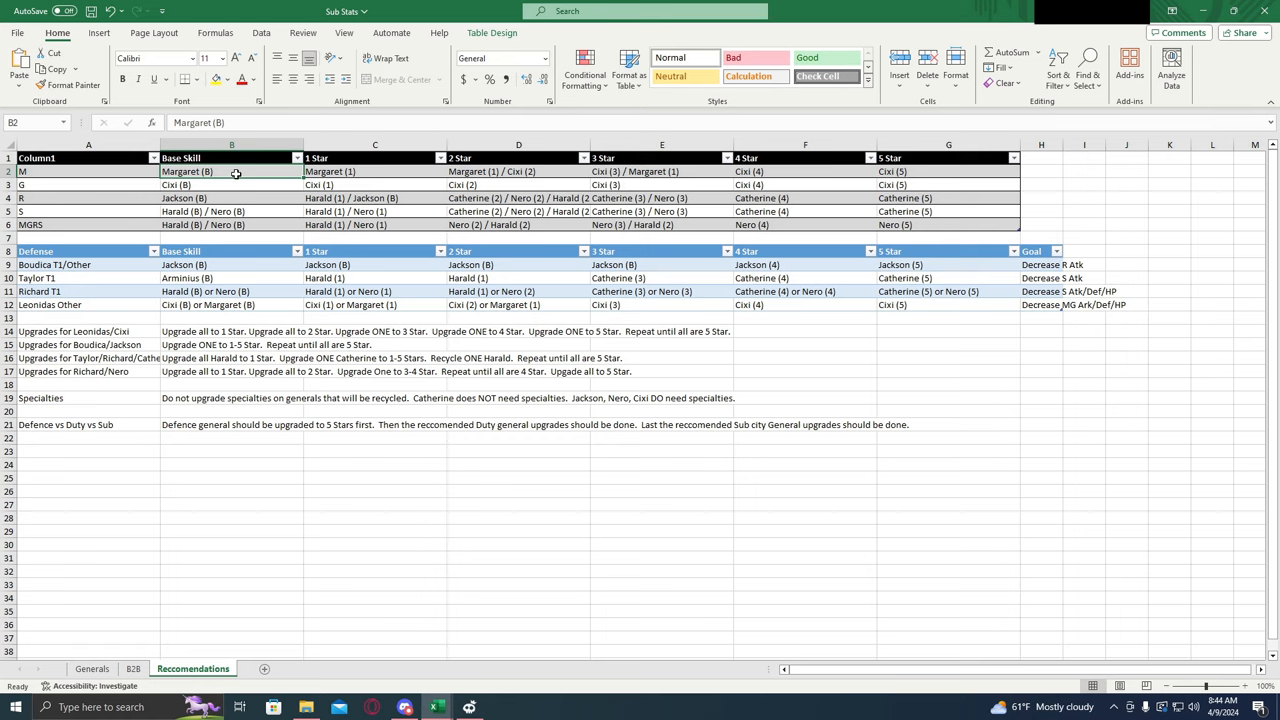
pyautogui.moveTo(284, 192)
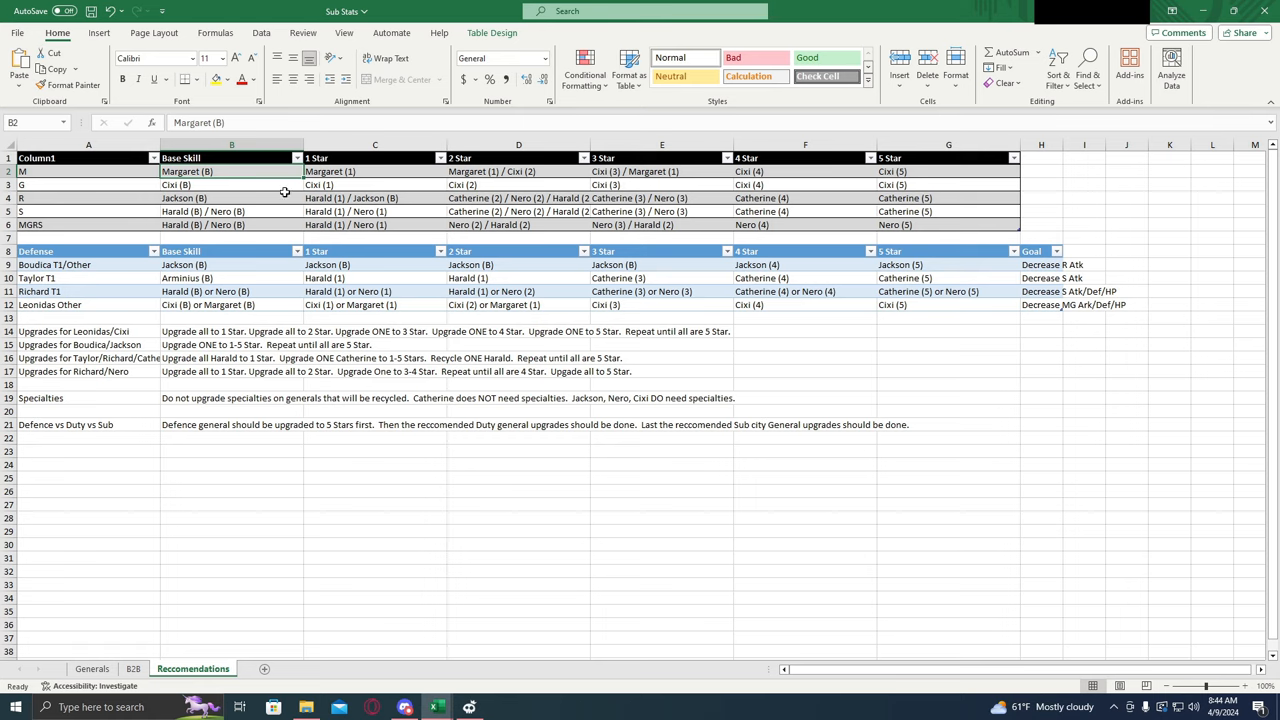
pyautogui.moveTo(228, 182)
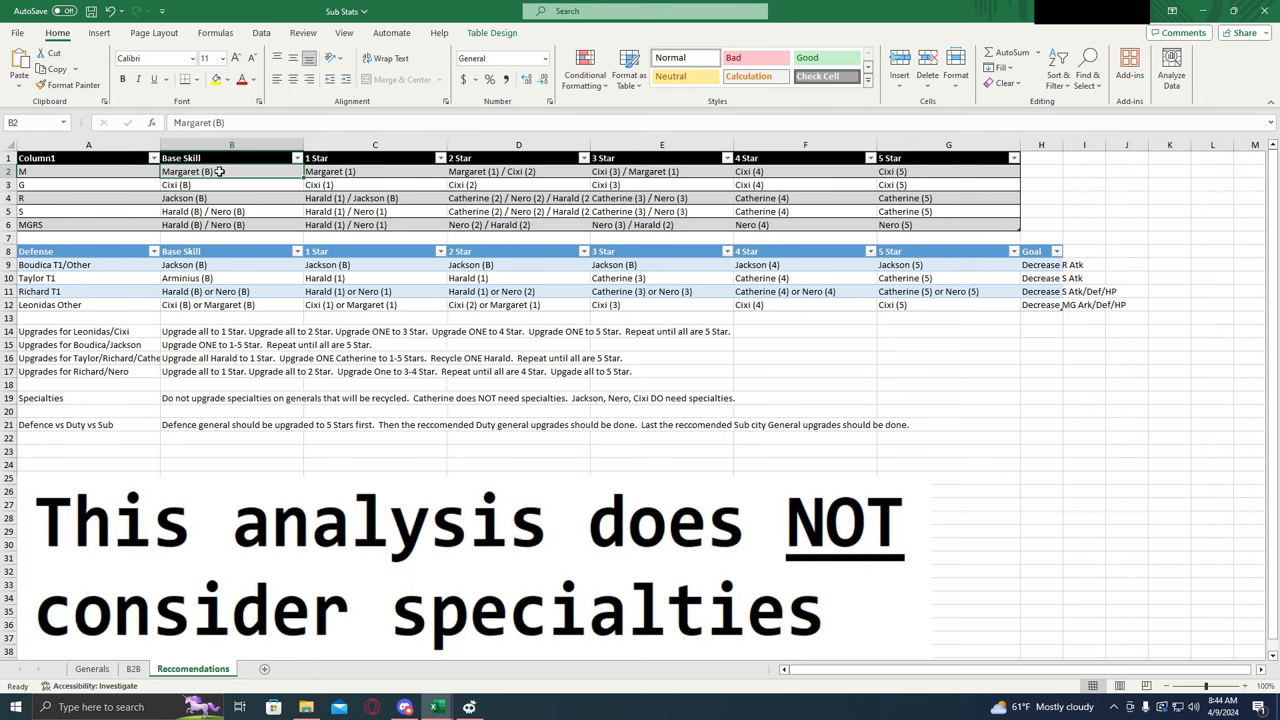
pyautogui.click(376, 172)
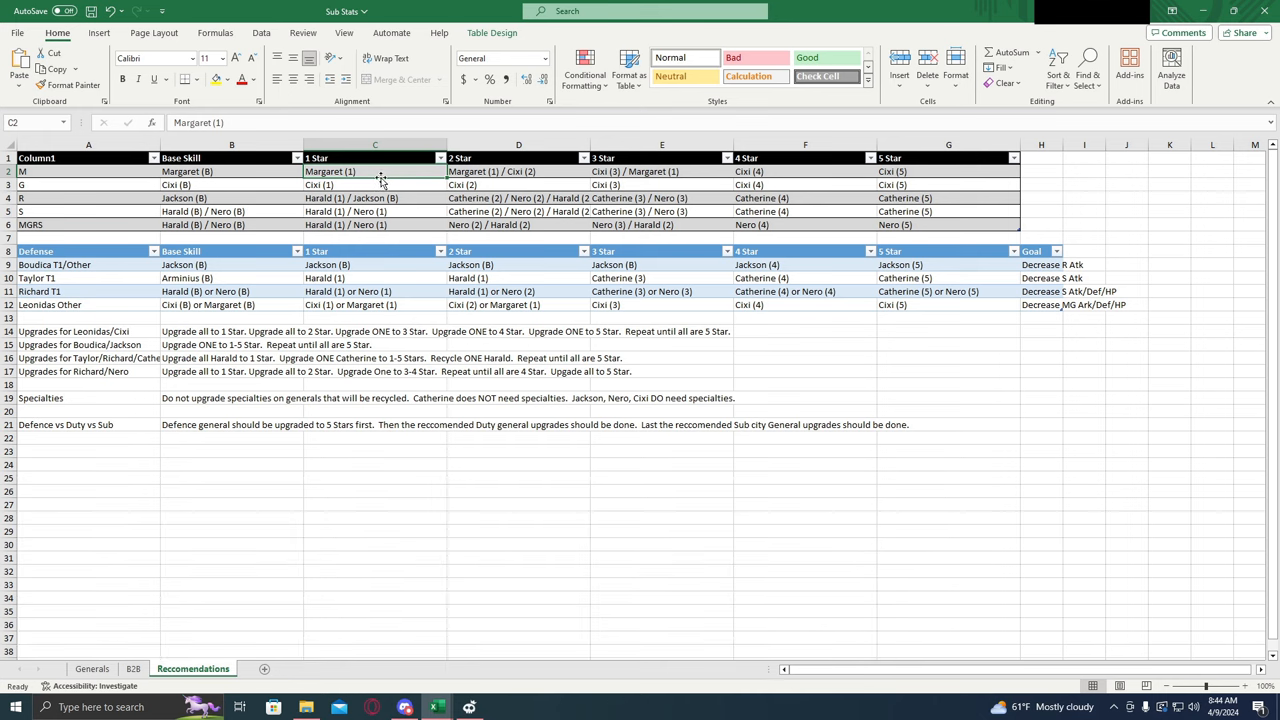
pyautogui.moveTo(336, 204)
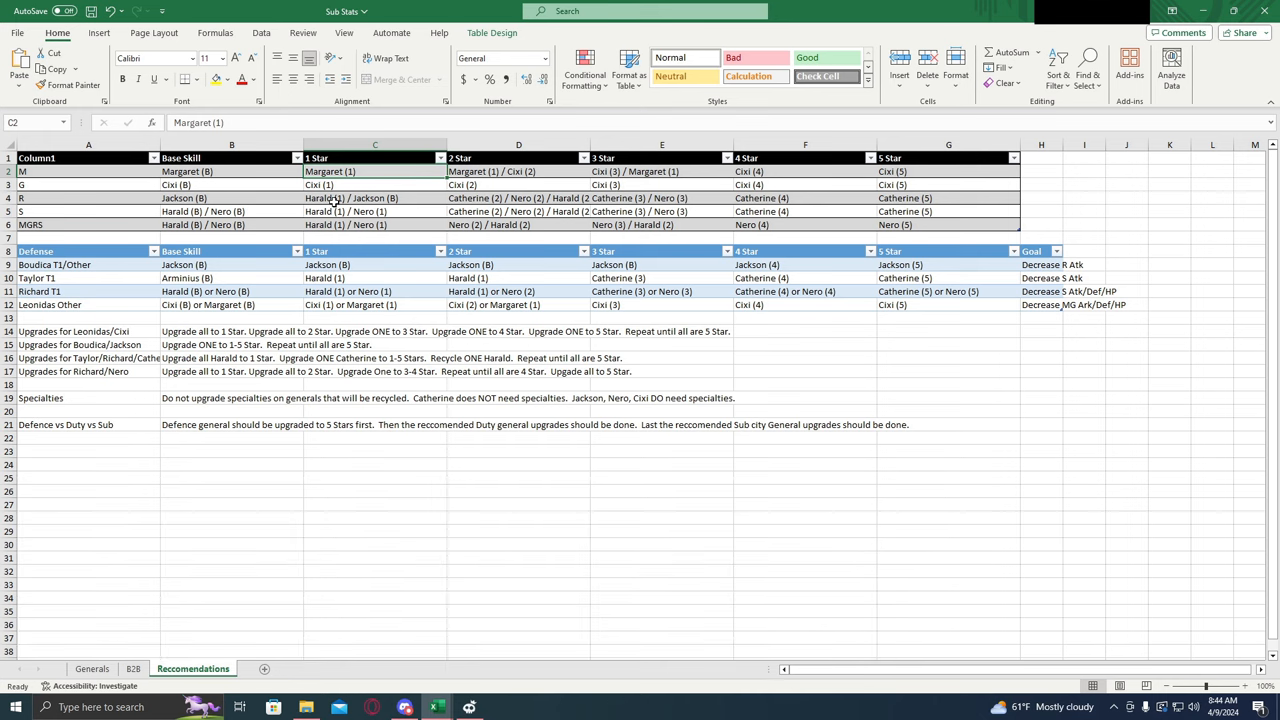
pyautogui.click(518, 172)
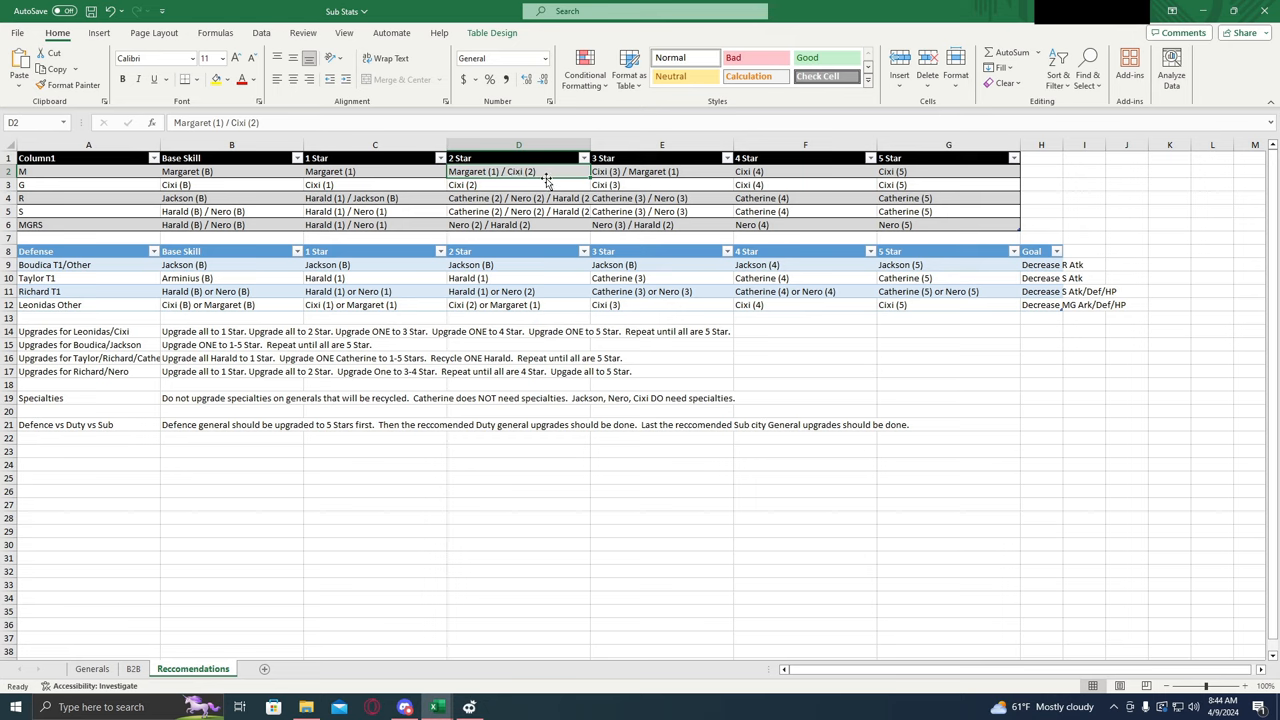
pyautogui.moveTo(544, 178)
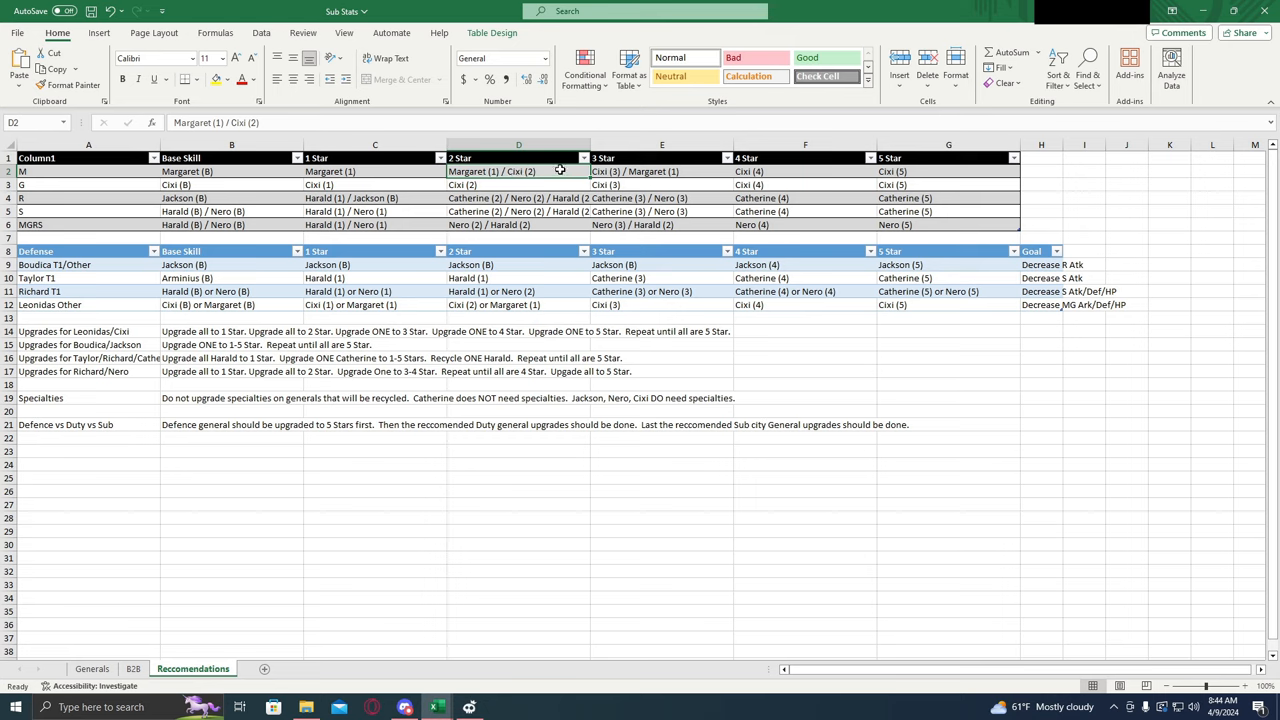
pyautogui.click(660, 172)
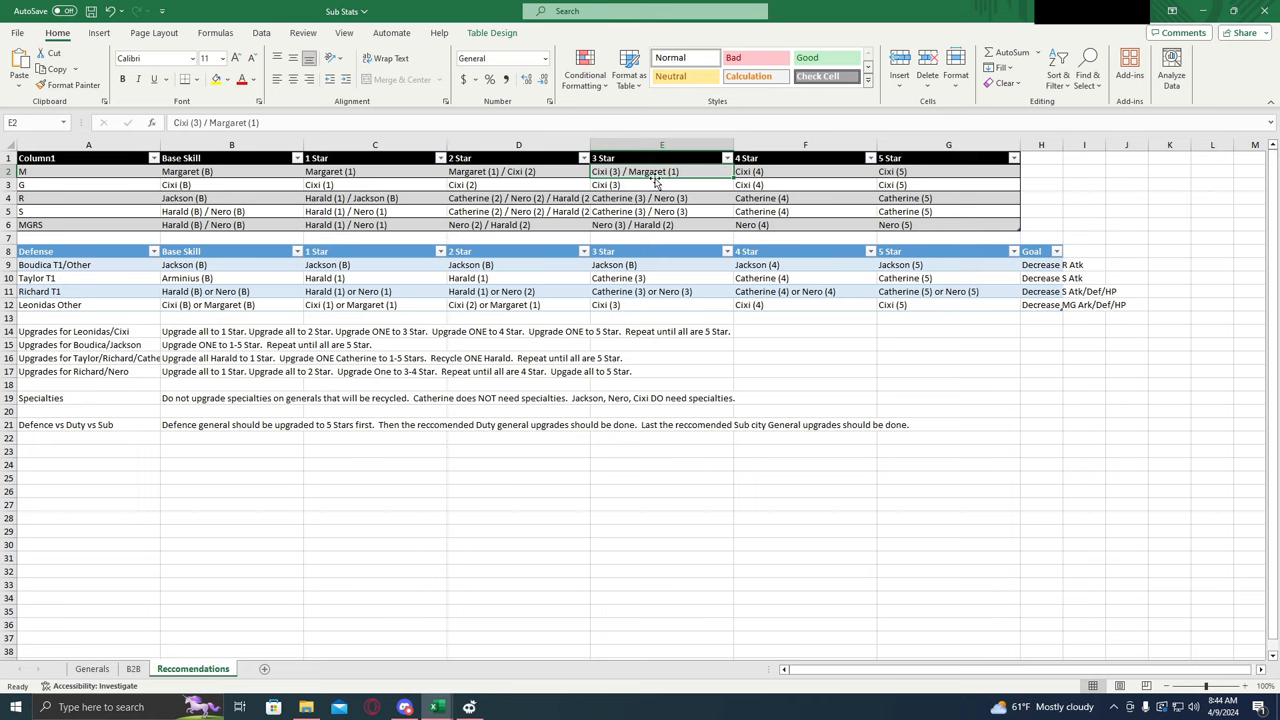
pyautogui.moveTo(644, 182)
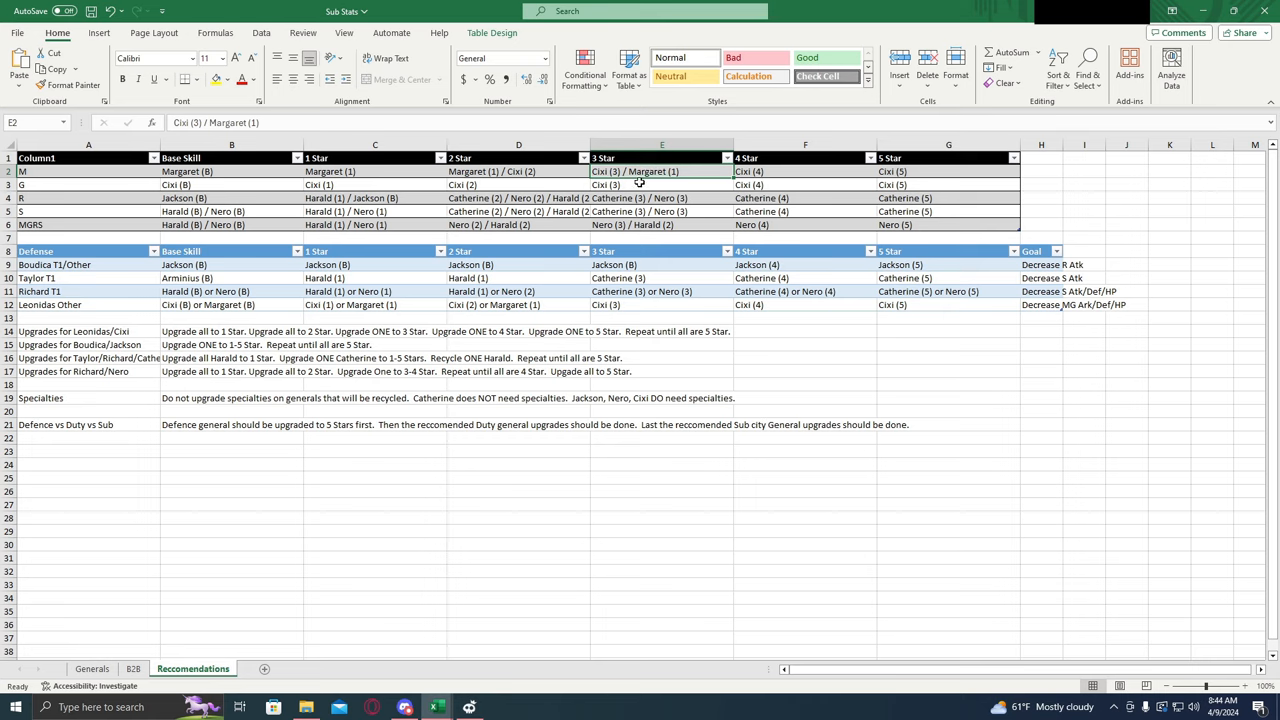
pyautogui.moveTo(722, 172)
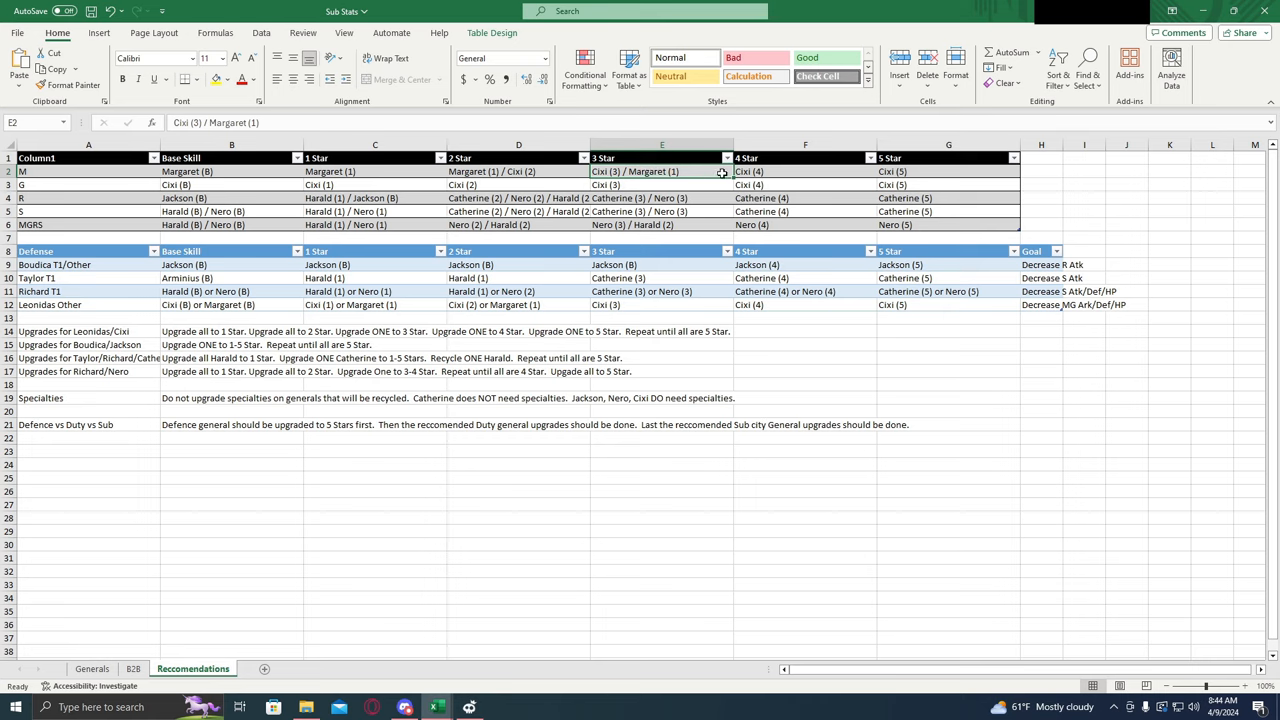
pyautogui.click(804, 172)
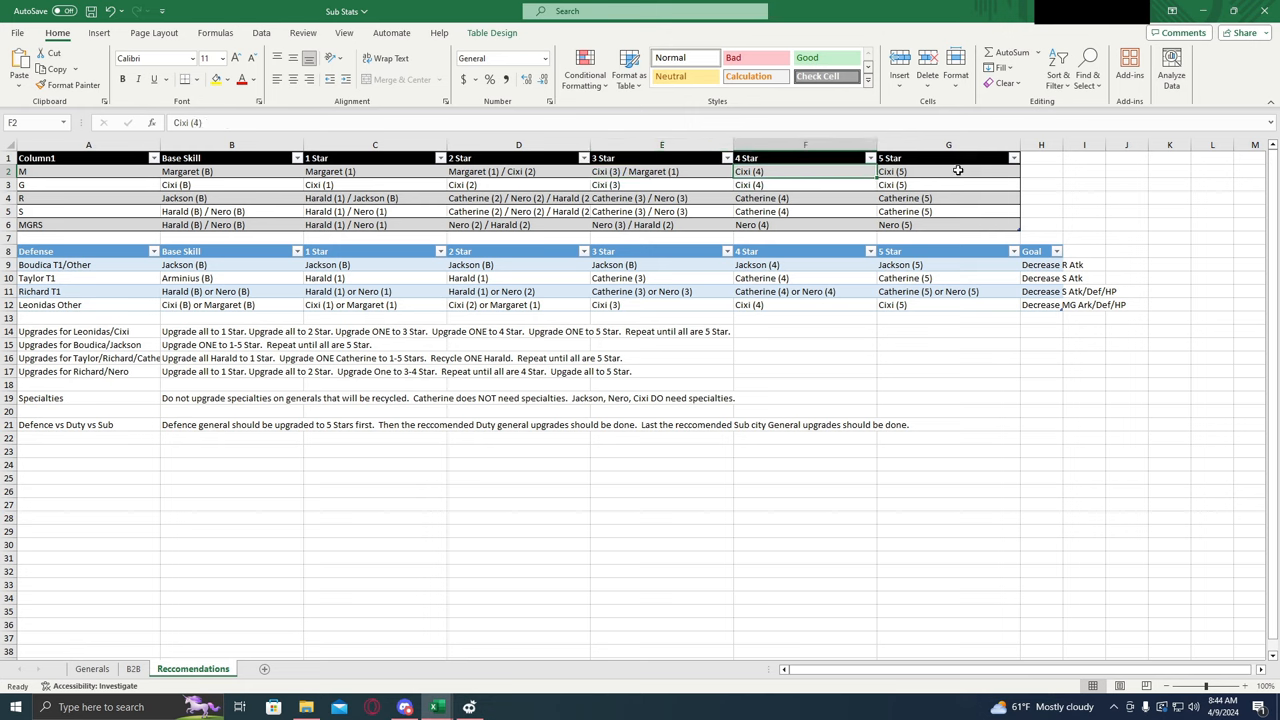
pyautogui.click(948, 172)
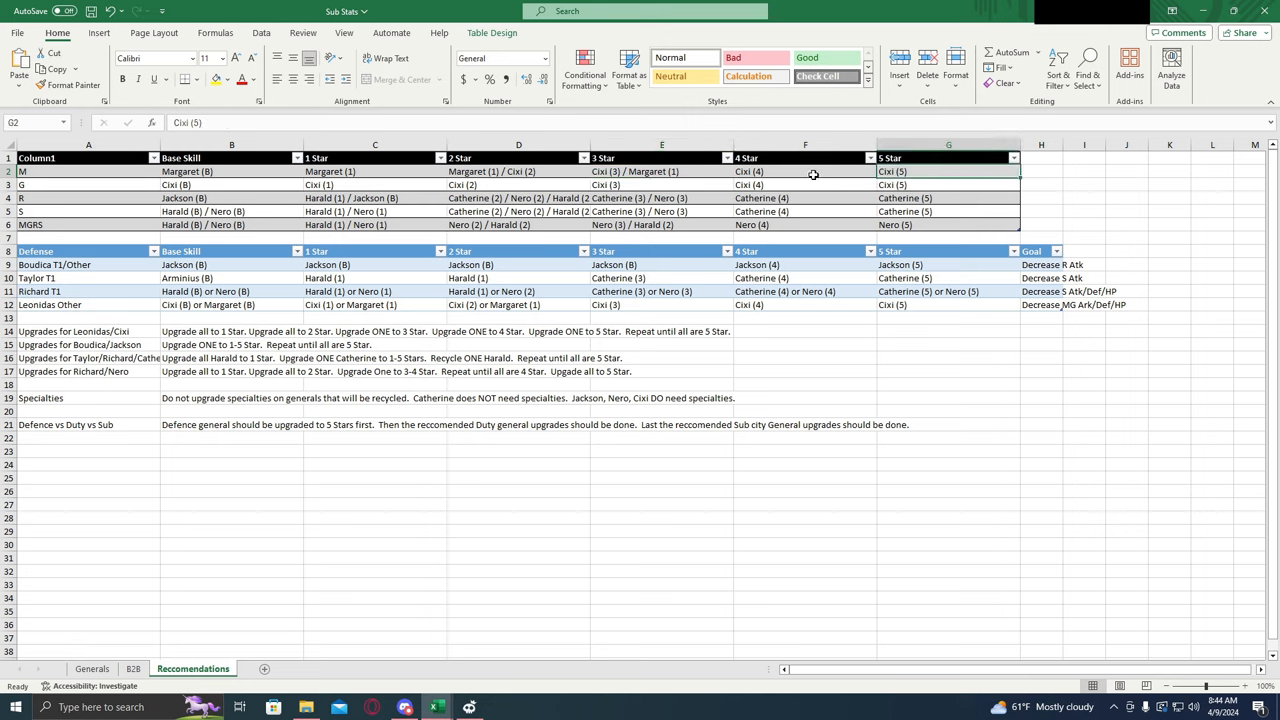
pyautogui.moveTo(848, 176)
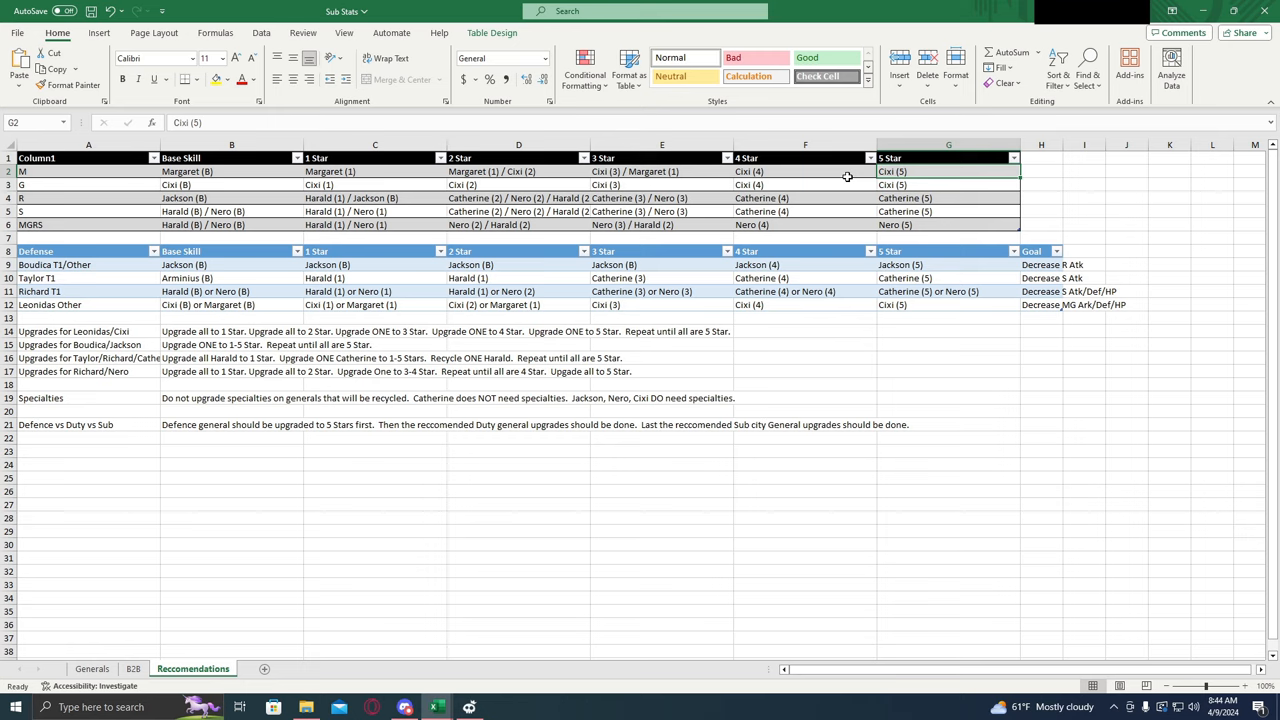
pyautogui.click(804, 172)
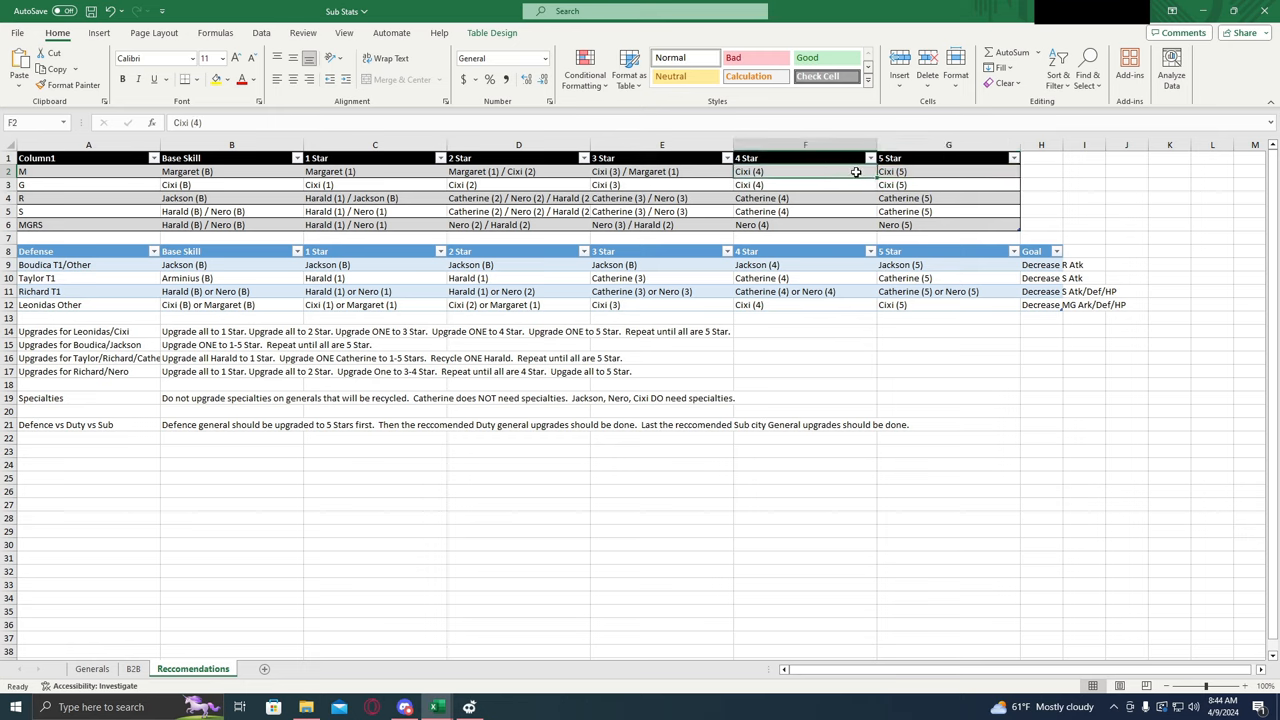
pyautogui.moveTo(856, 284)
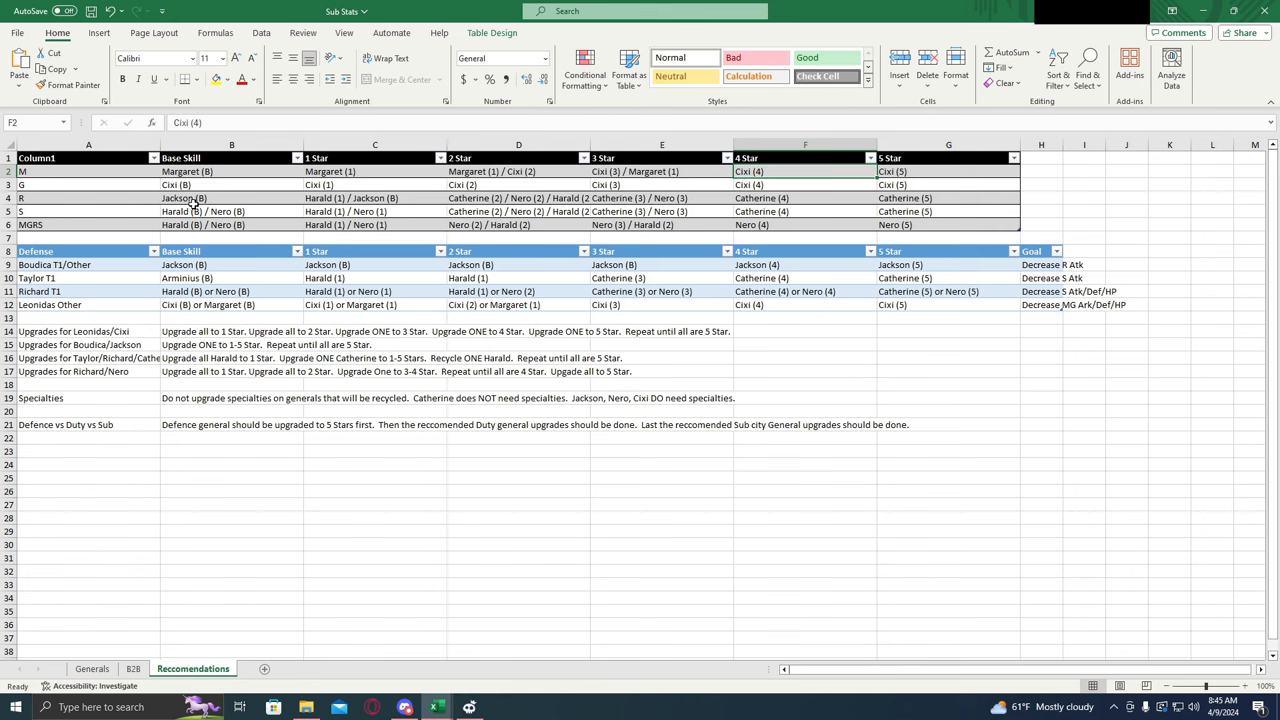
pyautogui.moveTo(948, 210)
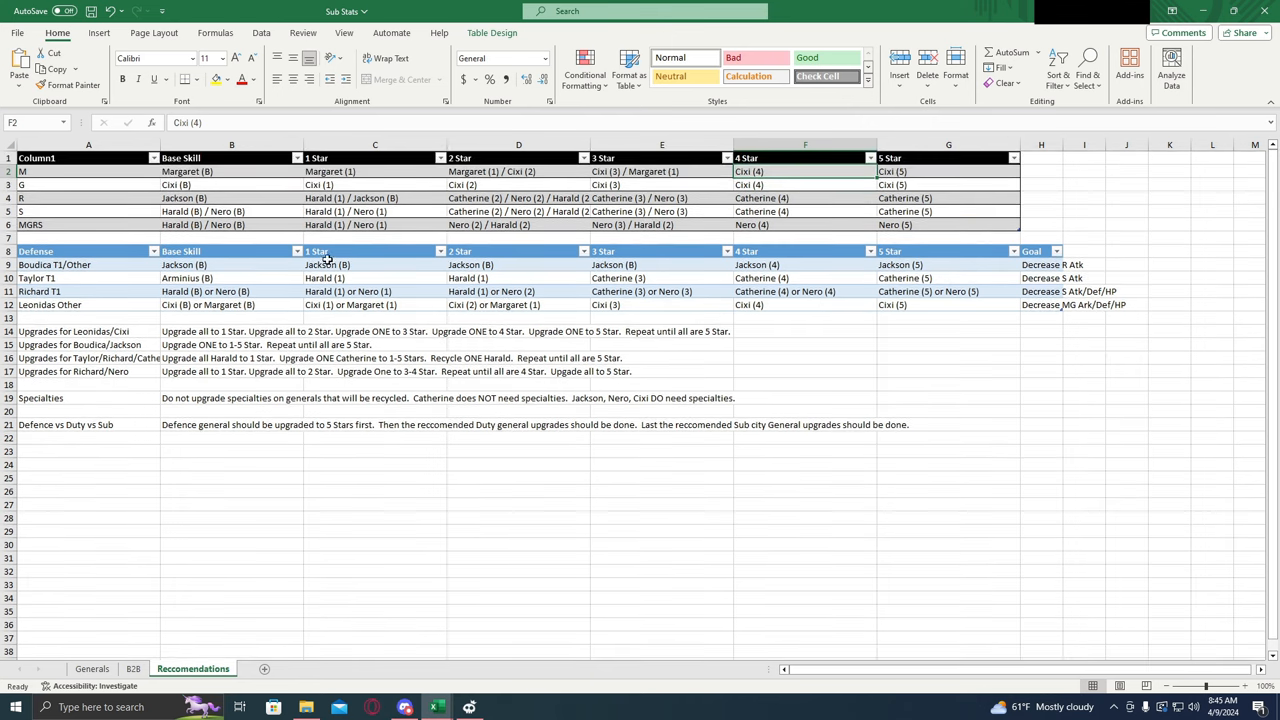
pyautogui.click(88, 264)
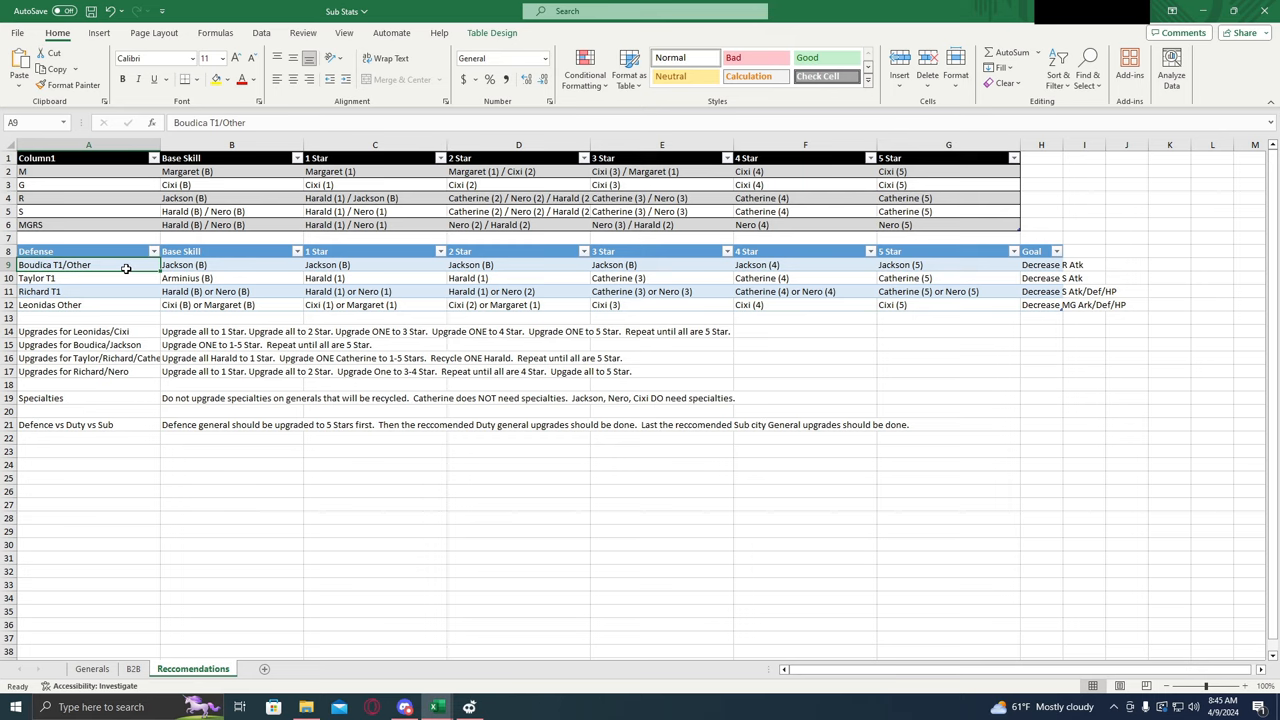
pyautogui.moveTo(140, 268)
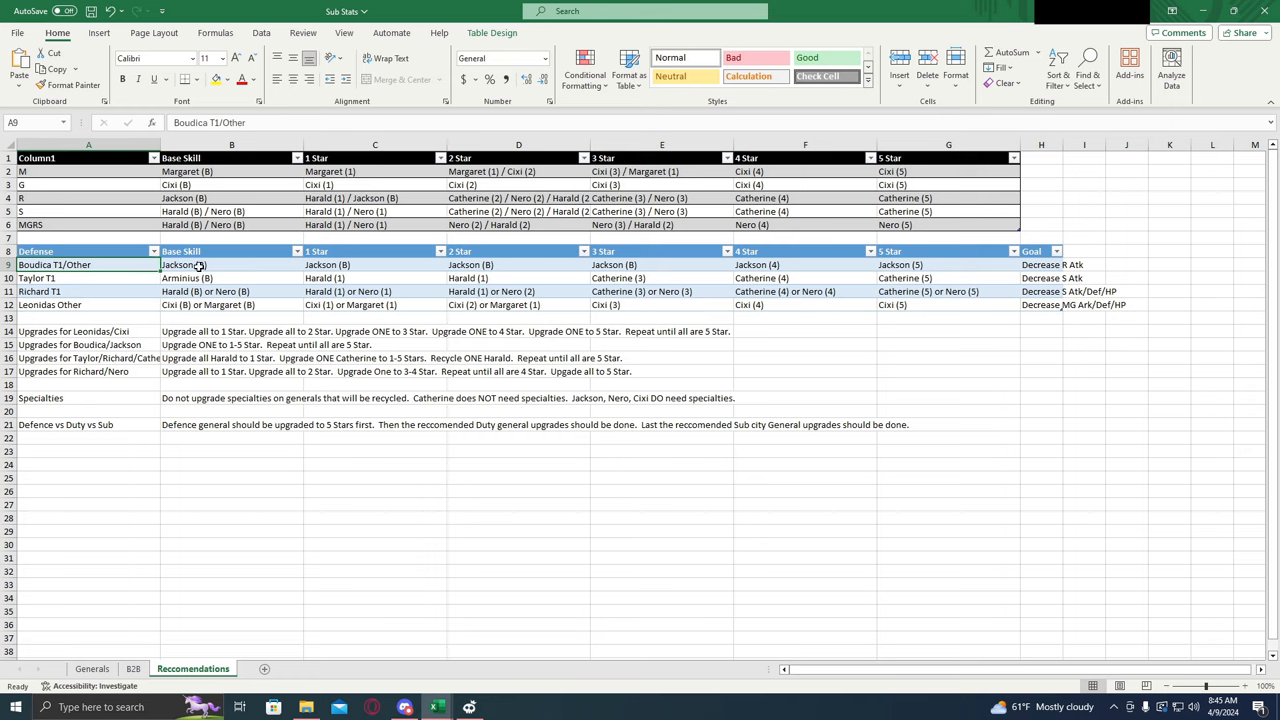
pyautogui.click(232, 264)
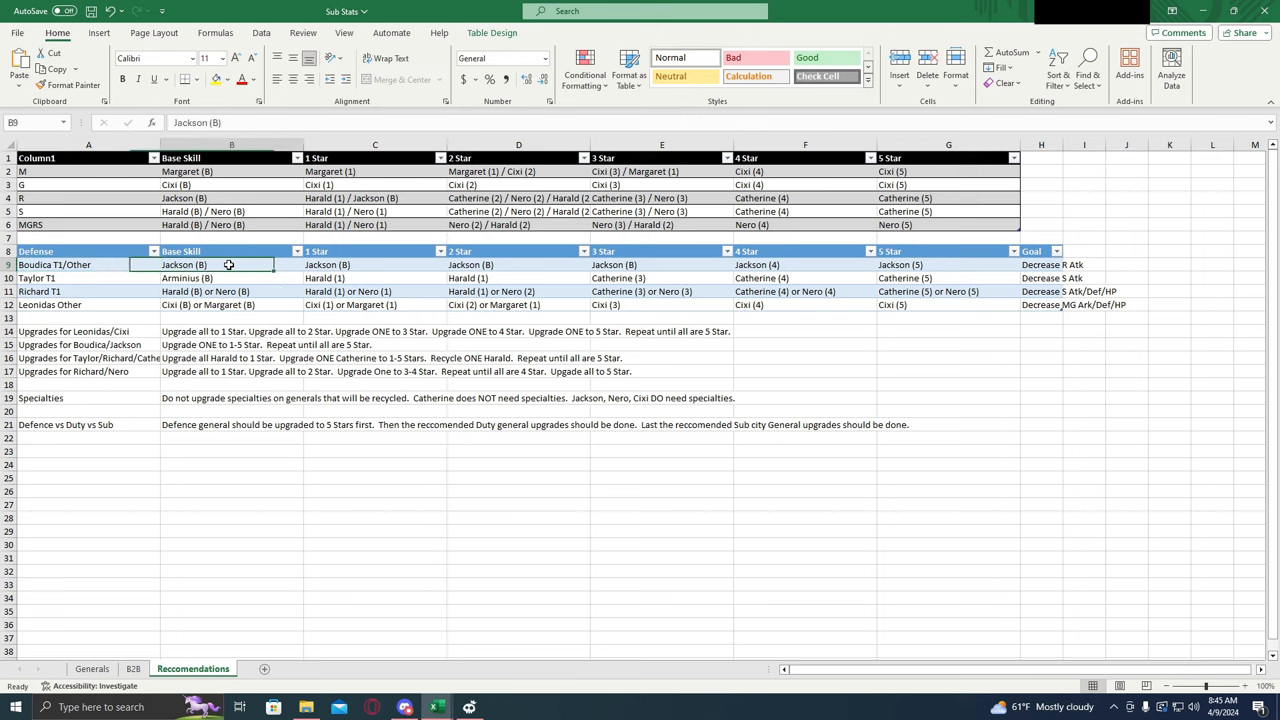
pyautogui.click(518, 264)
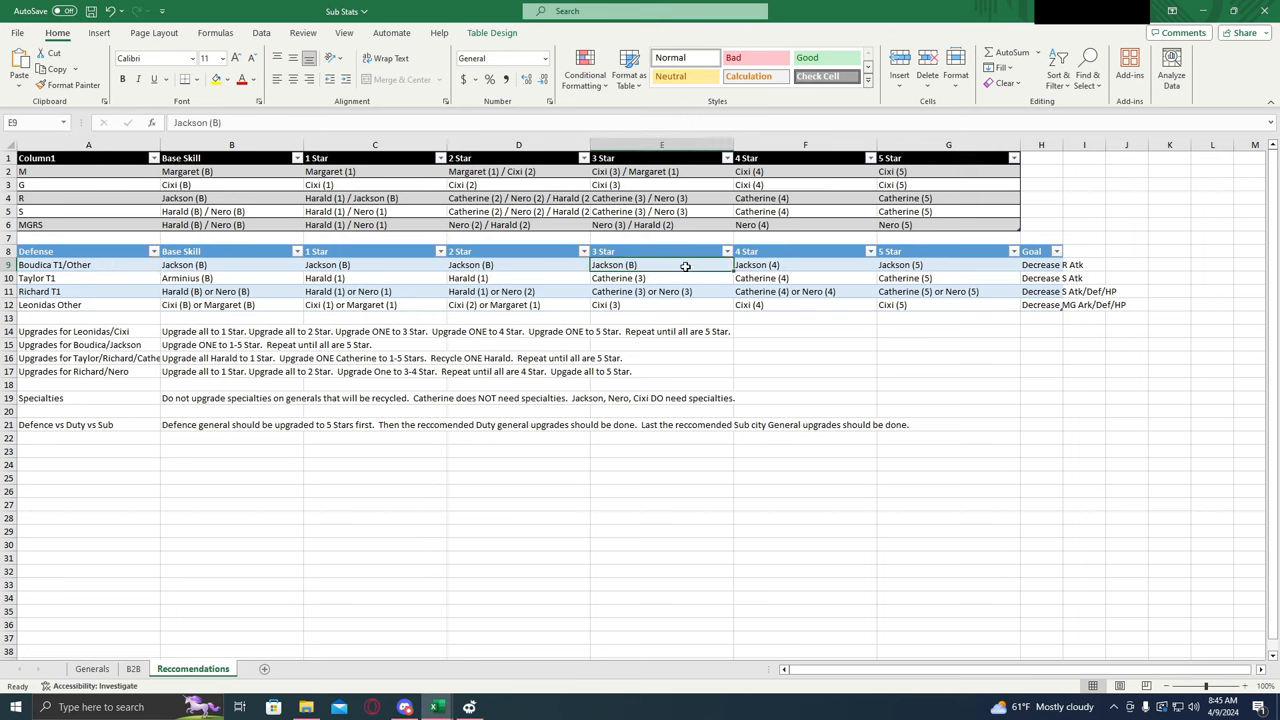
pyautogui.moveTo(384, 266)
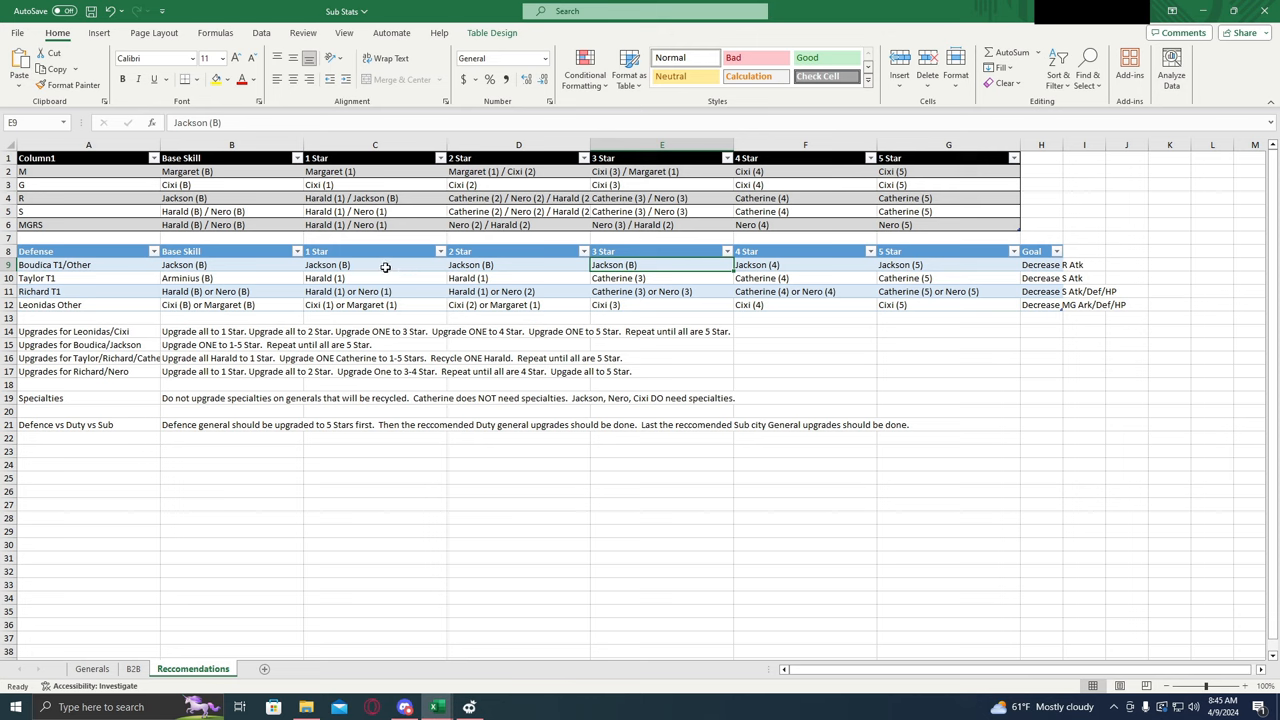
pyautogui.click(1040, 264)
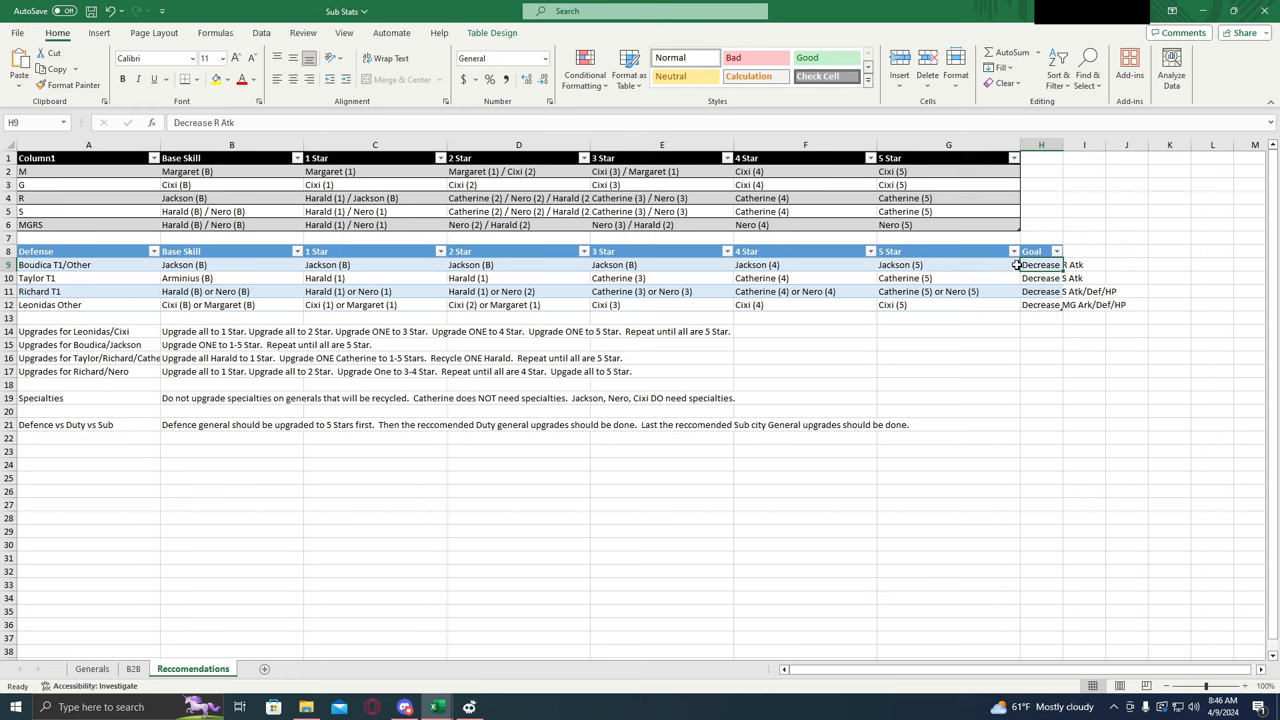
pyautogui.click(660, 264)
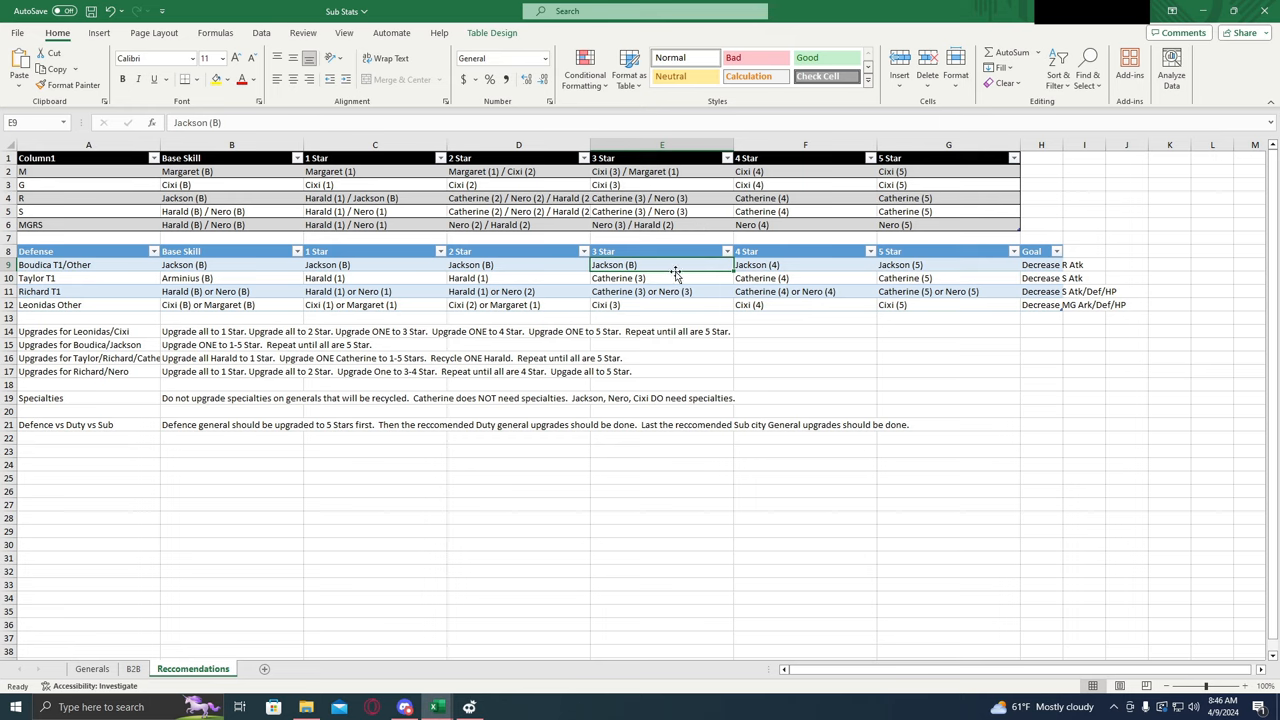
pyautogui.click(948, 264)
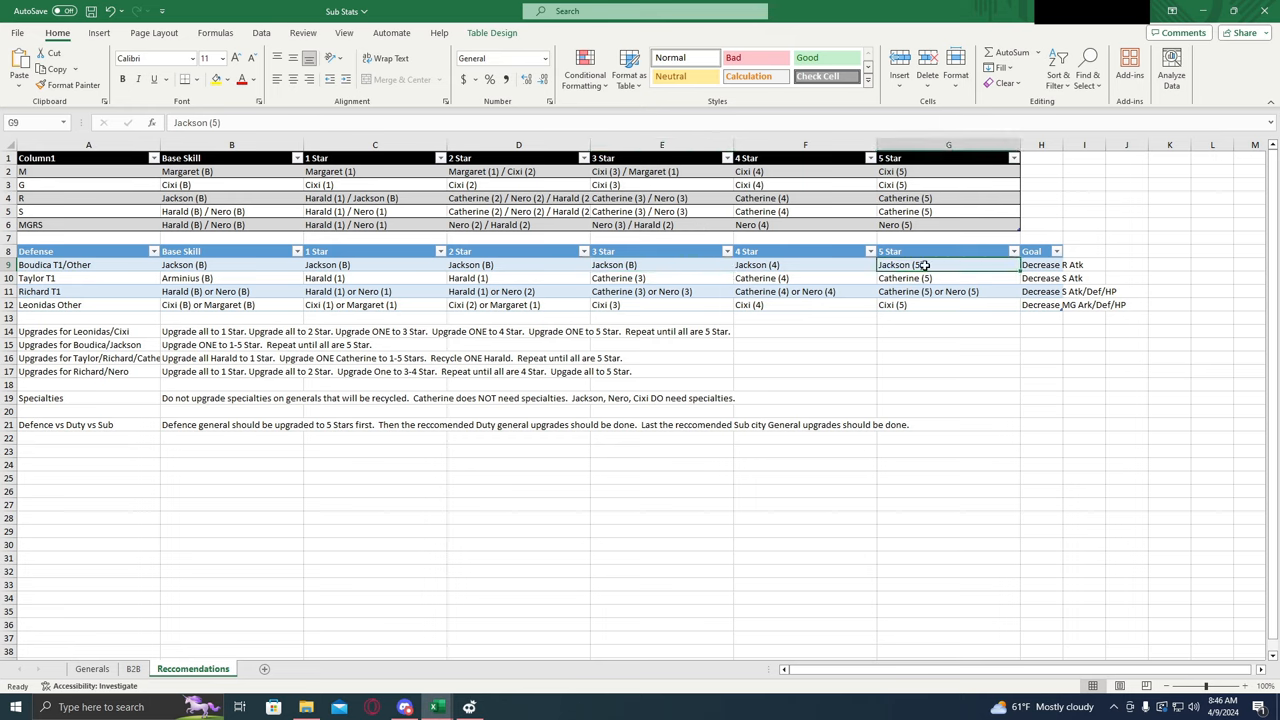
pyautogui.click(662, 264)
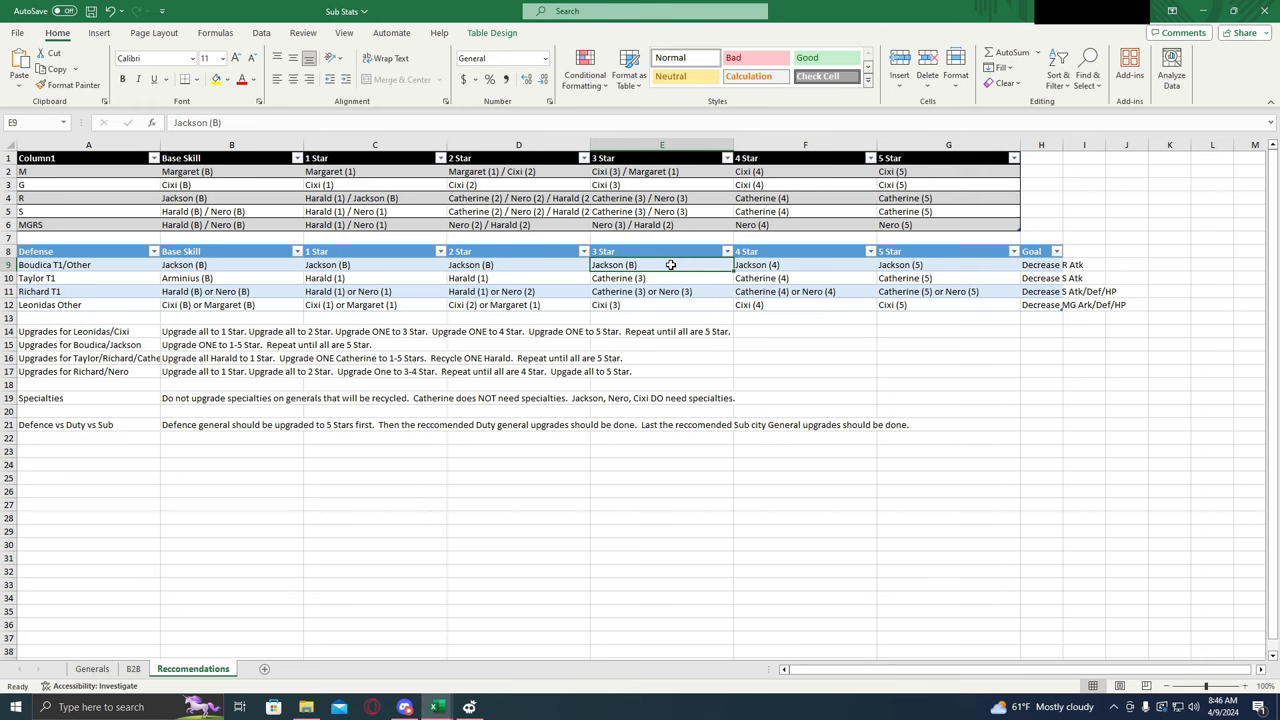
pyautogui.click(518, 264)
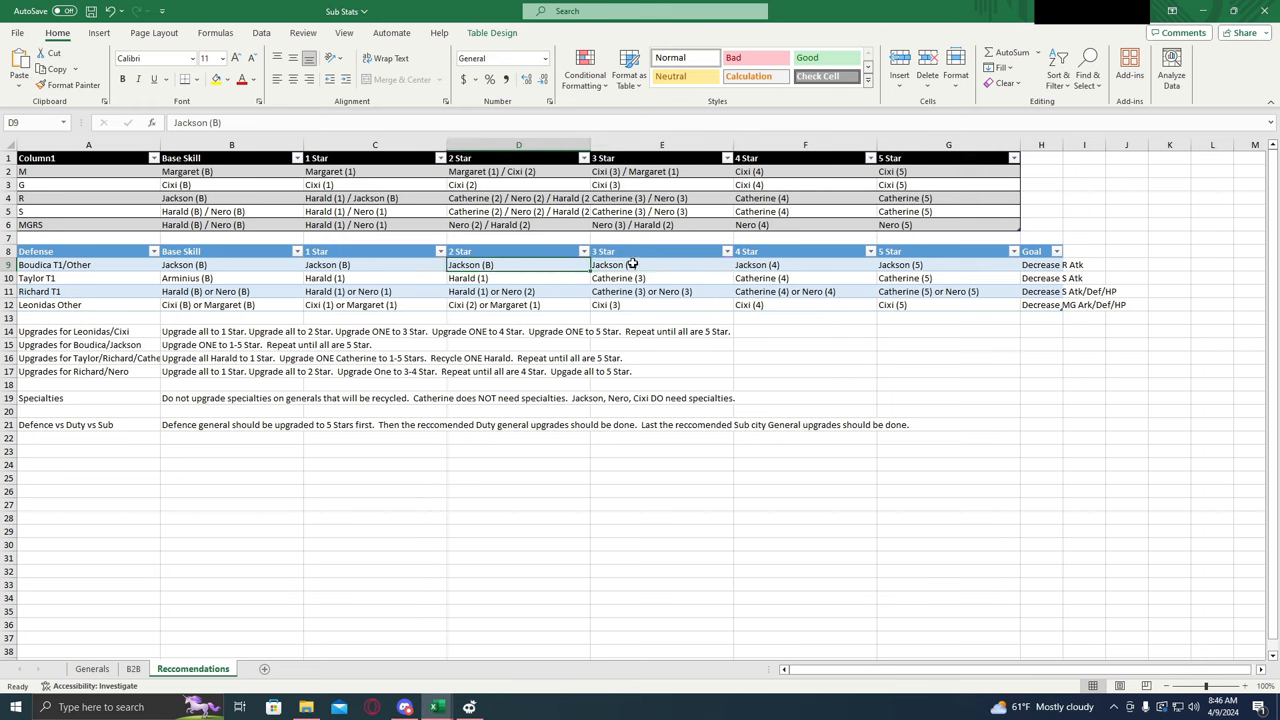
pyautogui.click(662, 264)
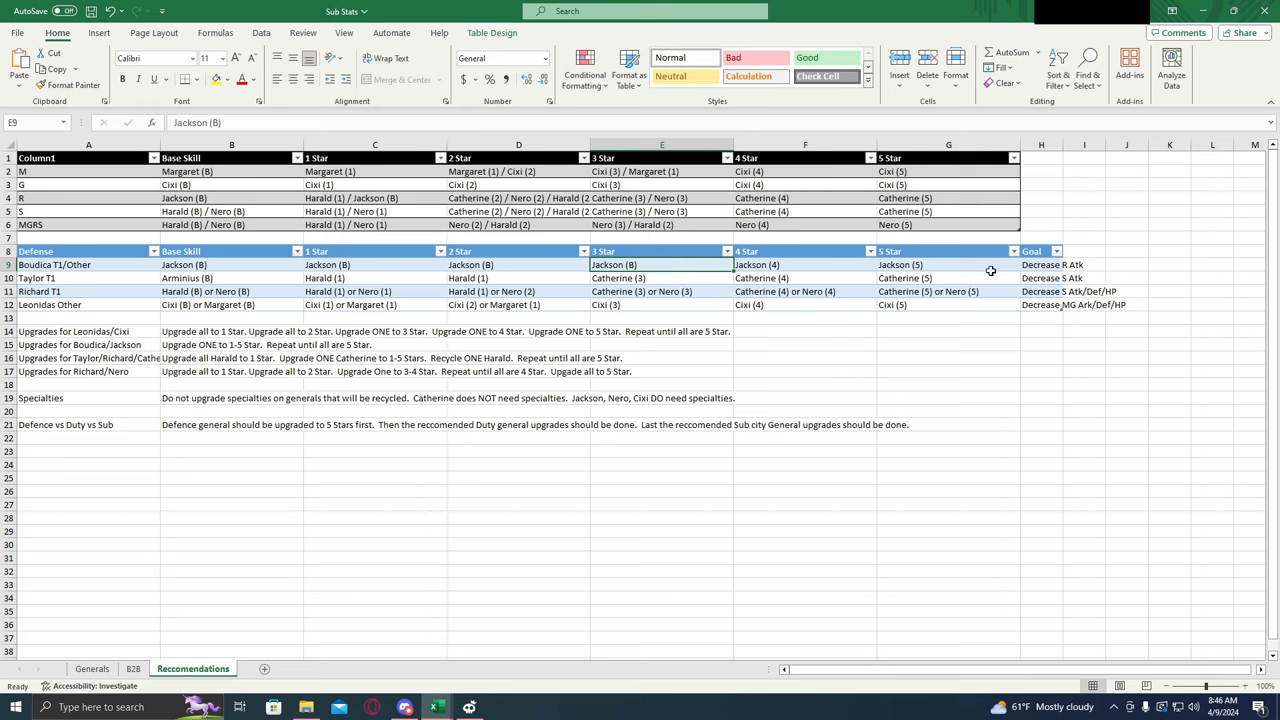
pyautogui.moveTo(876, 284)
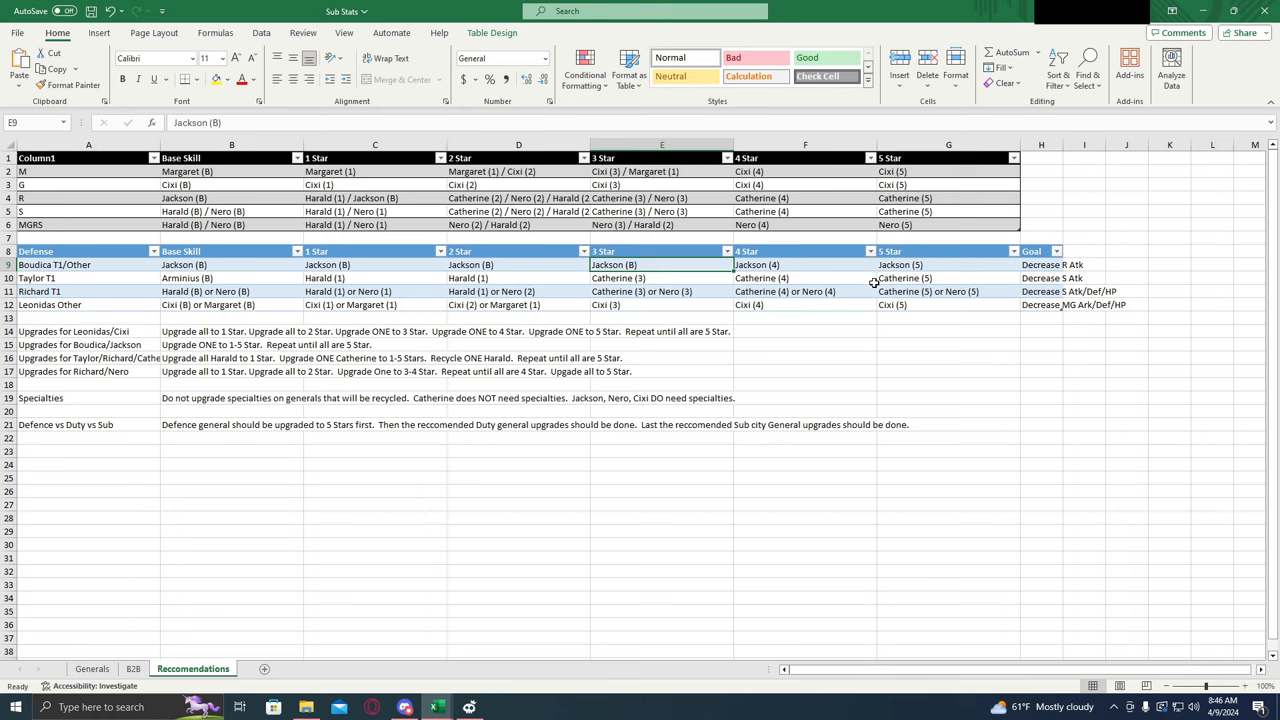
pyautogui.click(88, 278)
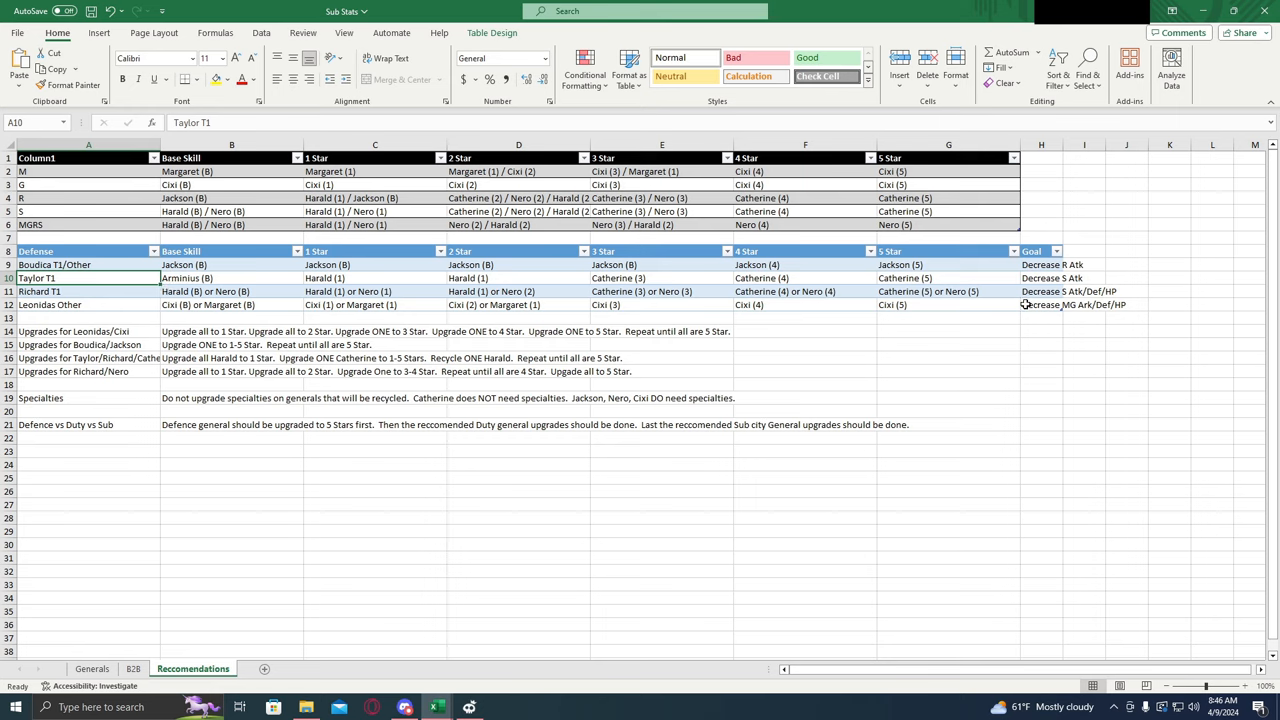
pyautogui.click(1040, 278)
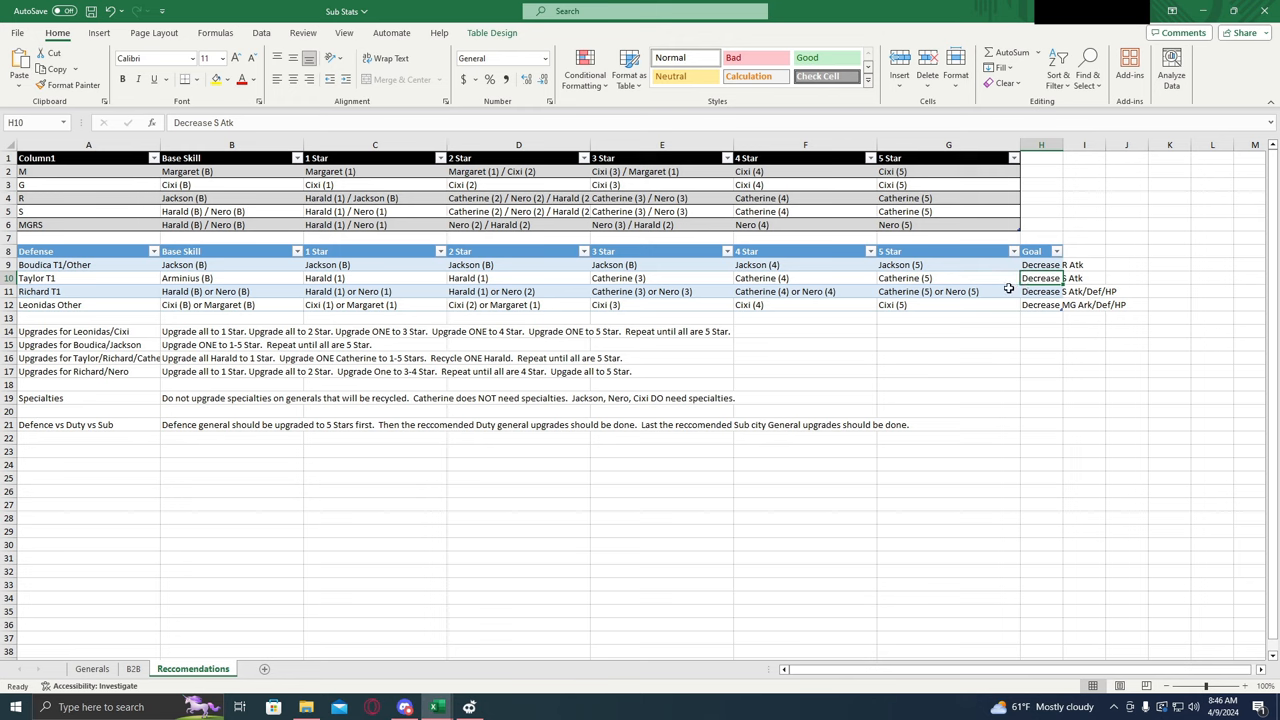
pyautogui.click(232, 278)
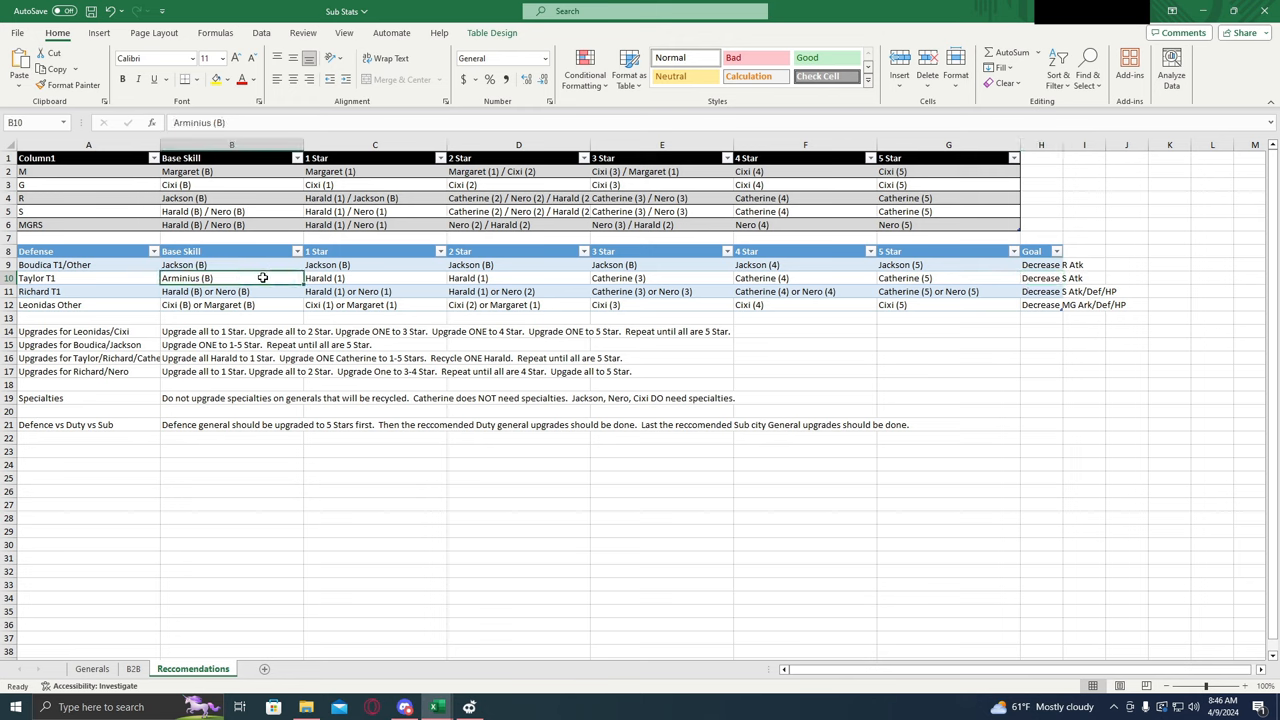
pyautogui.moveTo(280, 280)
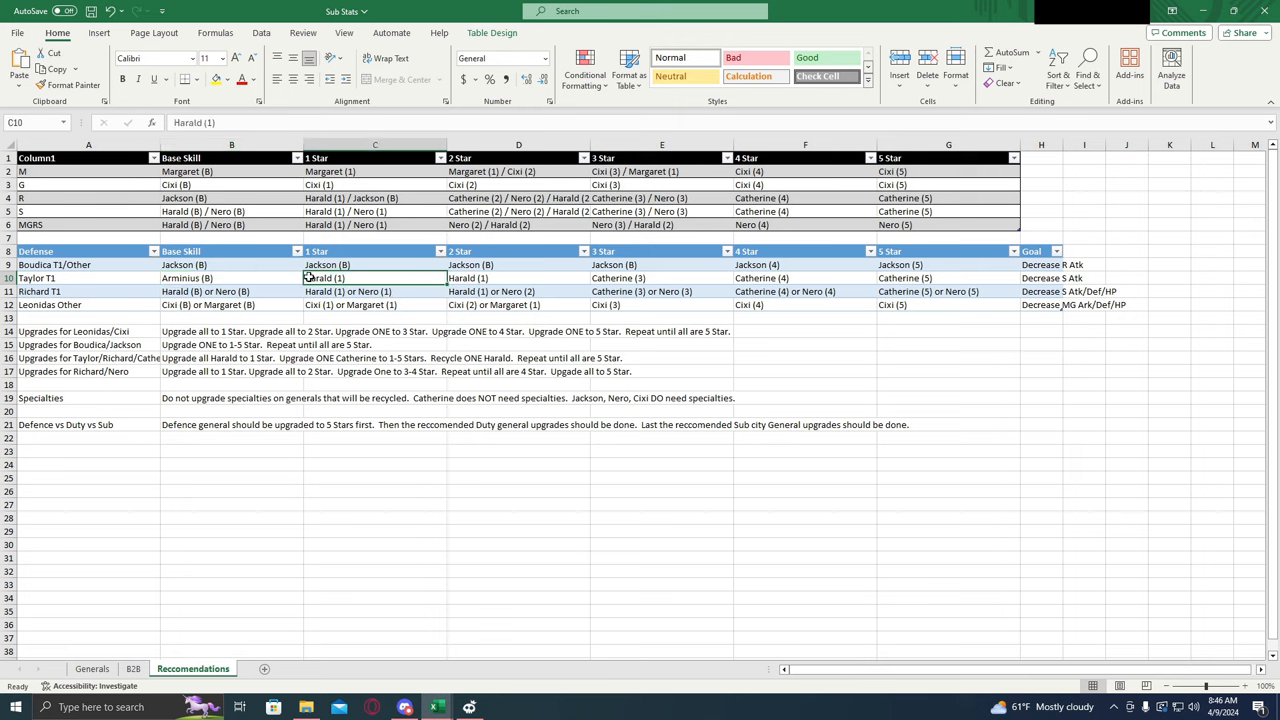
pyautogui.click(518, 278)
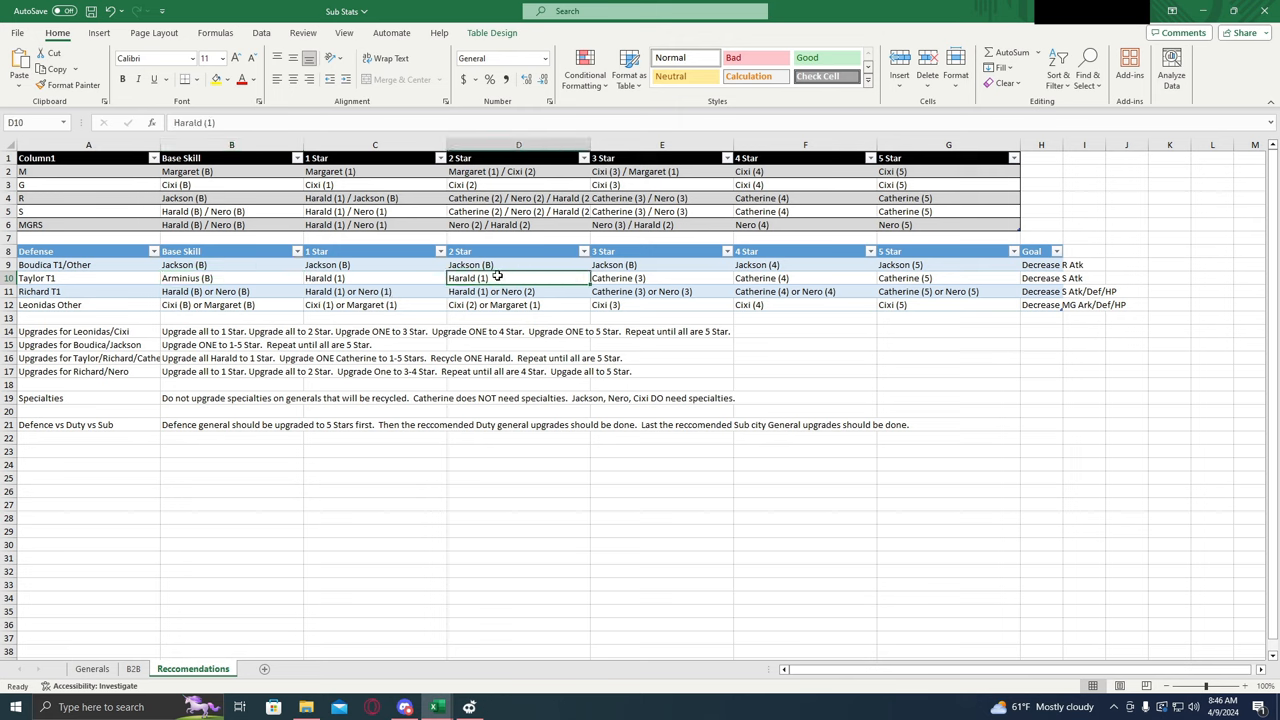
pyautogui.click(660, 278)
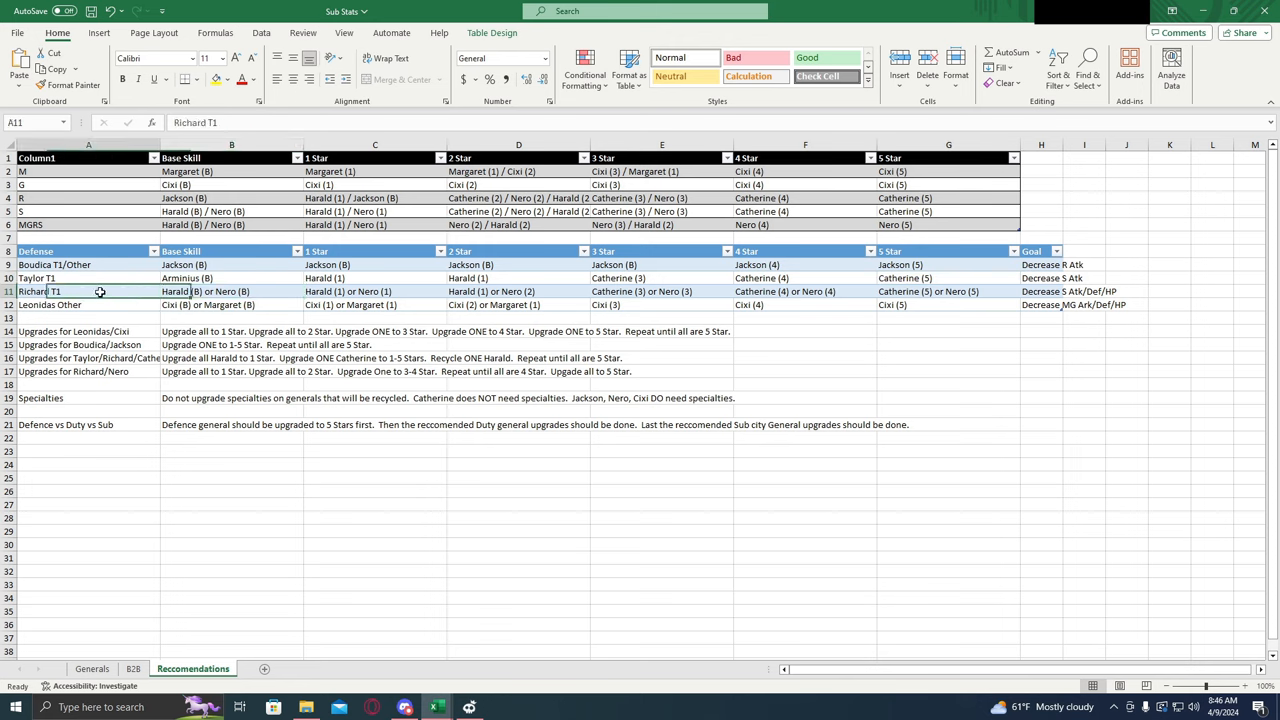
pyautogui.click(232, 292)
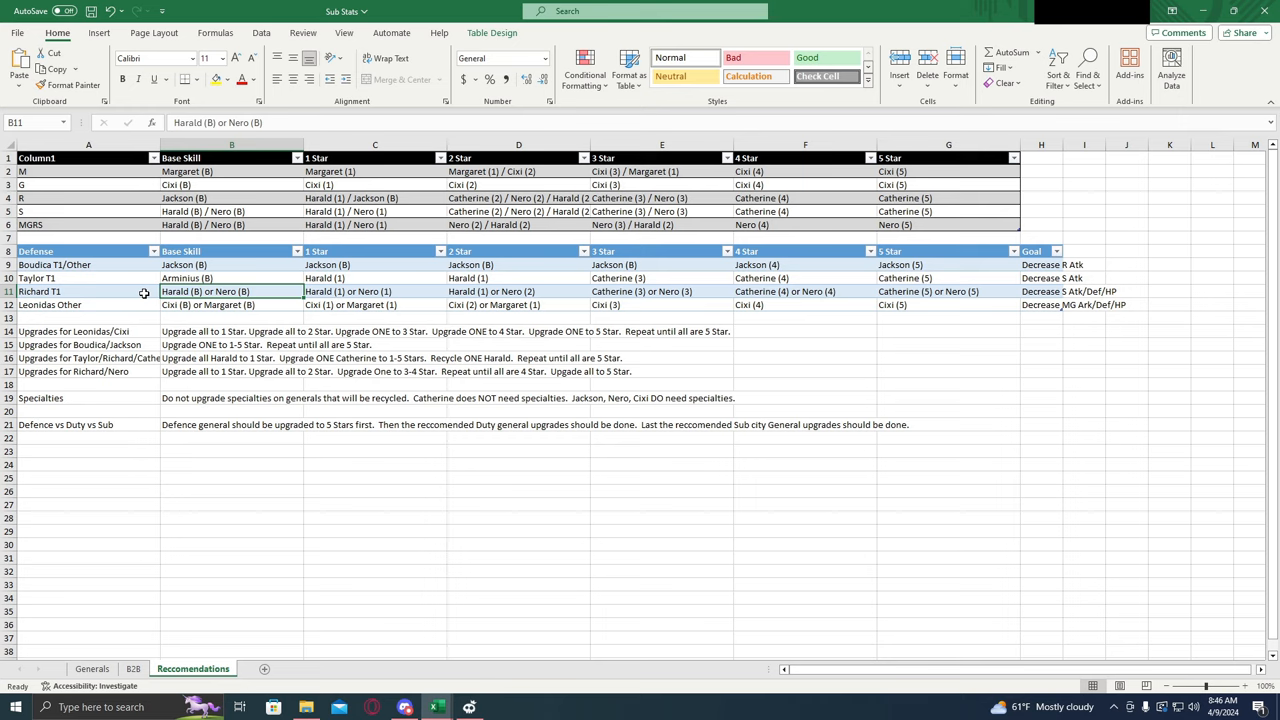
pyautogui.moveTo(604, 302)
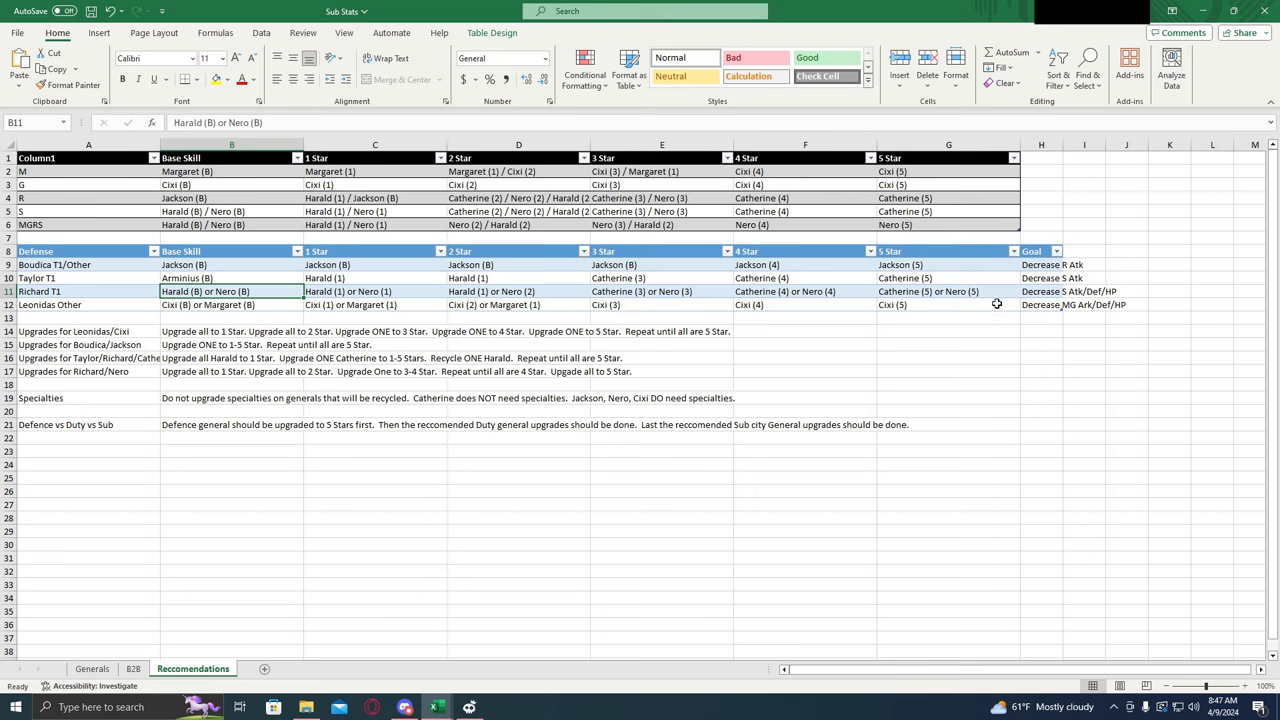
pyautogui.moveTo(704, 292)
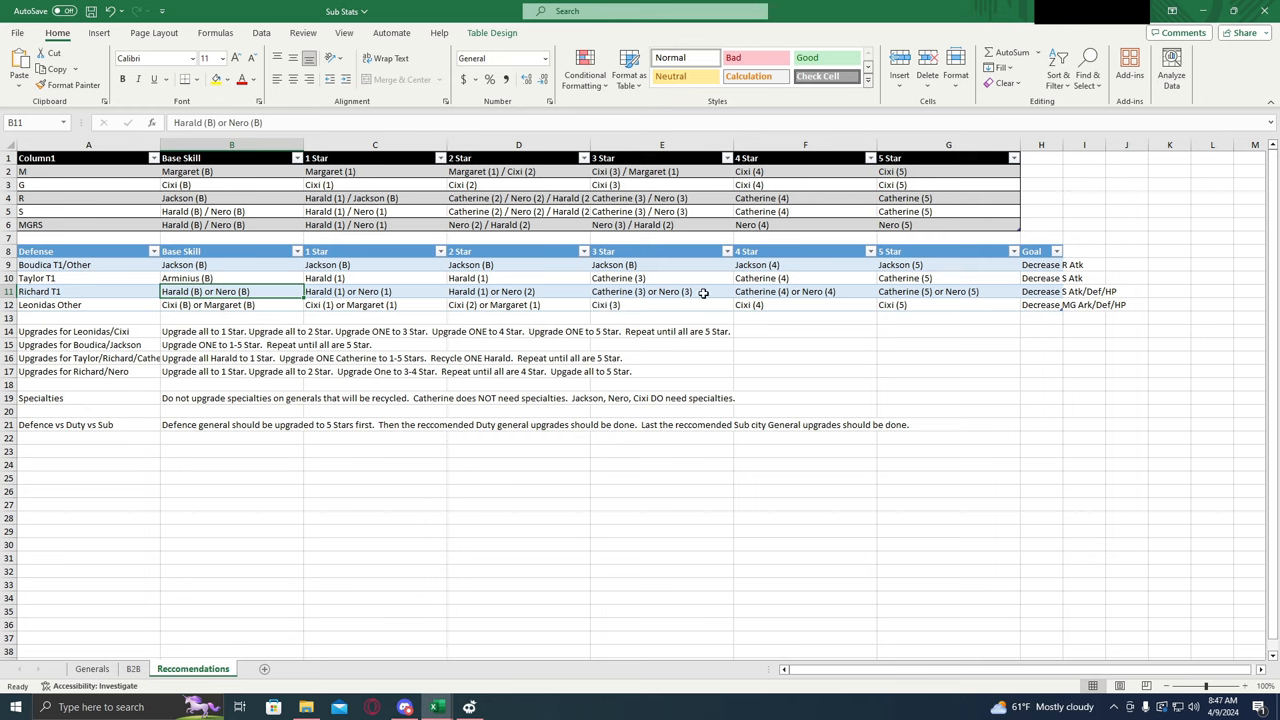
pyautogui.moveTo(704, 292)
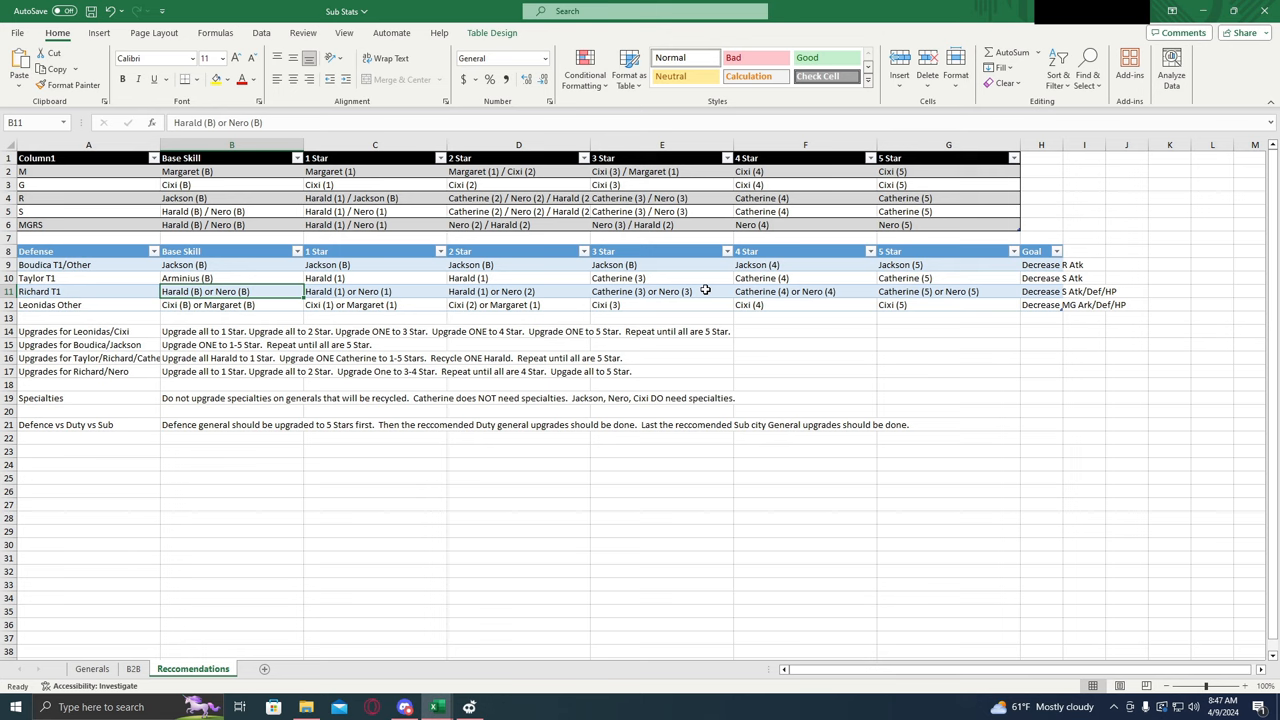
pyautogui.click(660, 292)
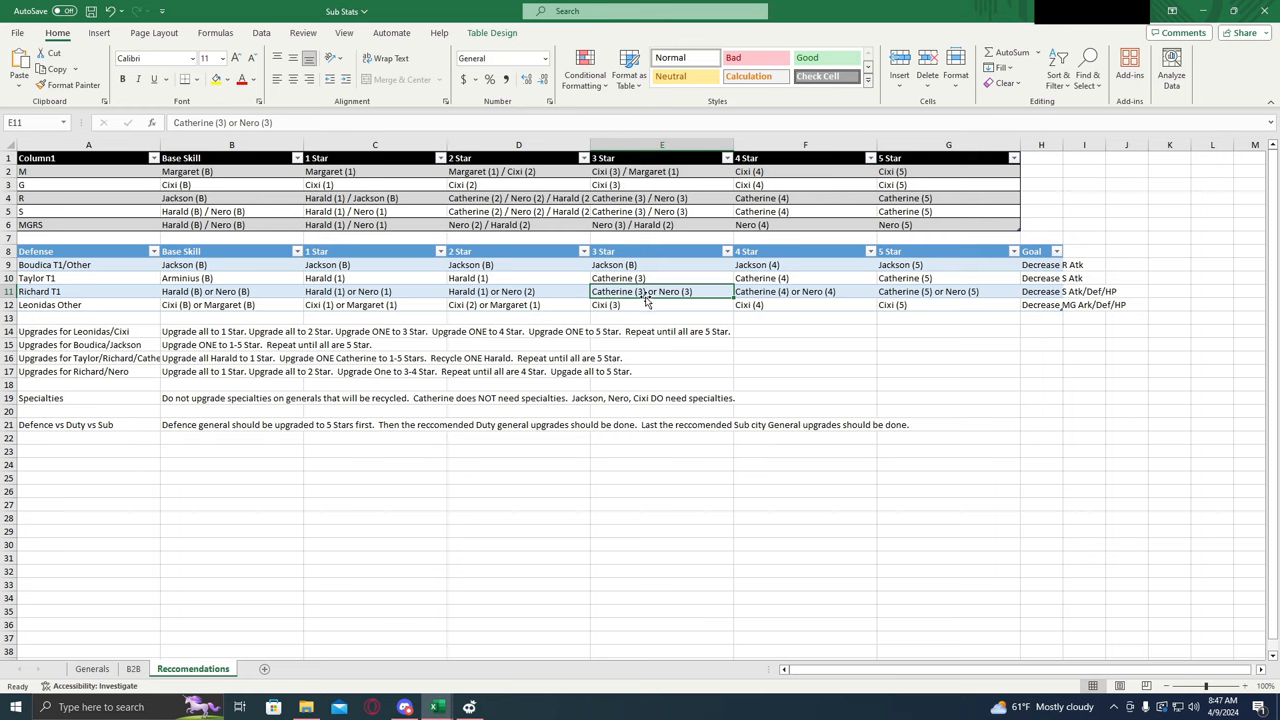
pyautogui.click(948, 292)
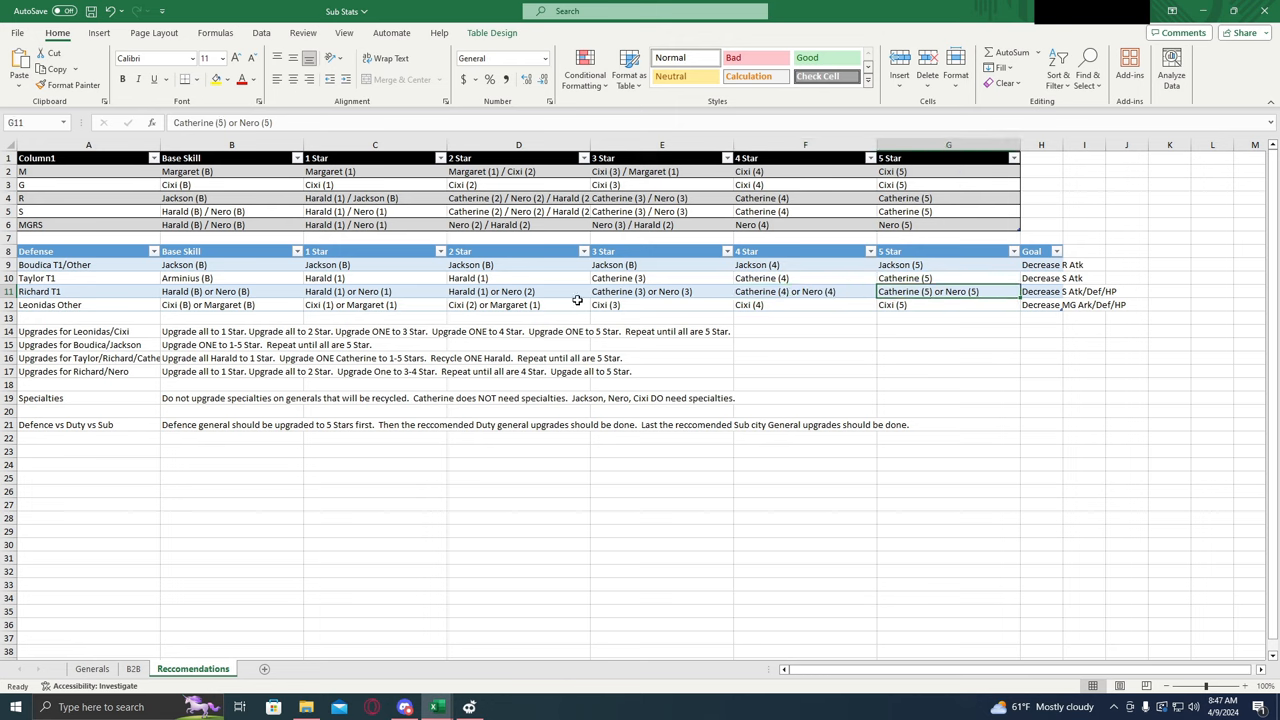
pyautogui.click(518, 292)
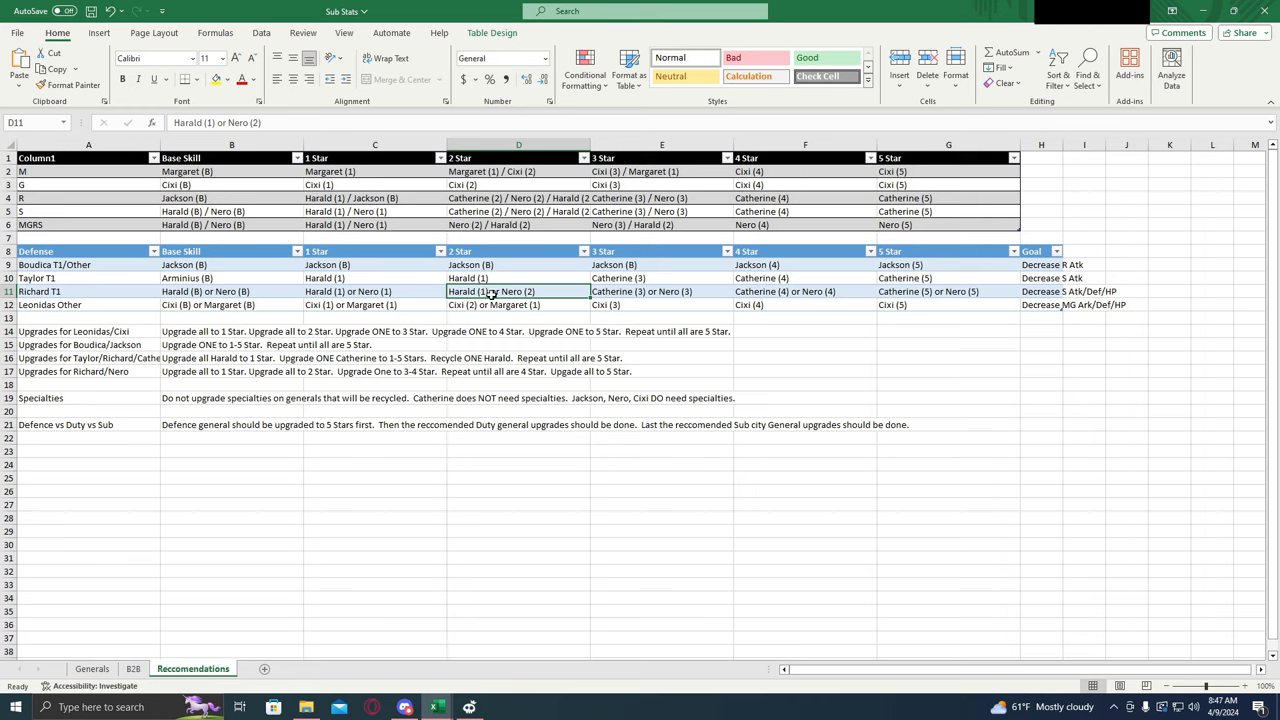
pyautogui.moveTo(490, 312)
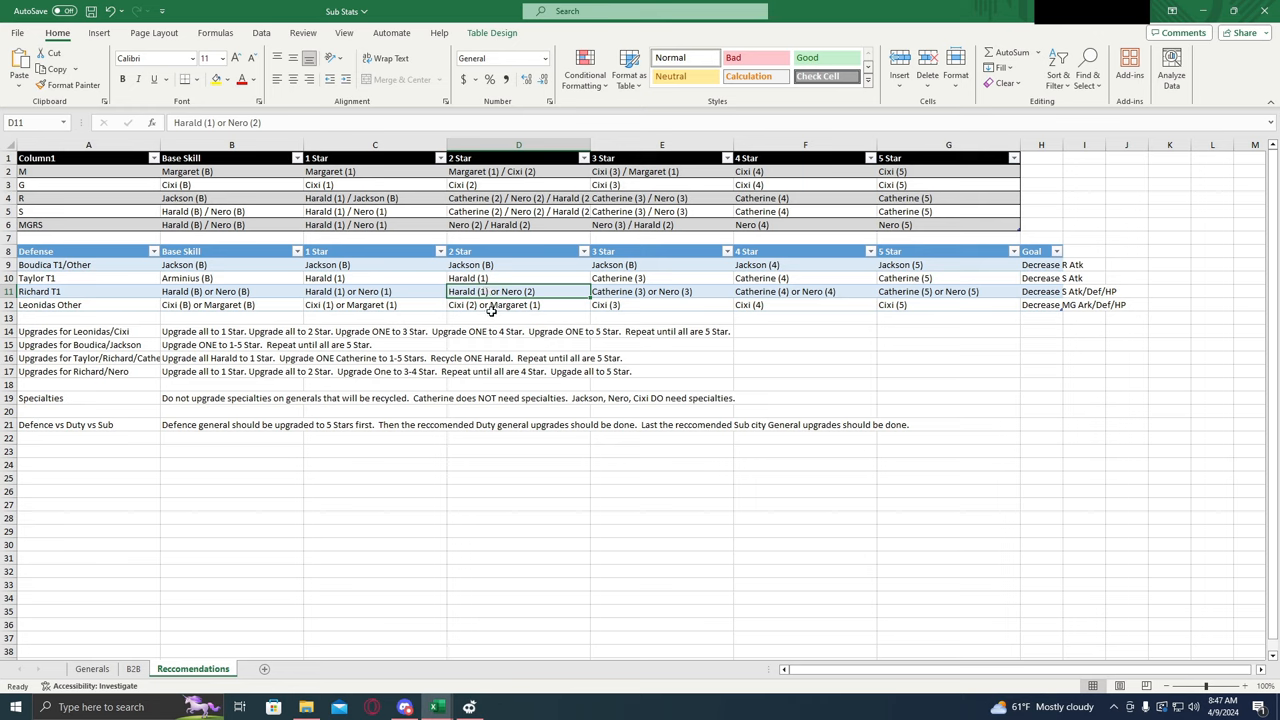
pyautogui.moveTo(544, 292)
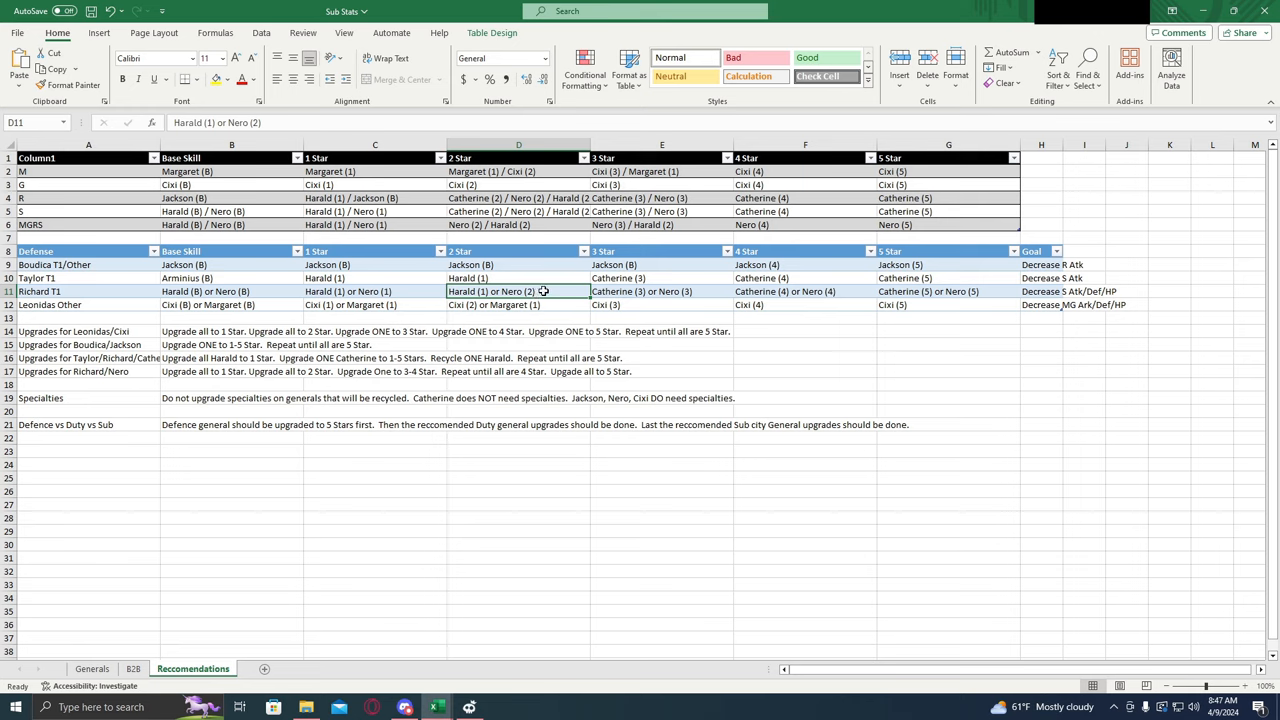
pyautogui.moveTo(580, 300)
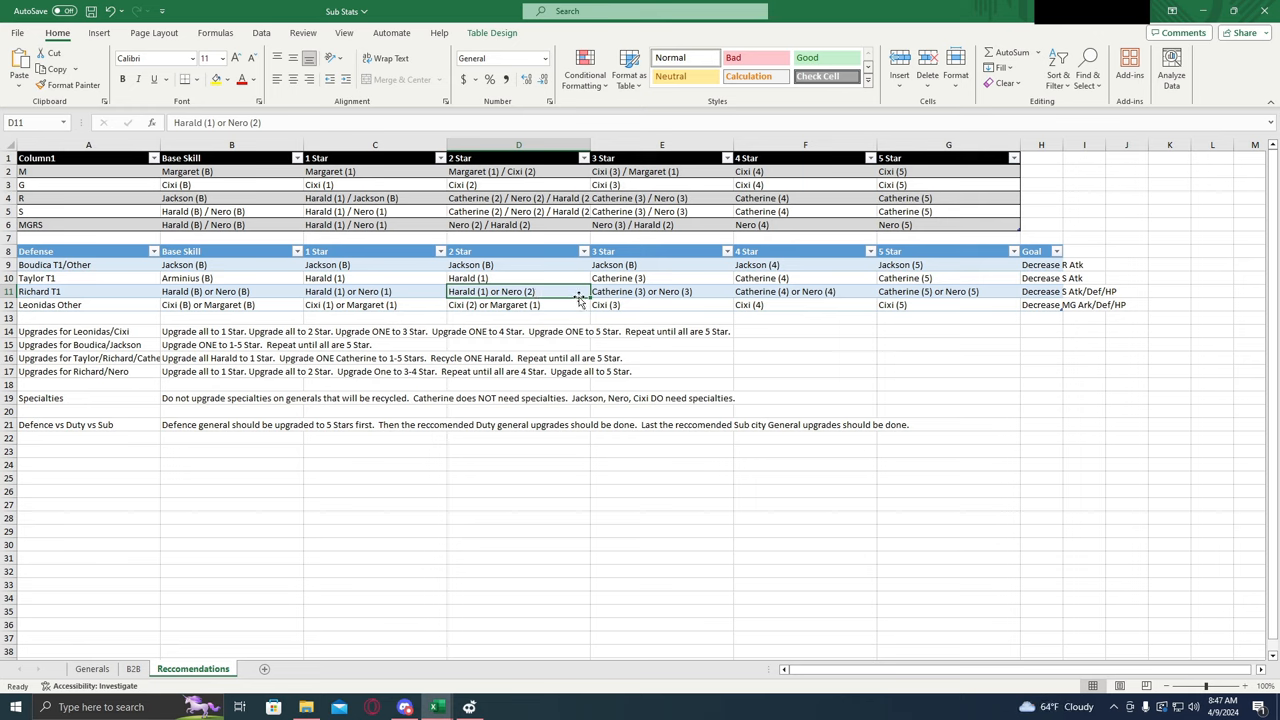
pyautogui.moveTo(964, 292)
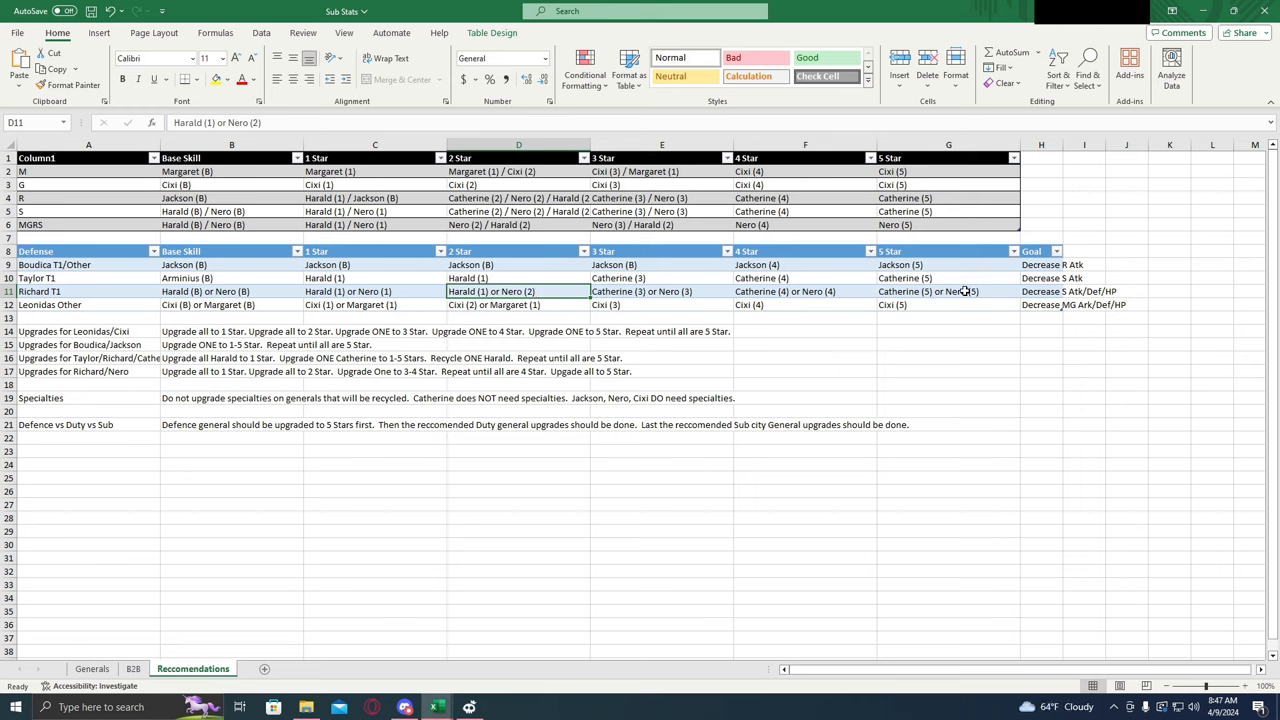
pyautogui.click(232, 292)
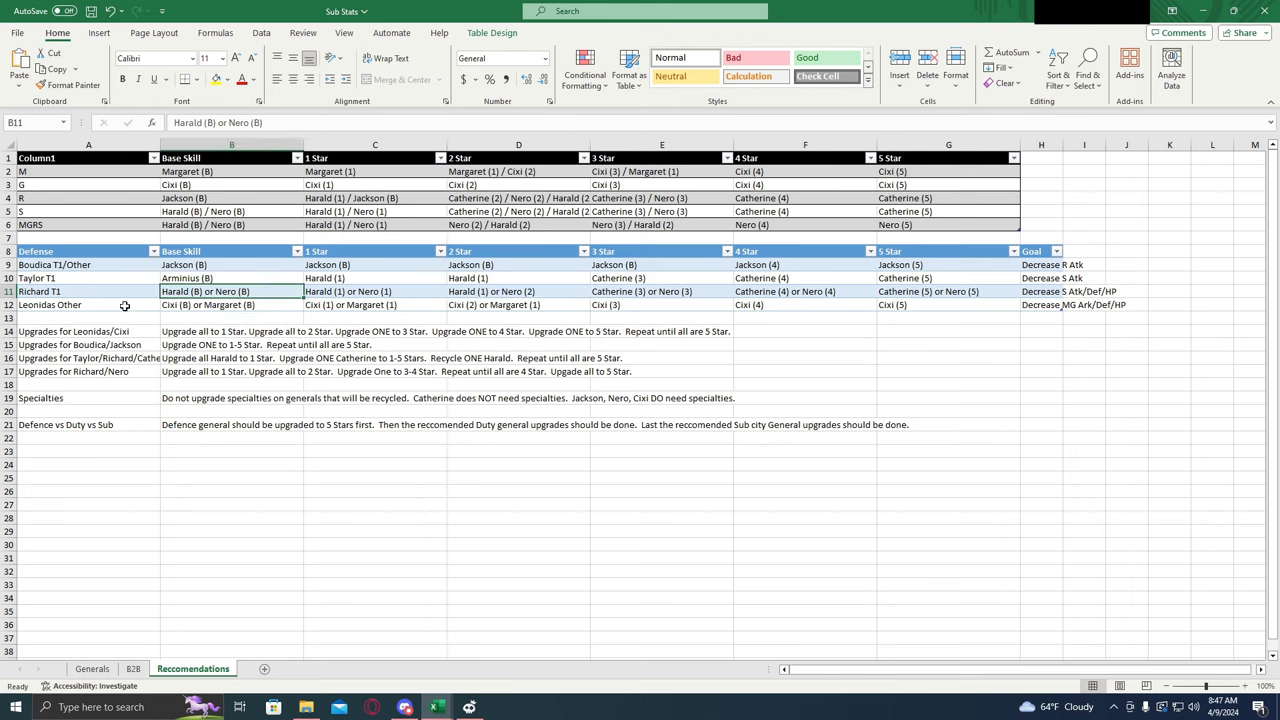
pyautogui.click(88, 304)
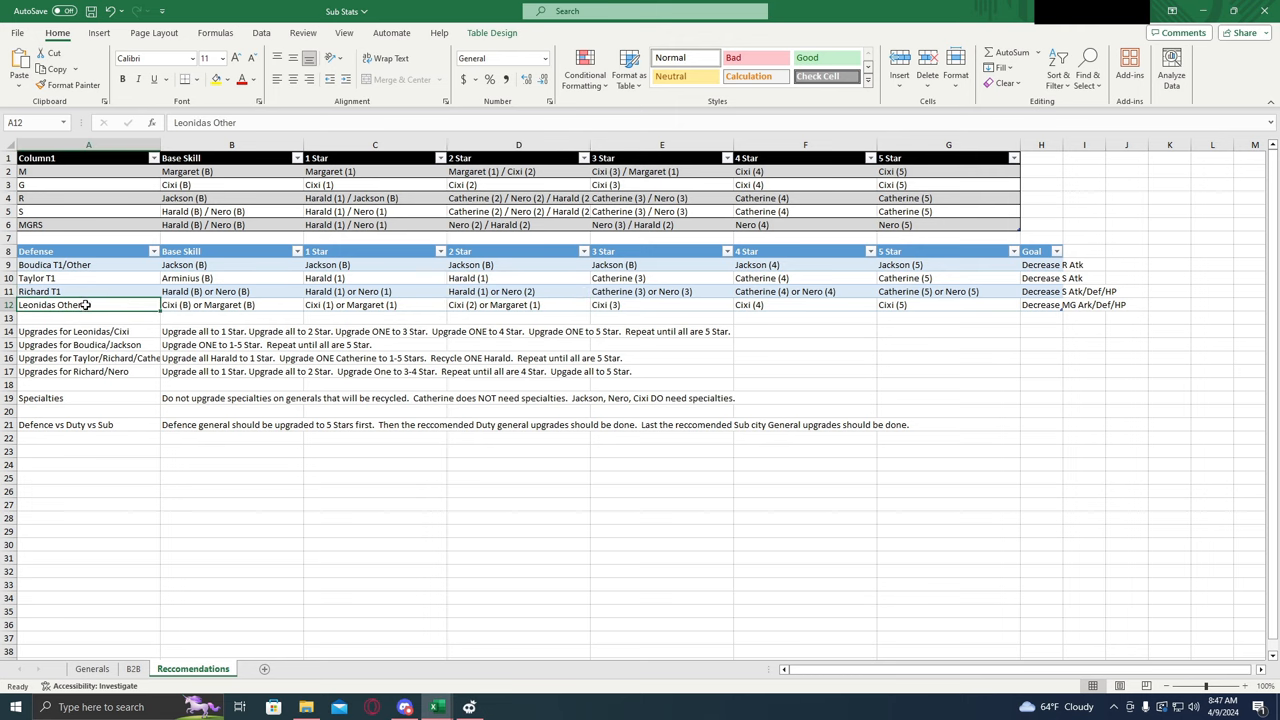
pyautogui.moveTo(114, 306)
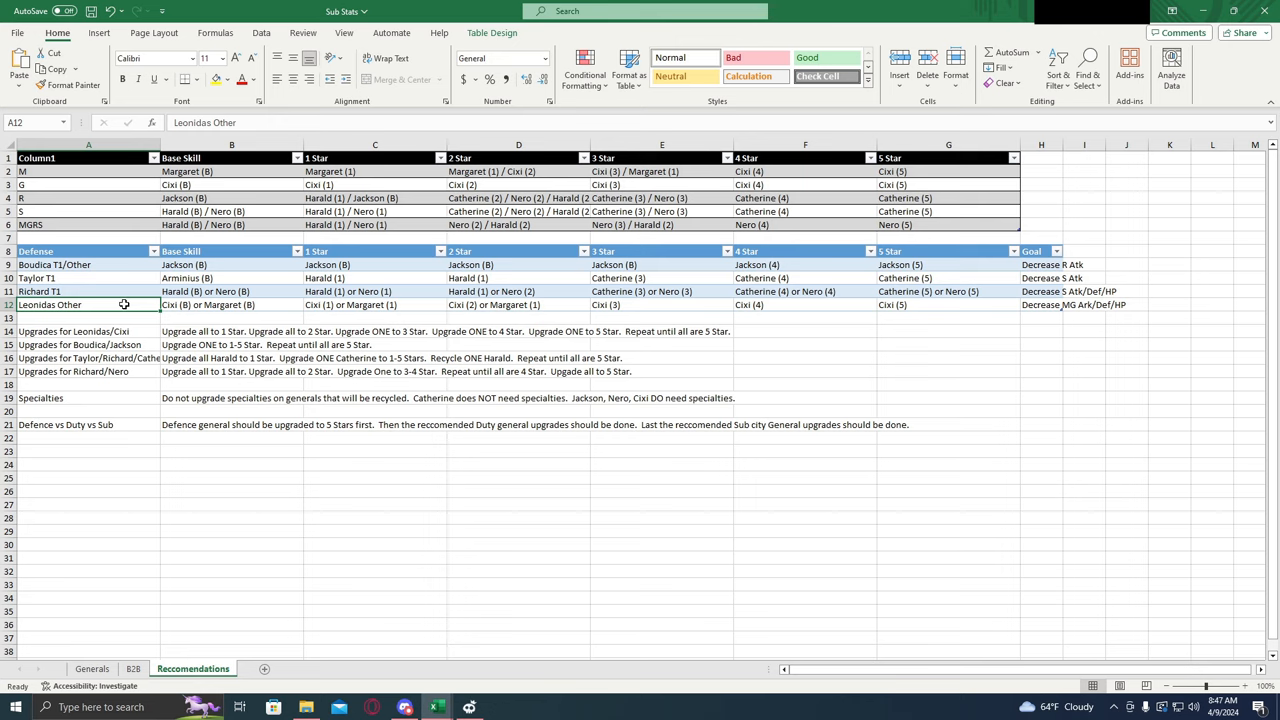
pyautogui.moveTo(880, 348)
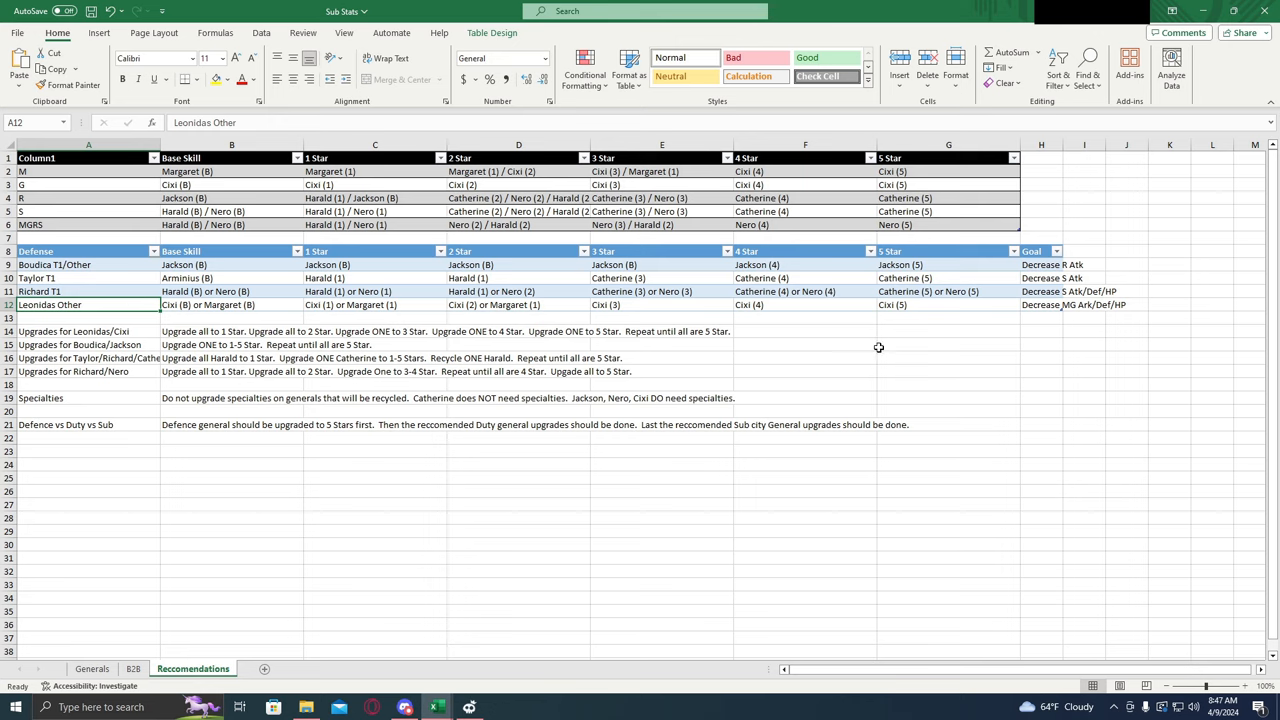
pyautogui.click(1042, 304)
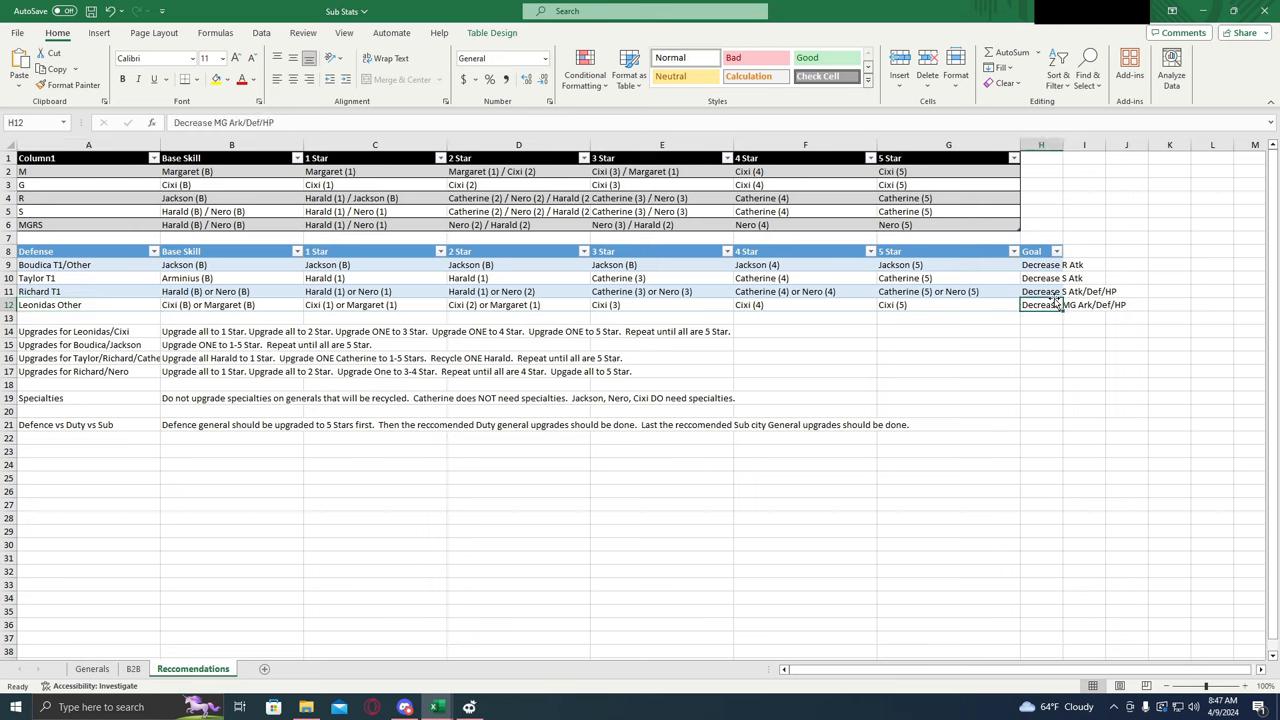
pyautogui.moveTo(984, 324)
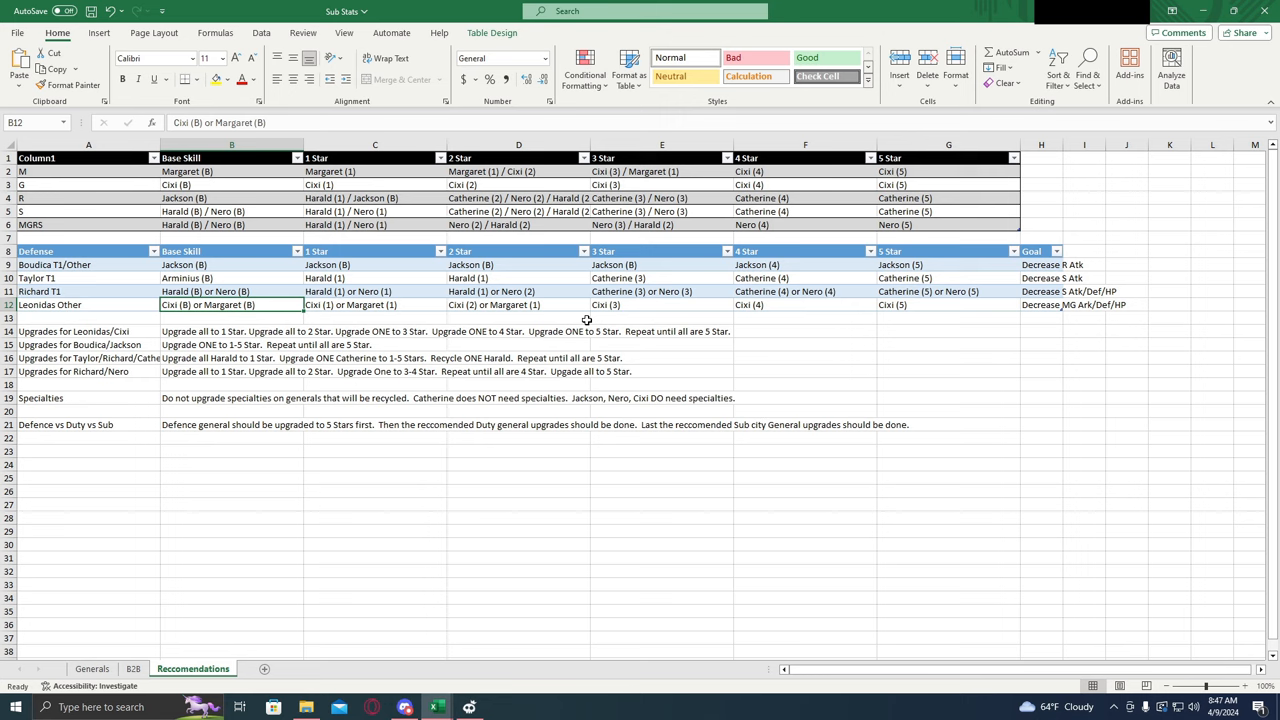
pyautogui.click(948, 304)
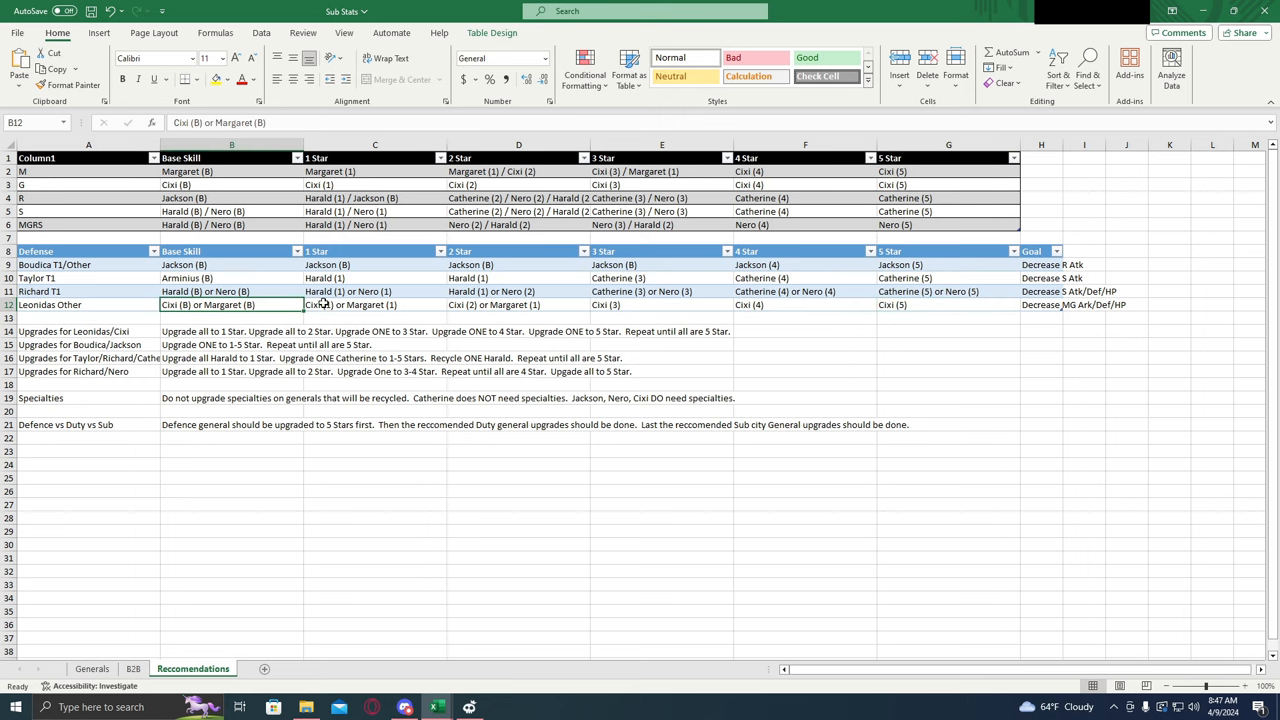
pyautogui.moveTo(196, 312)
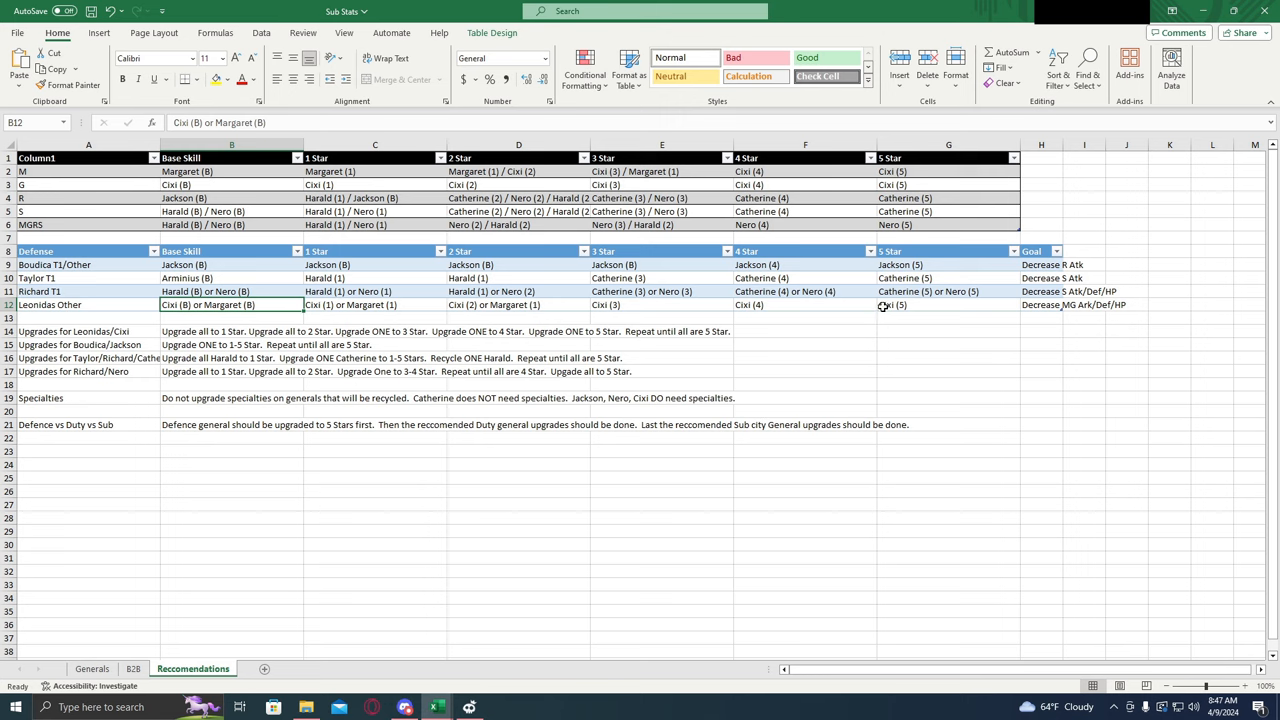
pyautogui.click(948, 304)
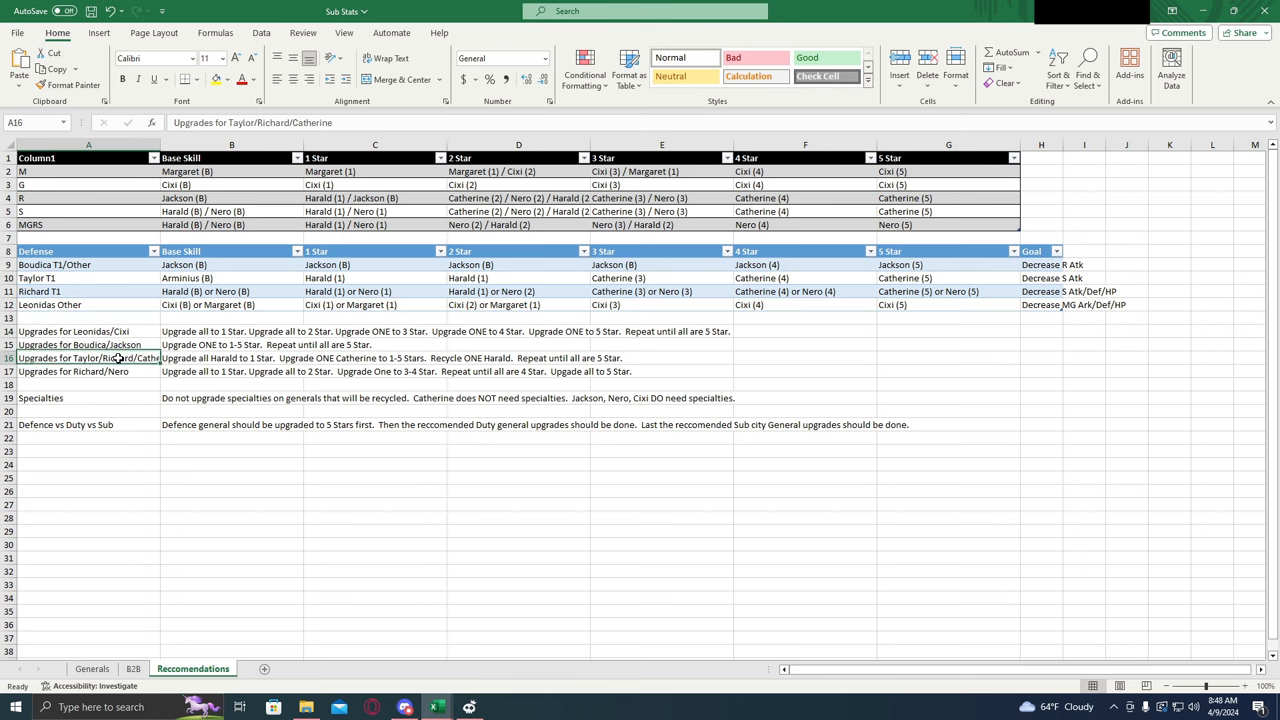
pyautogui.click(72, 332)
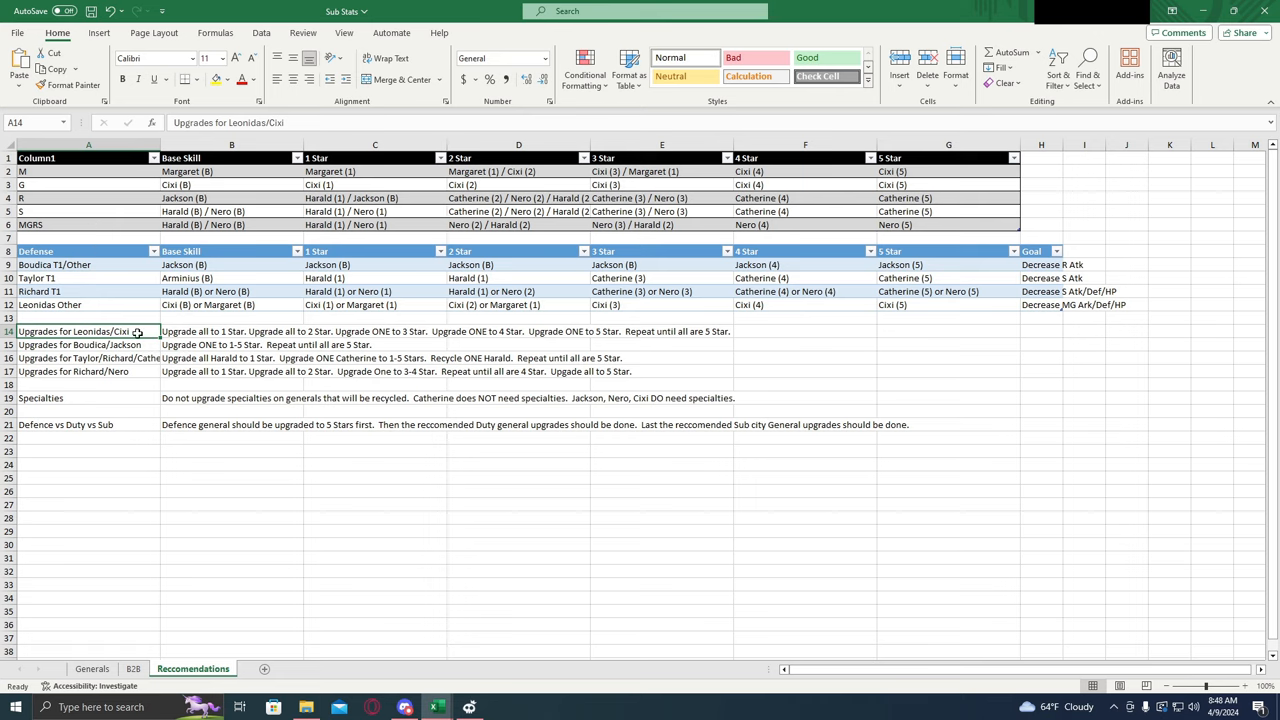
pyautogui.moveTo(96, 332)
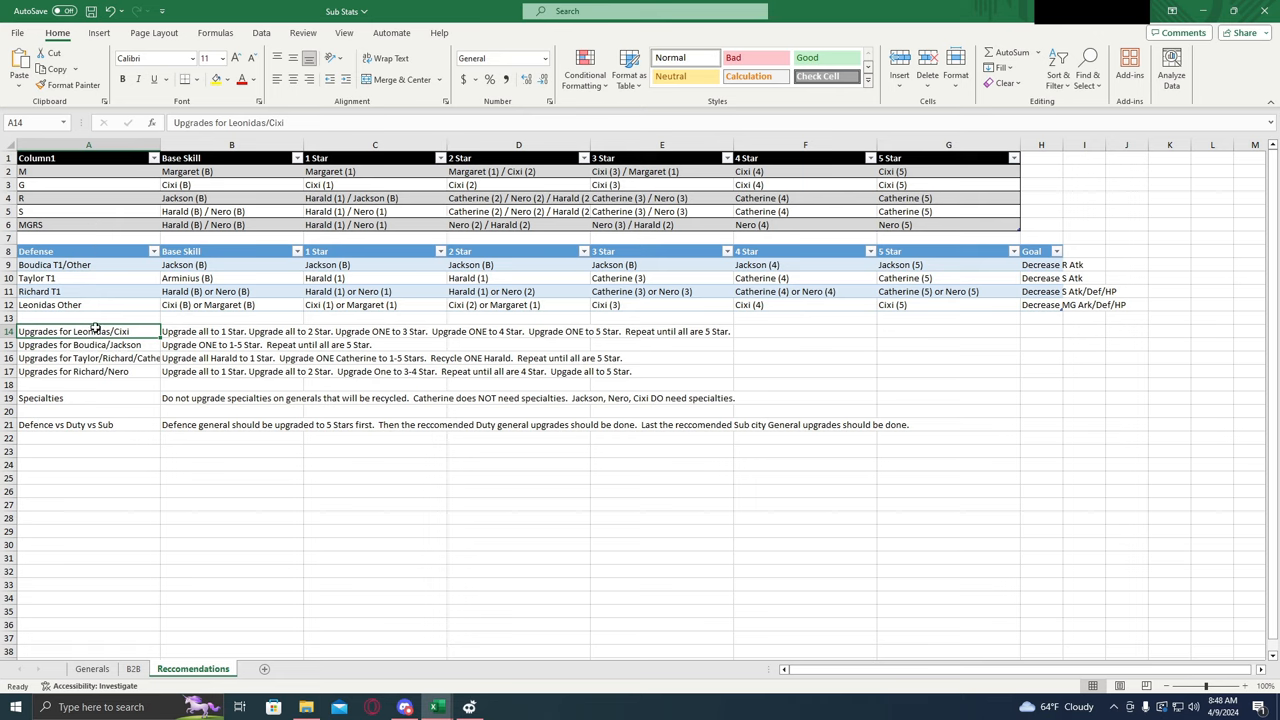
pyautogui.click(232, 332)
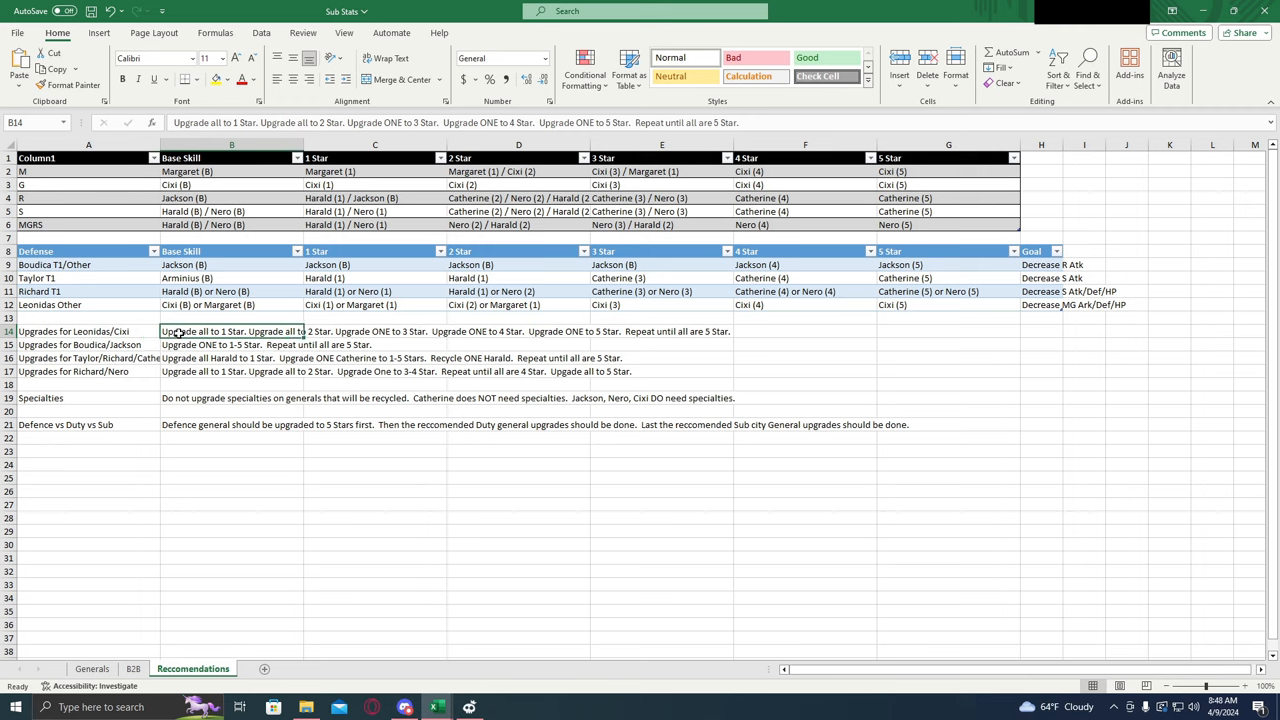
pyautogui.moveTo(228, 336)
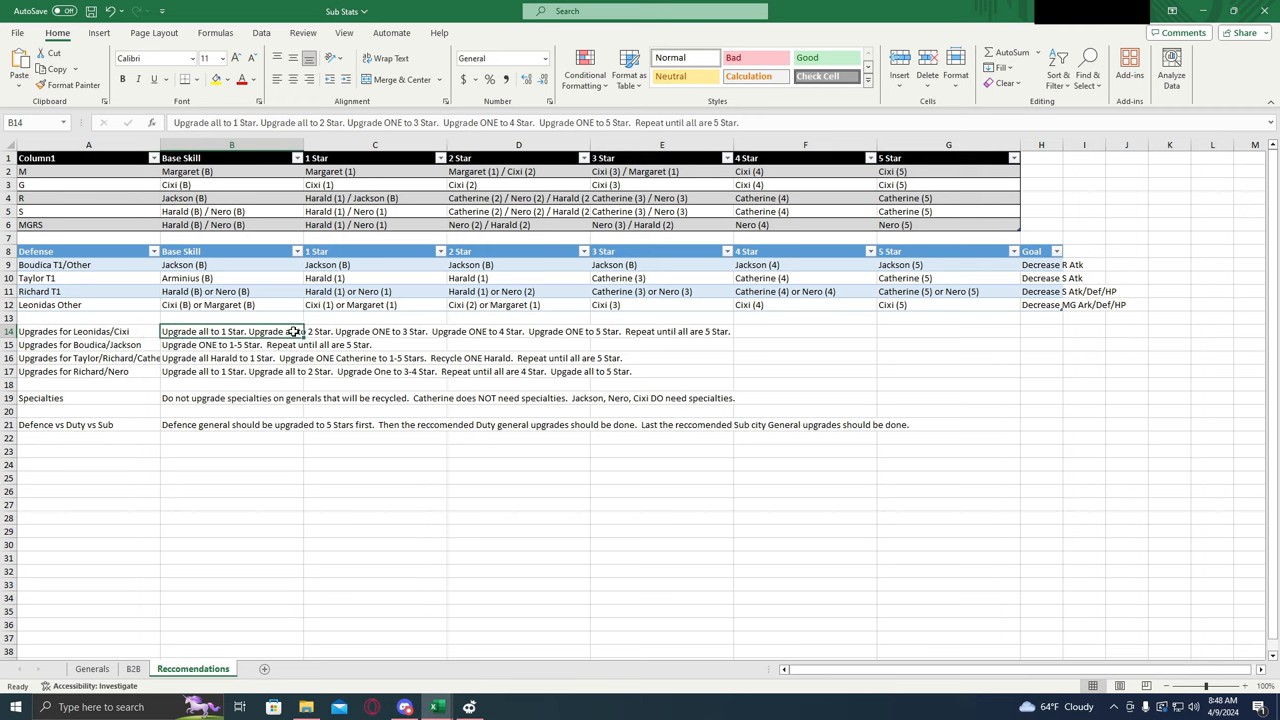
pyautogui.moveTo(404, 336)
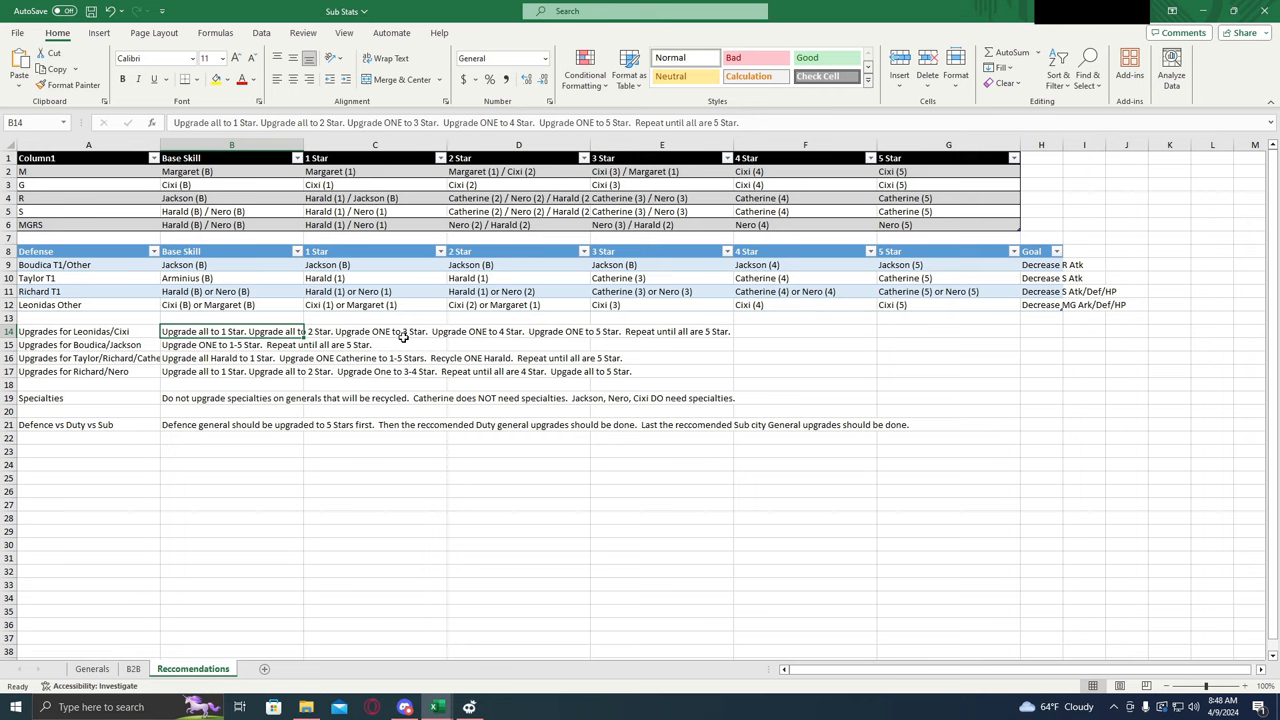
pyautogui.moveTo(436, 340)
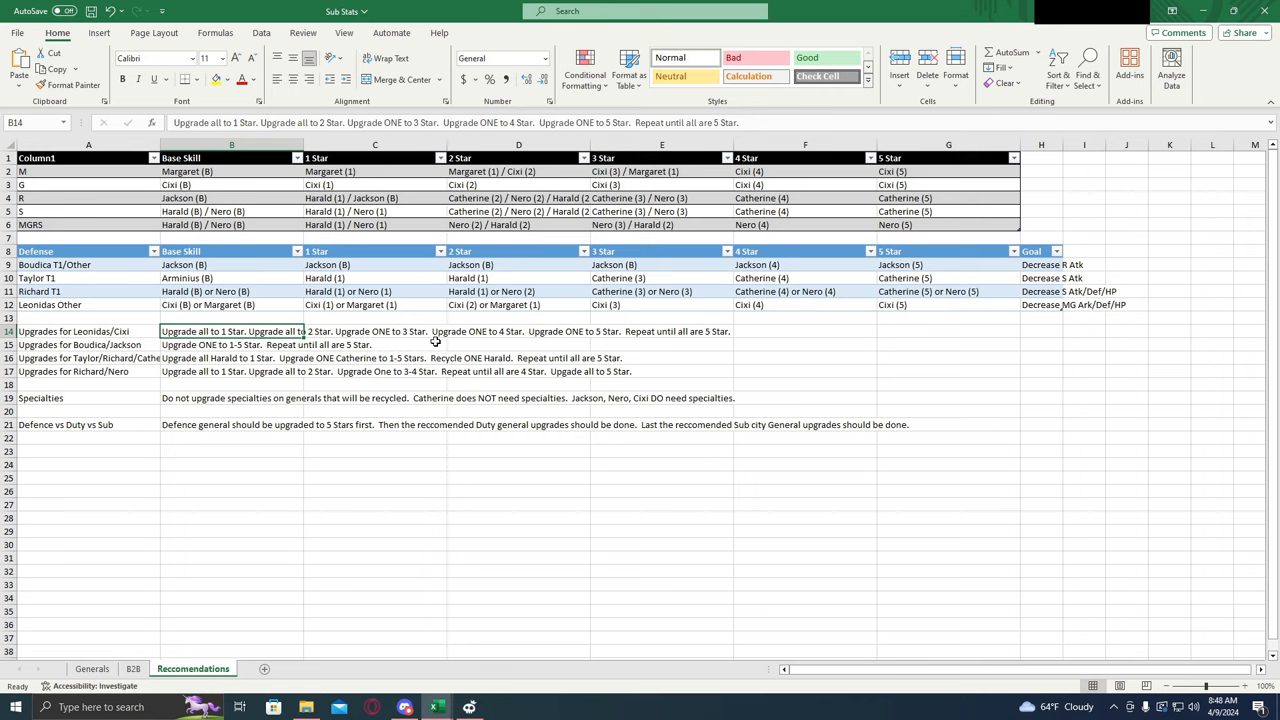
pyautogui.moveTo(504, 328)
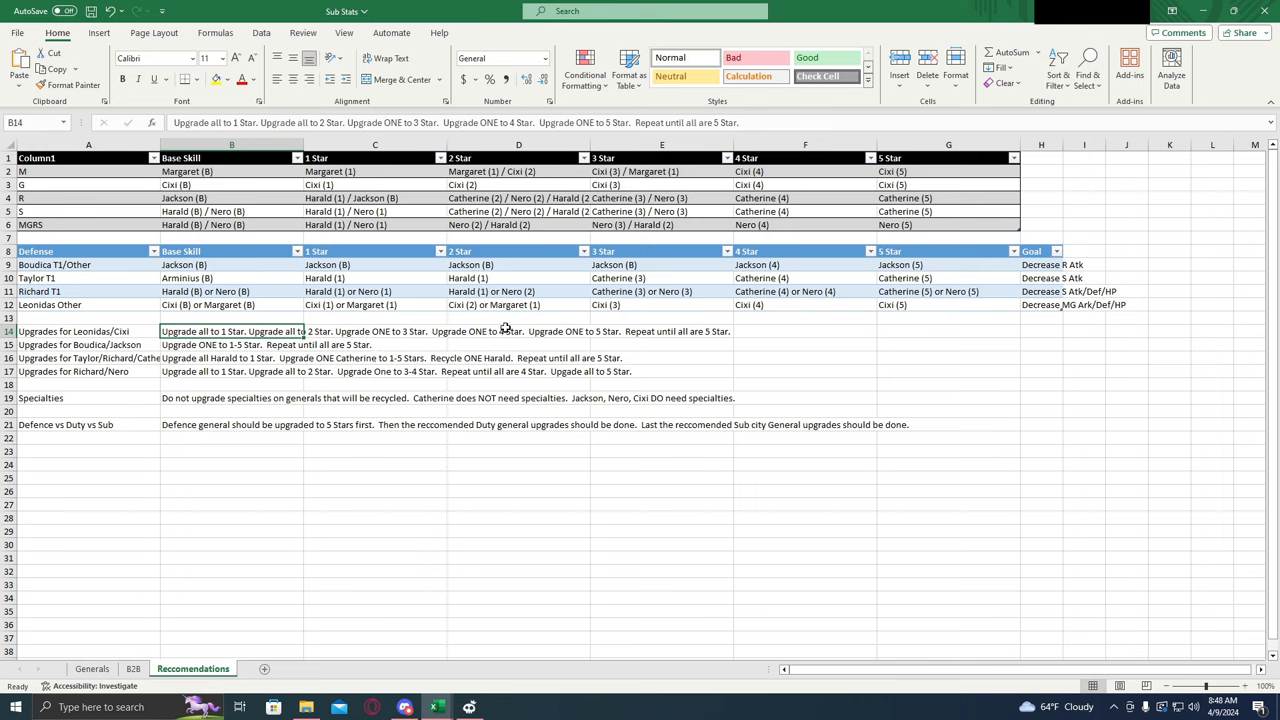
pyautogui.moveTo(584, 336)
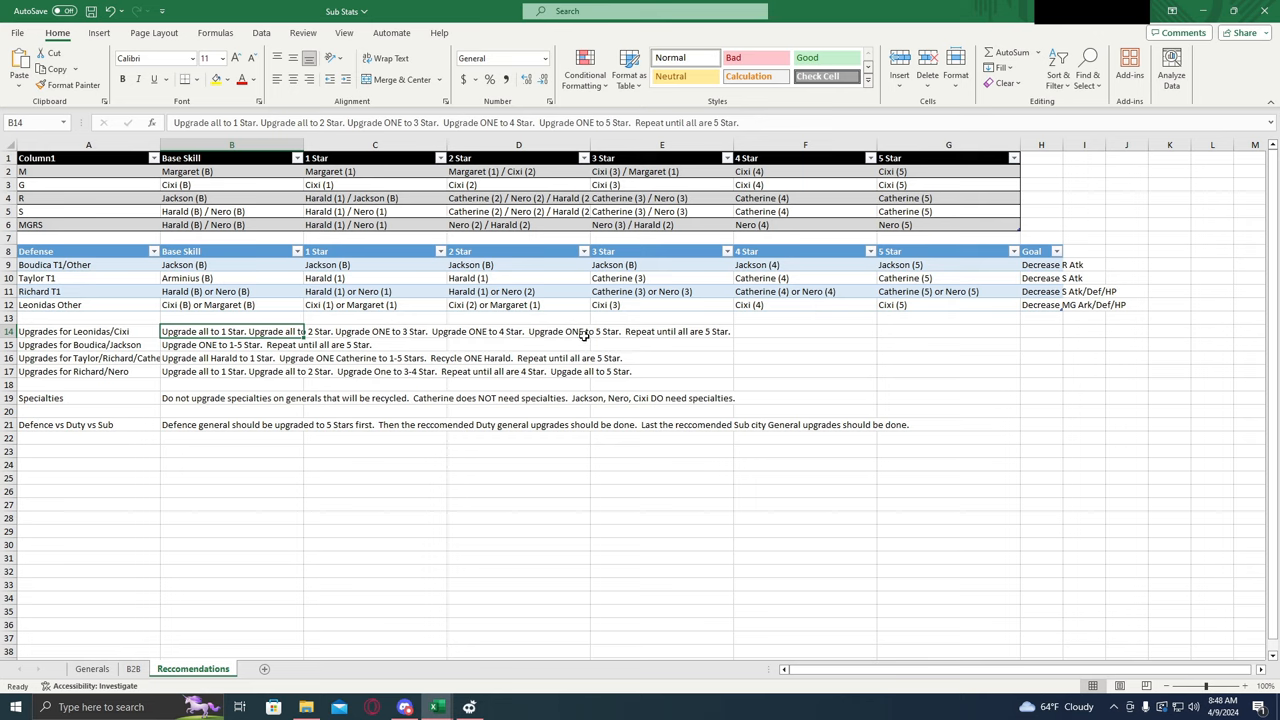
pyautogui.moveTo(668, 338)
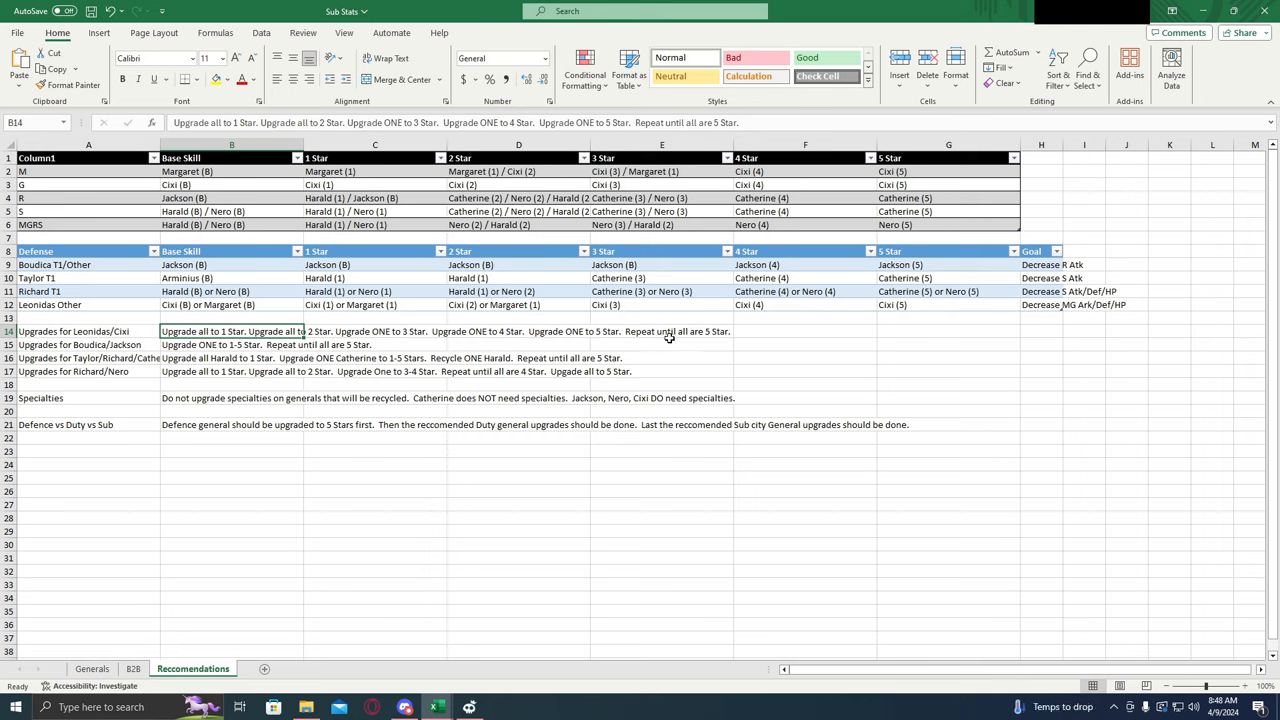
pyautogui.moveTo(688, 330)
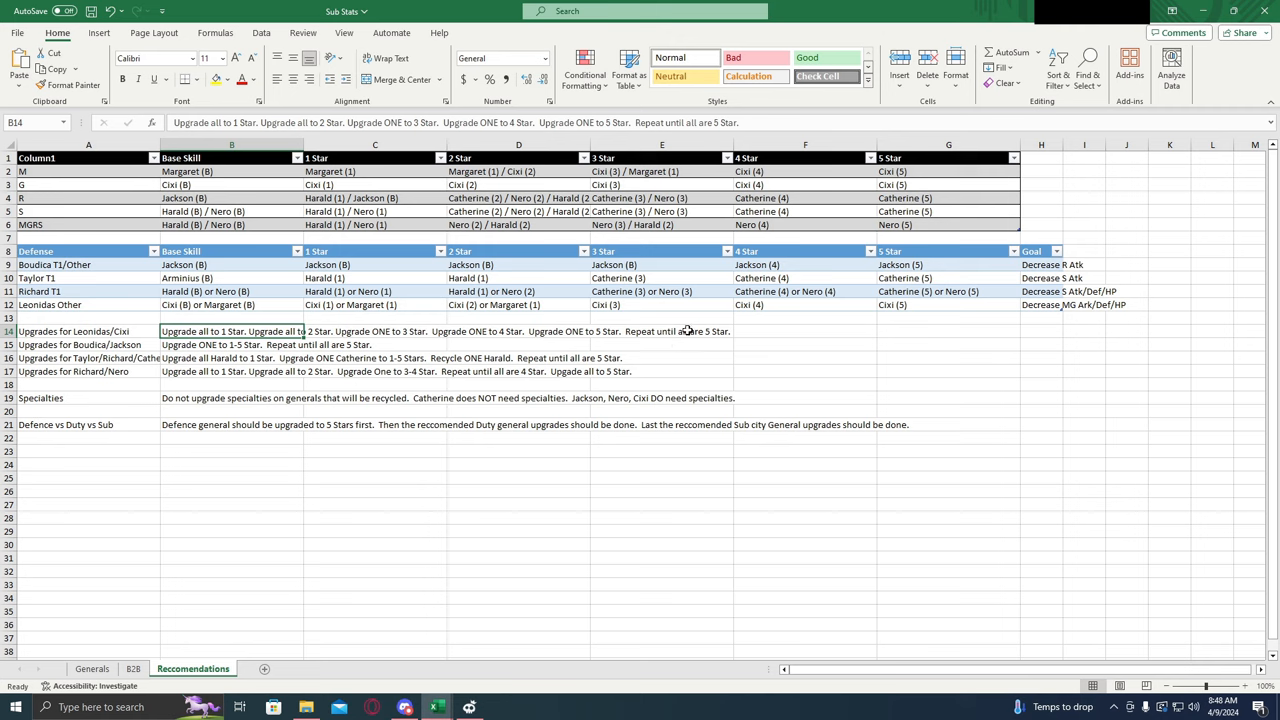
pyautogui.moveTo(470, 328)
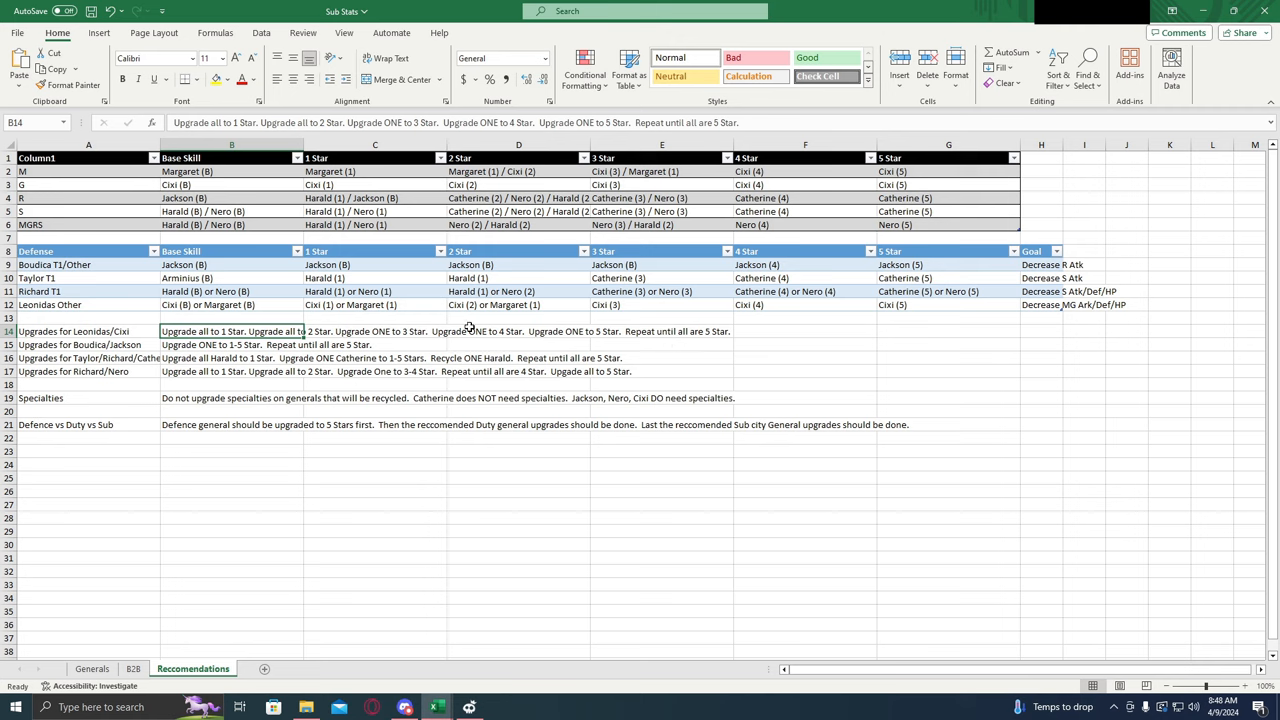
pyautogui.click(80, 344)
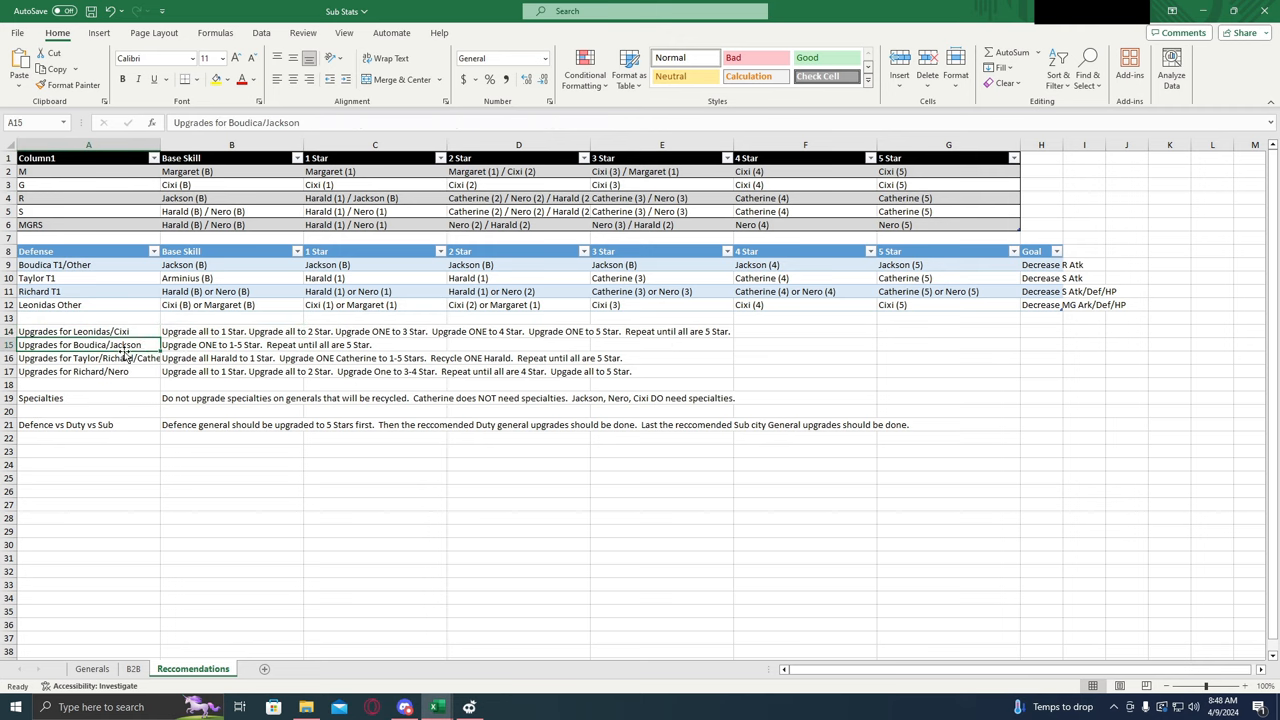
pyautogui.moveTo(192, 348)
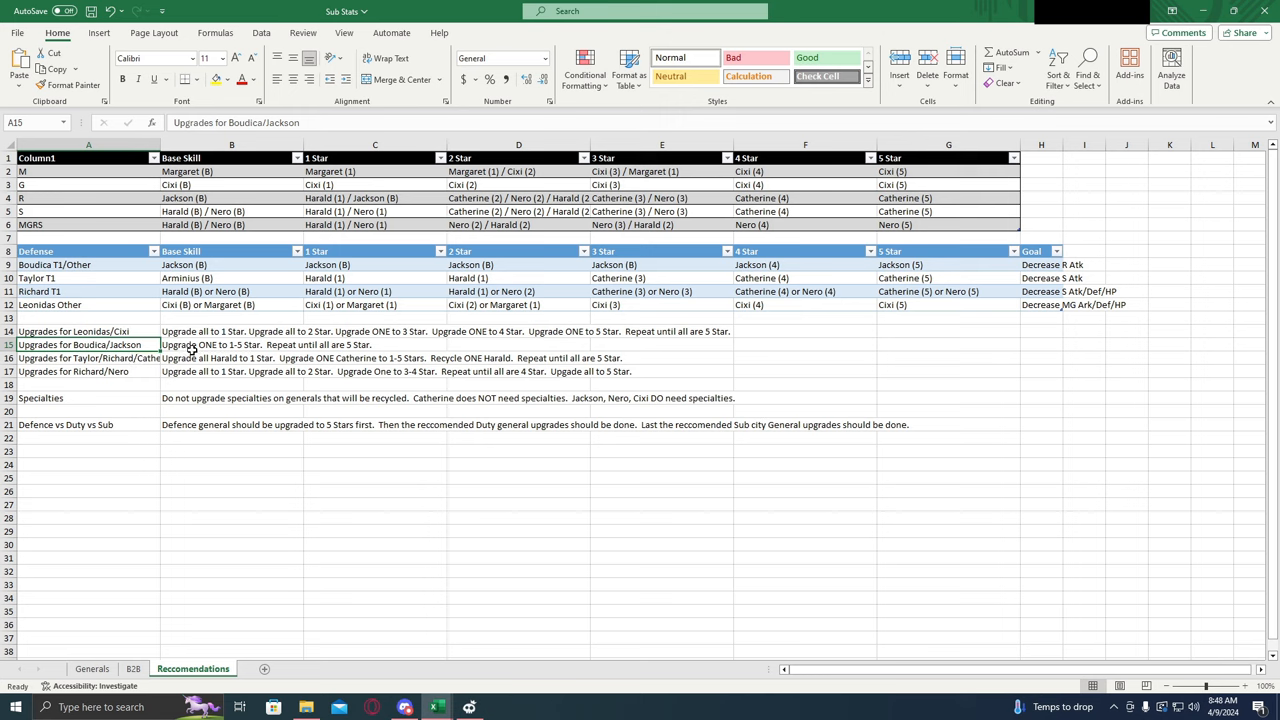
pyautogui.click(232, 344)
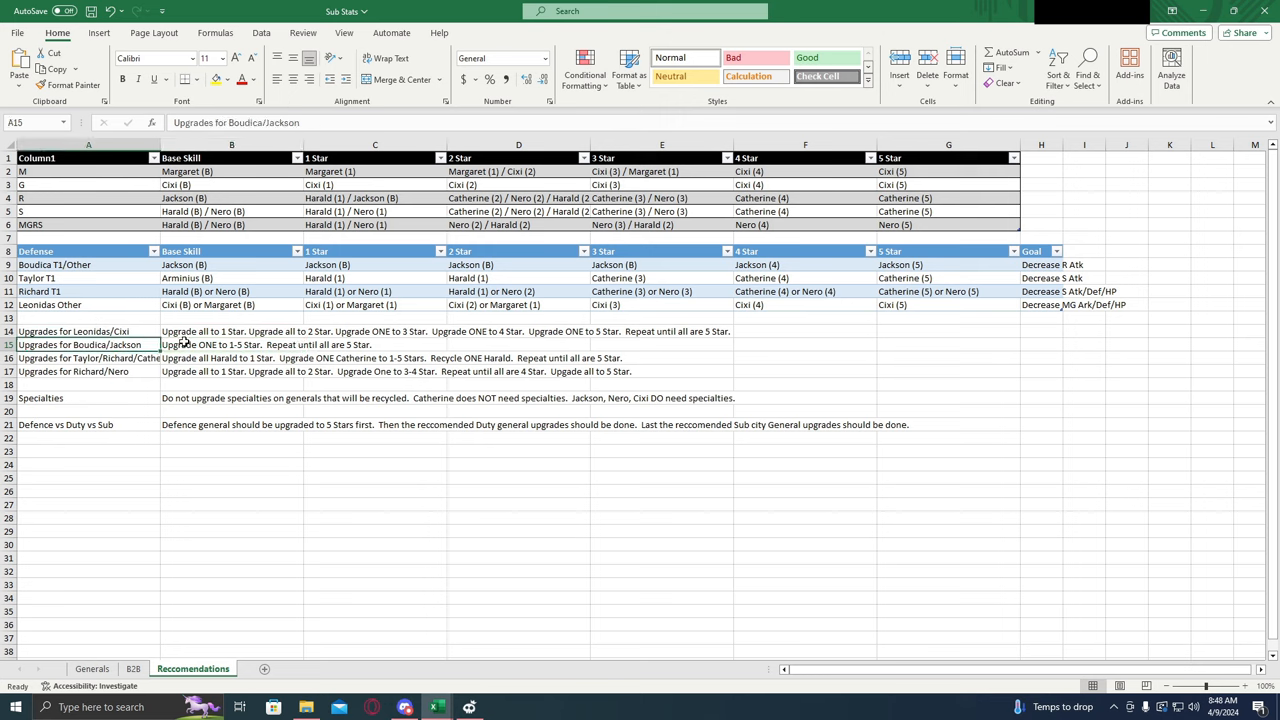
pyautogui.click(232, 344)
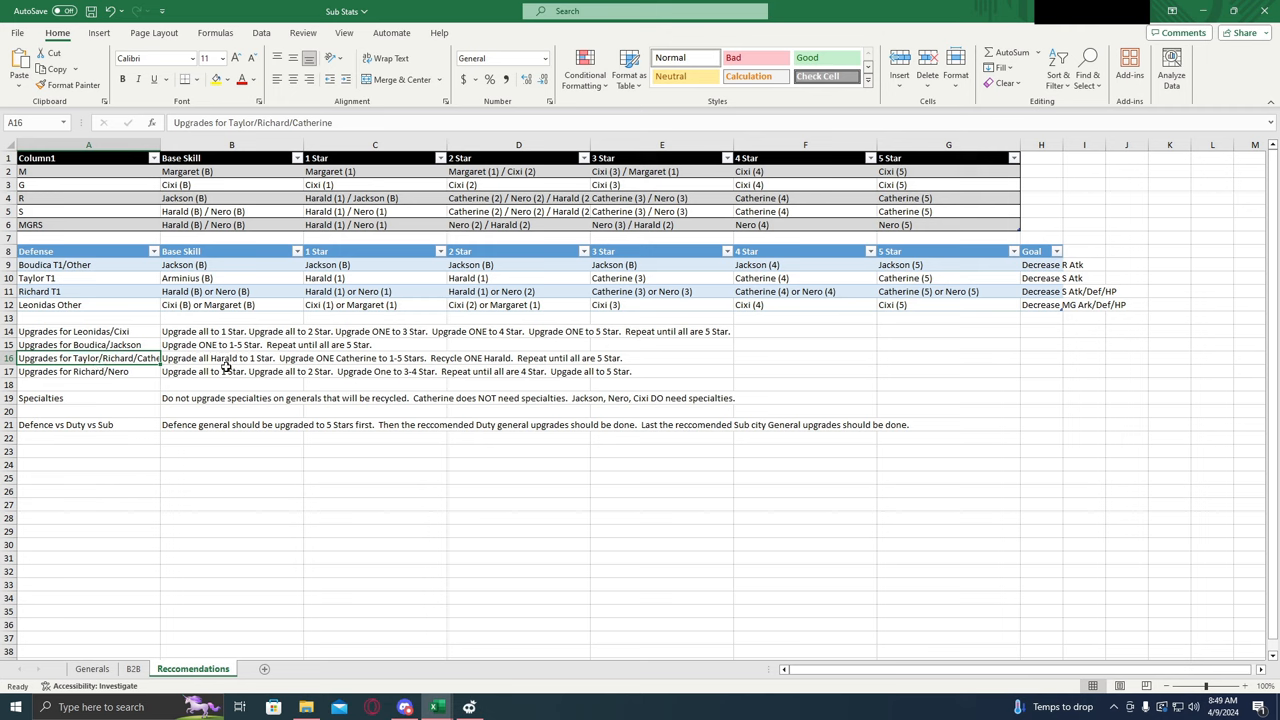
pyautogui.click(232, 358)
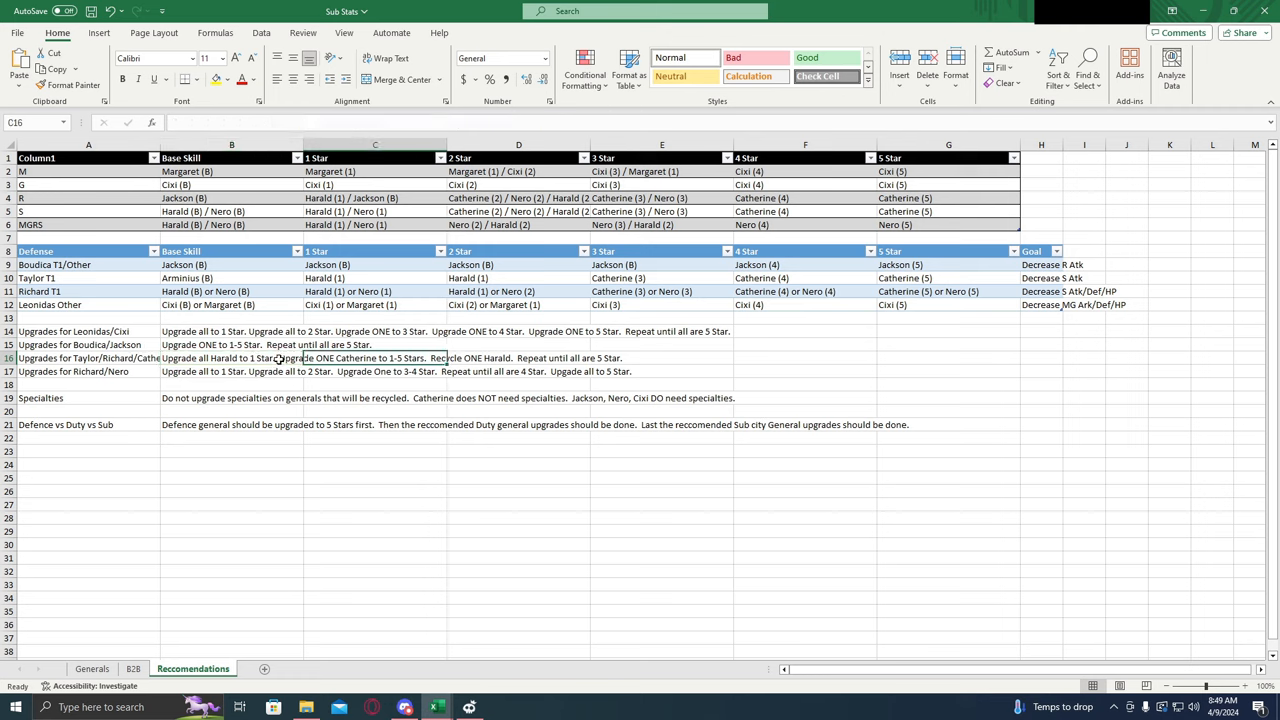
pyautogui.click(232, 358)
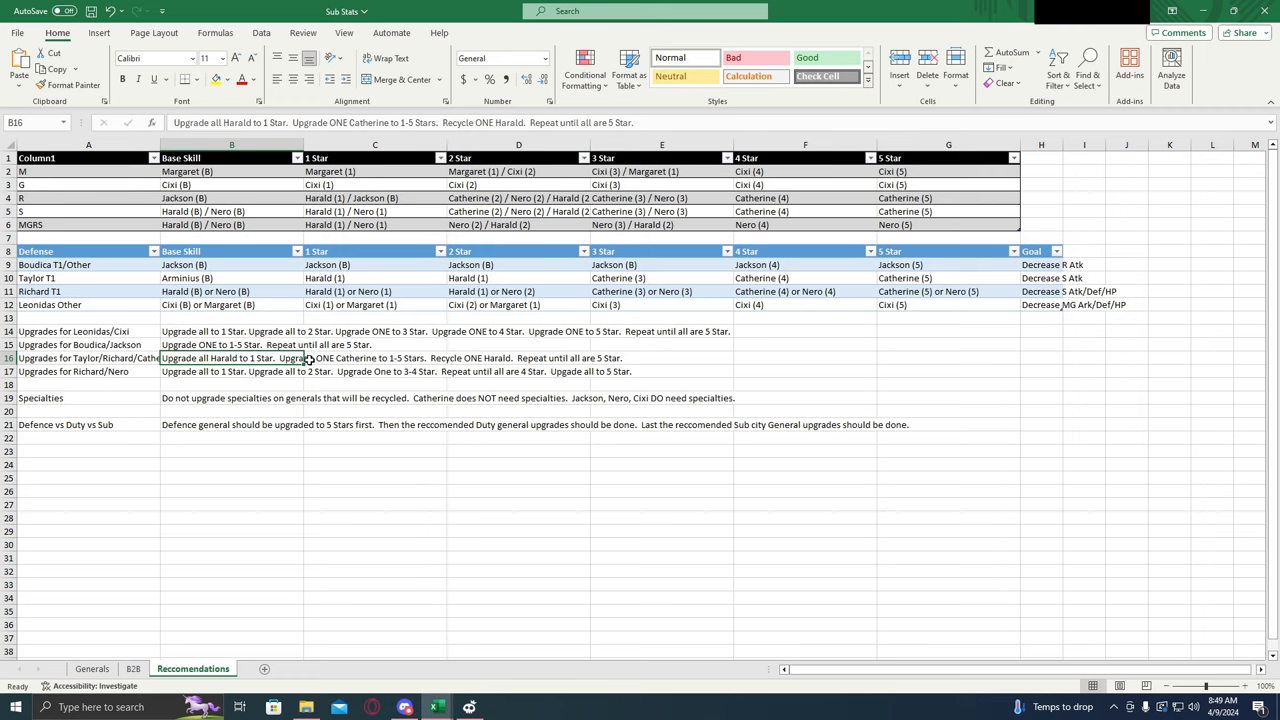
pyautogui.click(376, 358)
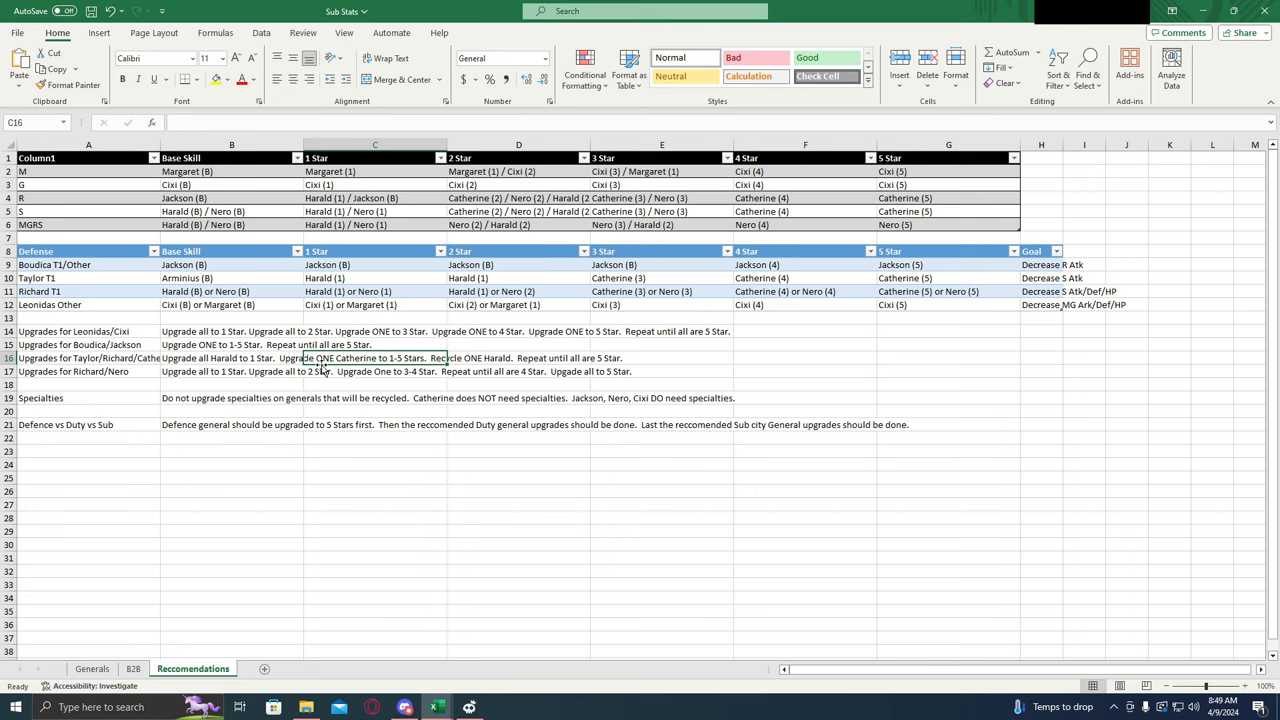
pyautogui.moveTo(332, 370)
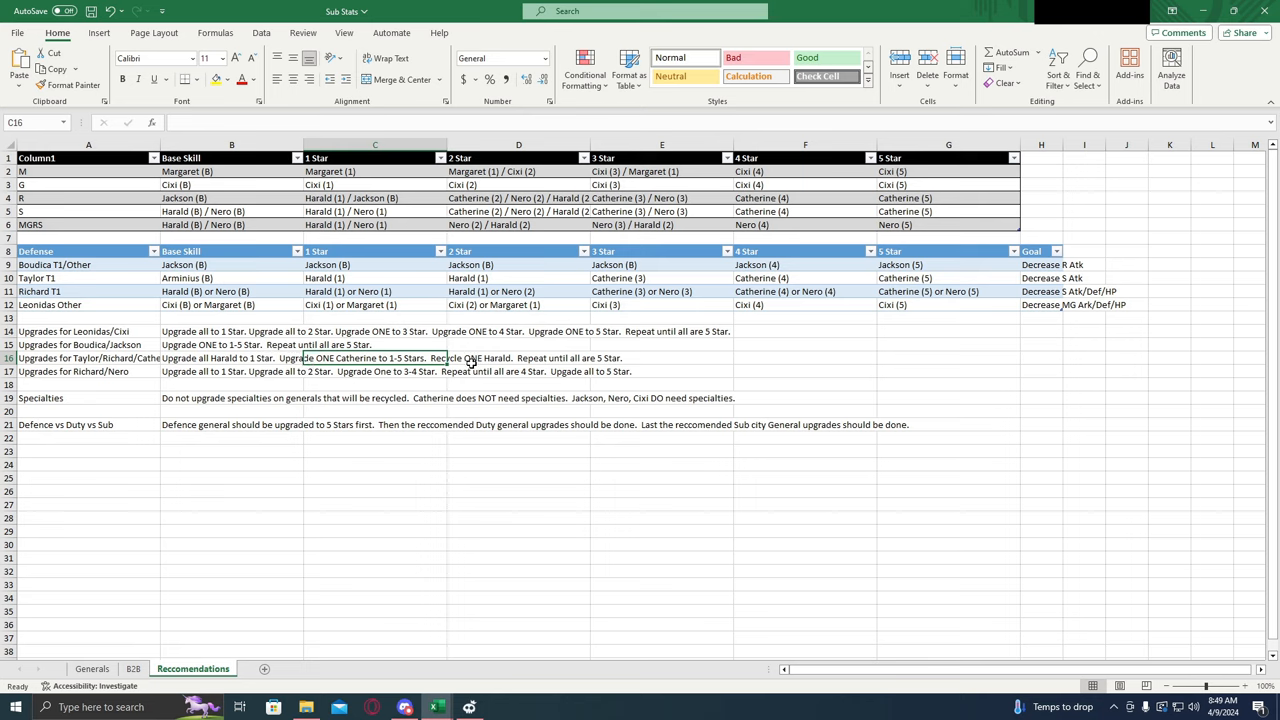
pyautogui.click(518, 358)
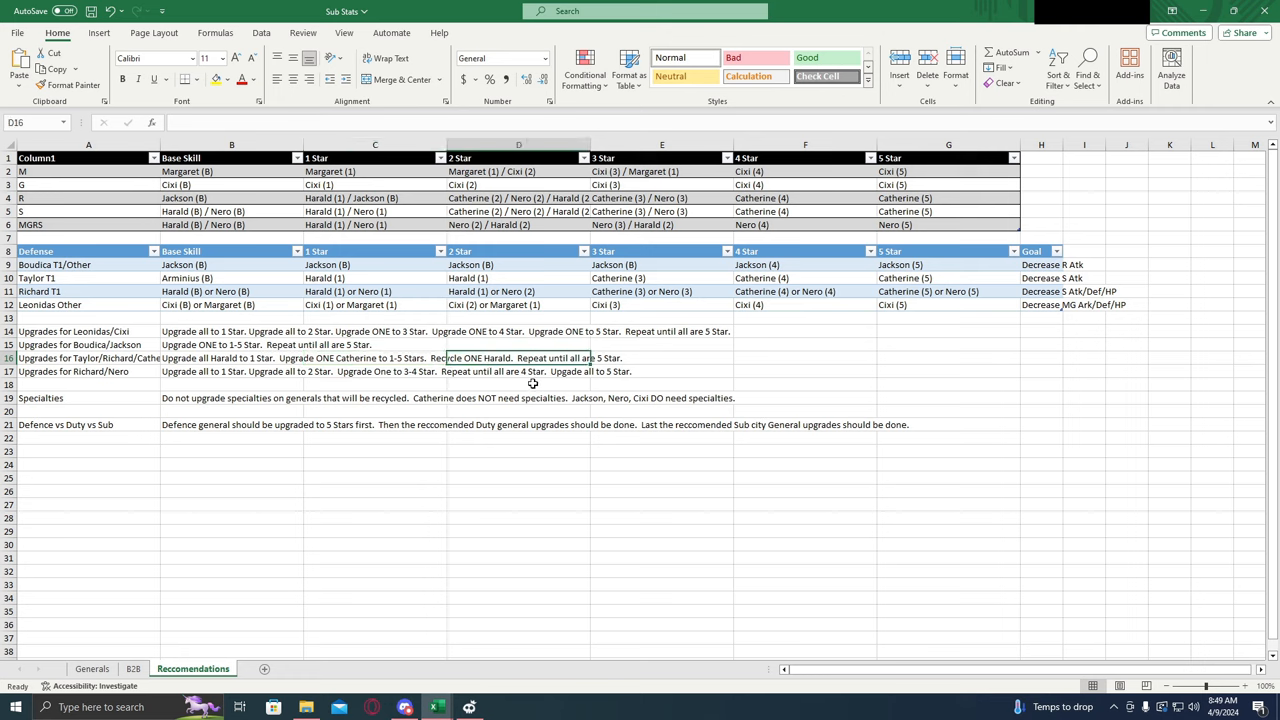
pyautogui.moveTo(538, 388)
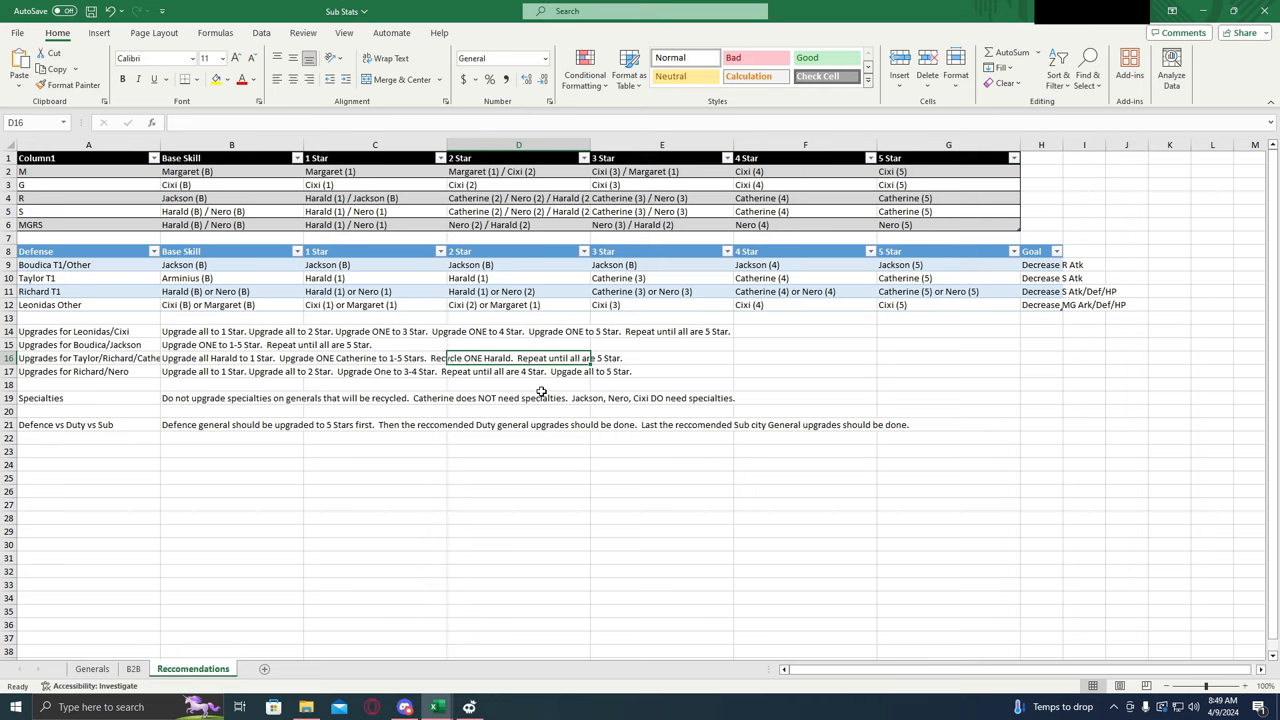
pyautogui.moveTo(504, 392)
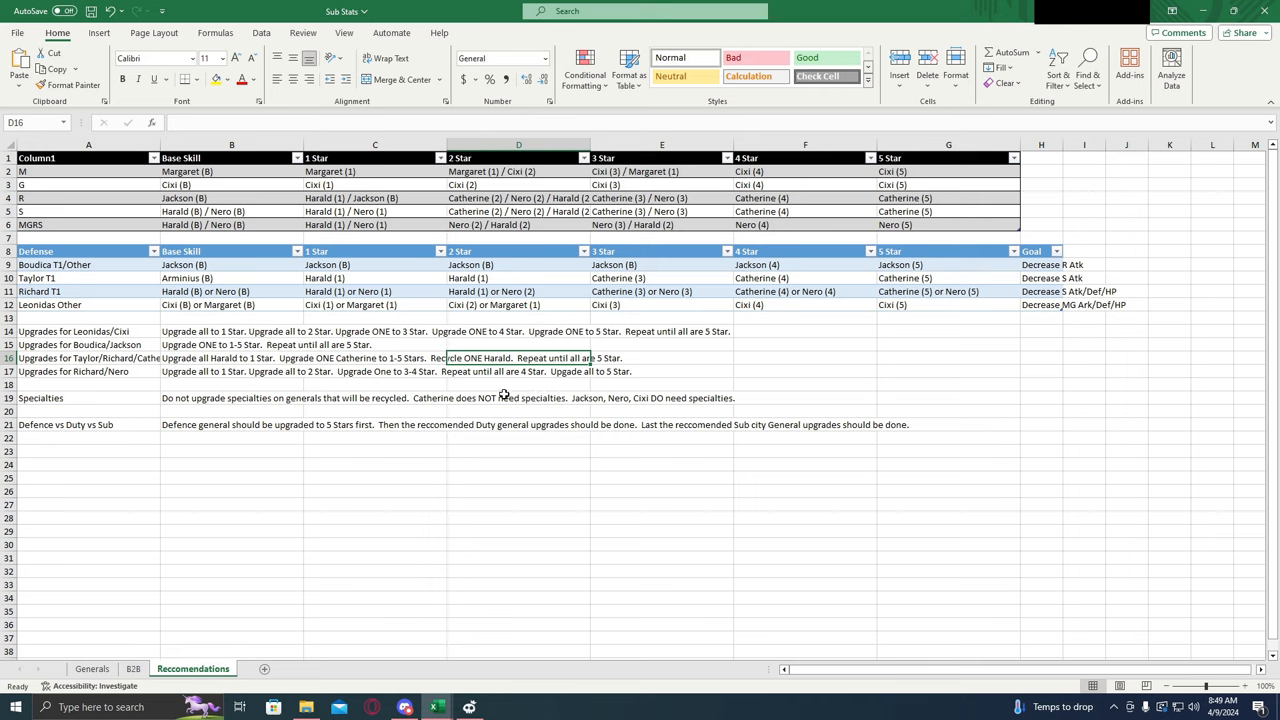
pyautogui.moveTo(616, 384)
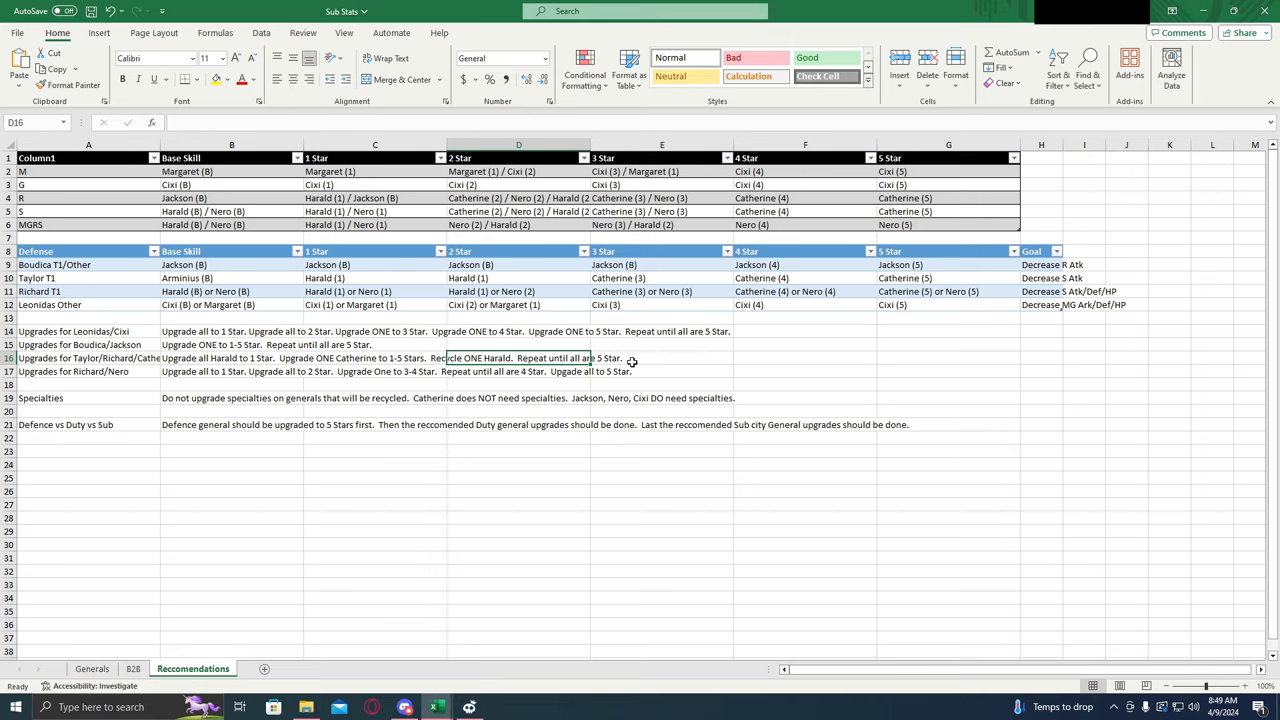
pyautogui.moveTo(644, 362)
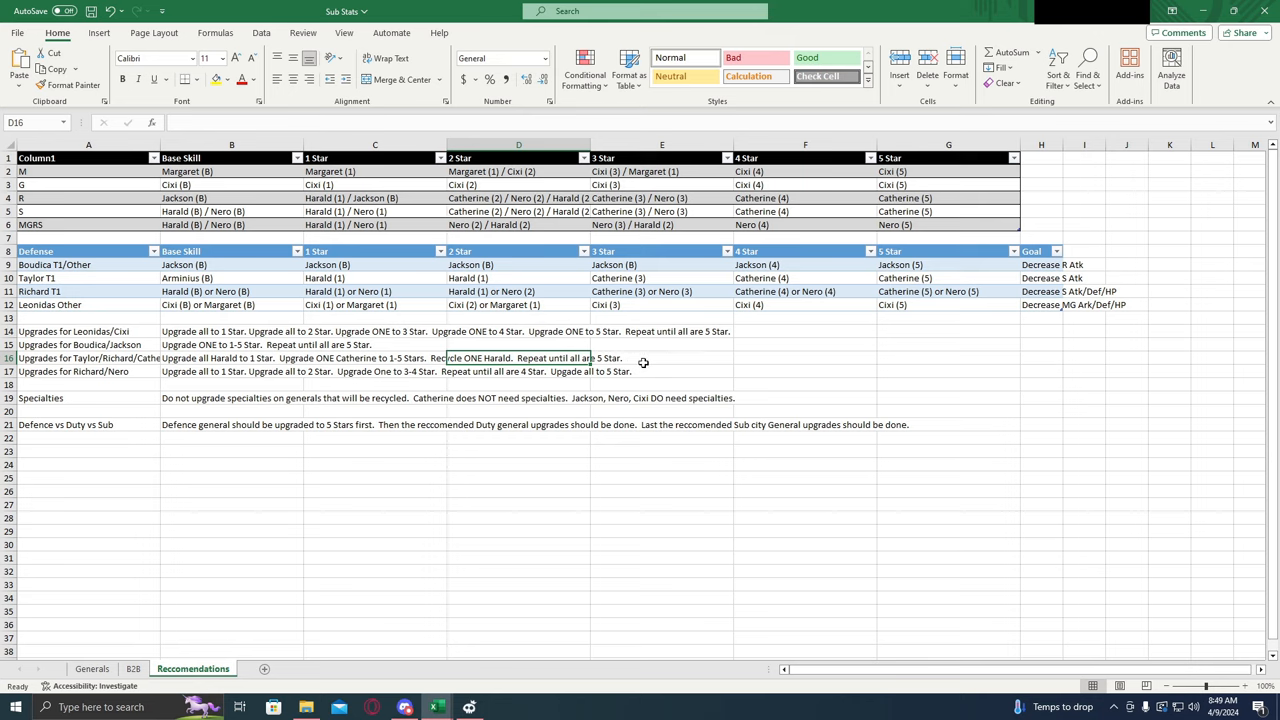
pyautogui.moveTo(628, 358)
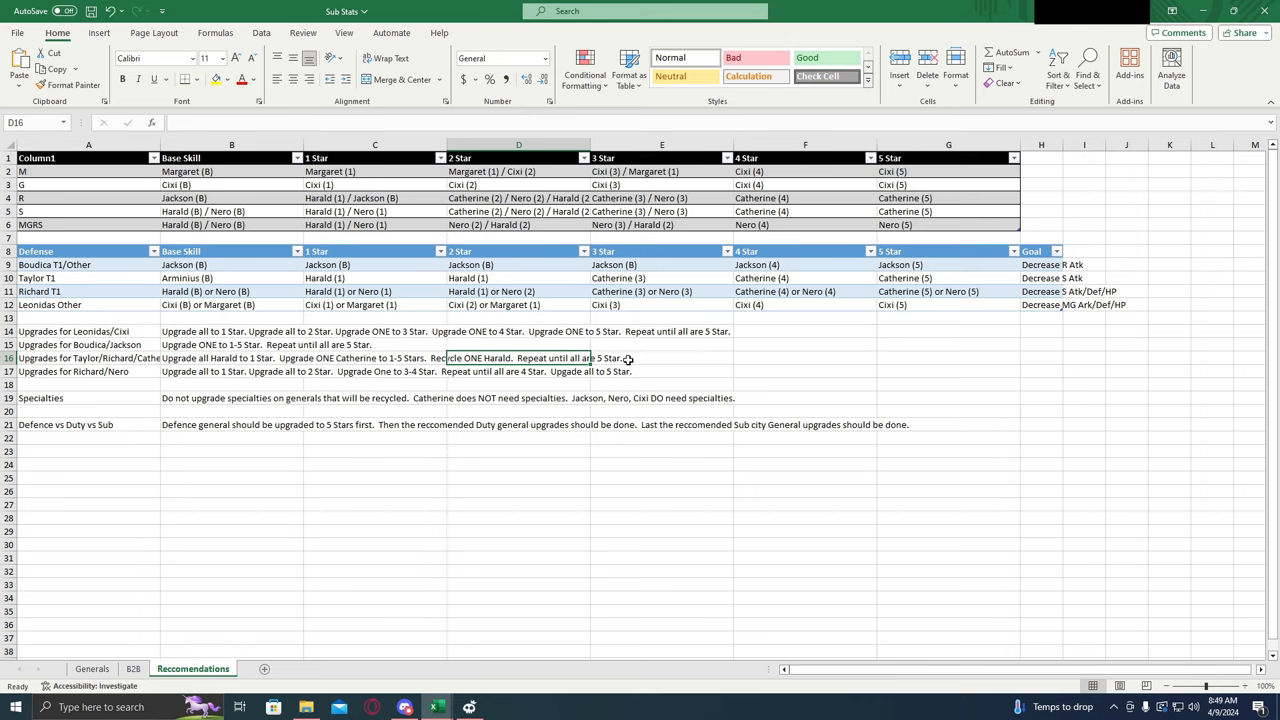
pyautogui.moveTo(592, 358)
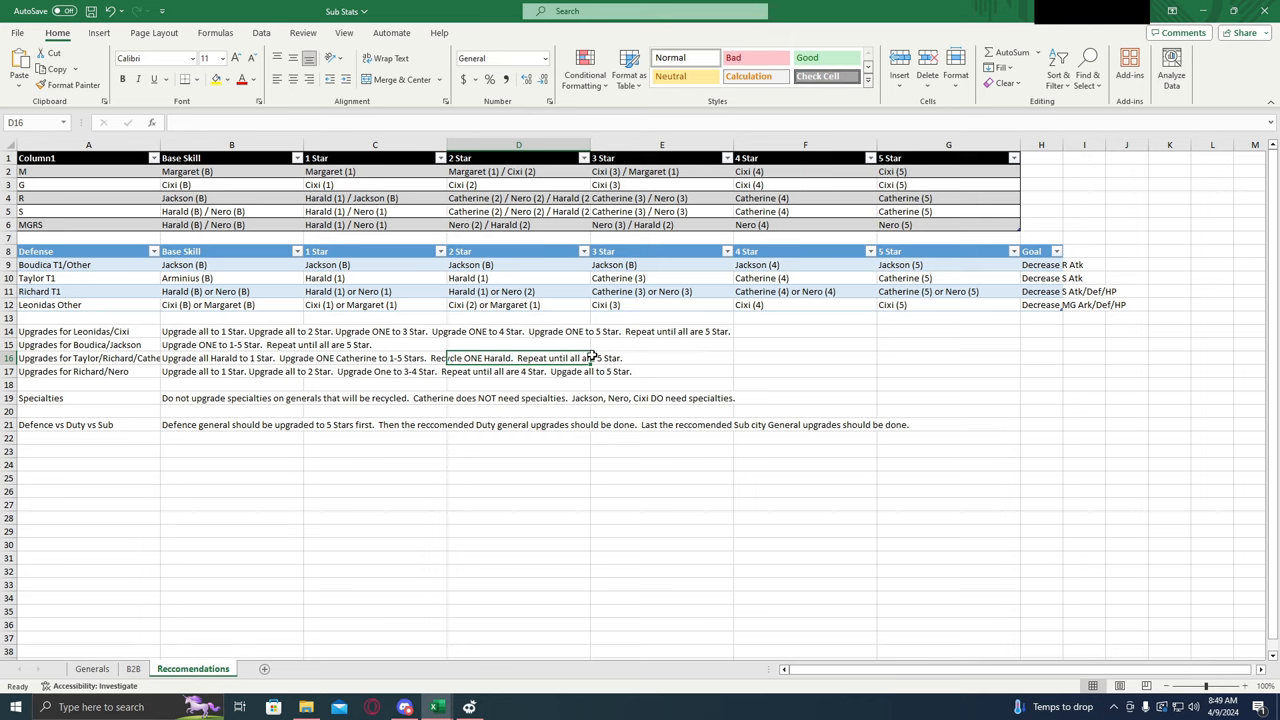
pyautogui.click(232, 358)
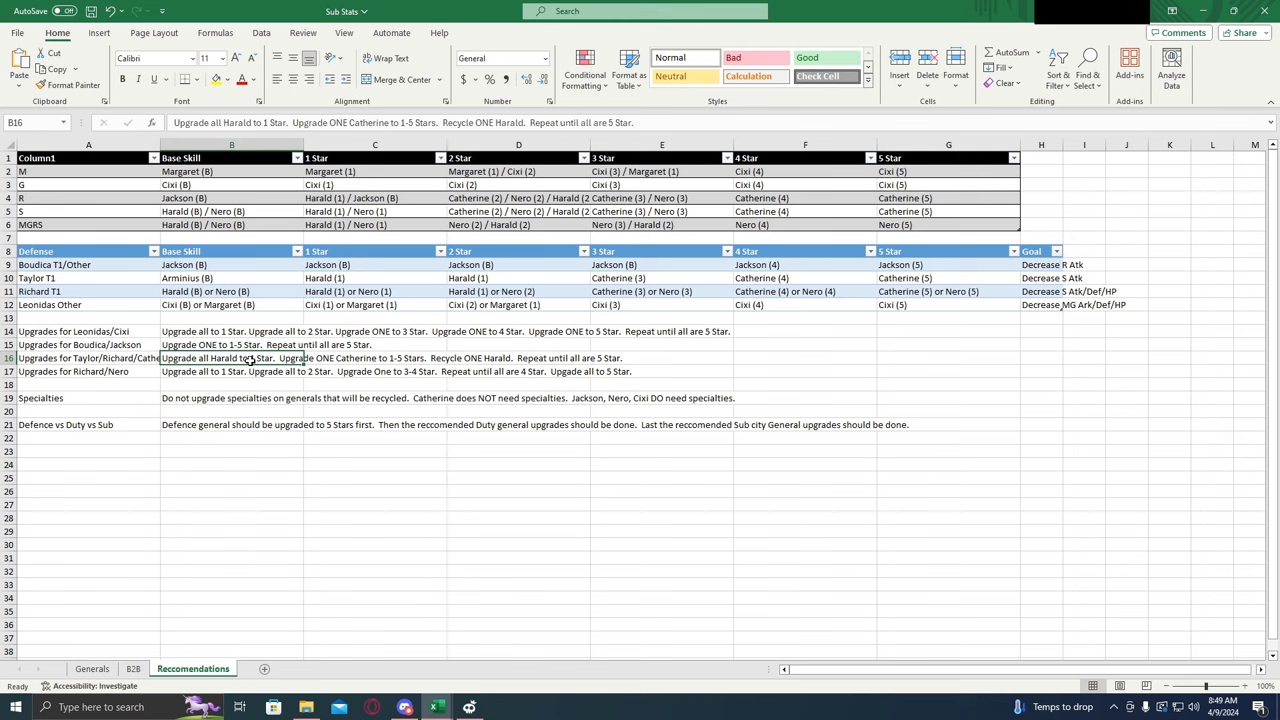
pyautogui.moveTo(568, 370)
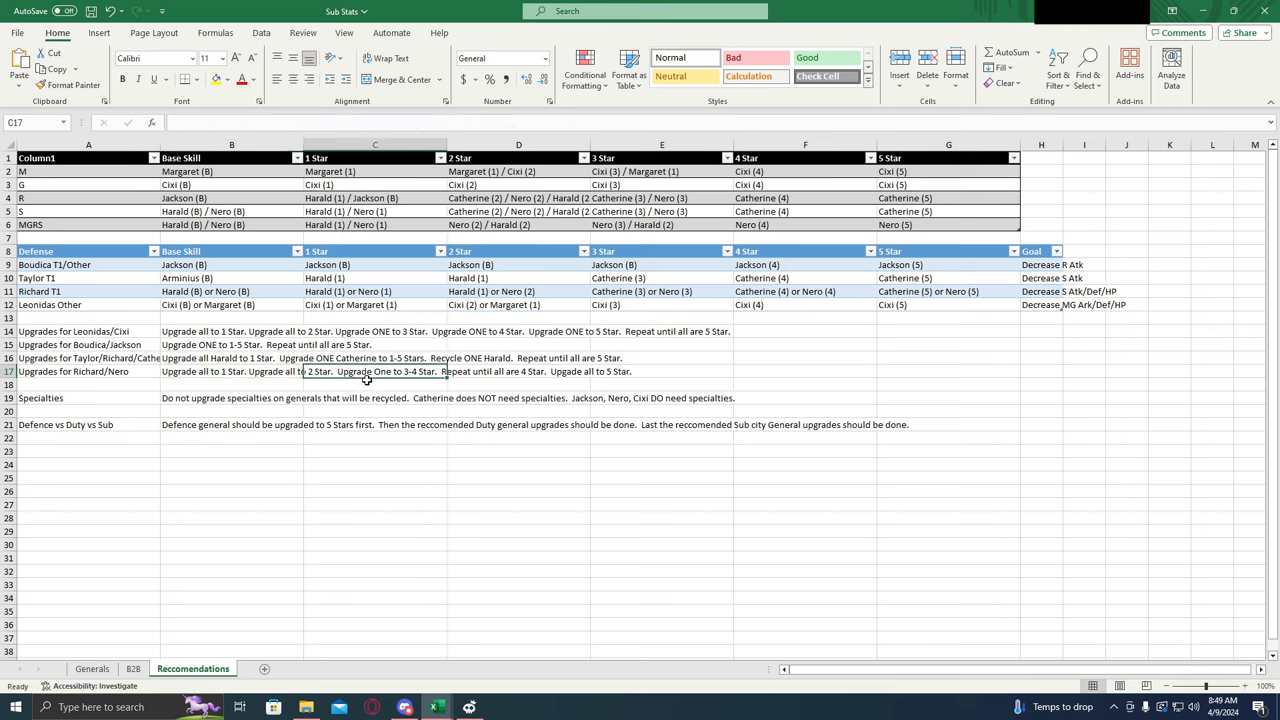
pyautogui.moveTo(408, 382)
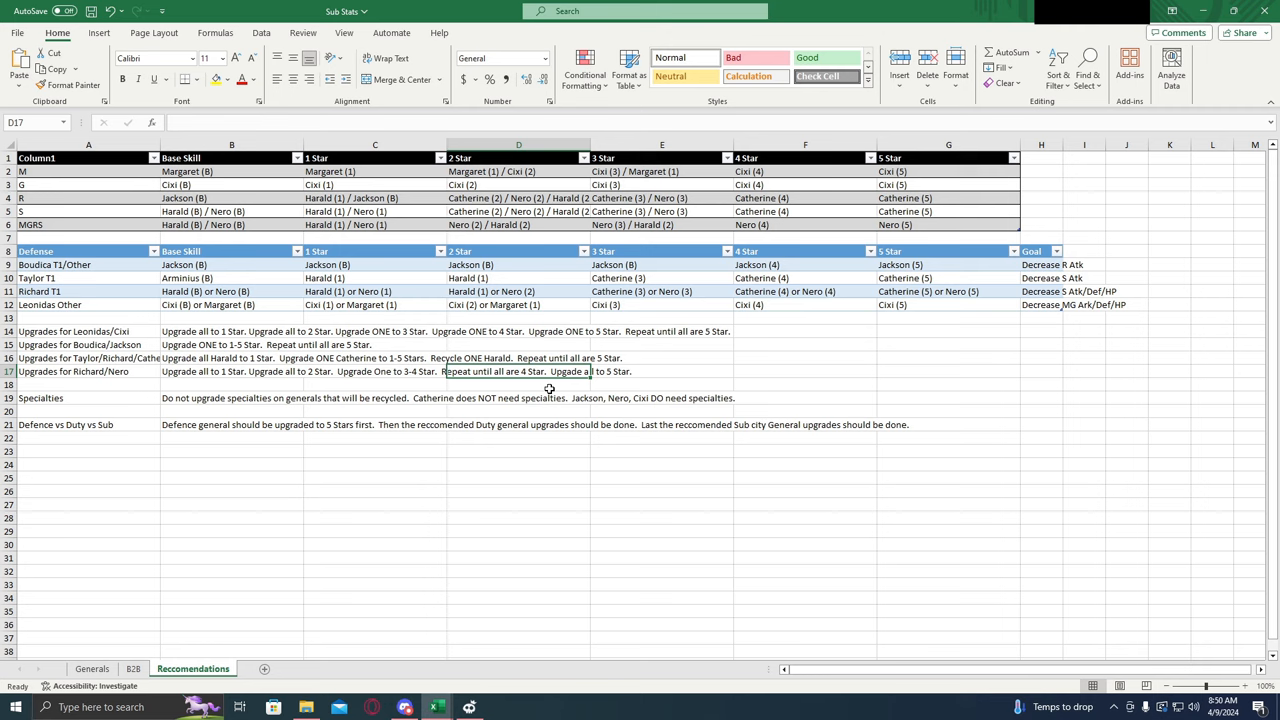
pyautogui.click(660, 370)
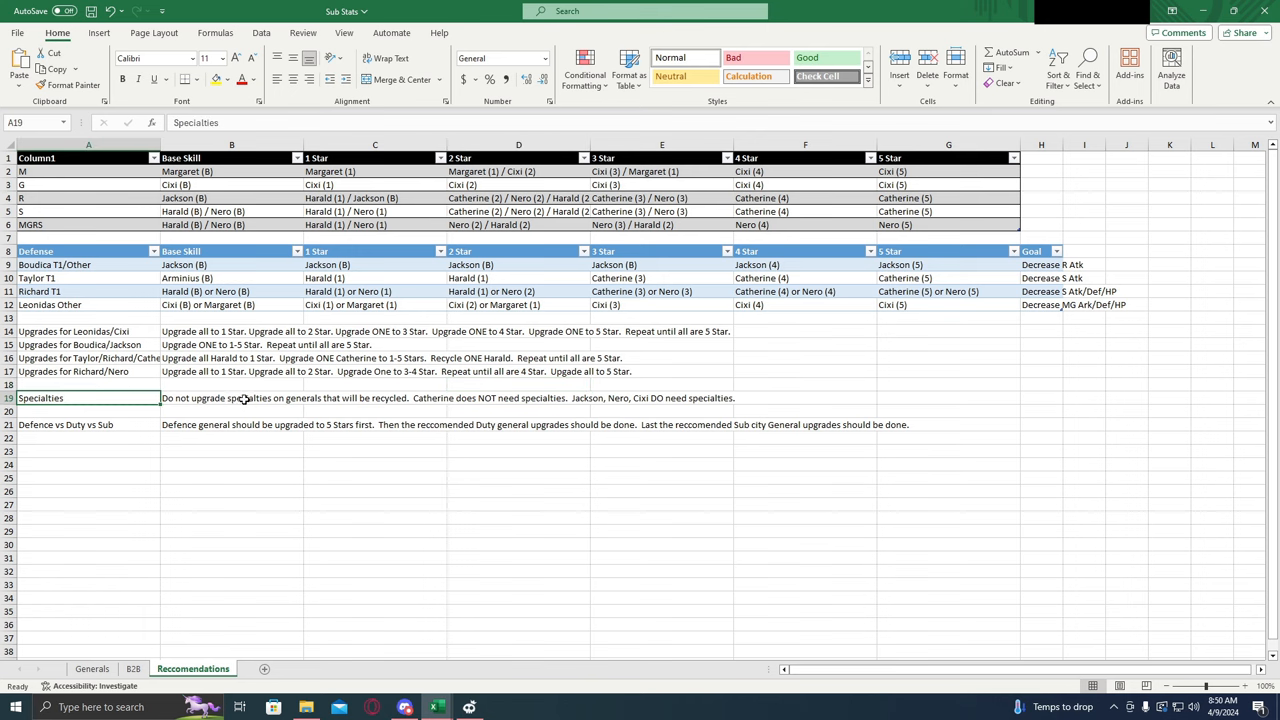
pyautogui.click(232, 398)
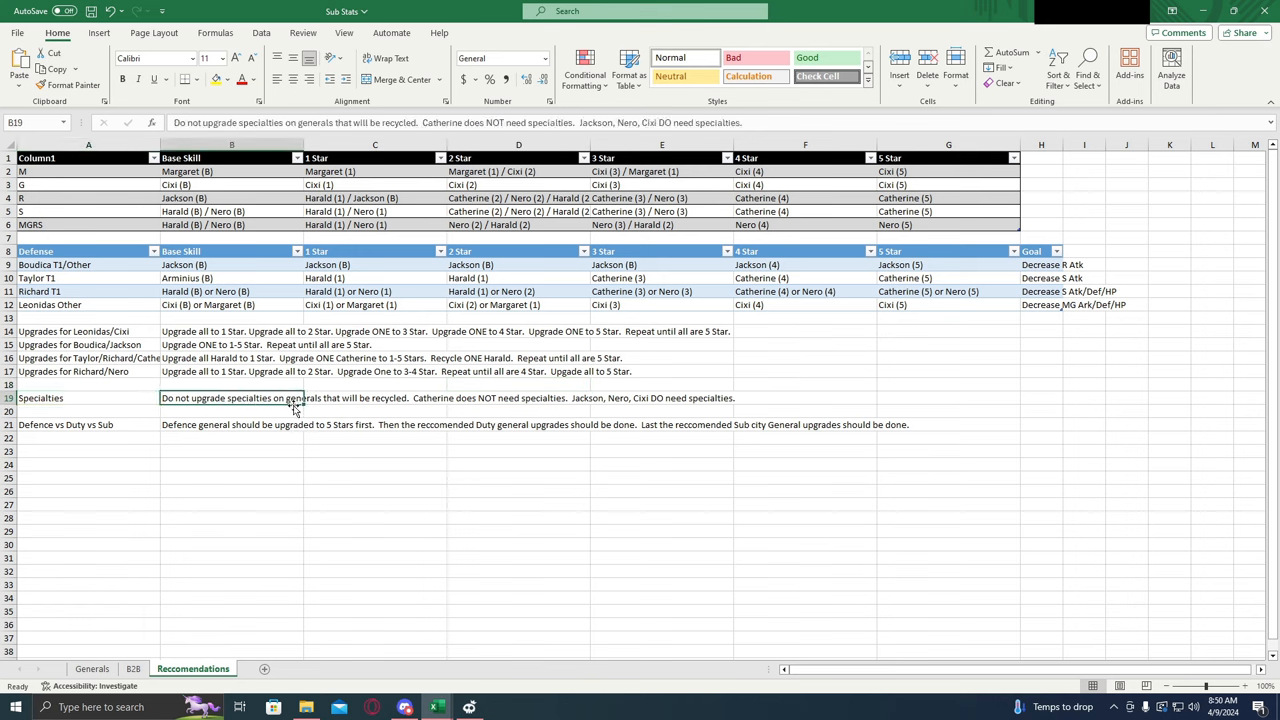
pyautogui.moveTo(400, 436)
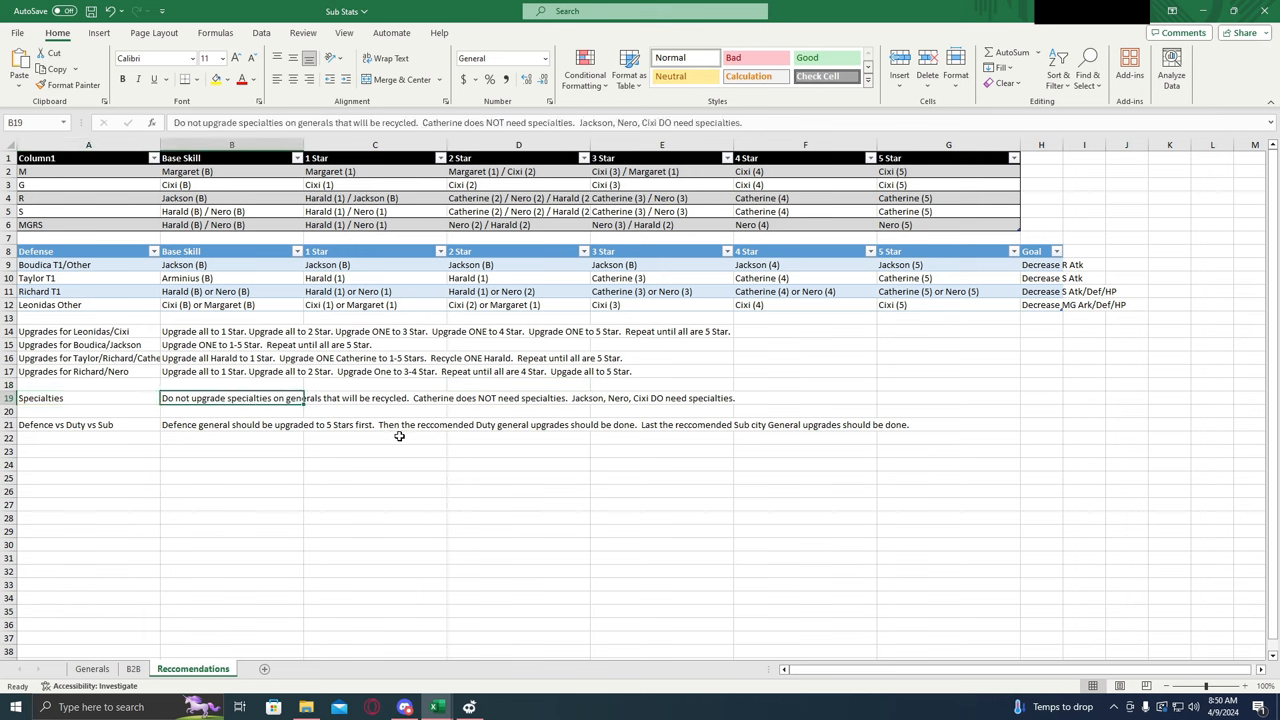
pyautogui.moveTo(370, 400)
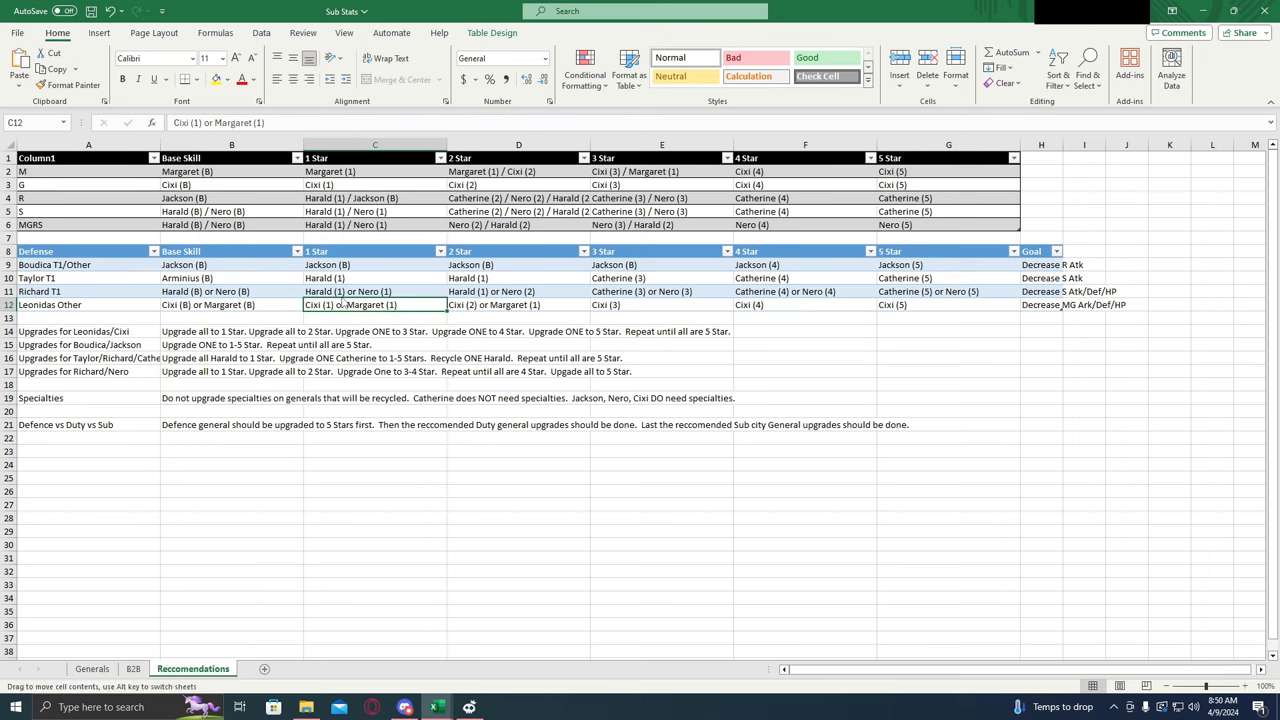
pyautogui.click(376, 292)
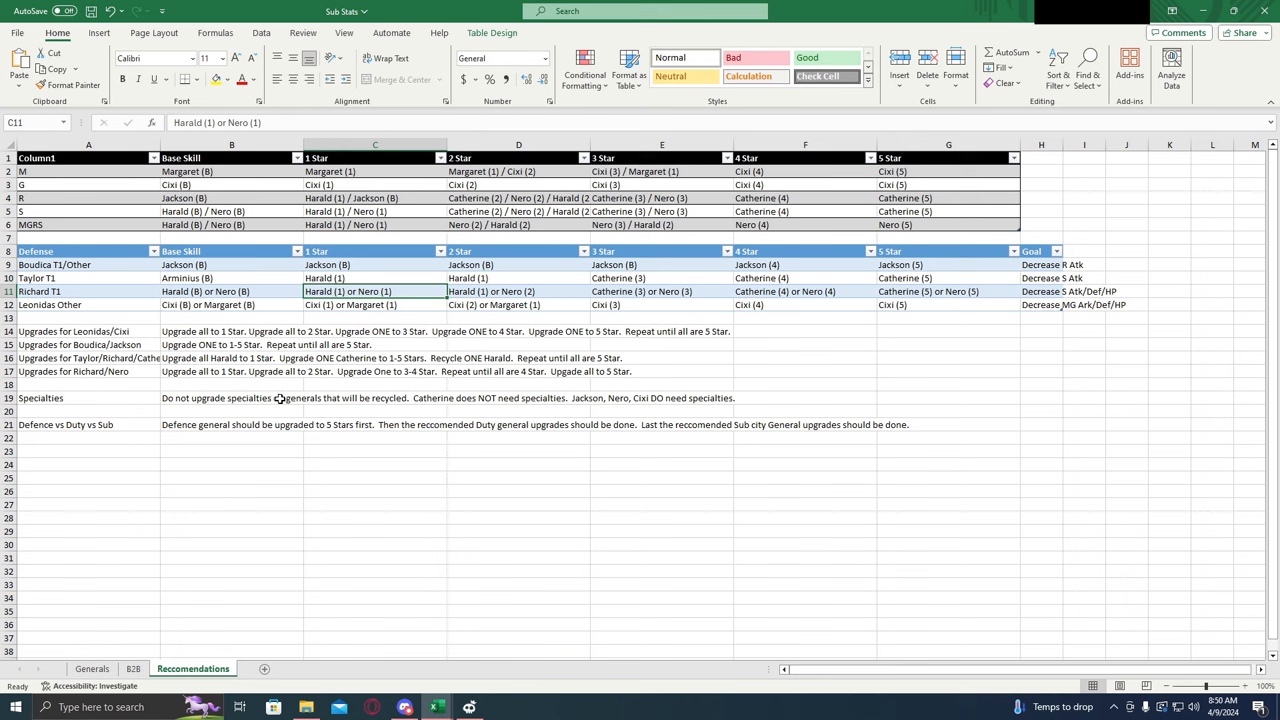
pyautogui.click(232, 396)
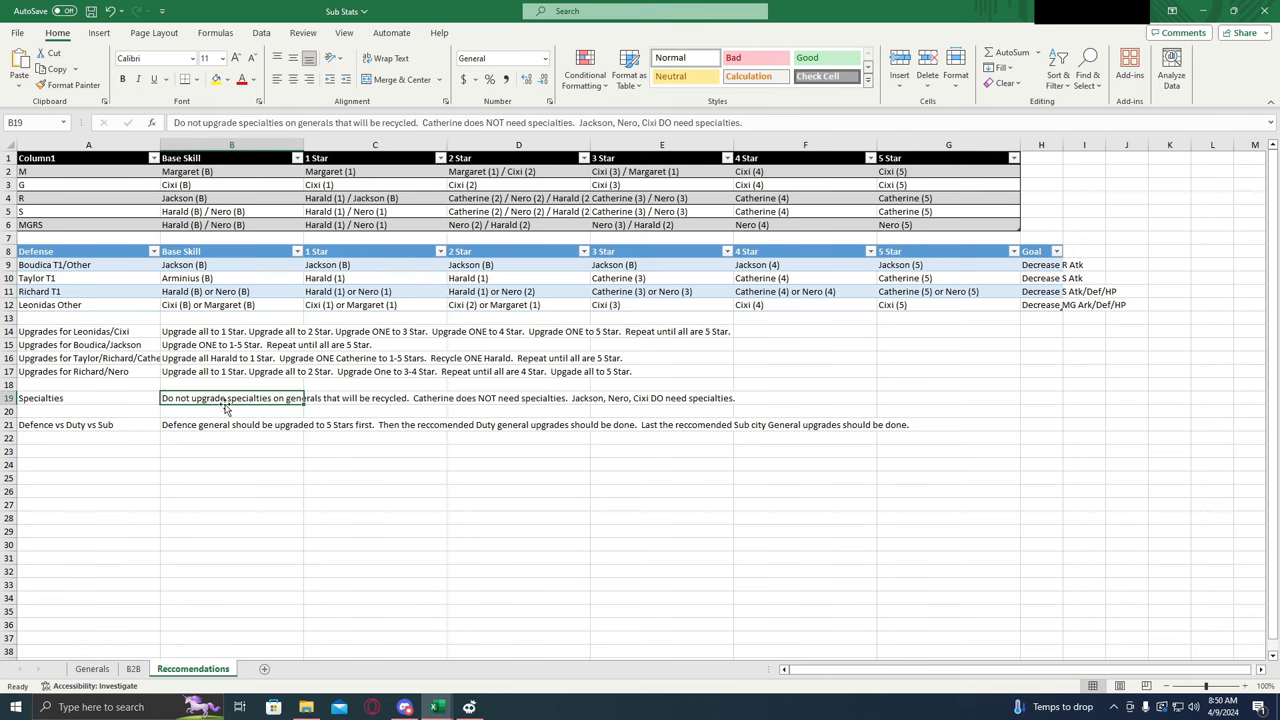
pyautogui.moveTo(478, 396)
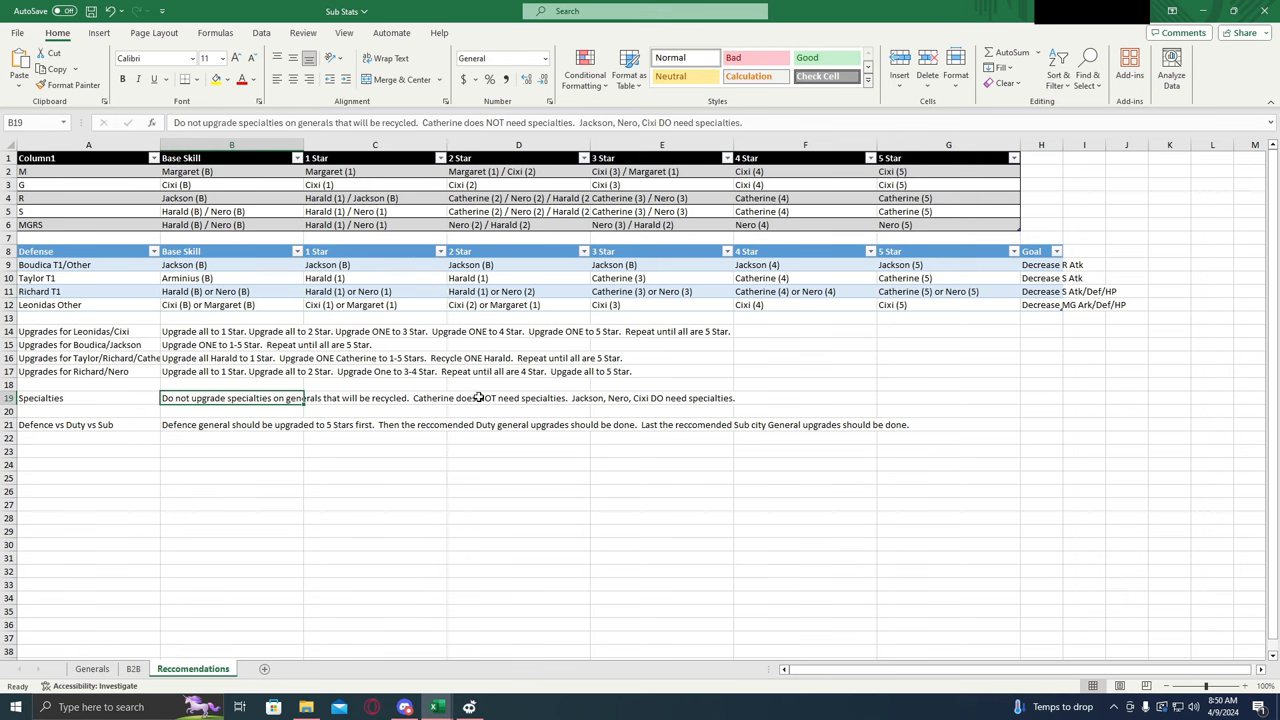
pyautogui.click(376, 398)
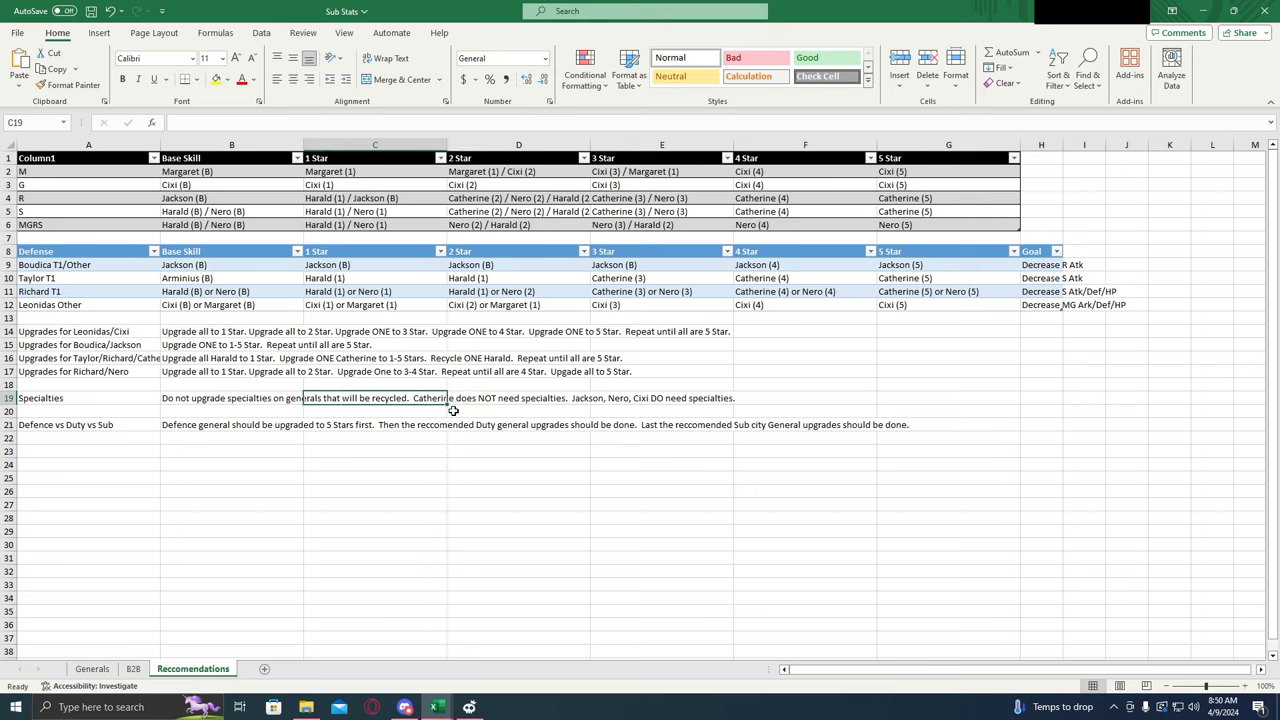
pyautogui.moveTo(488, 400)
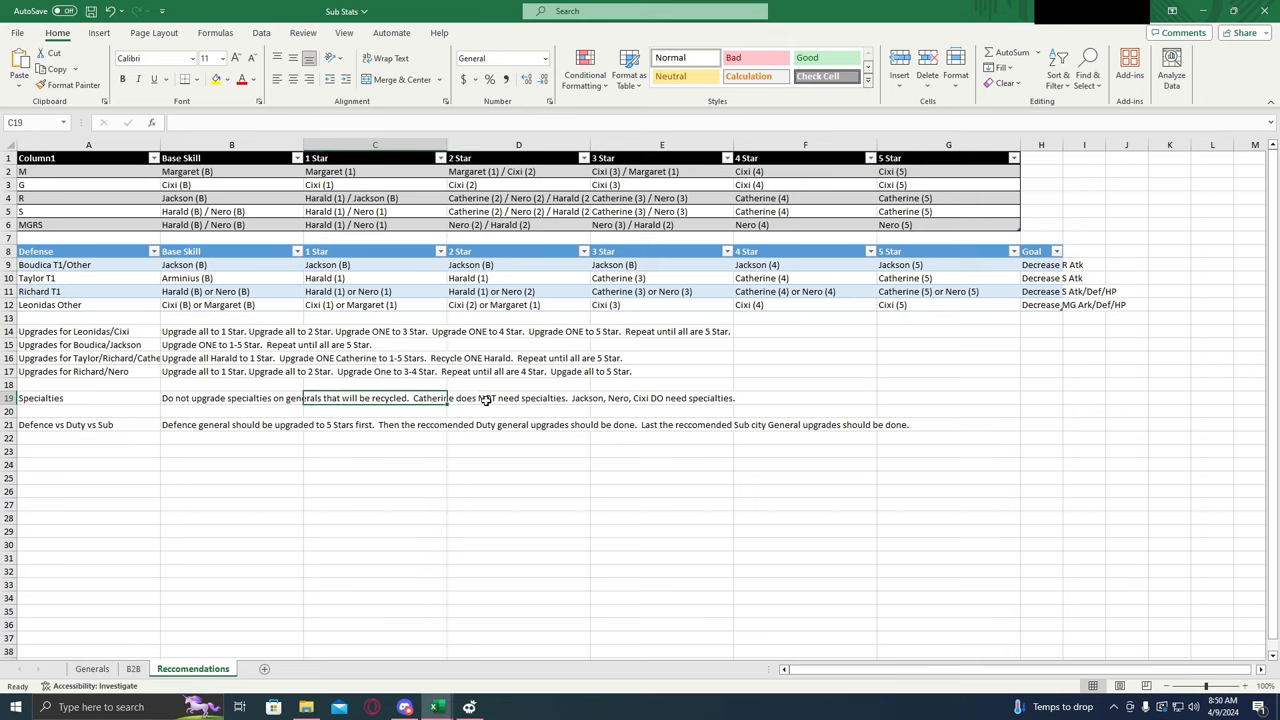
pyautogui.click(660, 410)
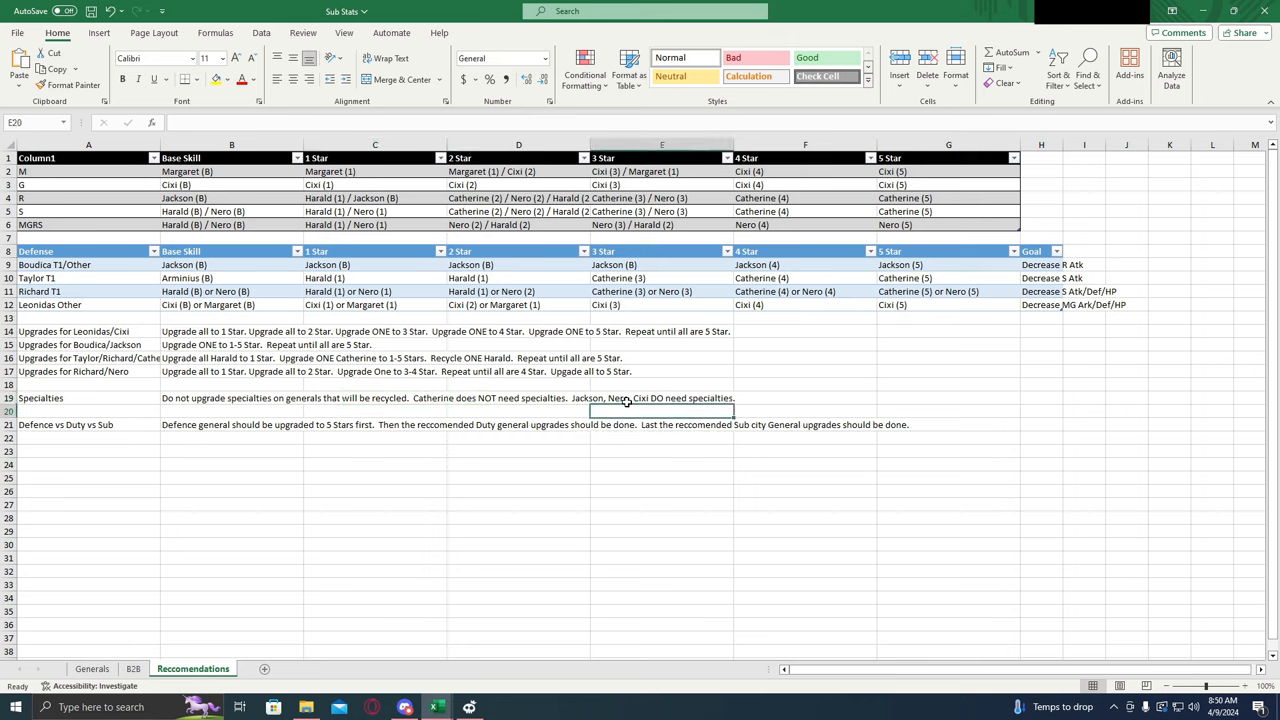
pyautogui.click(518, 398)
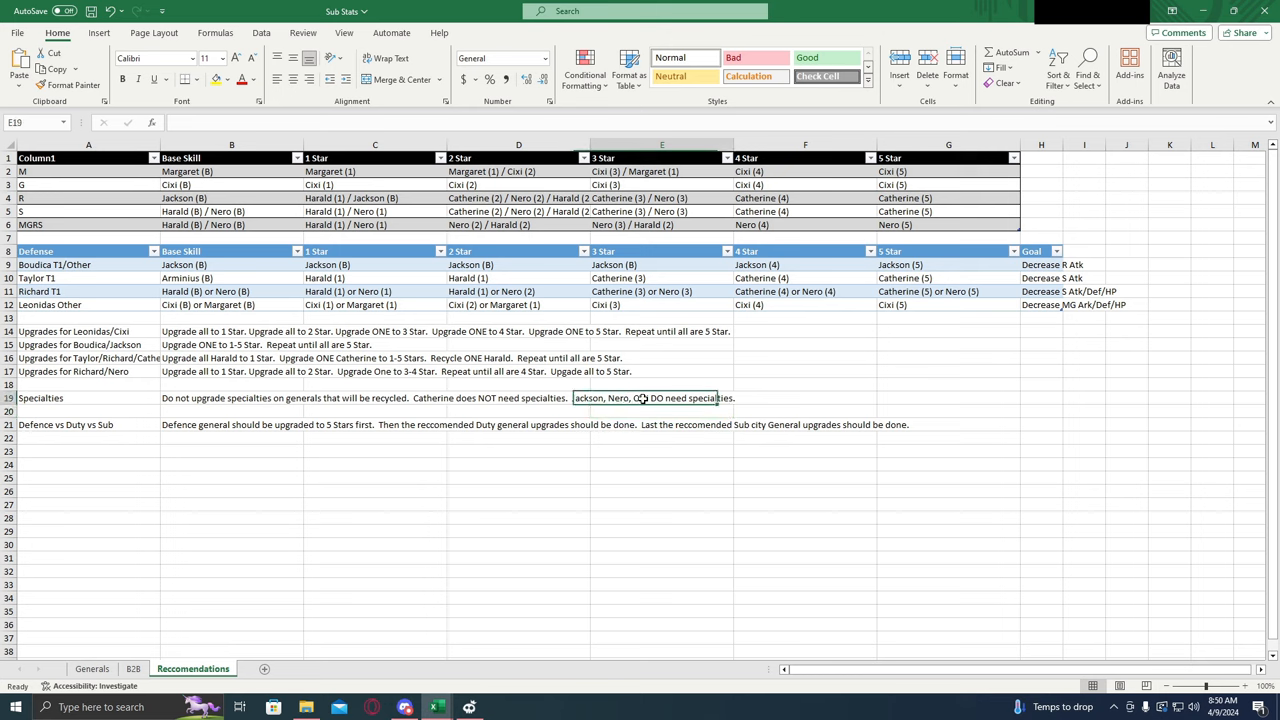
pyautogui.click(244, 424)
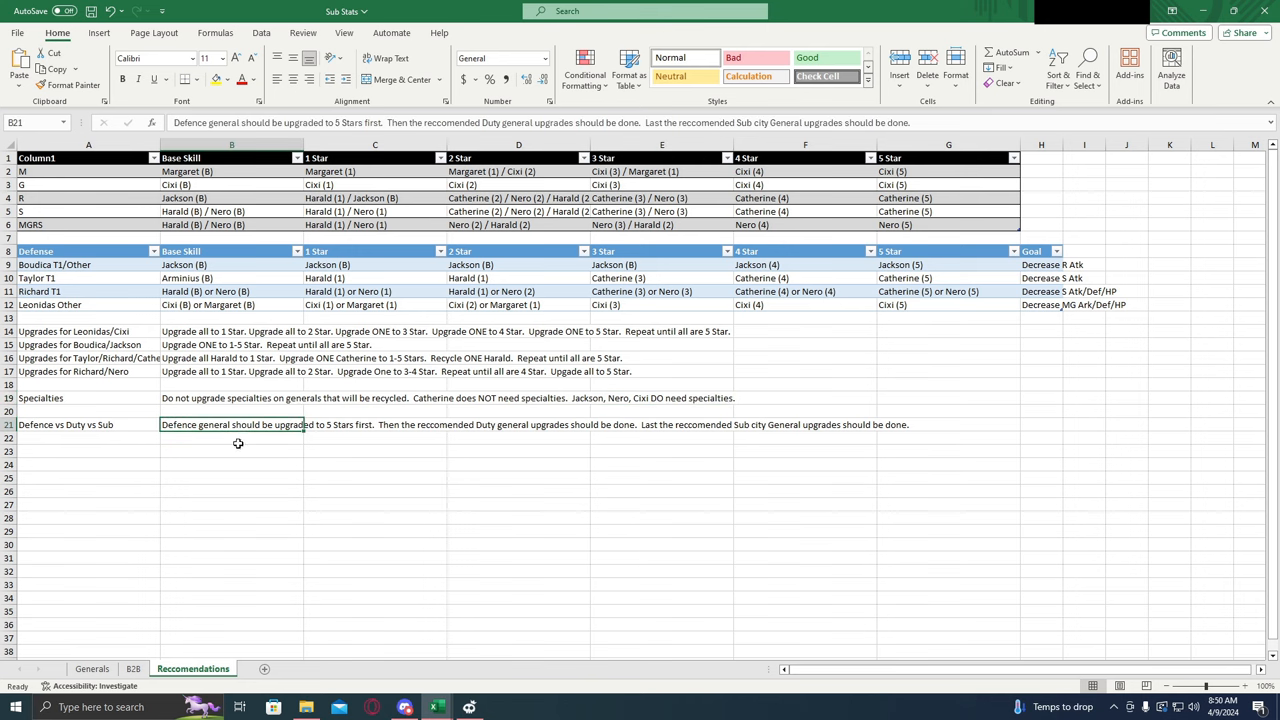
pyautogui.moveTo(248, 438)
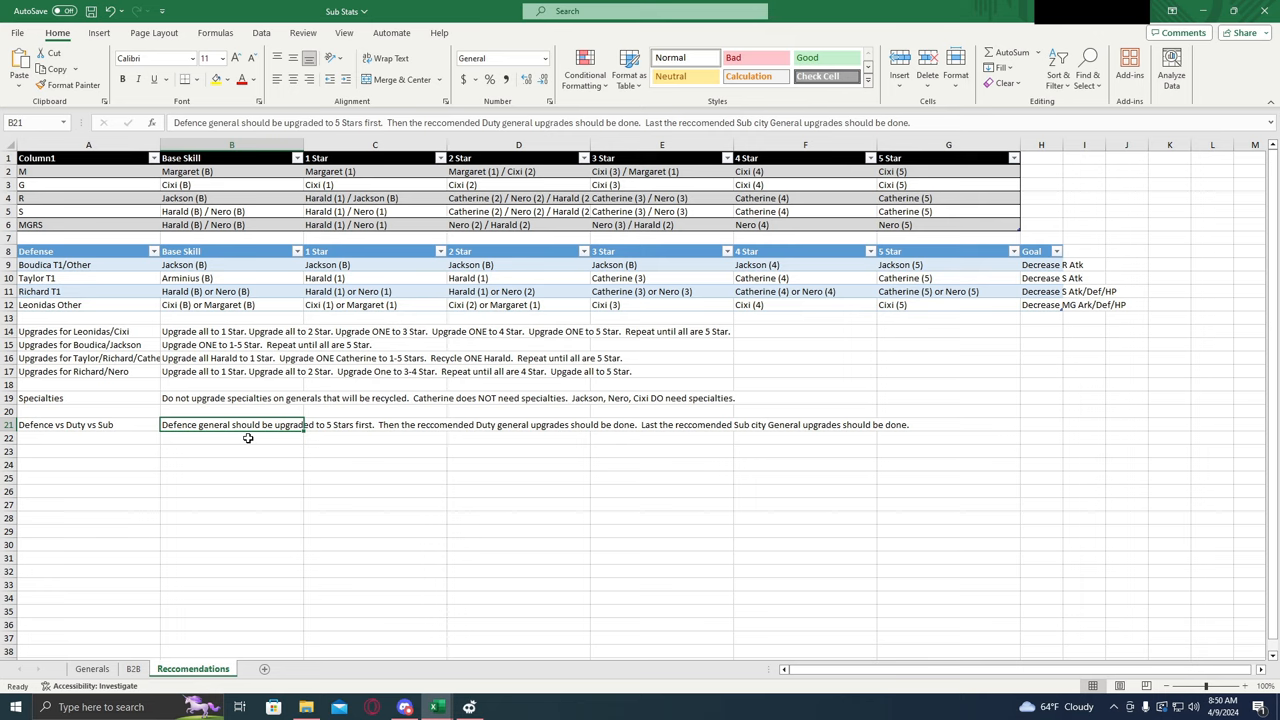
# Step: Return from the Recommendations sheet to the B2B general stat tables
pyautogui.click(232, 438)
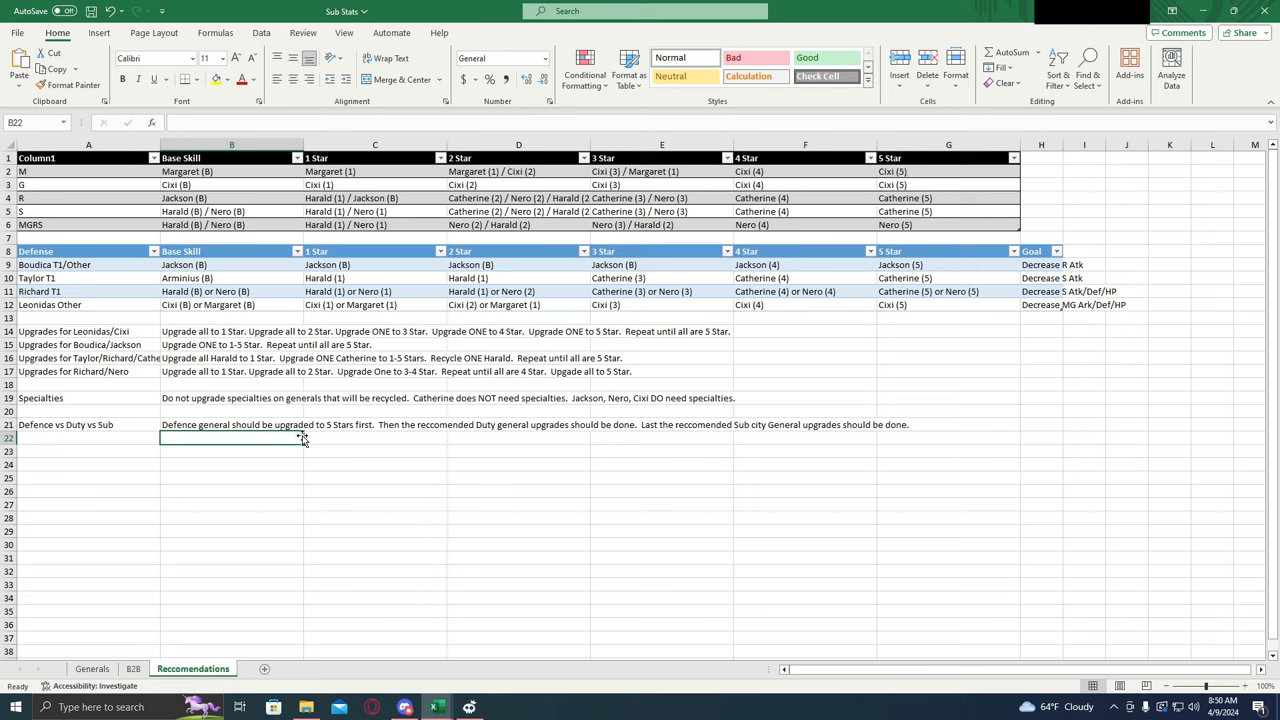
pyautogui.moveTo(400, 424)
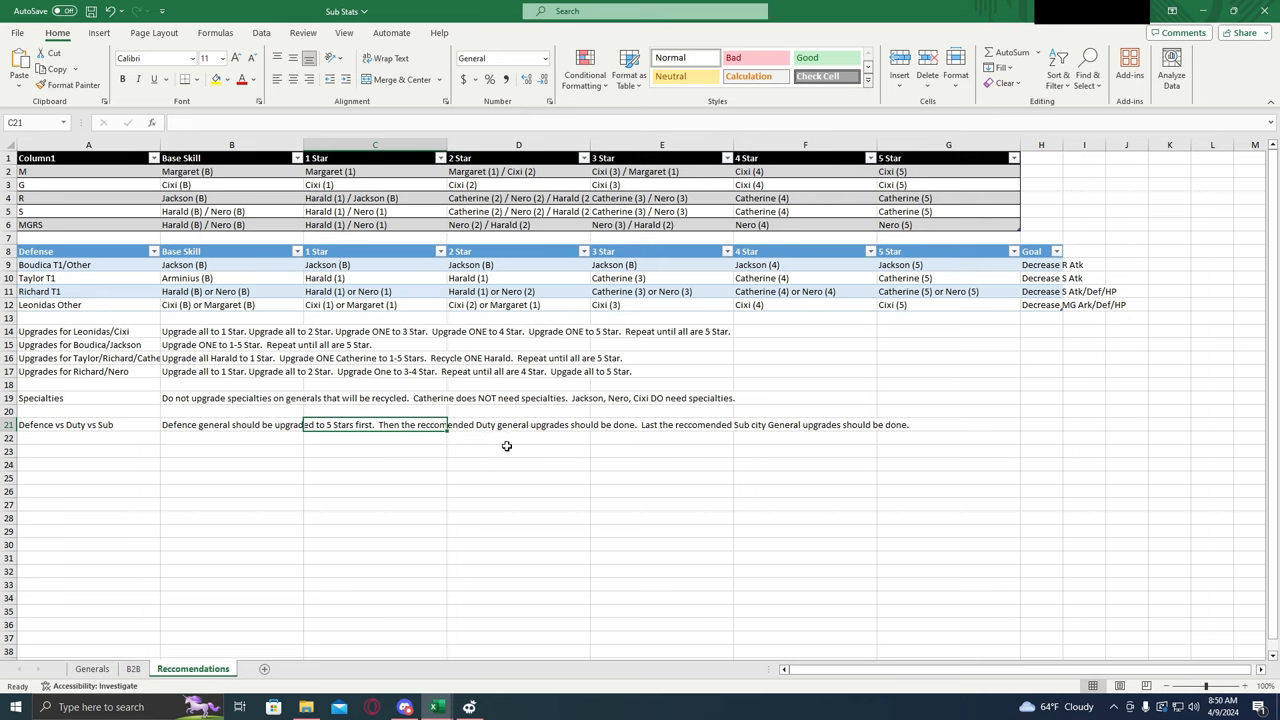
pyautogui.moveTo(496, 442)
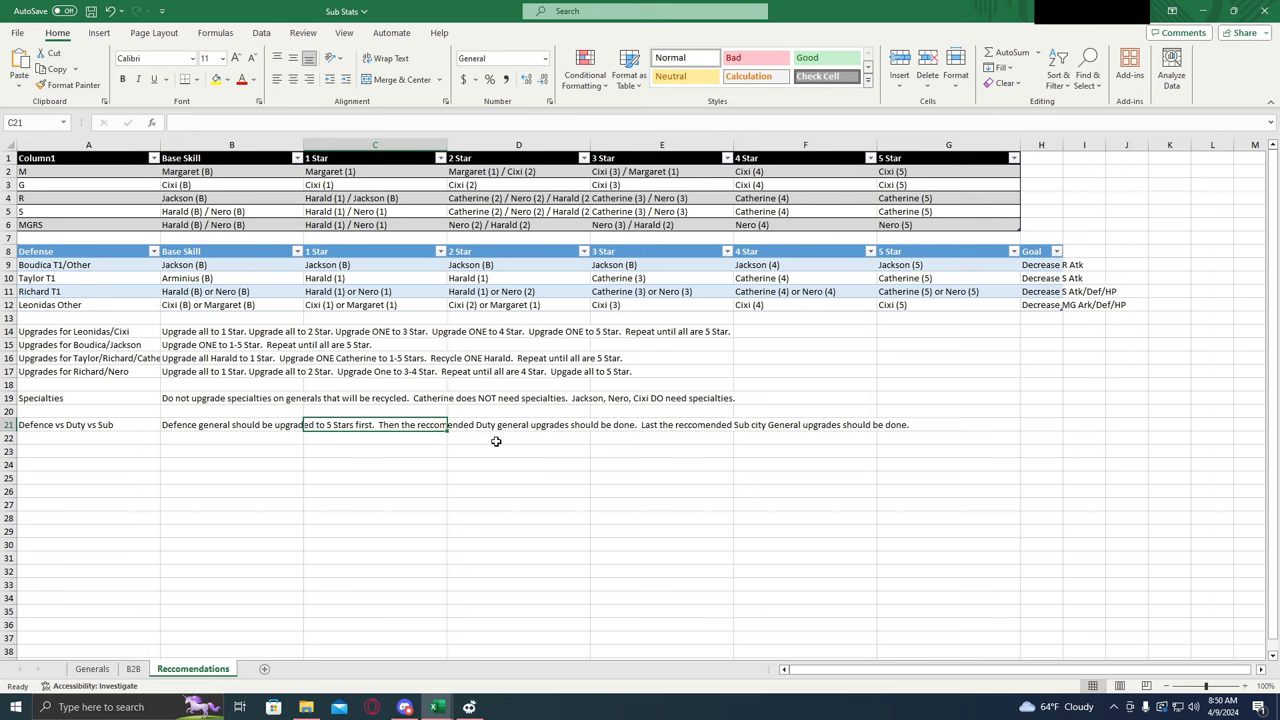
pyautogui.moveTo(464, 548)
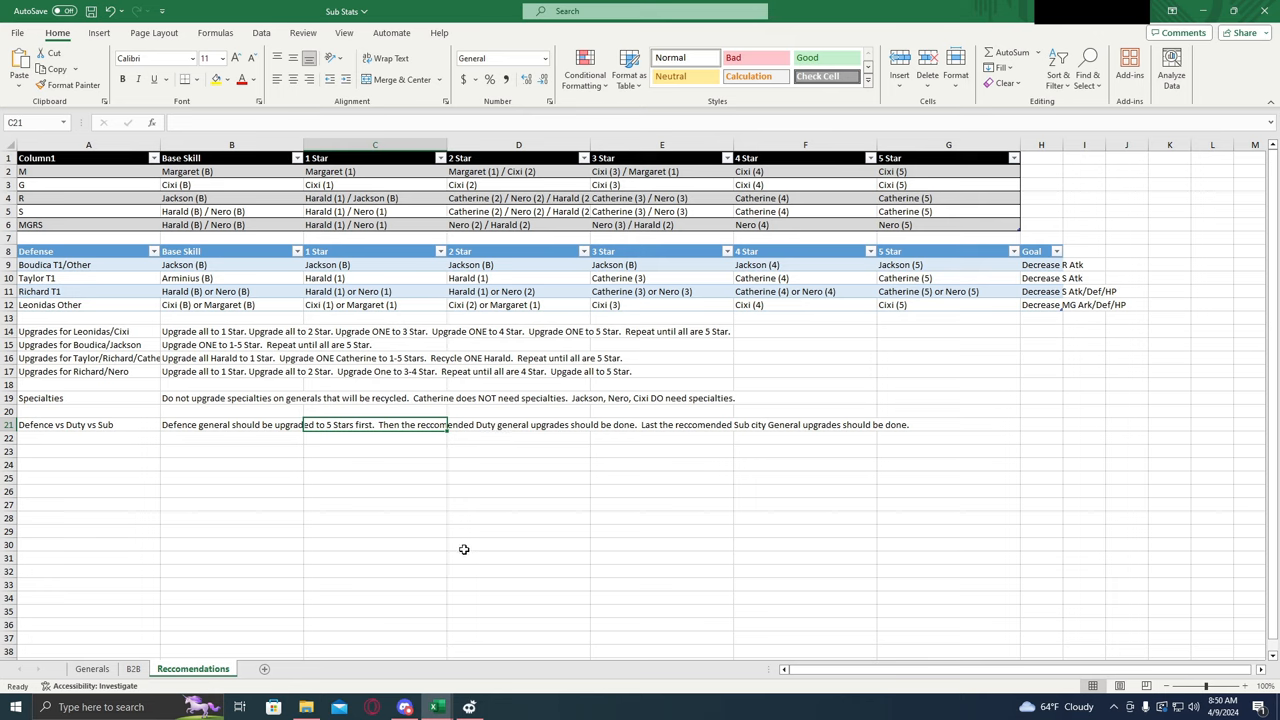
pyautogui.moveTo(428, 438)
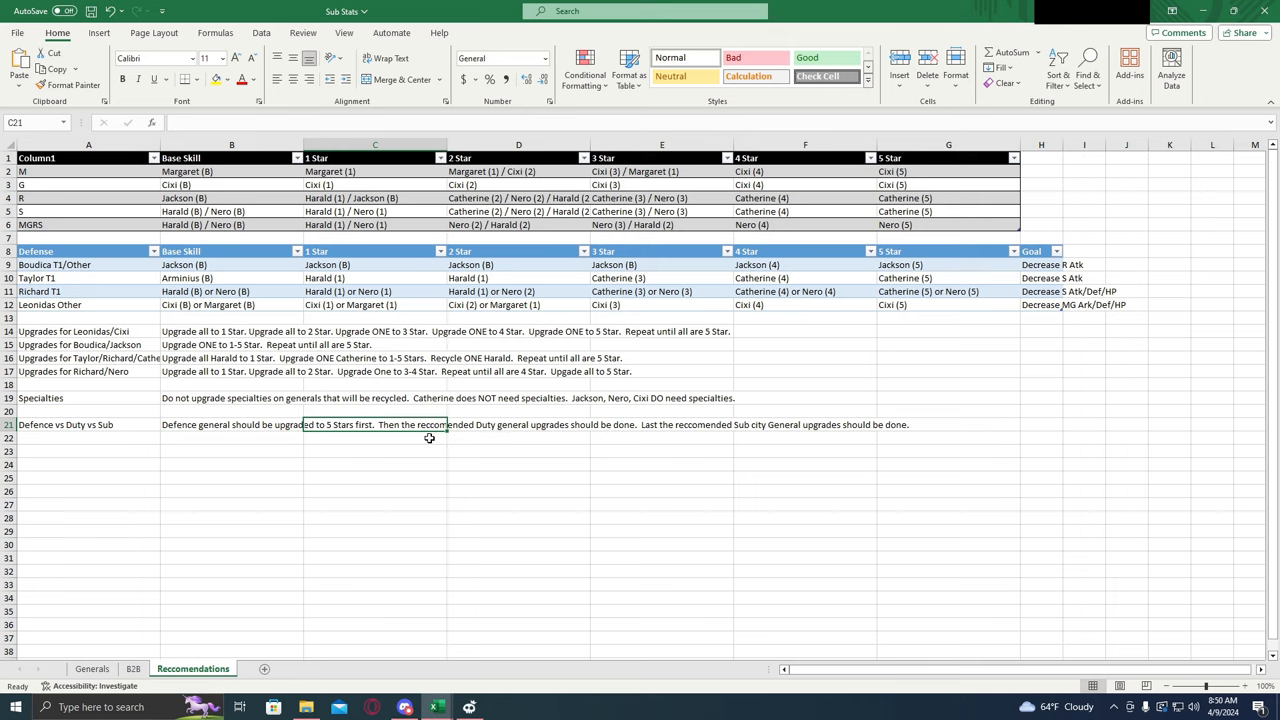
pyautogui.moveTo(432, 438)
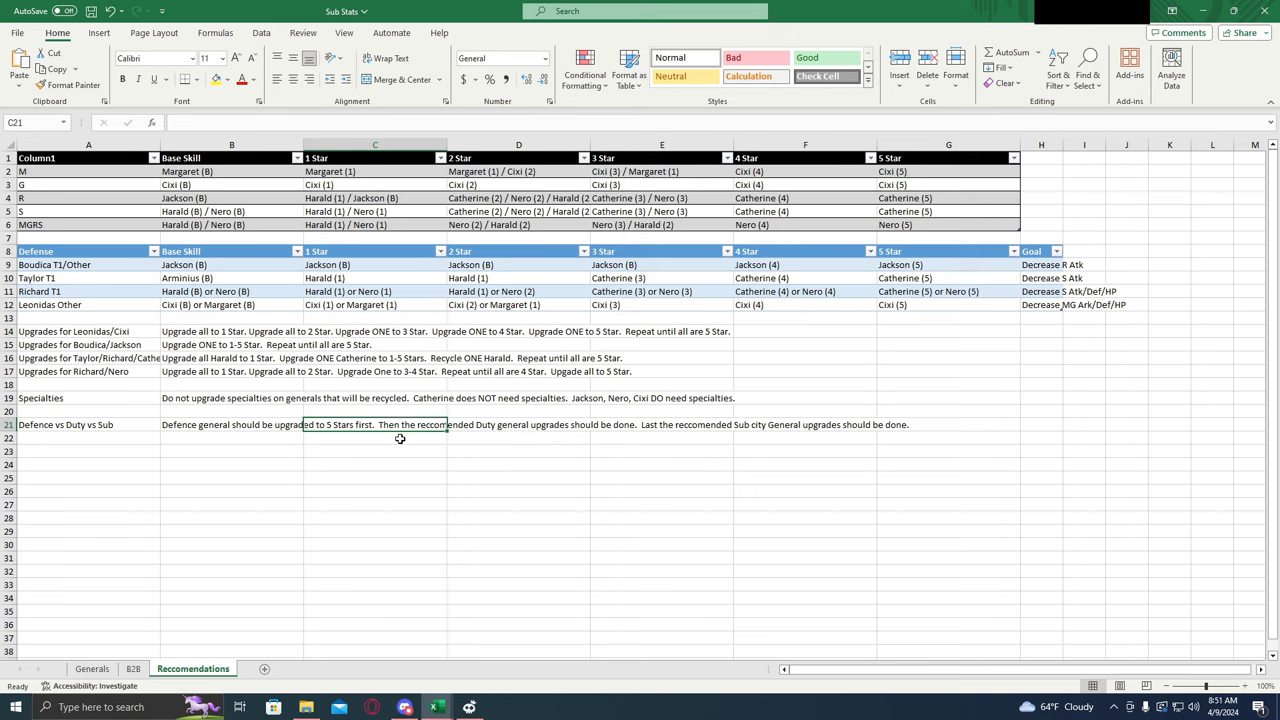
pyautogui.moveTo(422, 440)
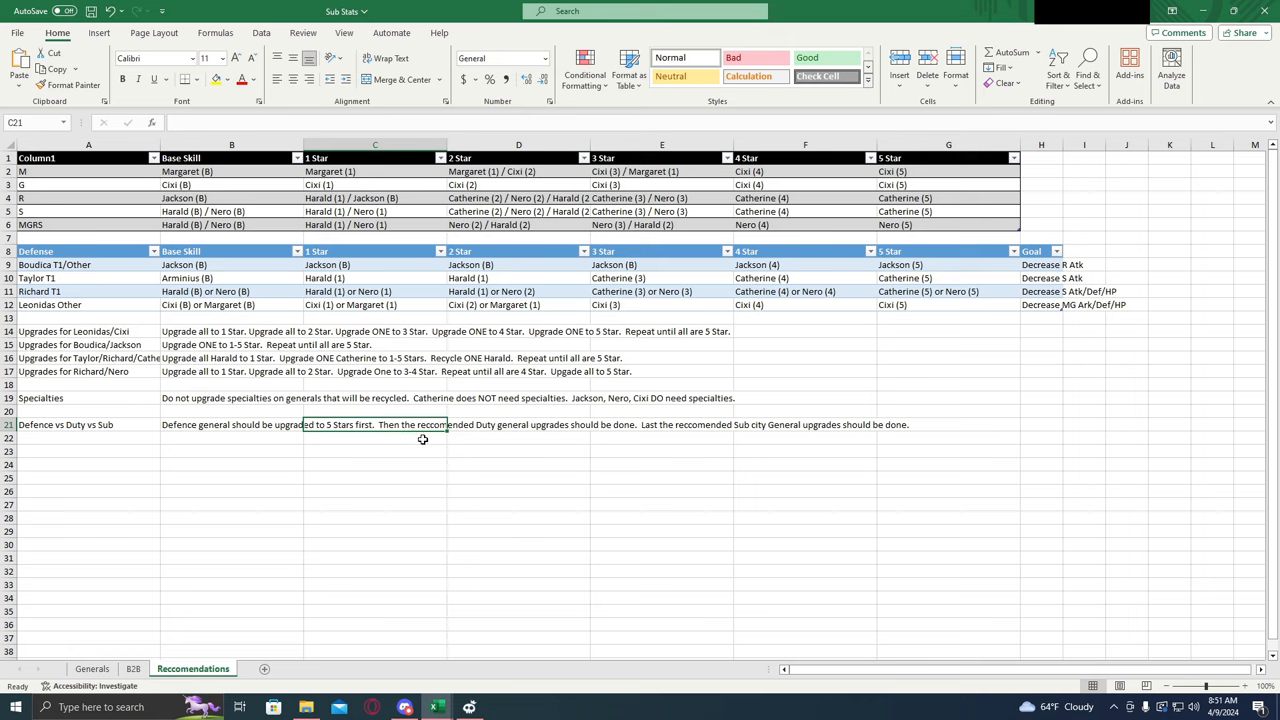
pyautogui.moveTo(432, 438)
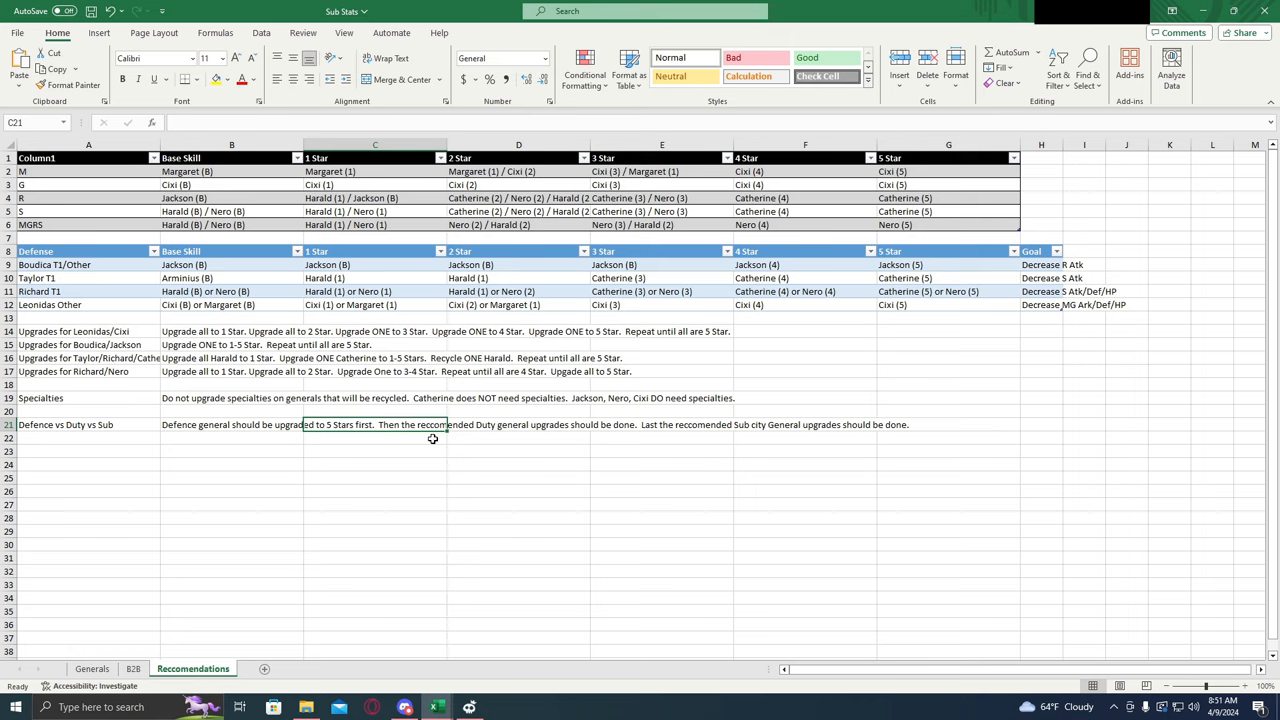
pyautogui.moveTo(460, 286)
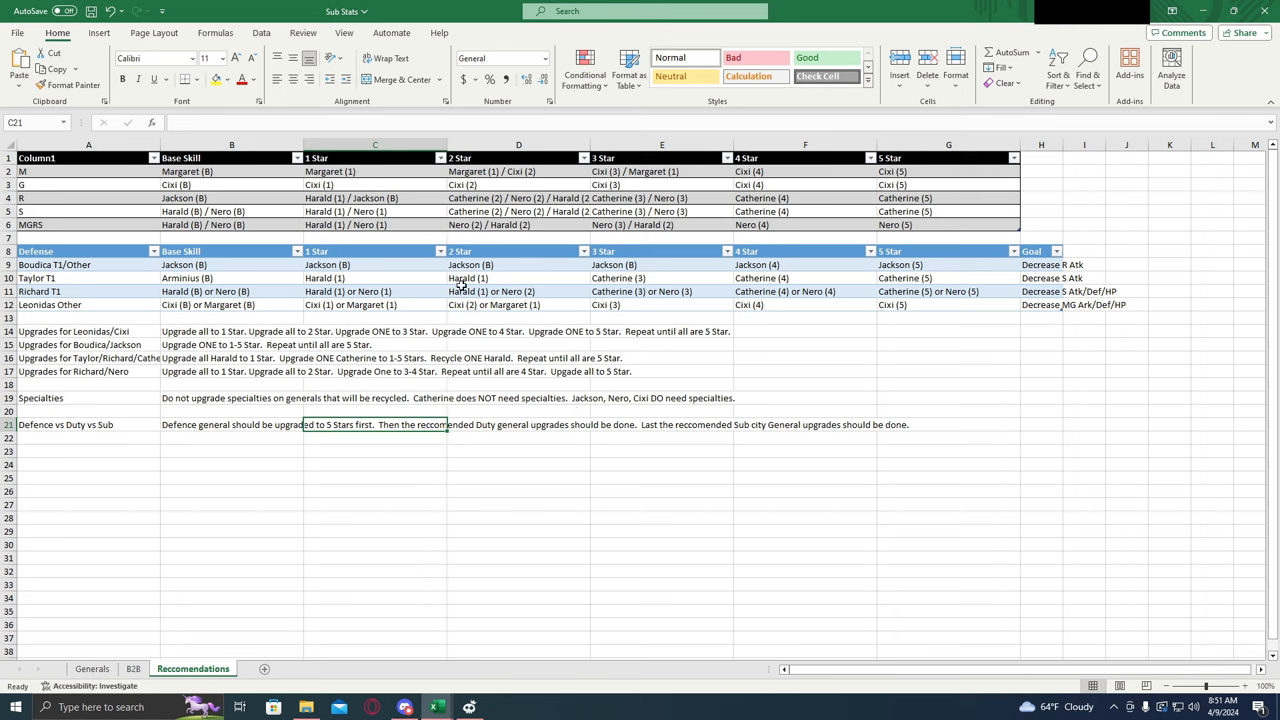
pyautogui.moveTo(364, 536)
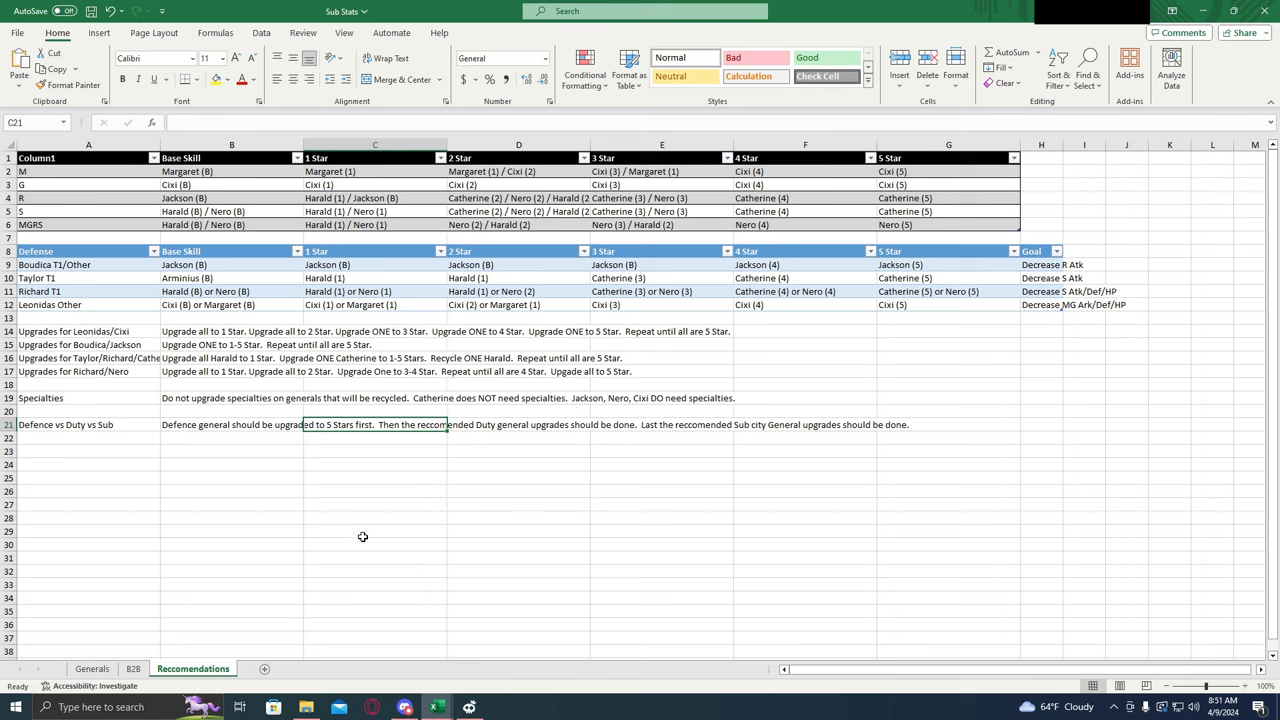
pyautogui.moveTo(412, 562)
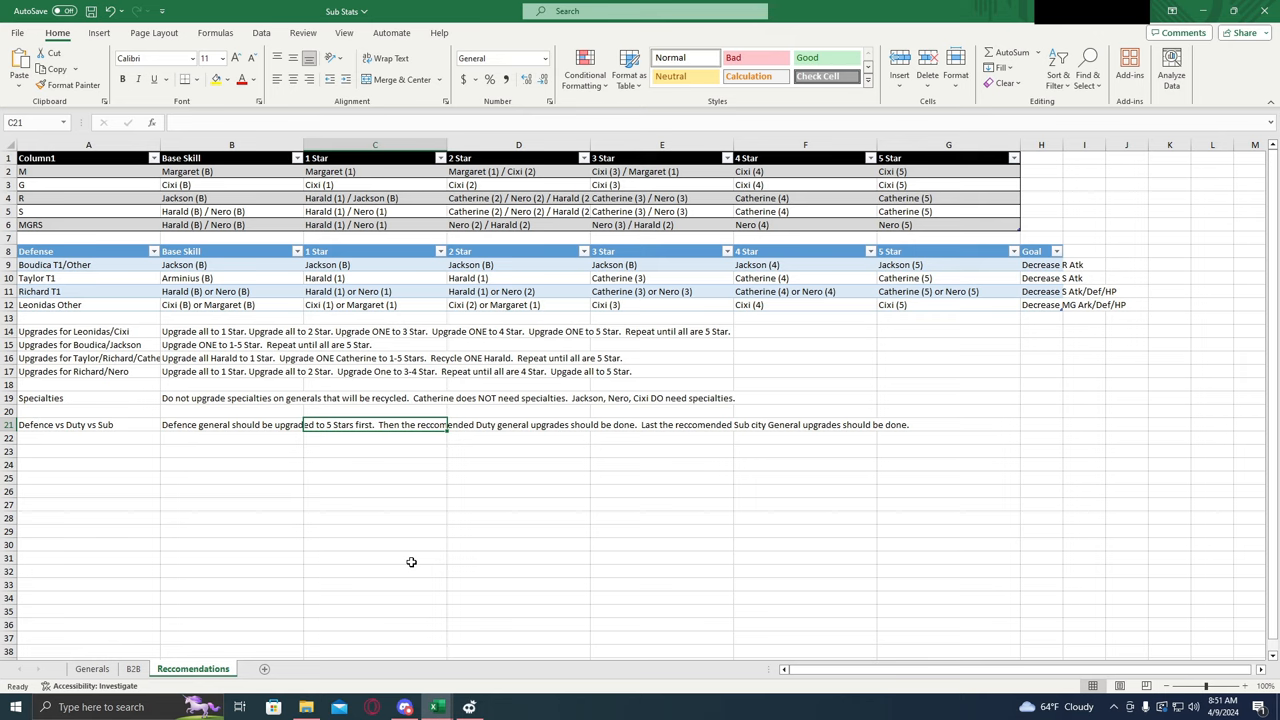
pyautogui.moveTo(356, 564)
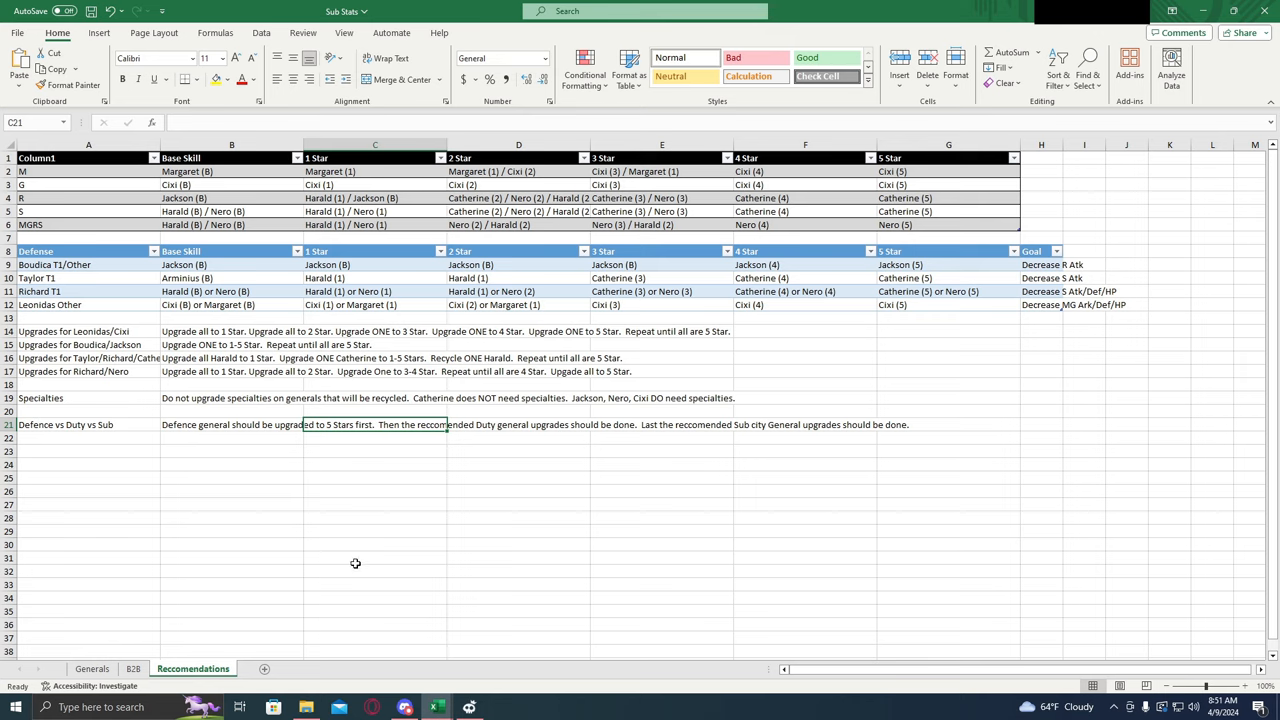
pyautogui.click(132, 668)
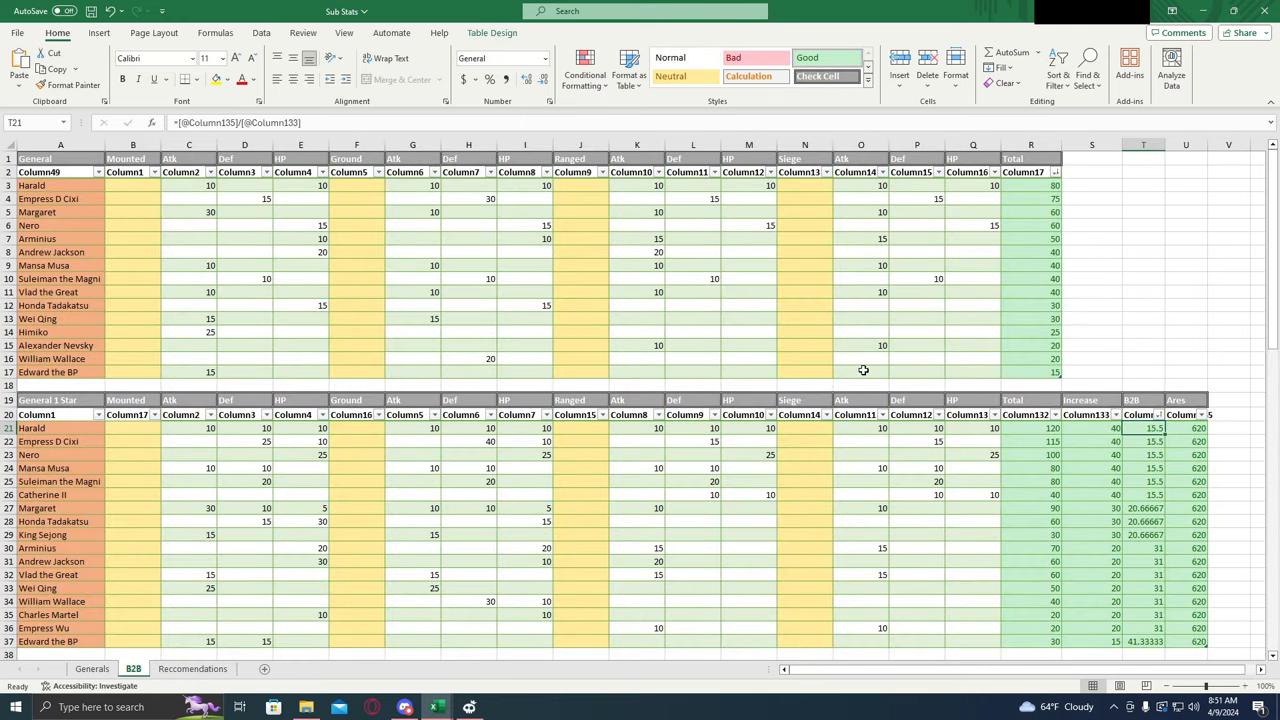
pyautogui.click(1144, 442)
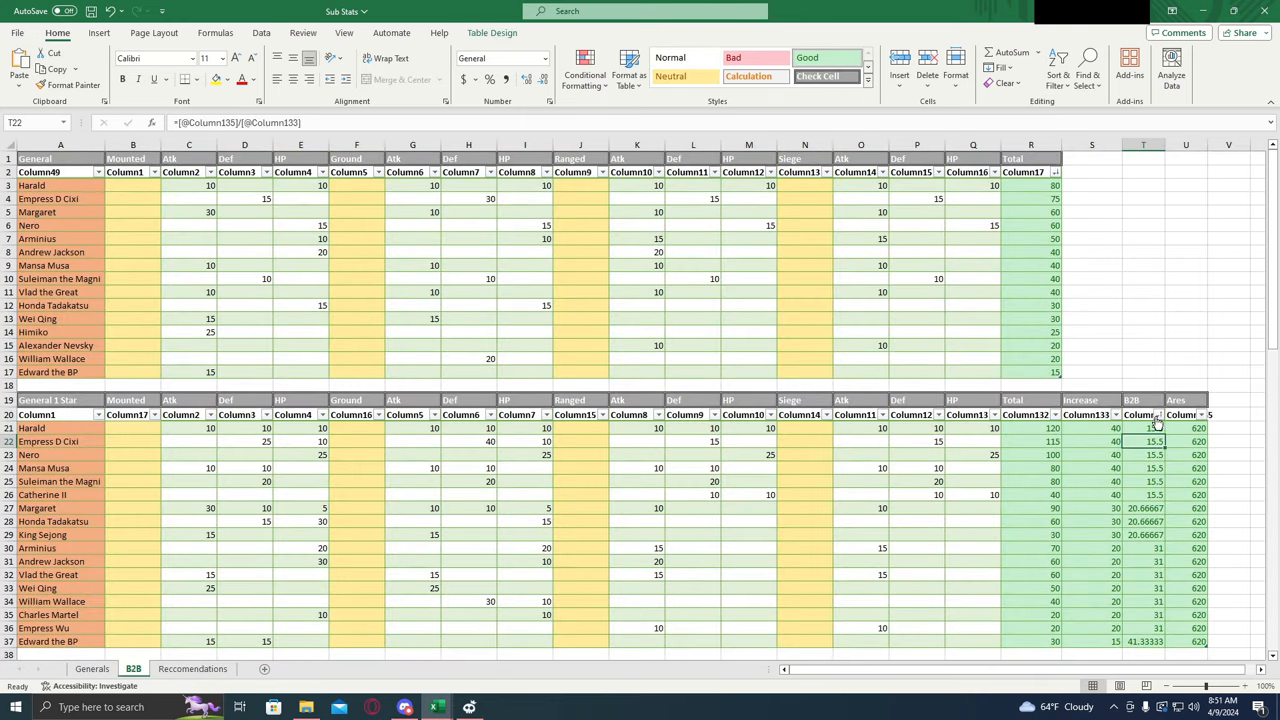
pyautogui.scroll(-3)
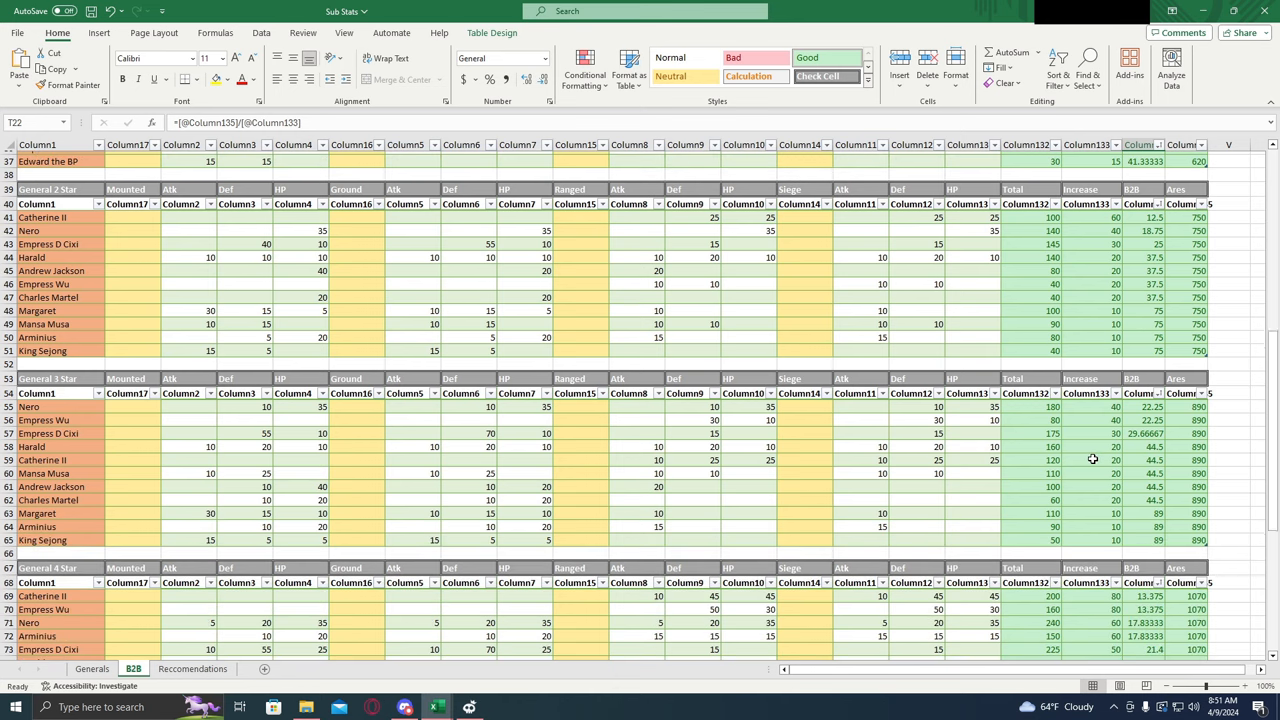
pyautogui.scroll(-3)
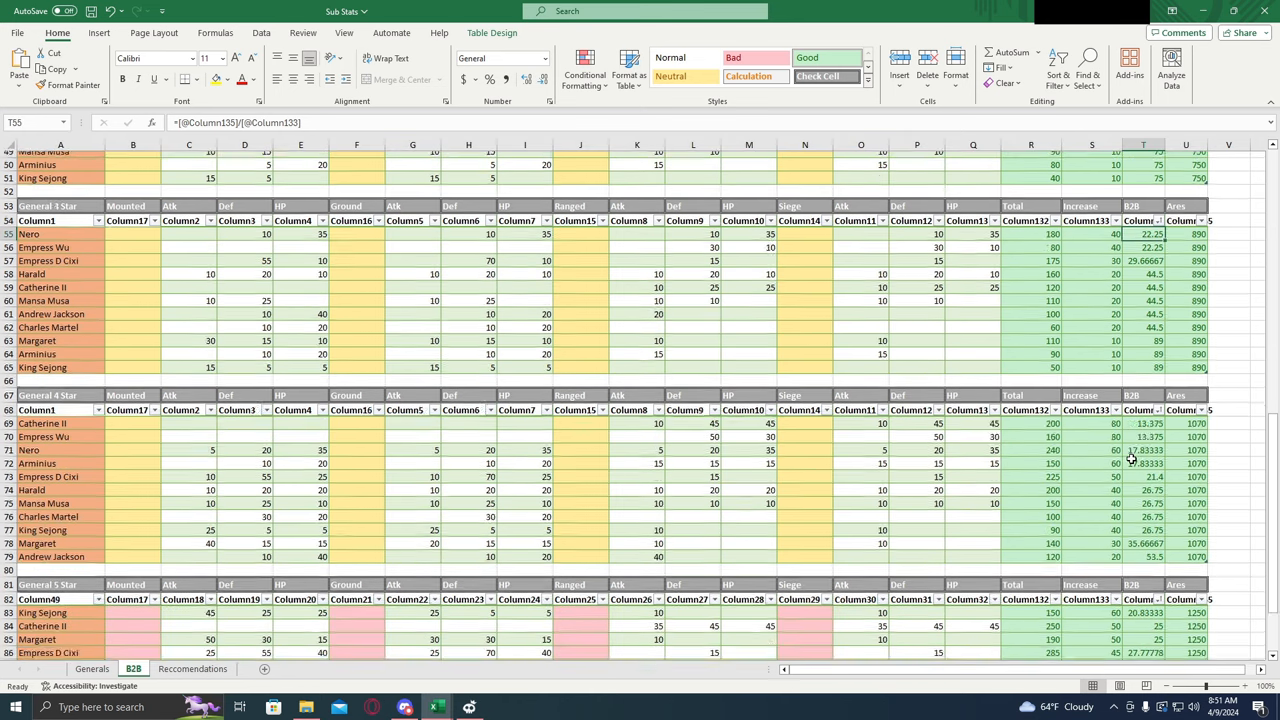
pyautogui.scroll(-3)
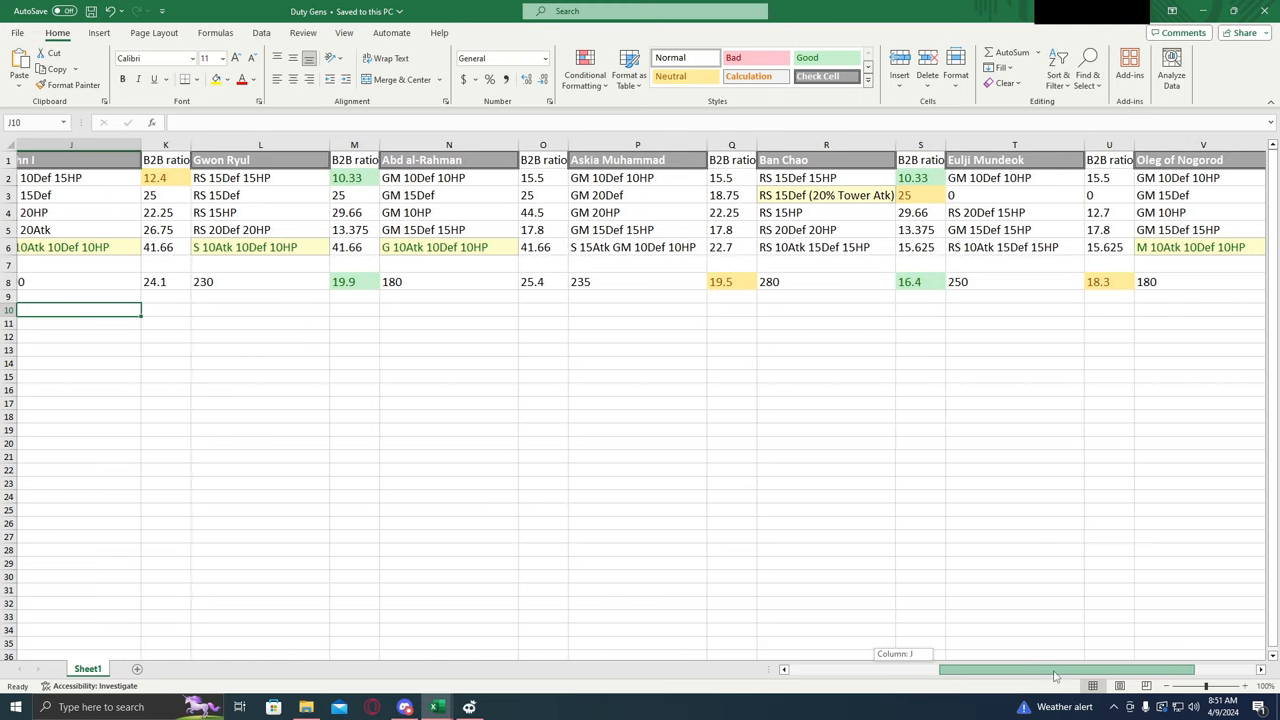
# Step: Scan across the Duty Gens columns, then return to the Sub Stats workbook's B2B sheet
pyautogui.hscroll(3)
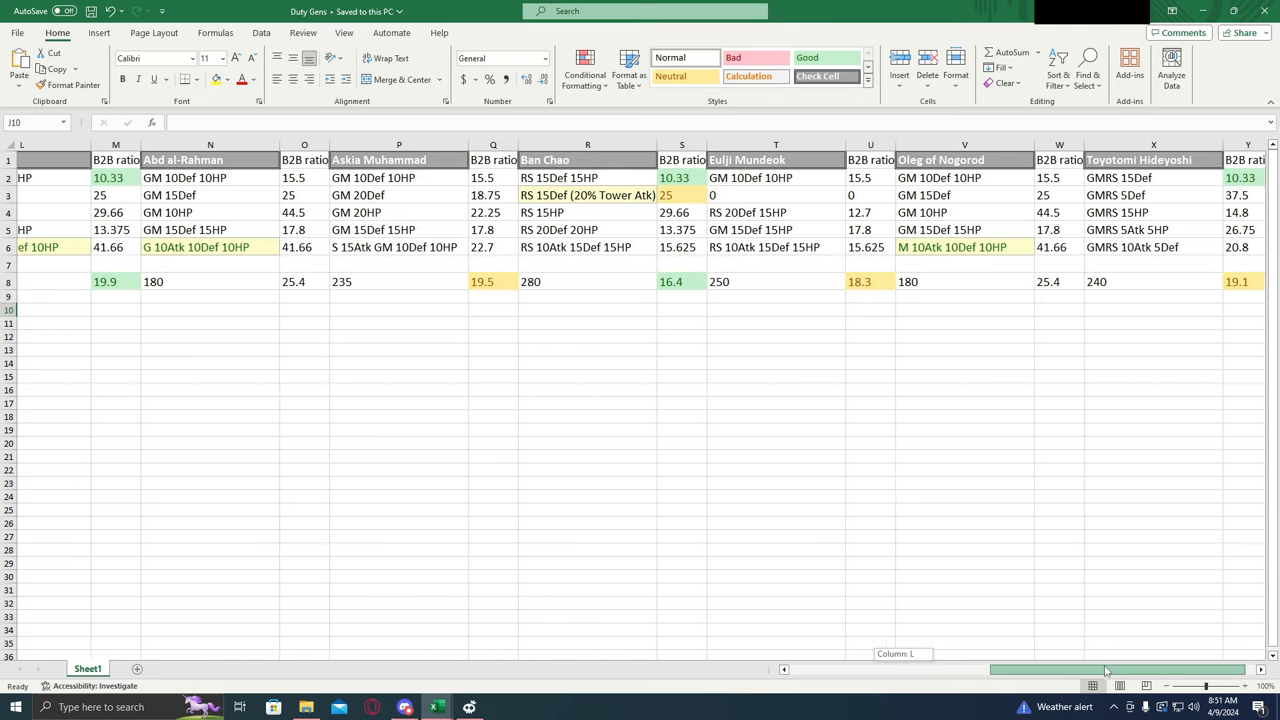
pyautogui.hscroll(3)
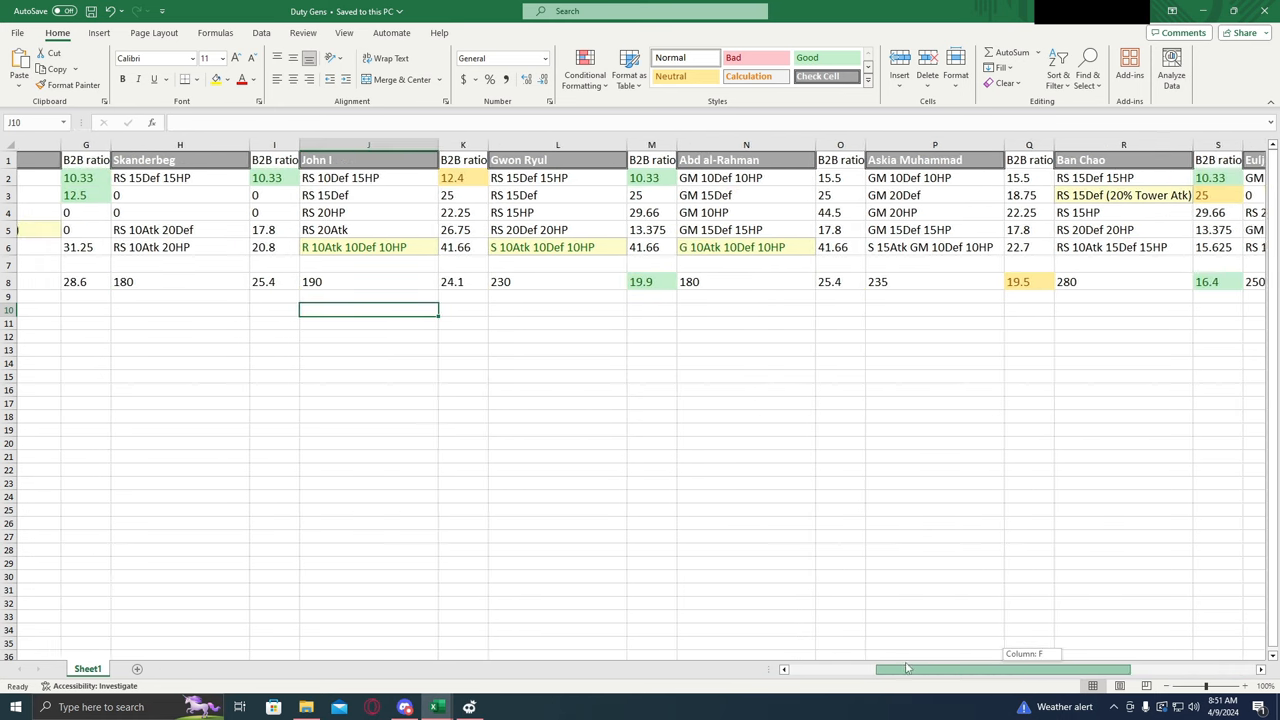
pyautogui.hscroll(-3)
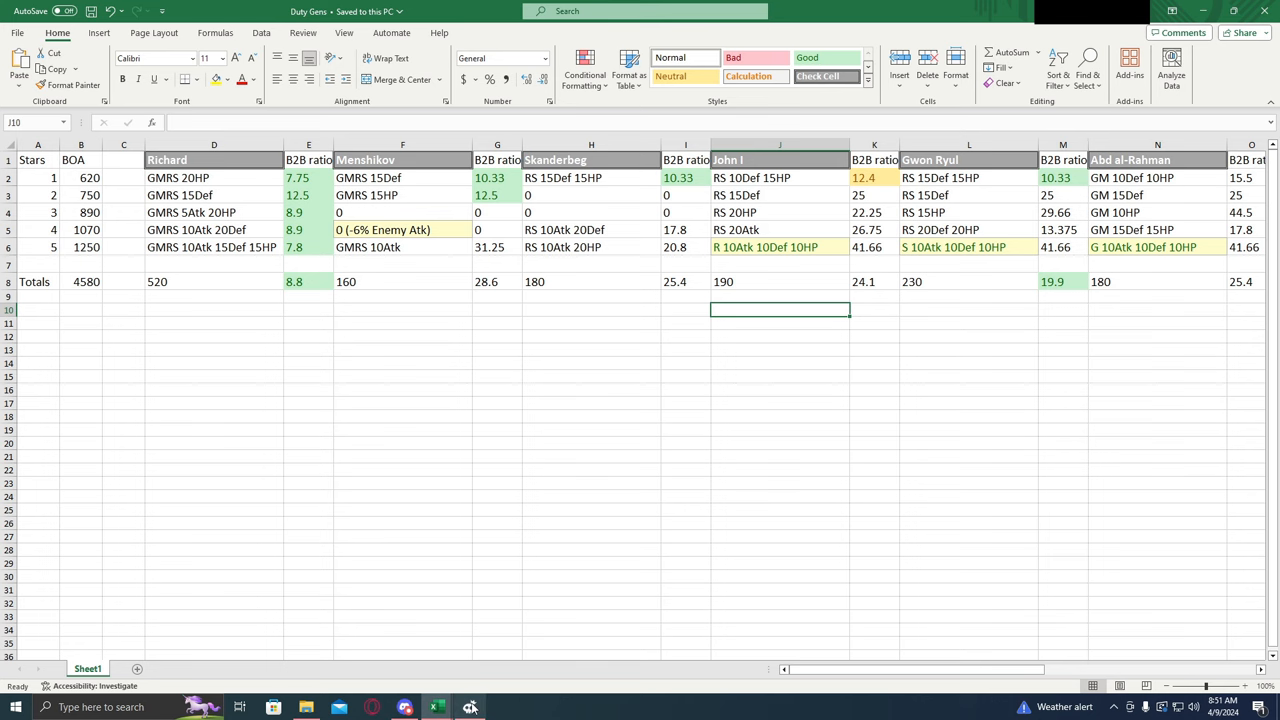
pyautogui.click(132, 668)
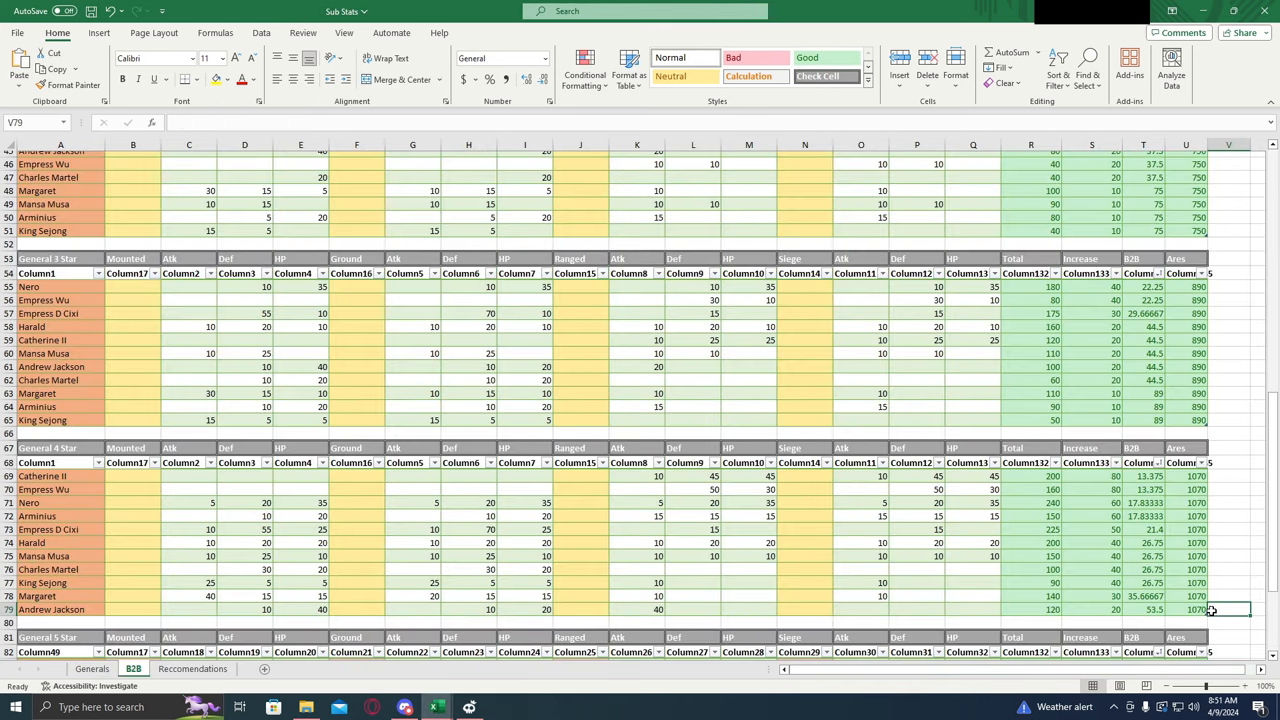
pyautogui.click(1186, 624)
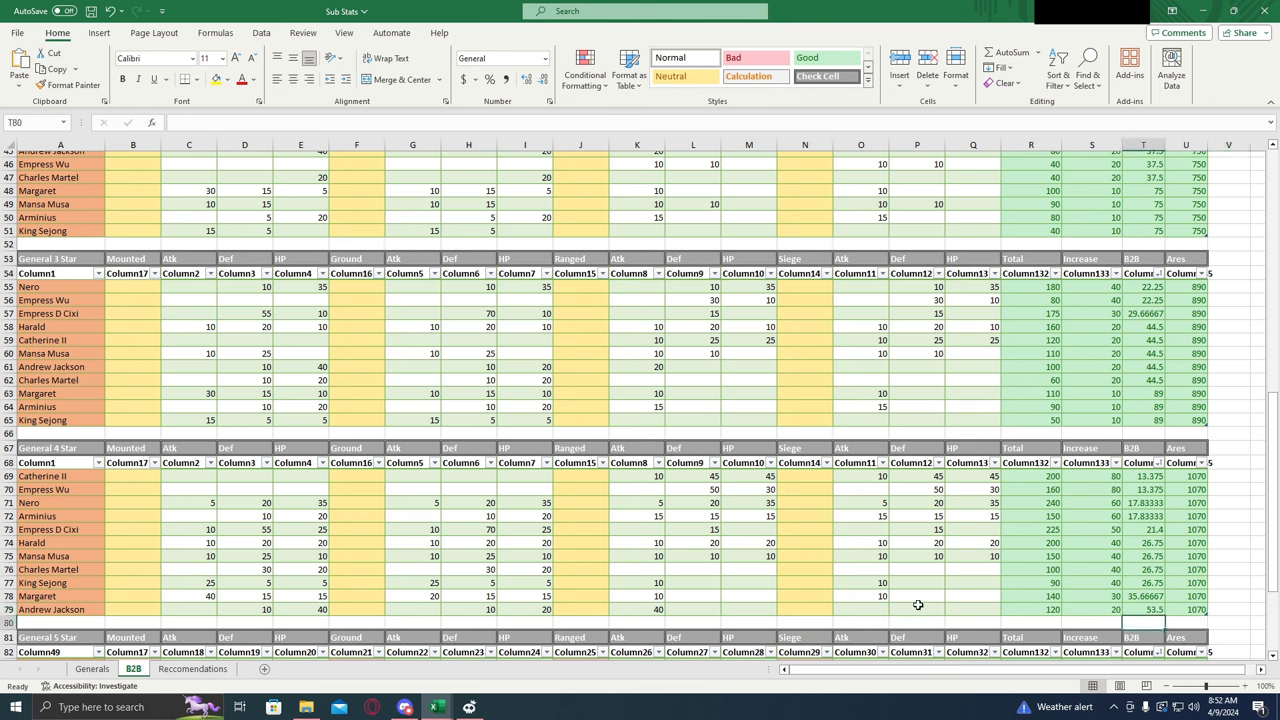
pyautogui.moveTo(988, 622)
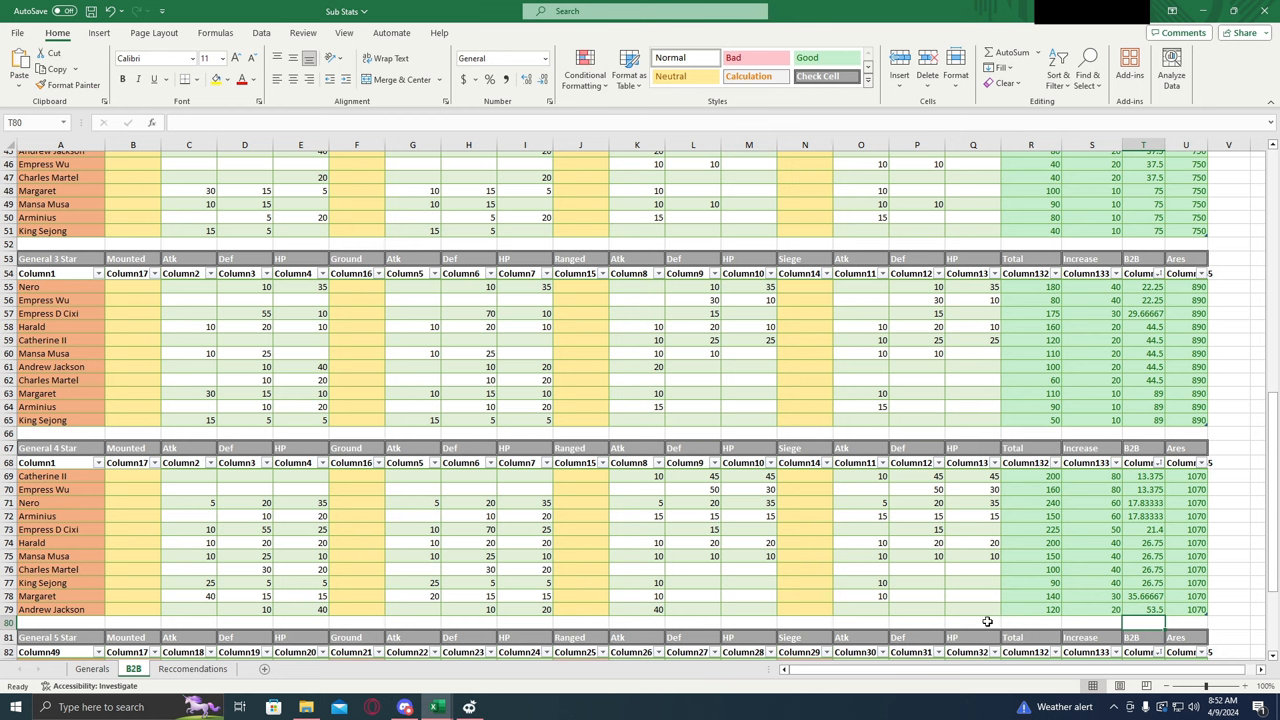
pyautogui.moveTo(1072, 620)
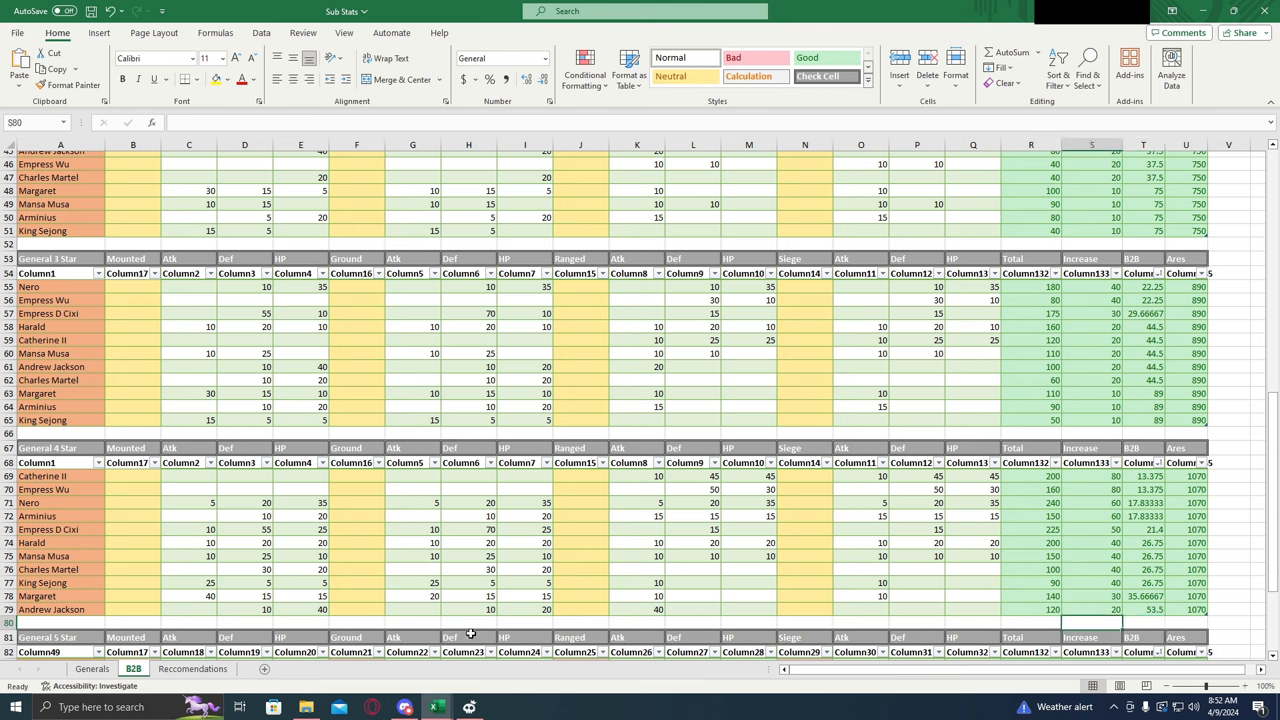
pyautogui.moveTo(718, 516)
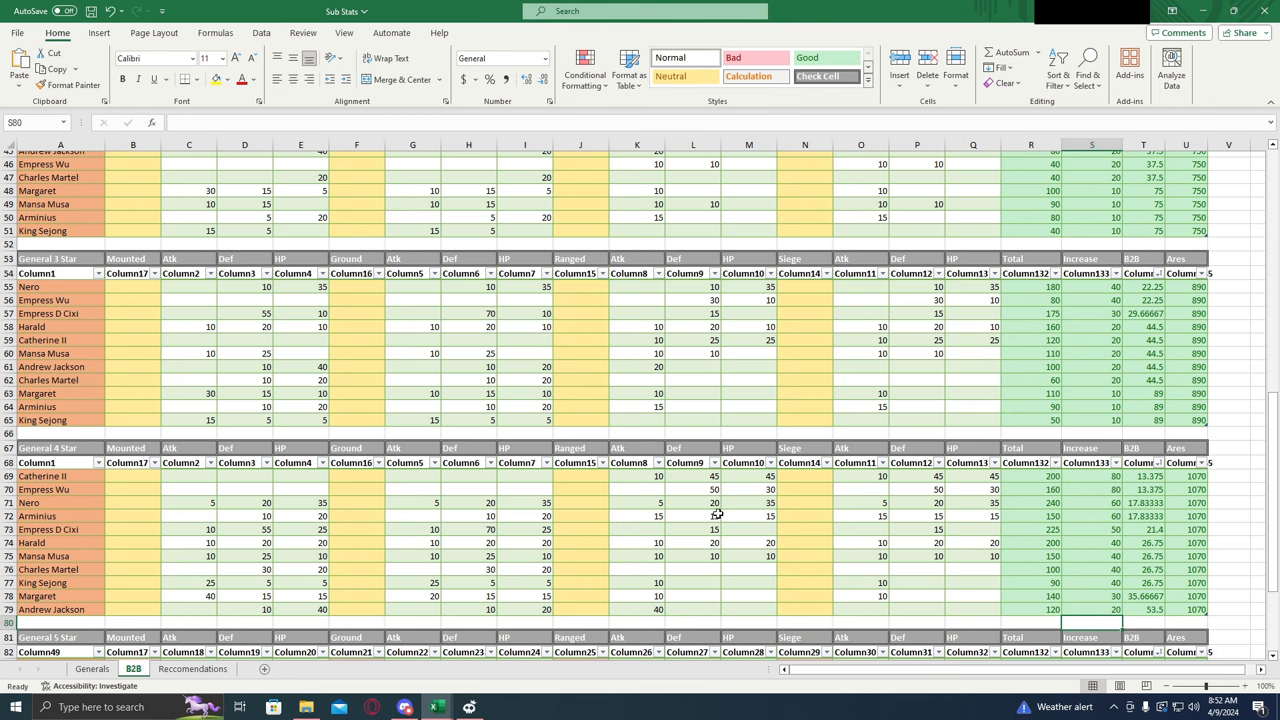
pyautogui.moveTo(678, 434)
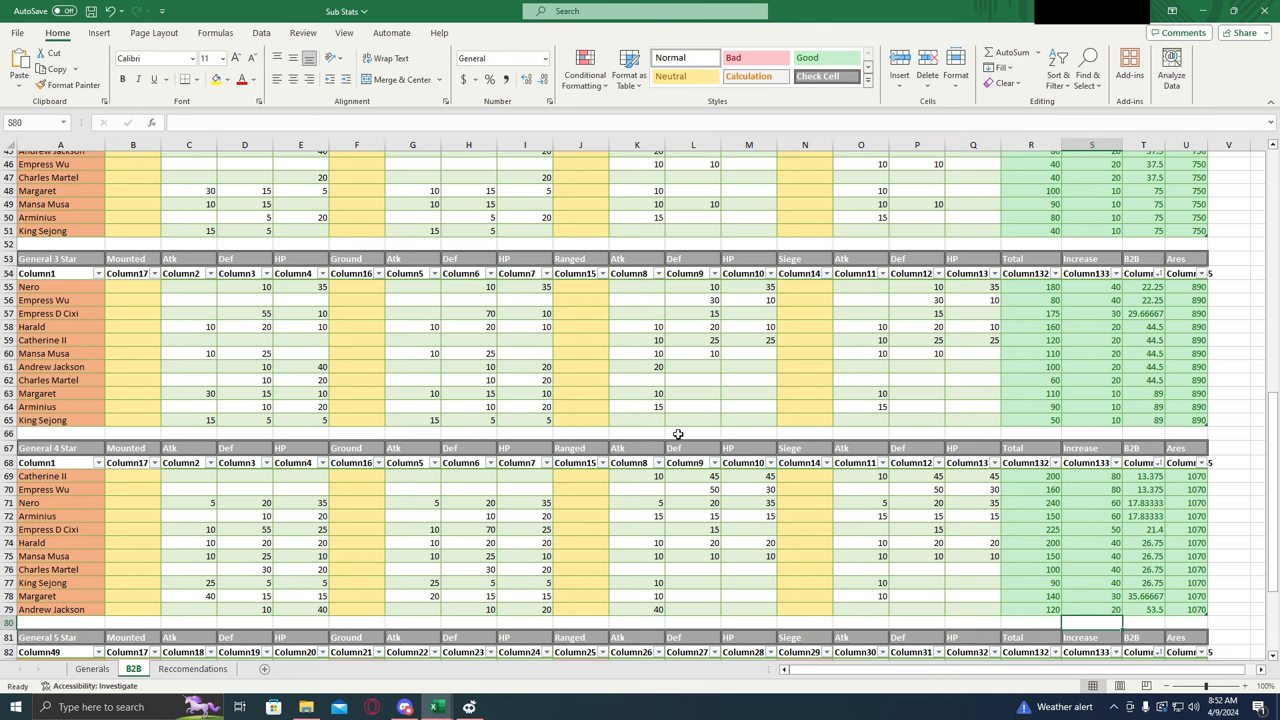
pyautogui.moveTo(670, 434)
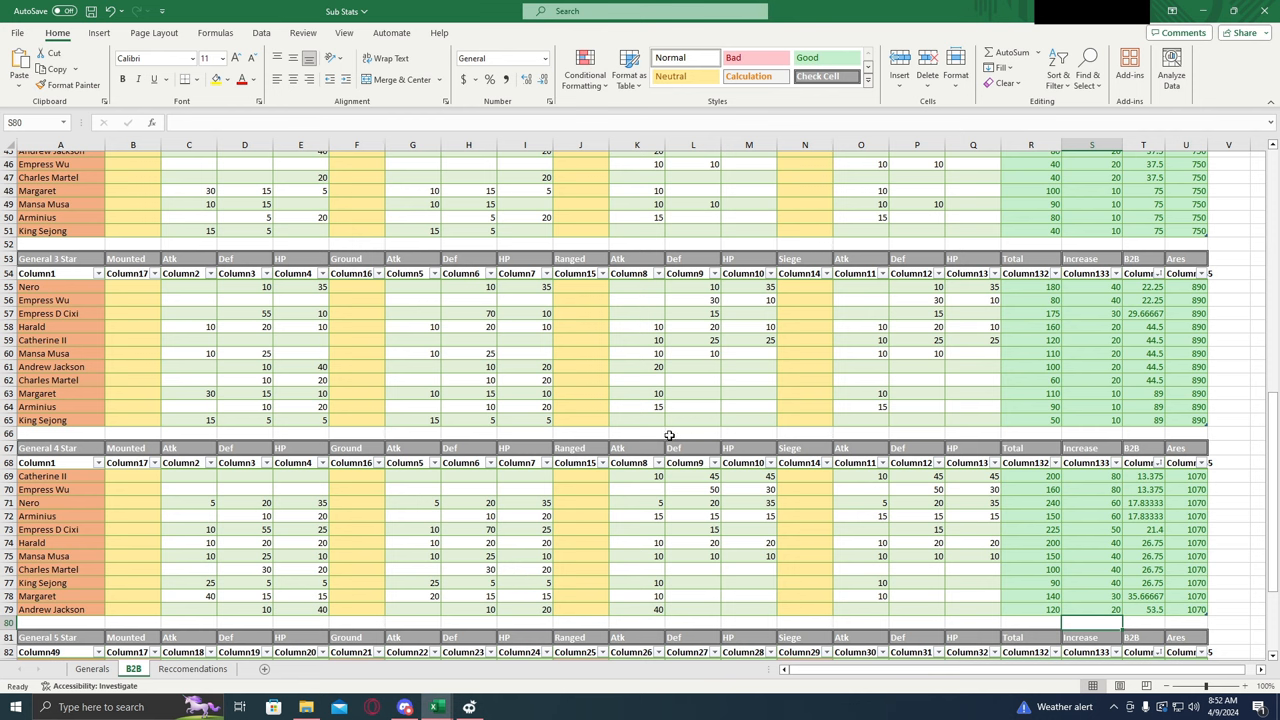
pyautogui.moveTo(676, 432)
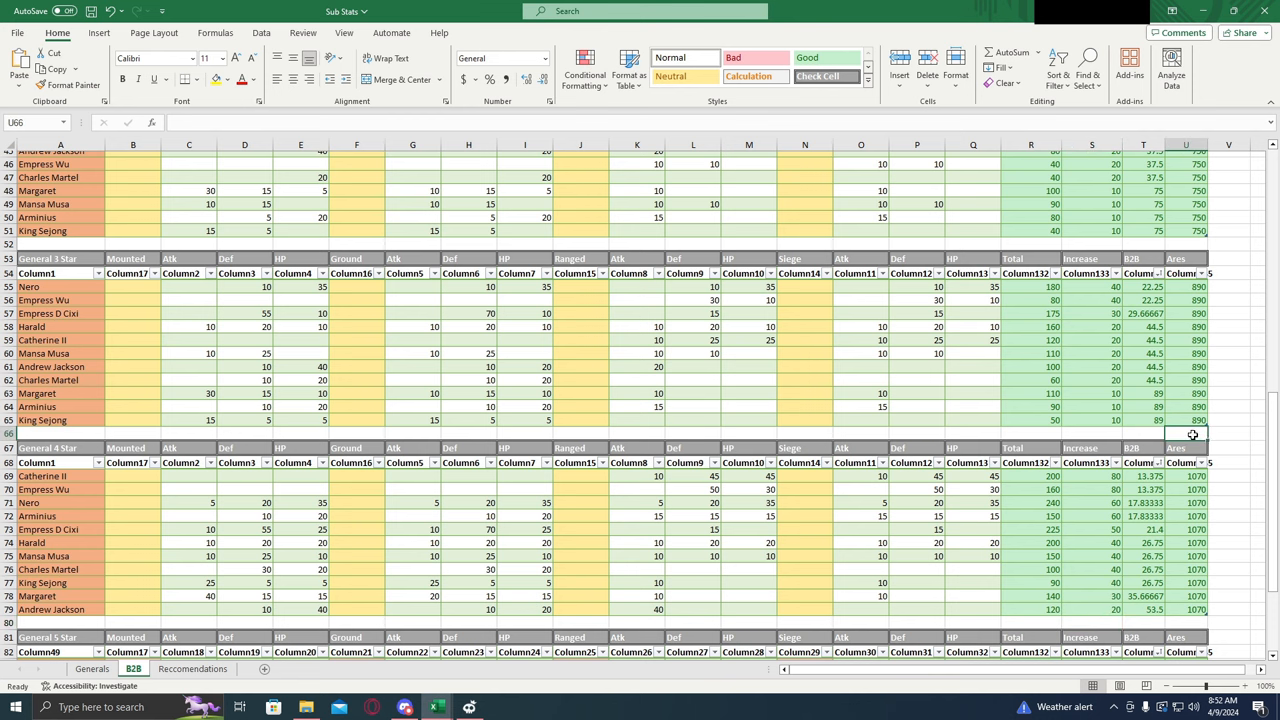
pyautogui.moveTo(1220, 444)
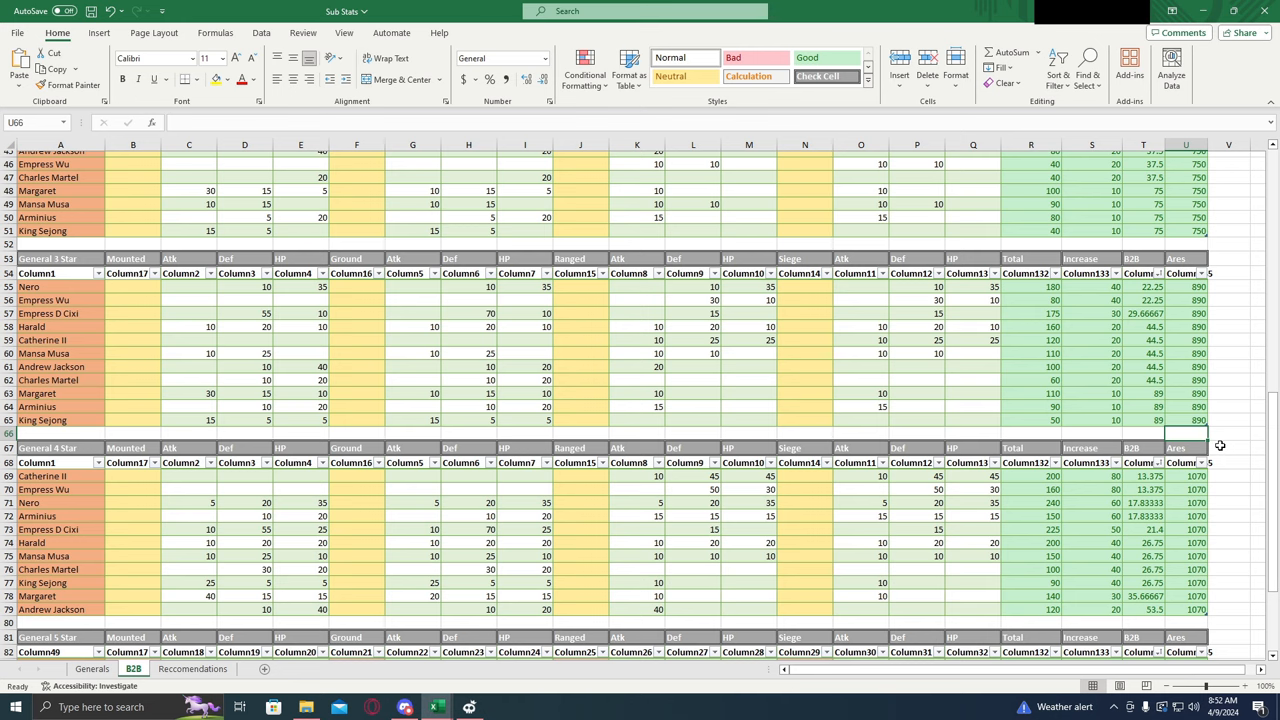